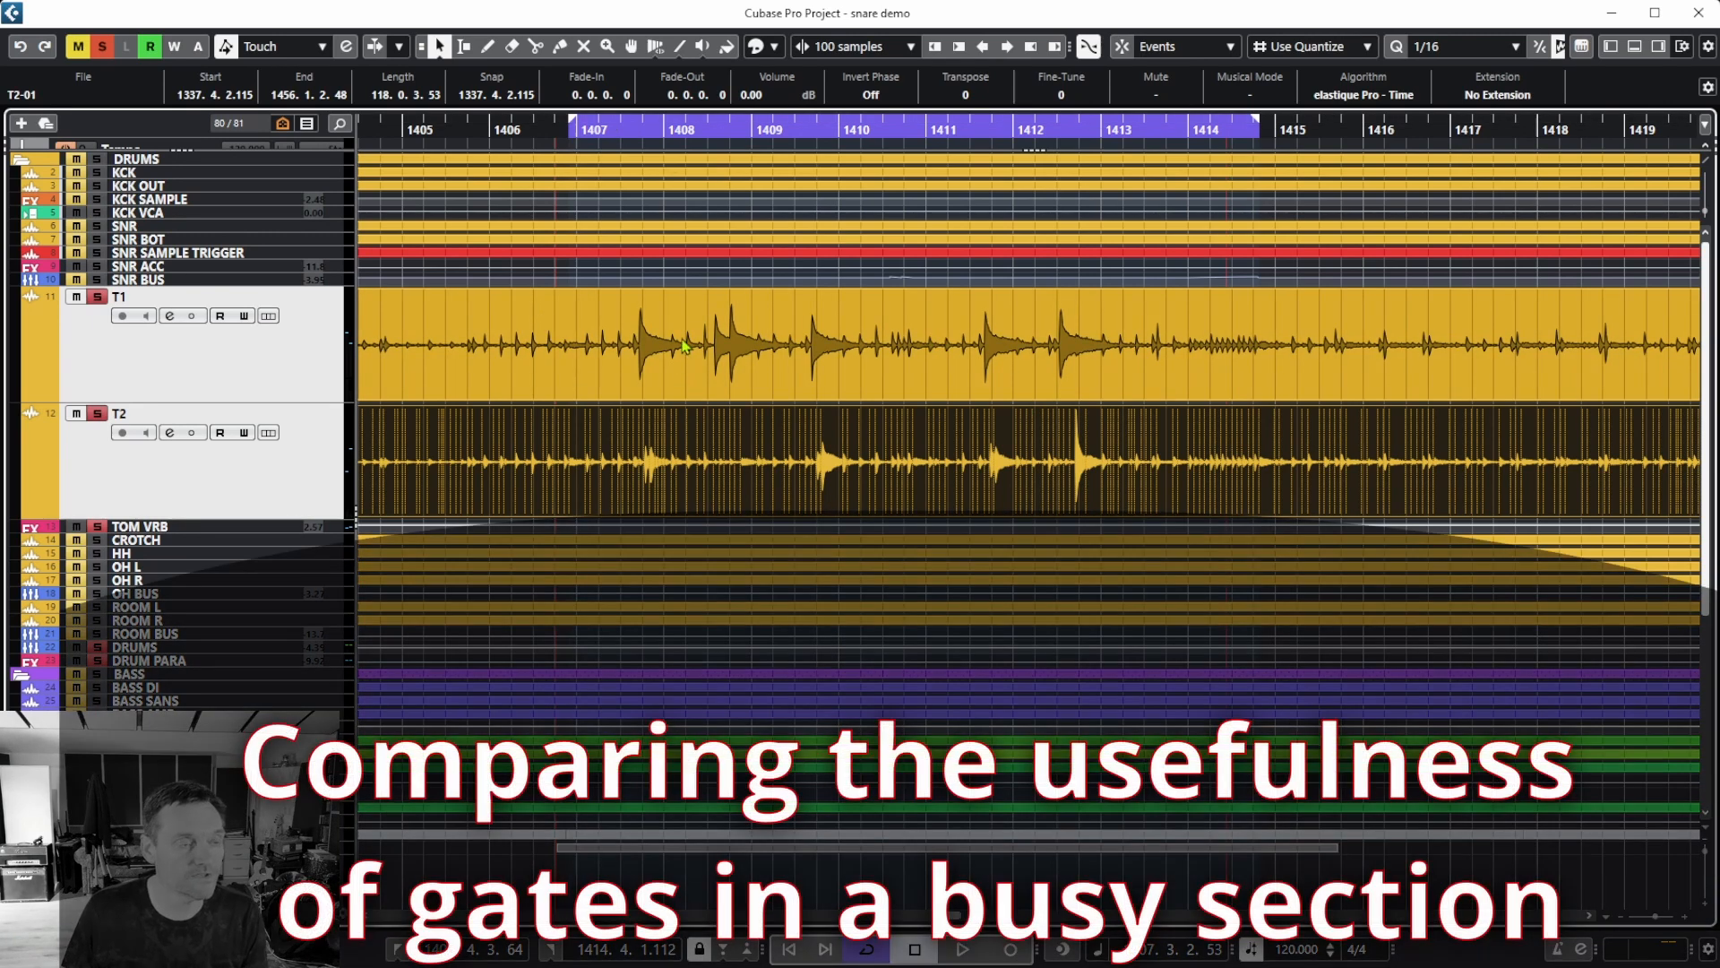
mouse_move(909, 458)
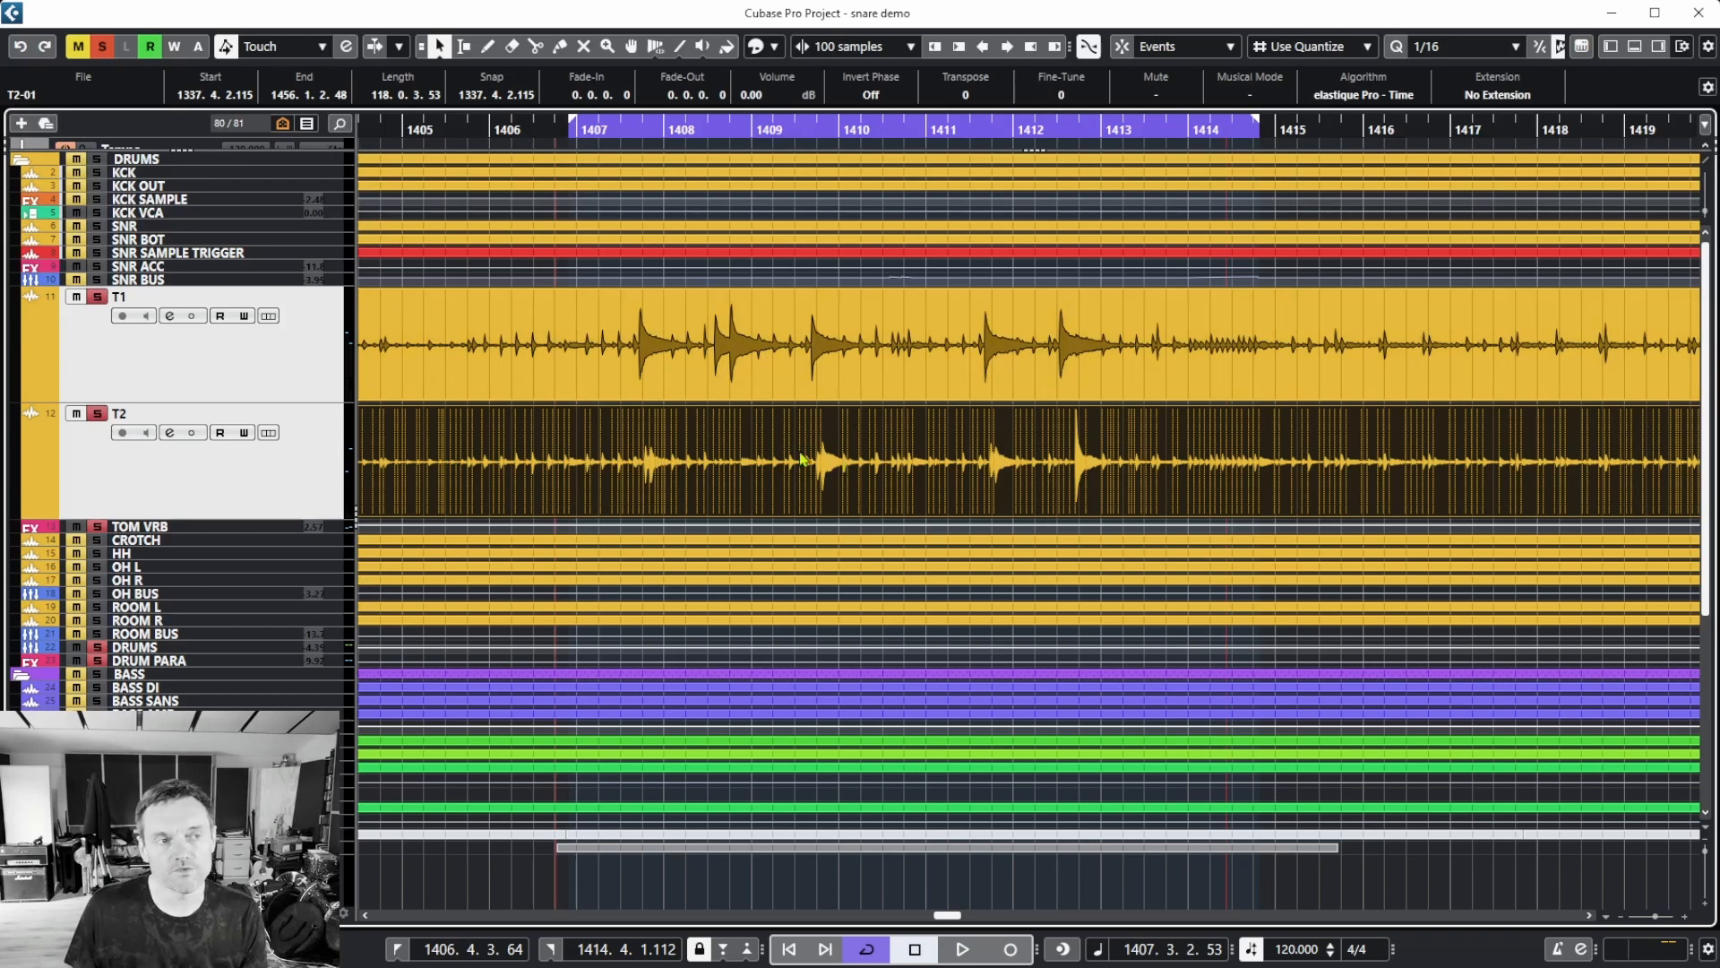
mouse_move(613, 455)
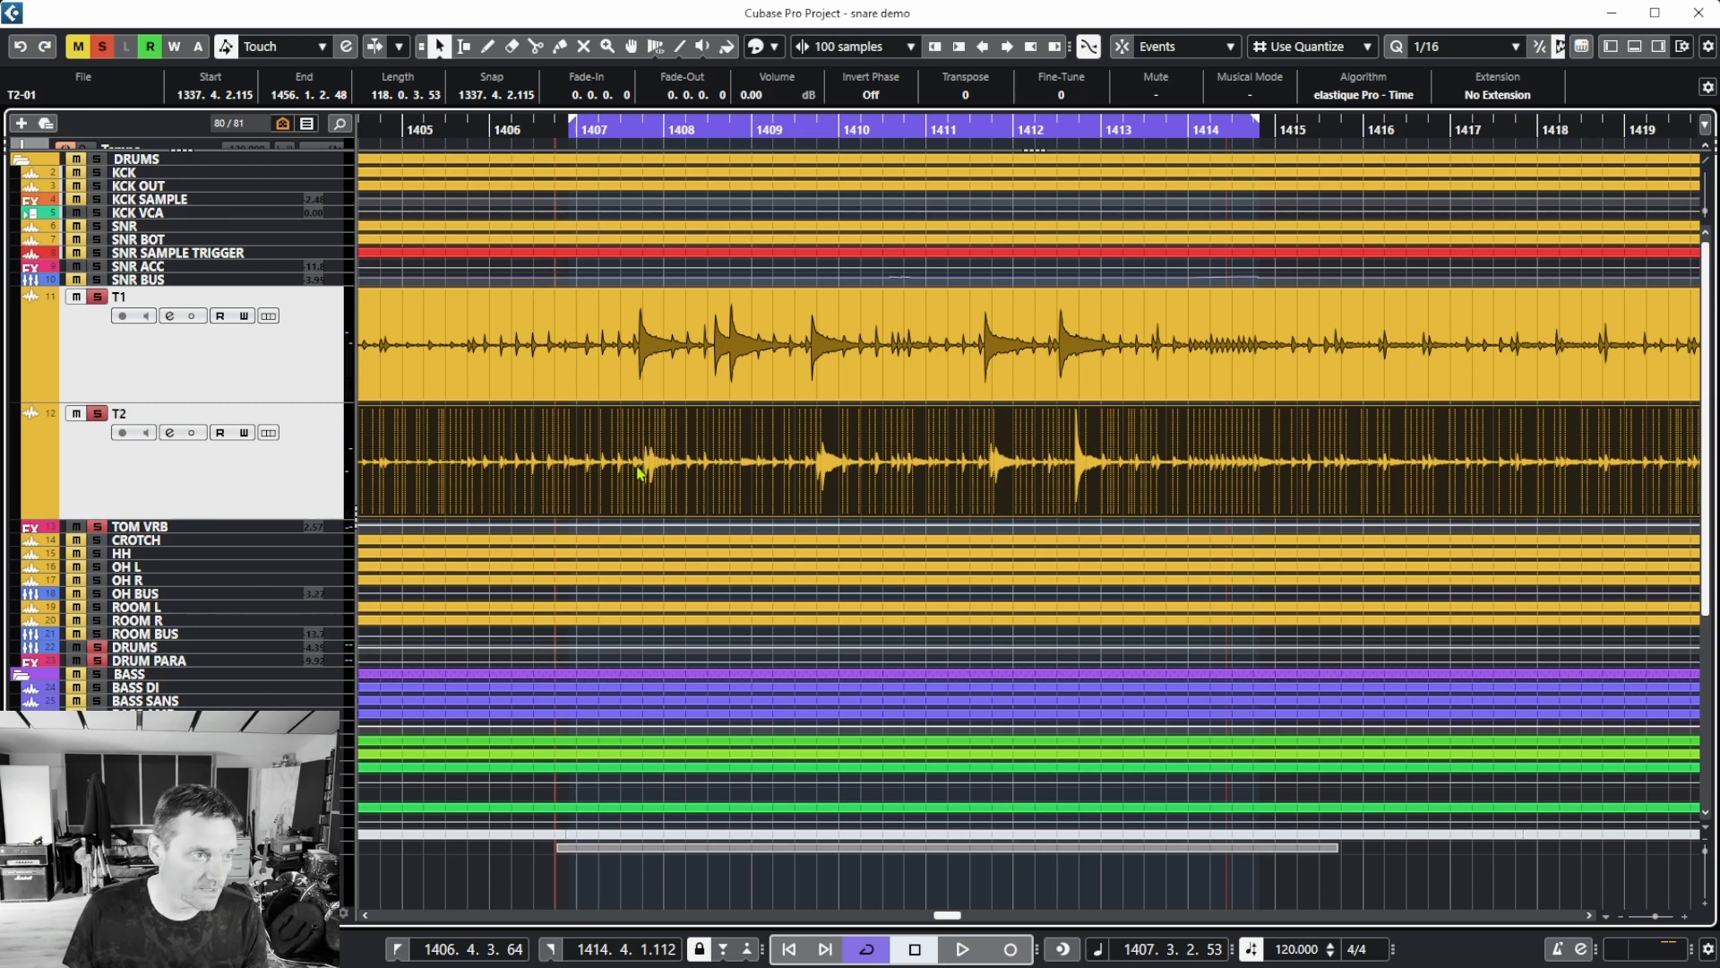
mouse_move(1086, 438)
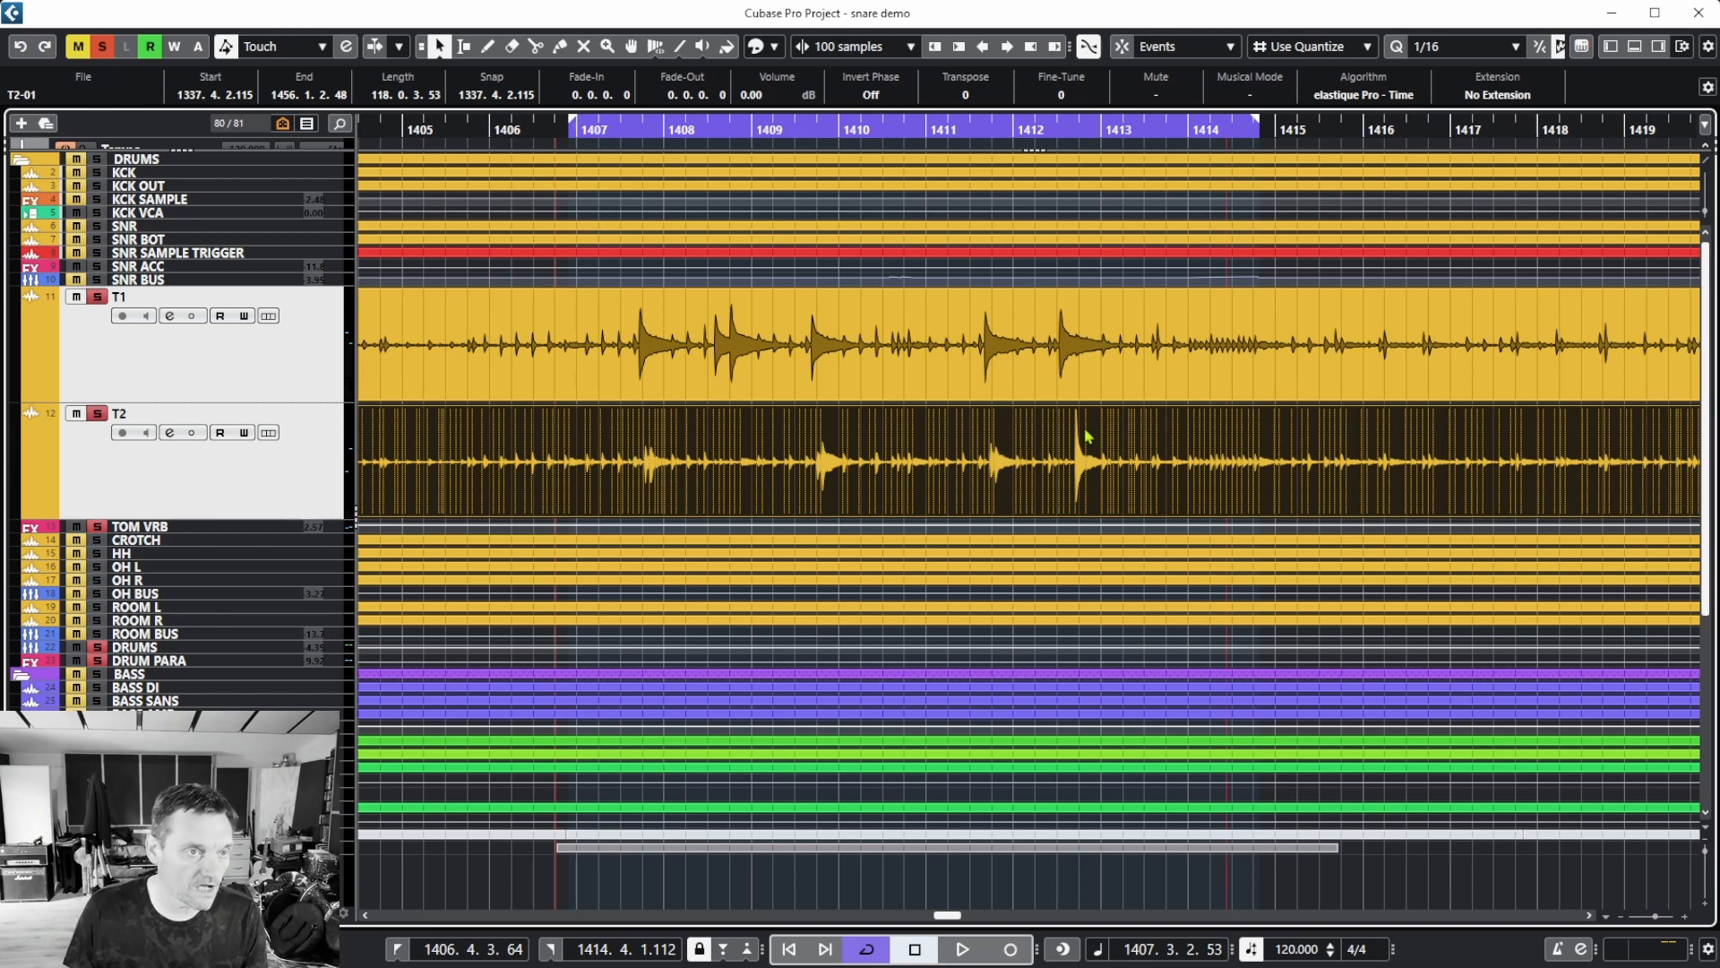
mouse_move(724, 453)
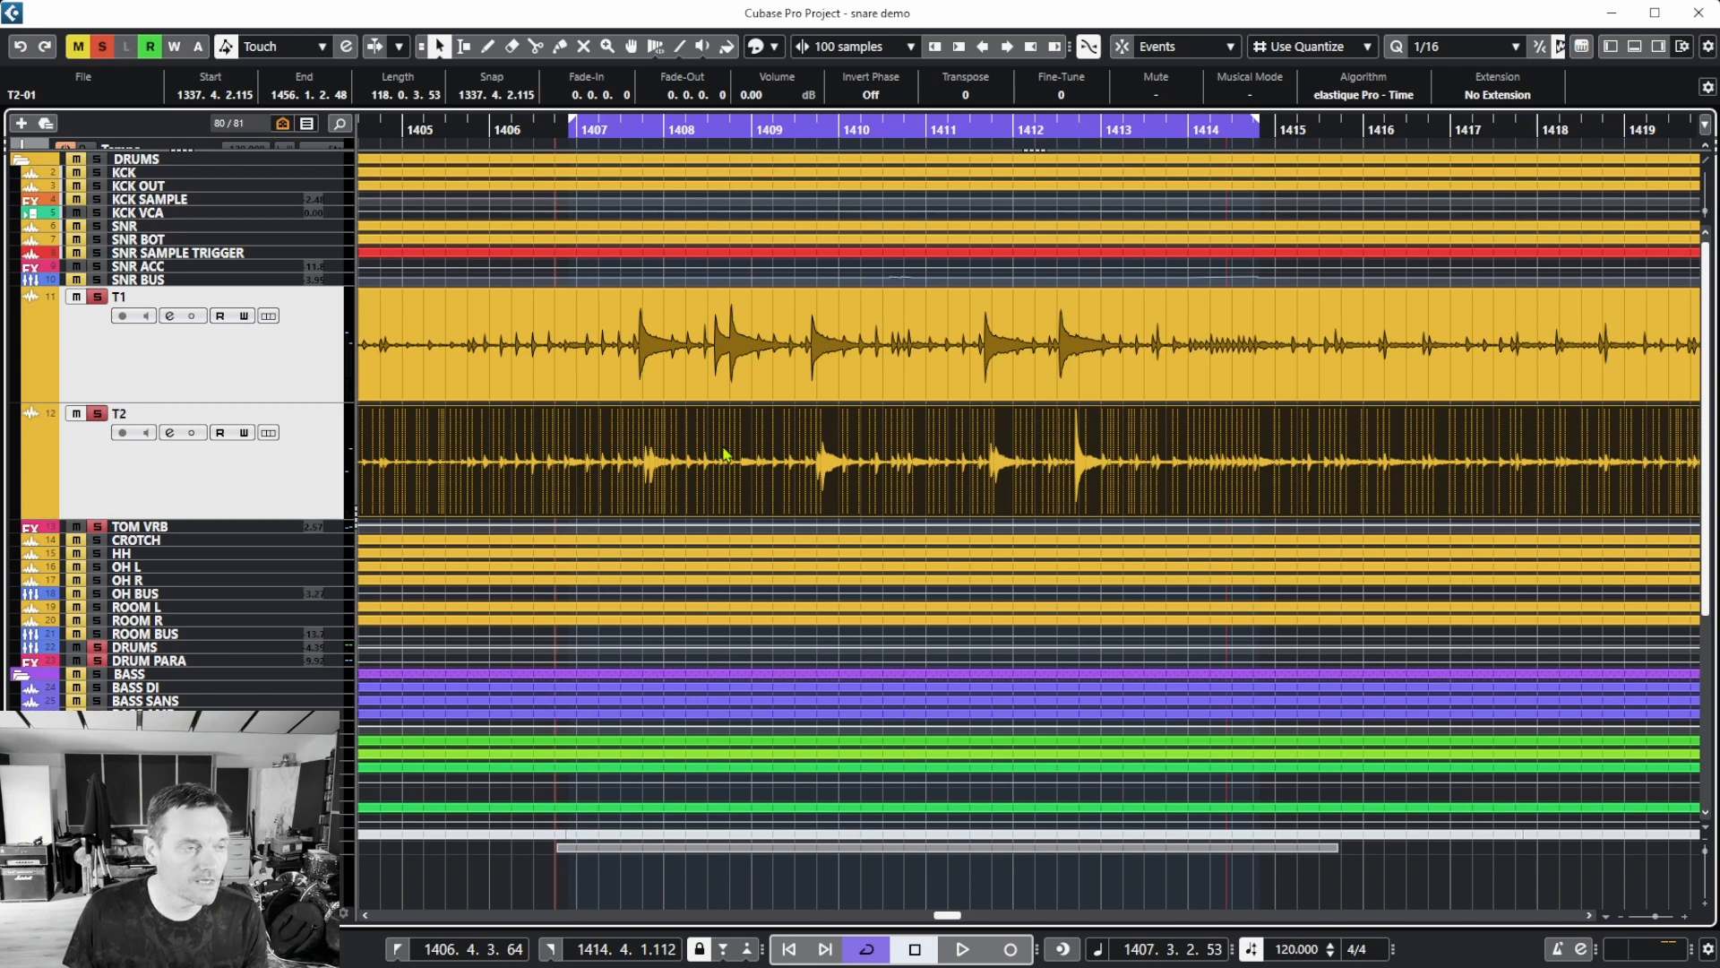
mouse_move(702, 460)
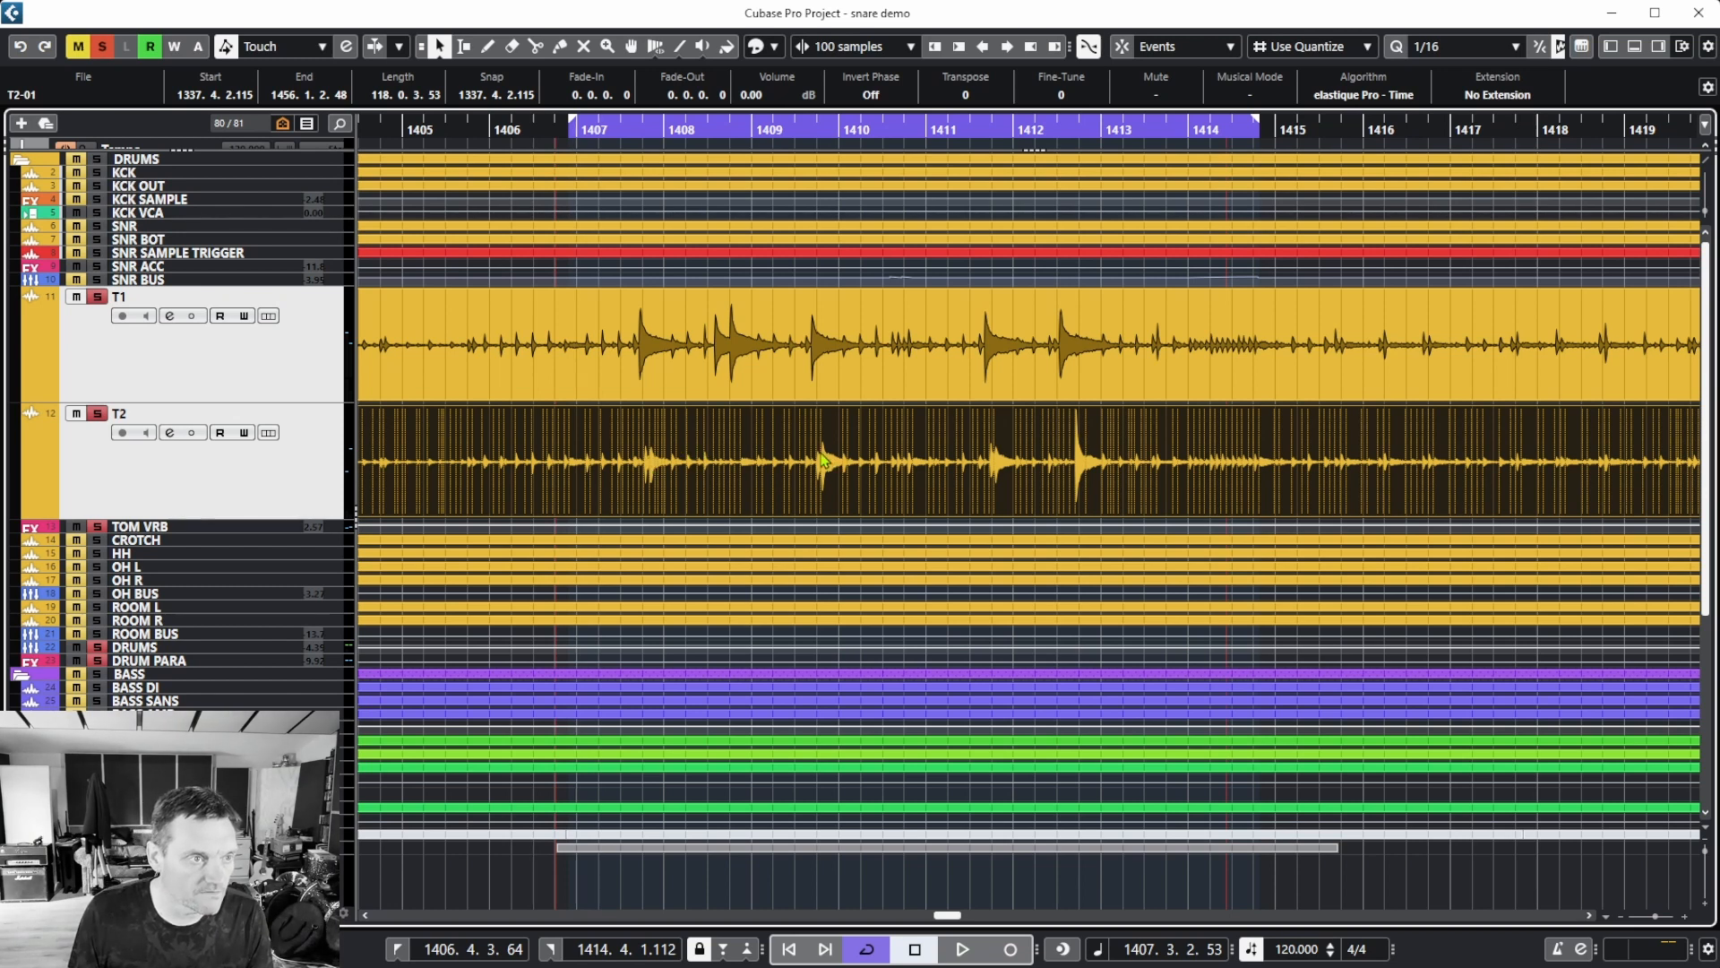
mouse_move(692, 472)
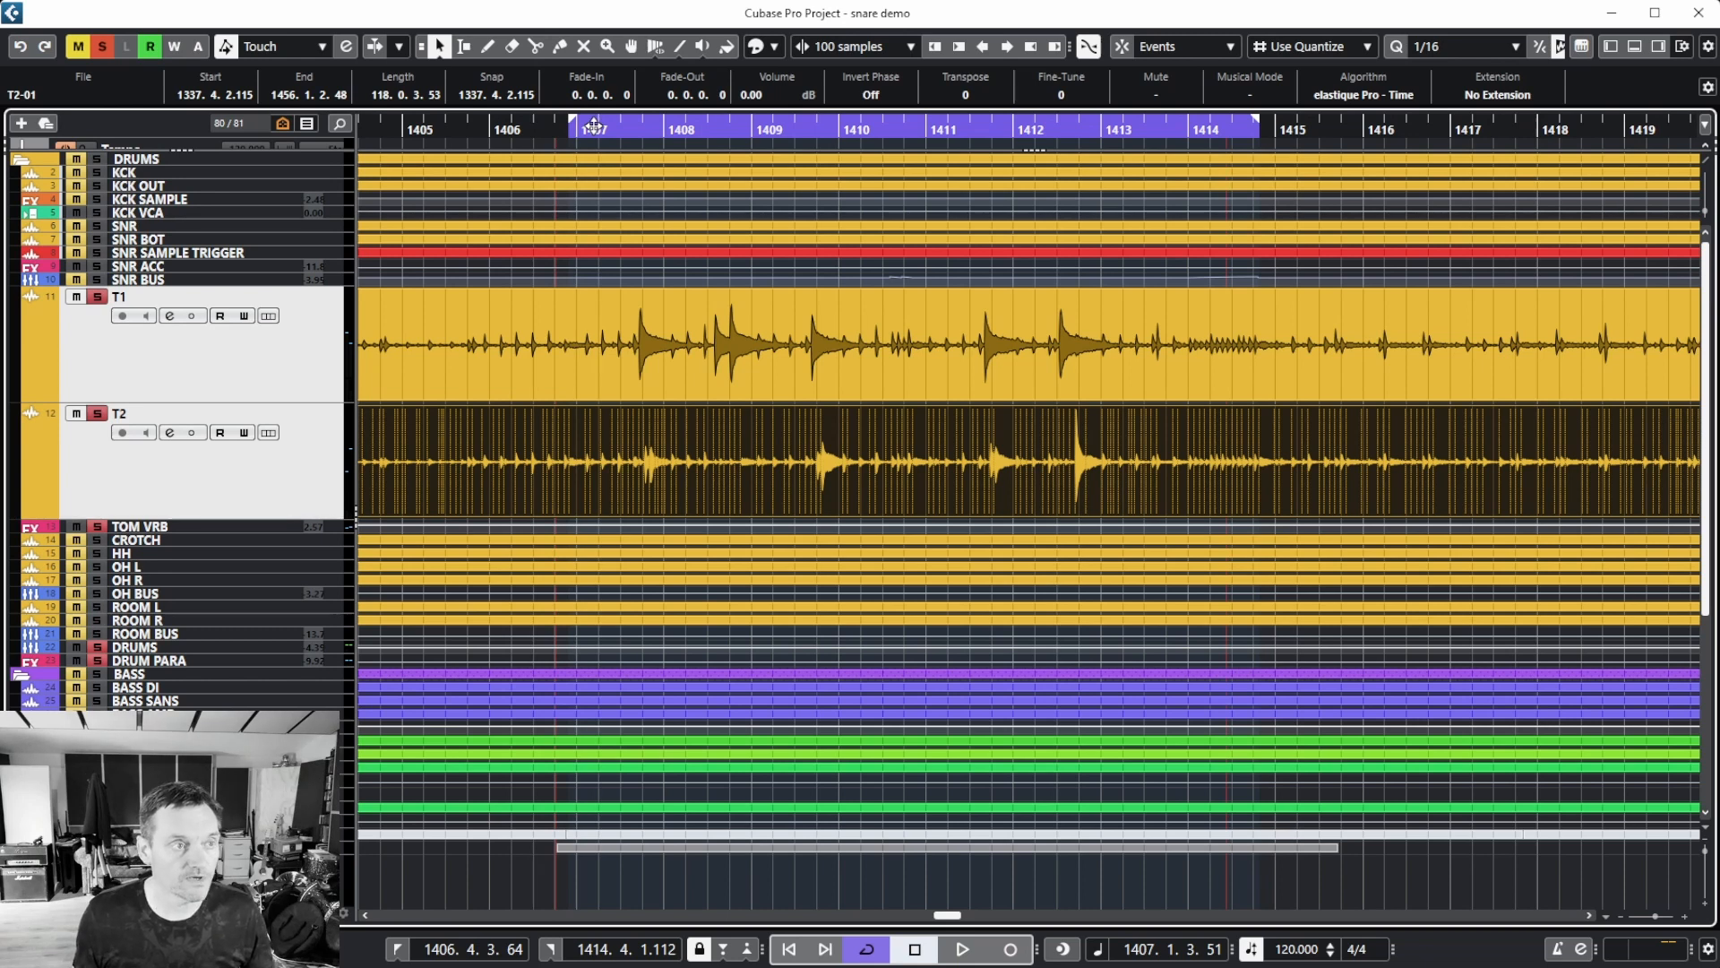
Position playback just after bar 1407 and review the kHs Gate insert on the T1 tom channel.
click(960, 950)
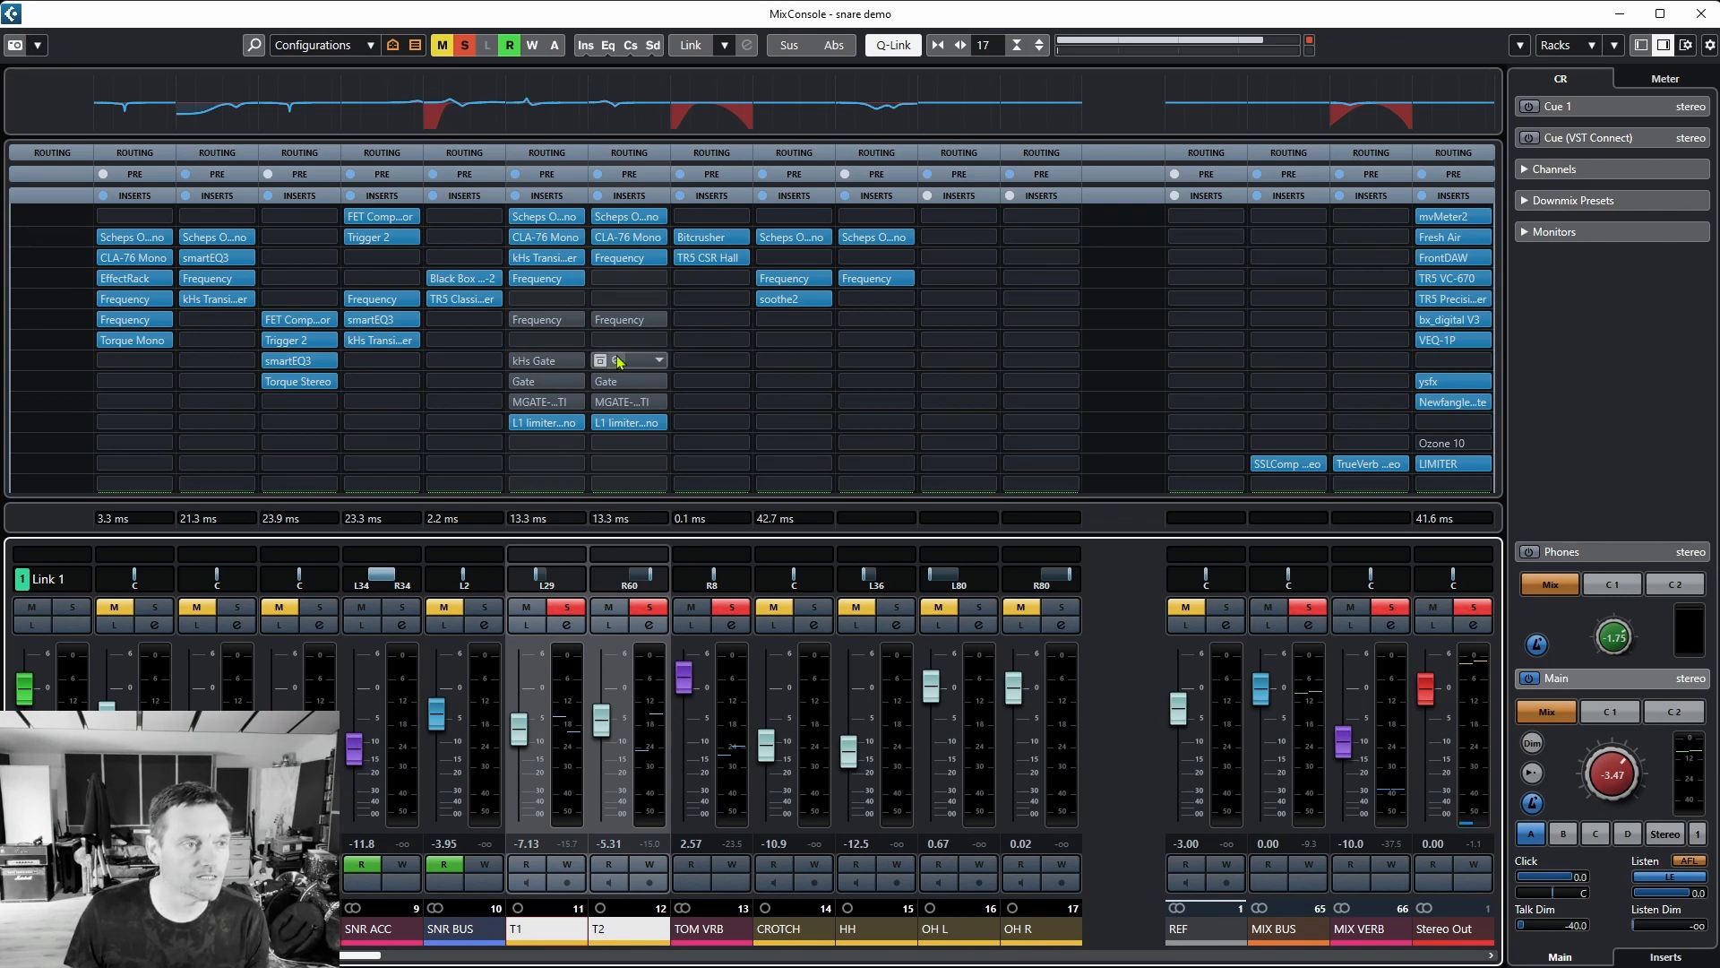
click(627, 360)
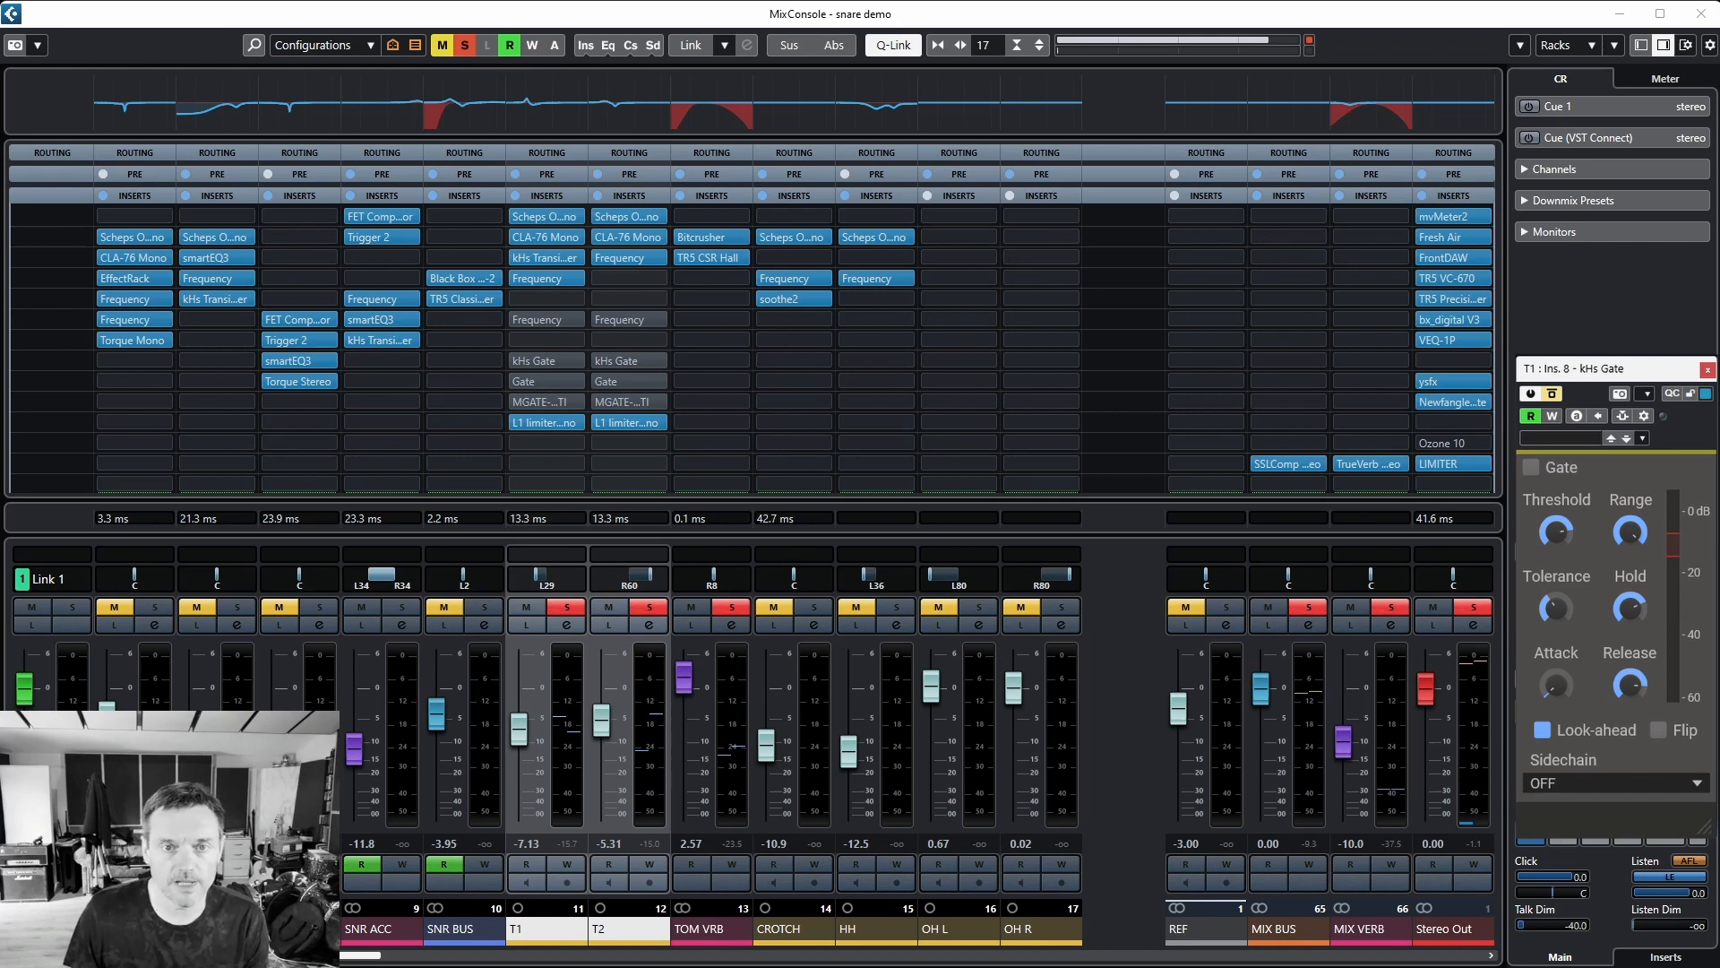
click(545, 361)
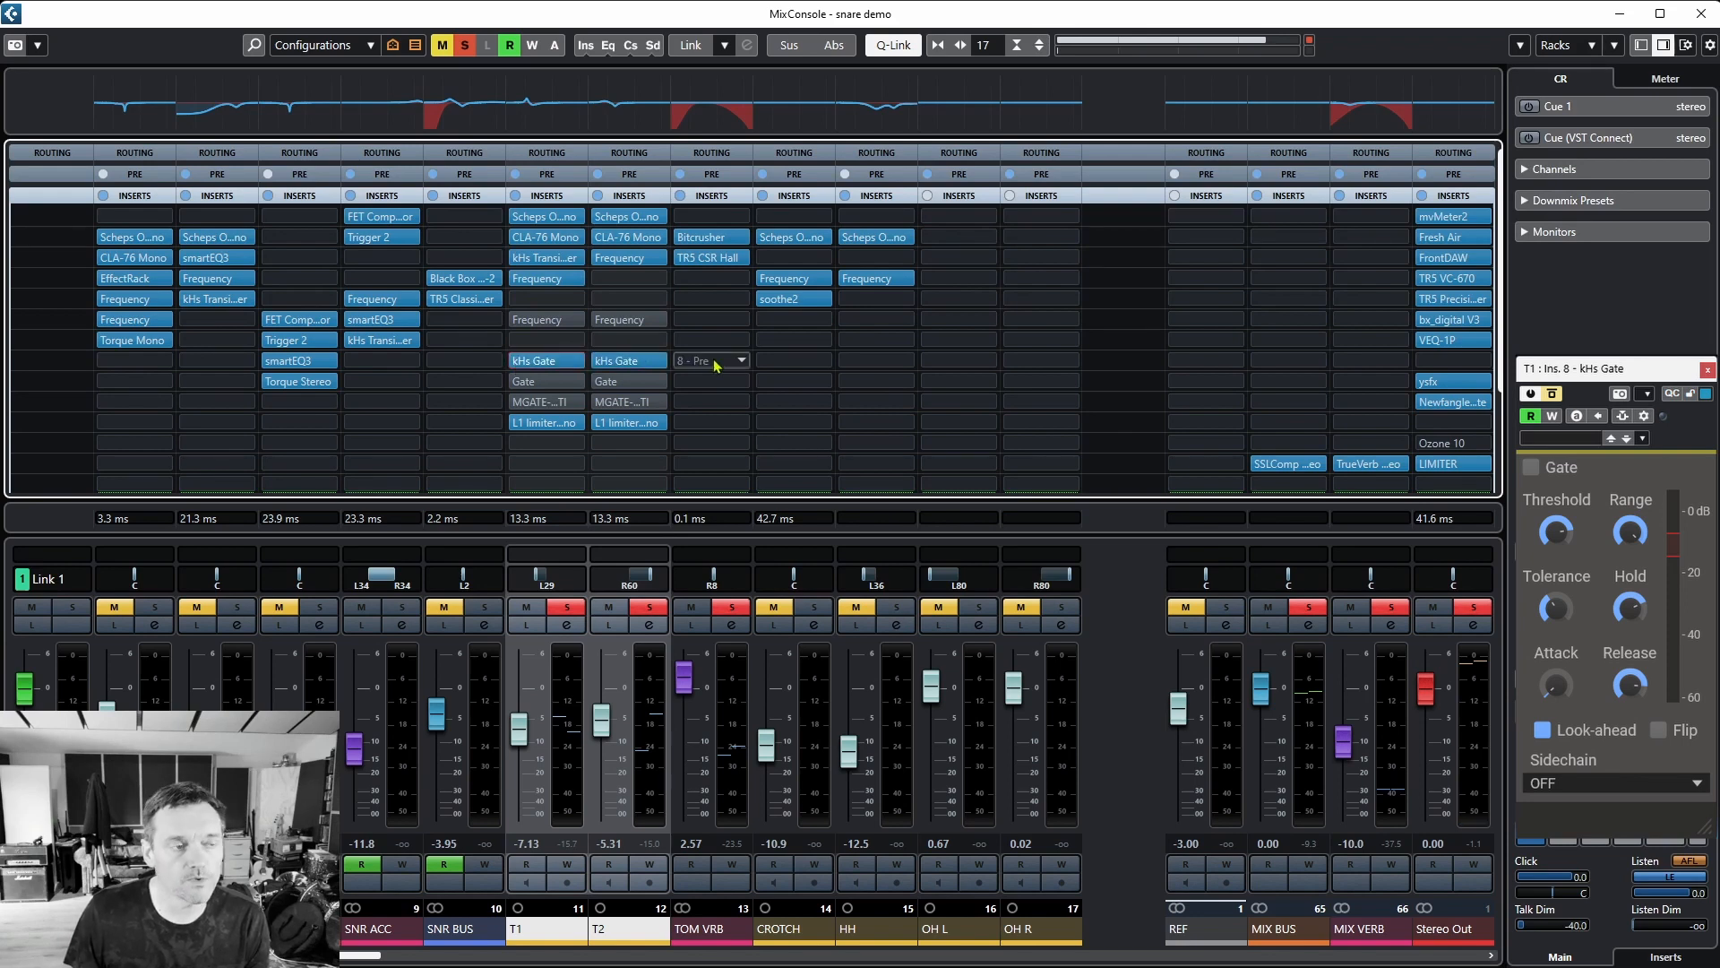
click(708, 339)
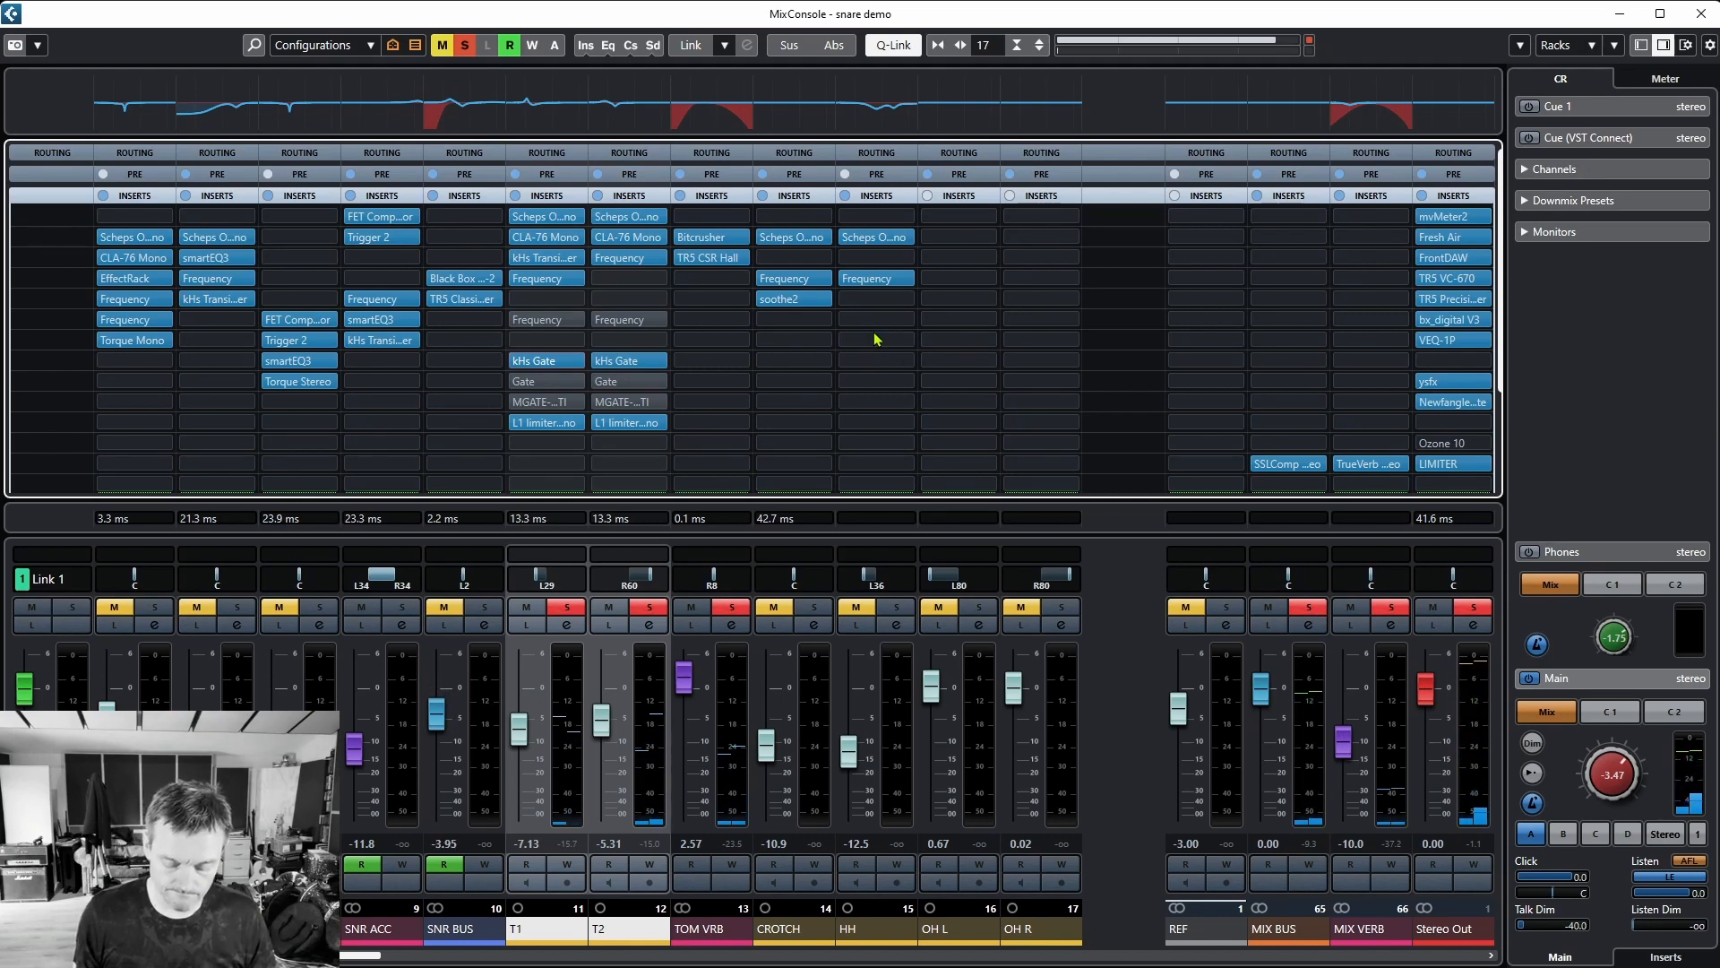
mouse_move(763, 358)
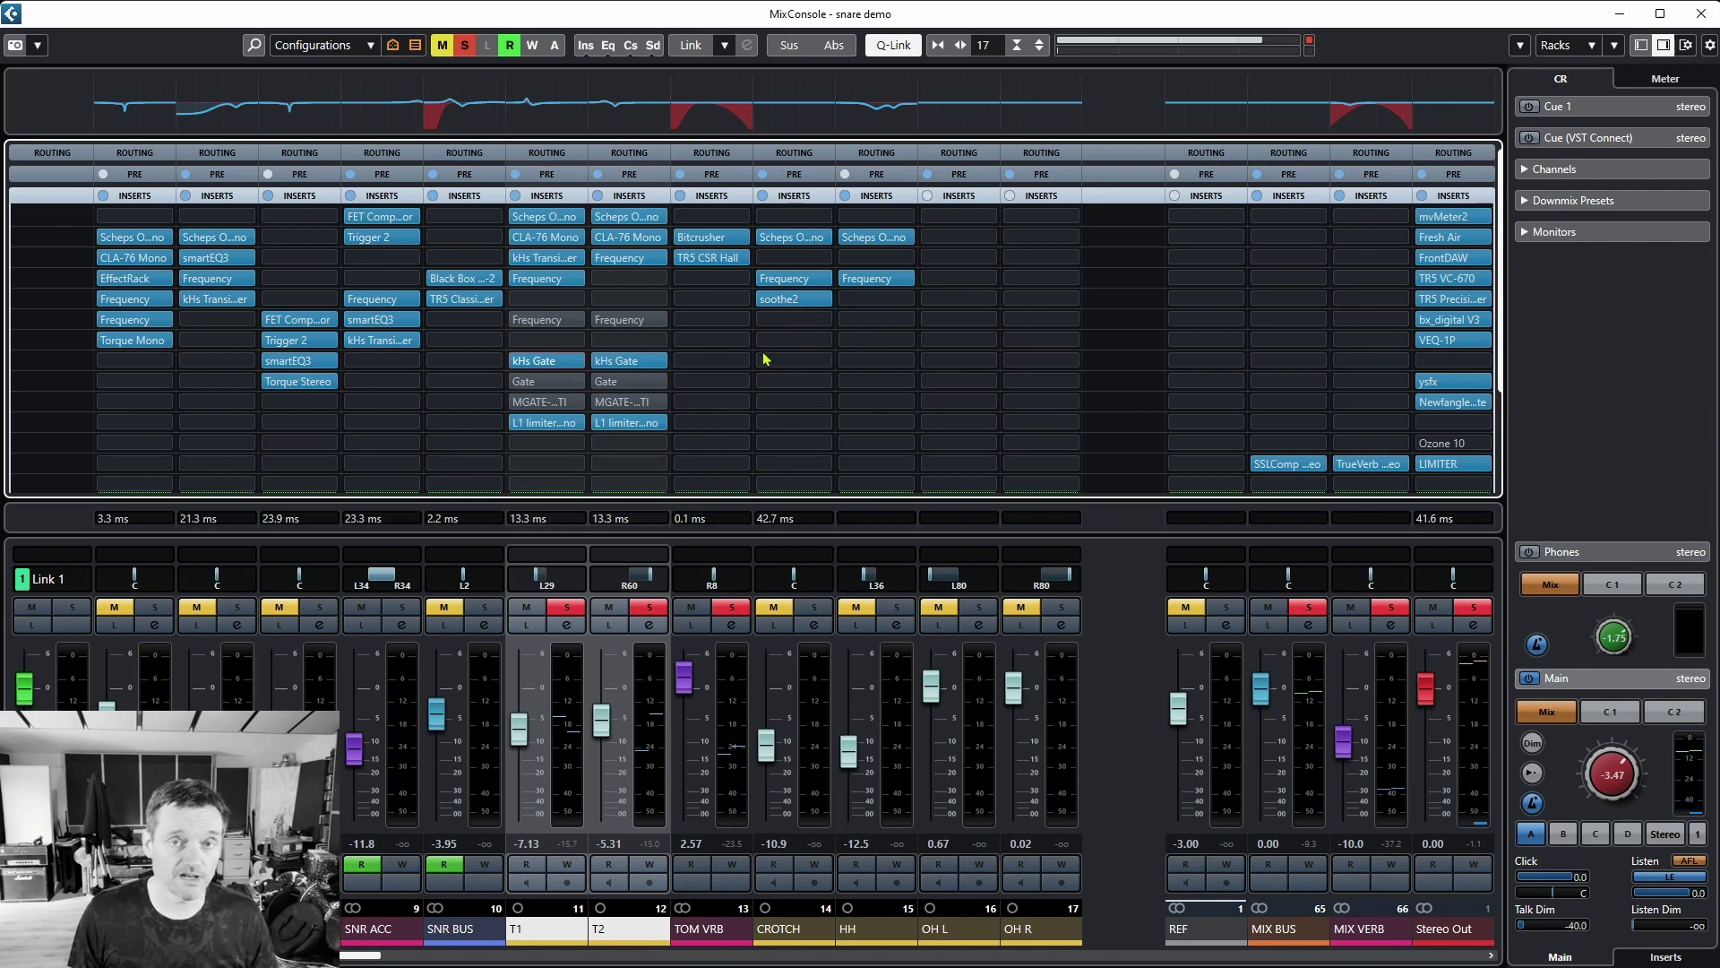
click(536, 300)
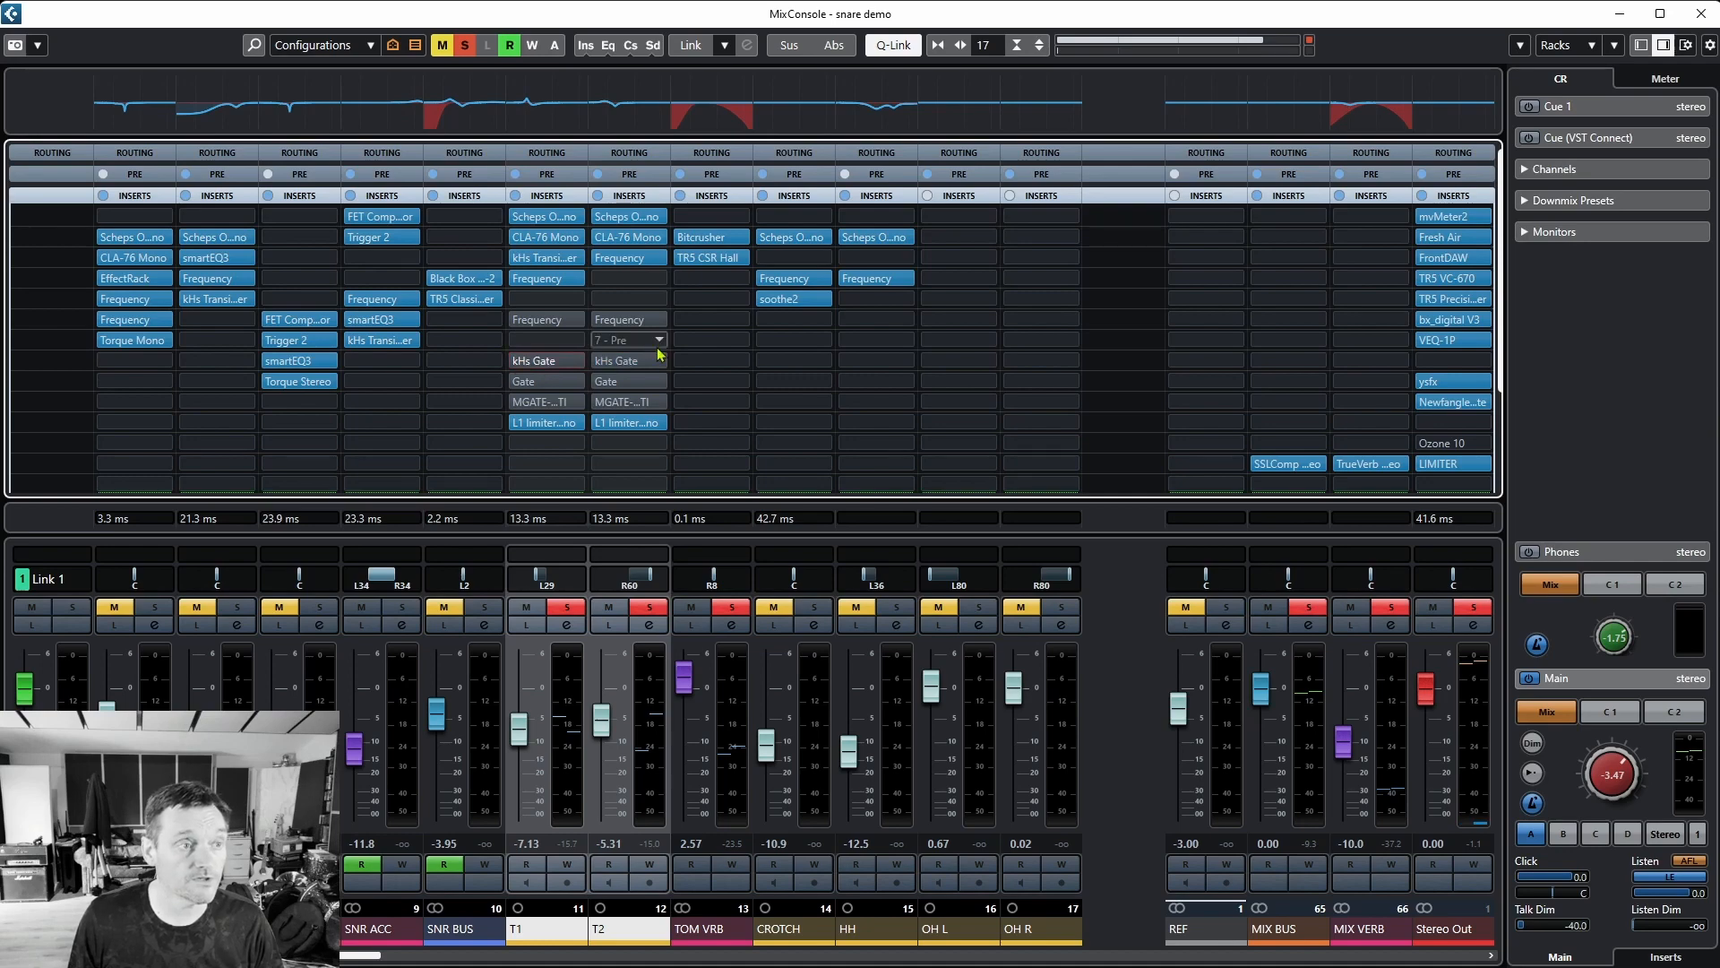
View the stock Gate and then the multiband gate inserted on the T2 tom channel.
click(626, 380)
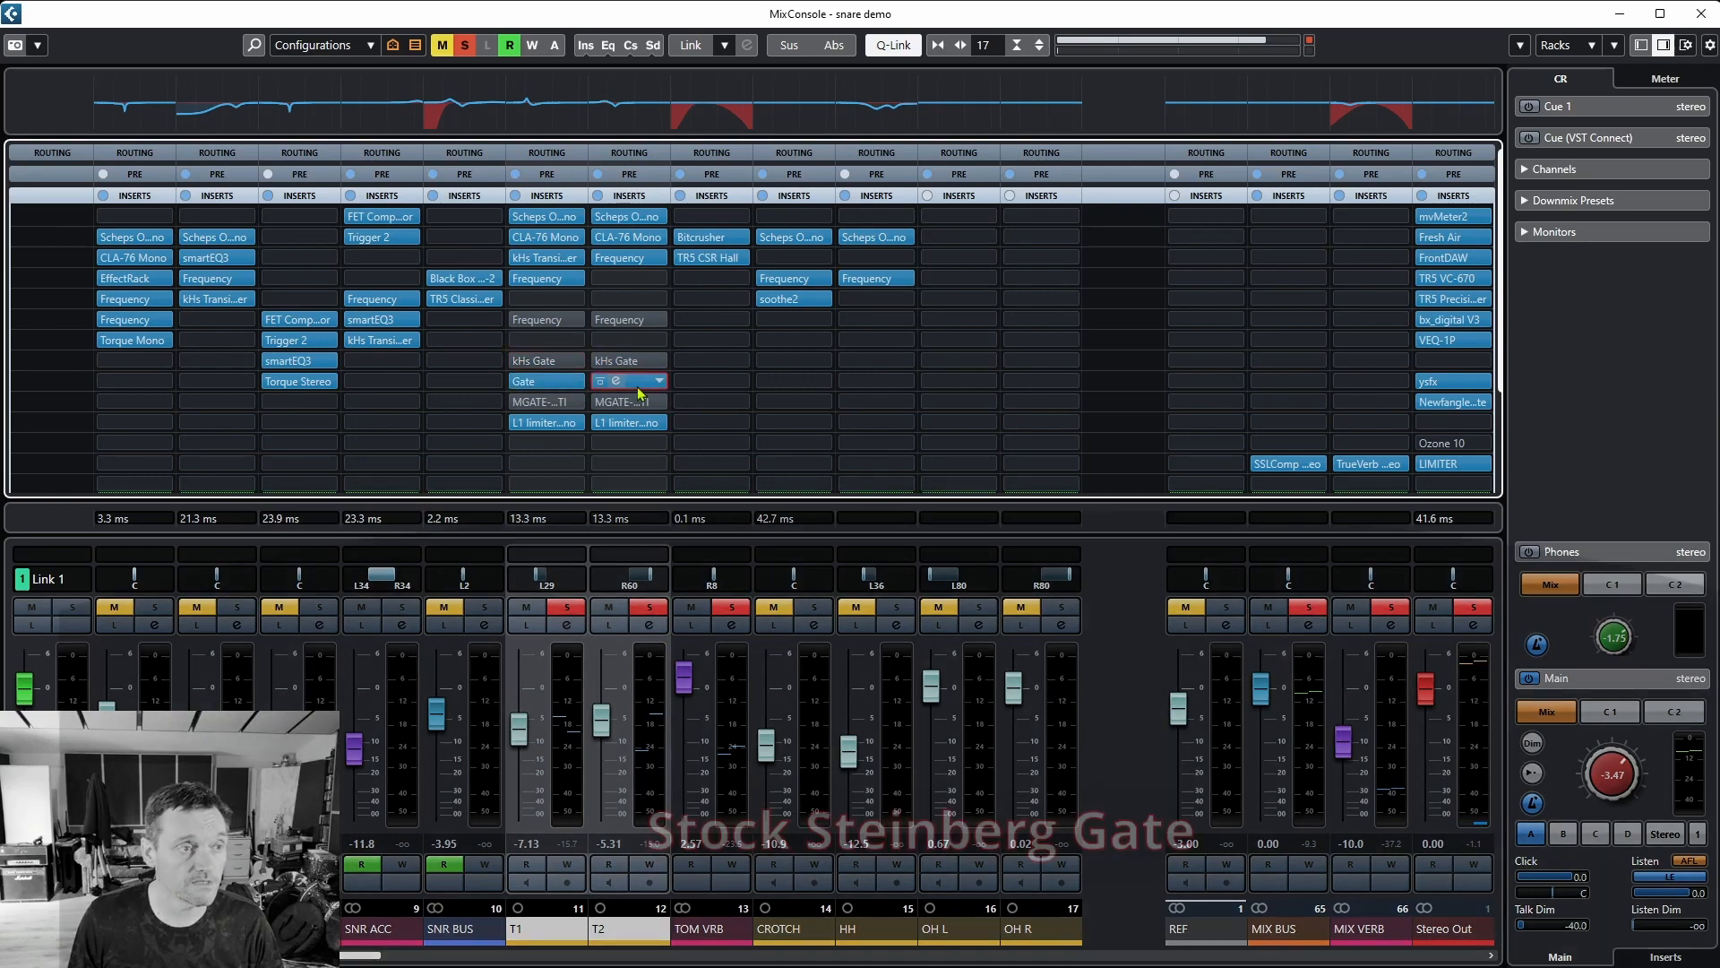
click(620, 380)
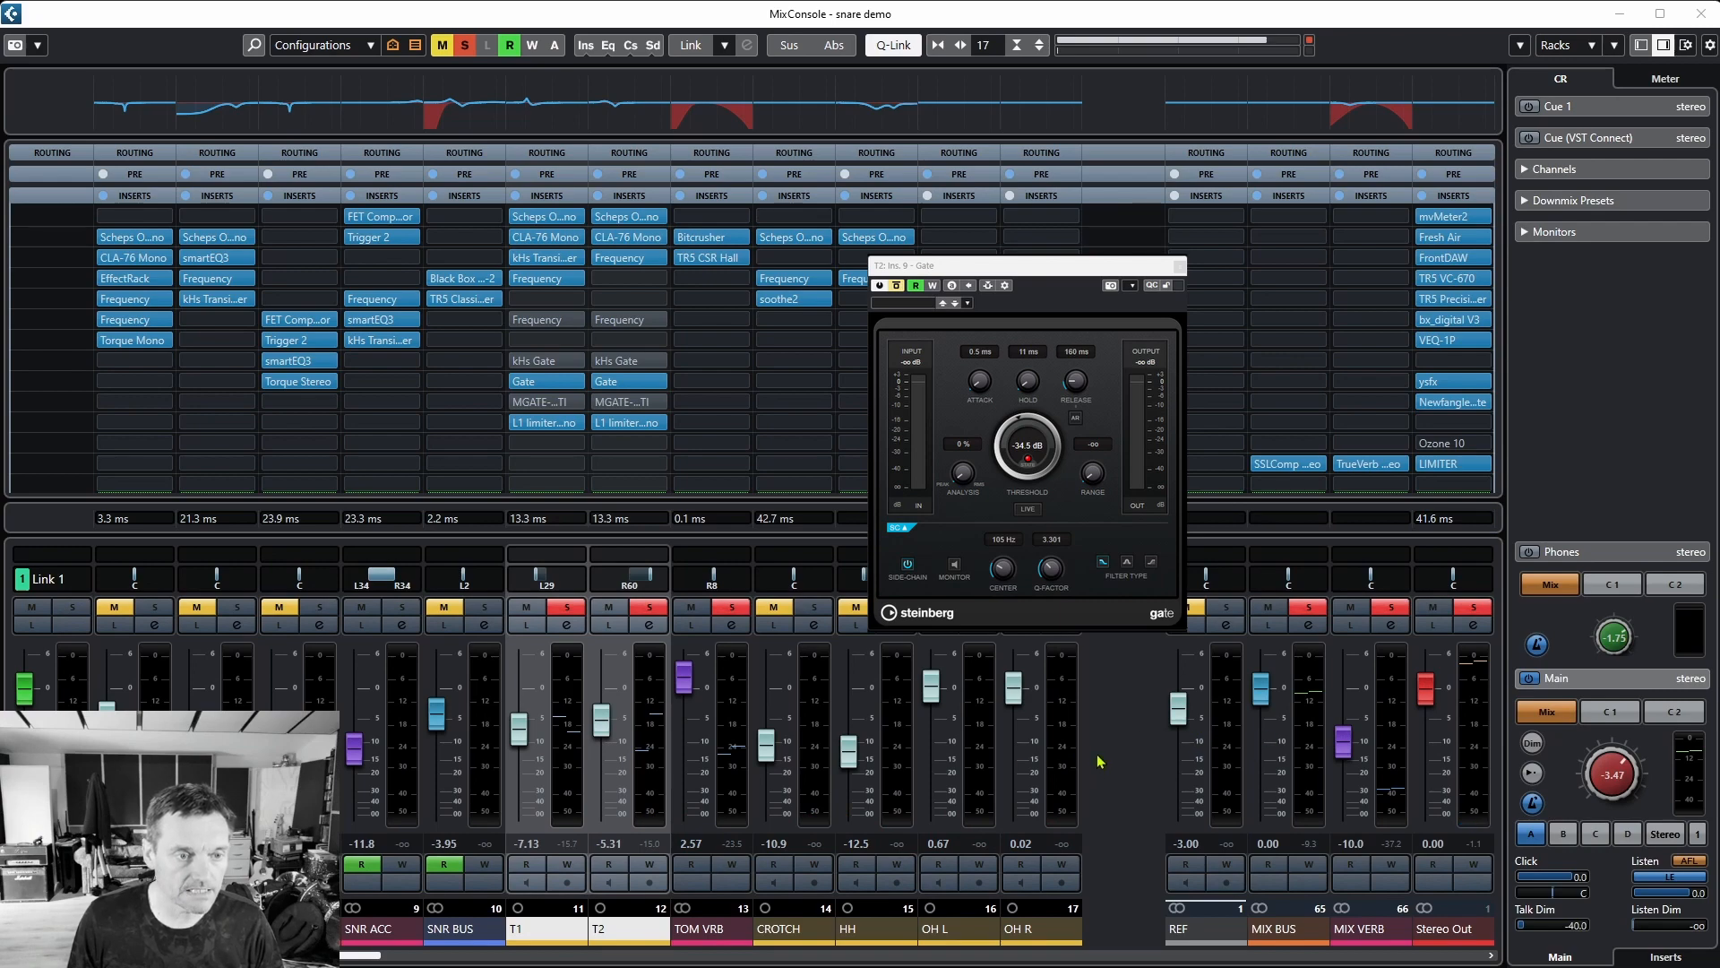
mouse_move(1219, 711)
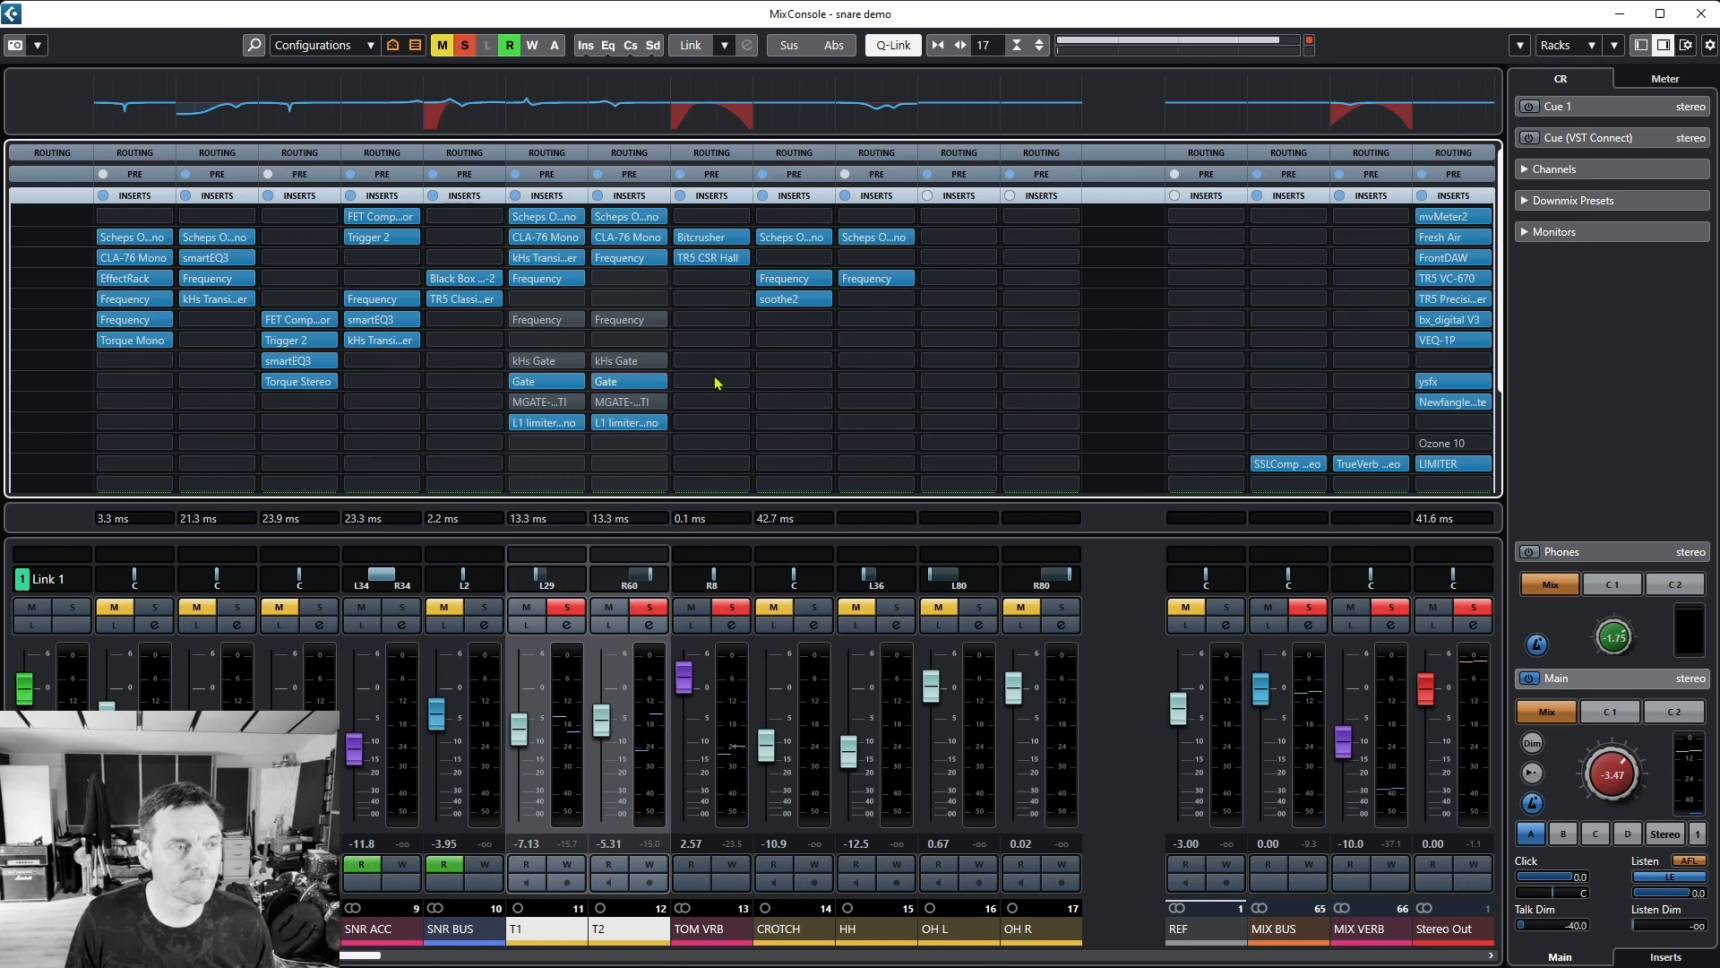
click(711, 360)
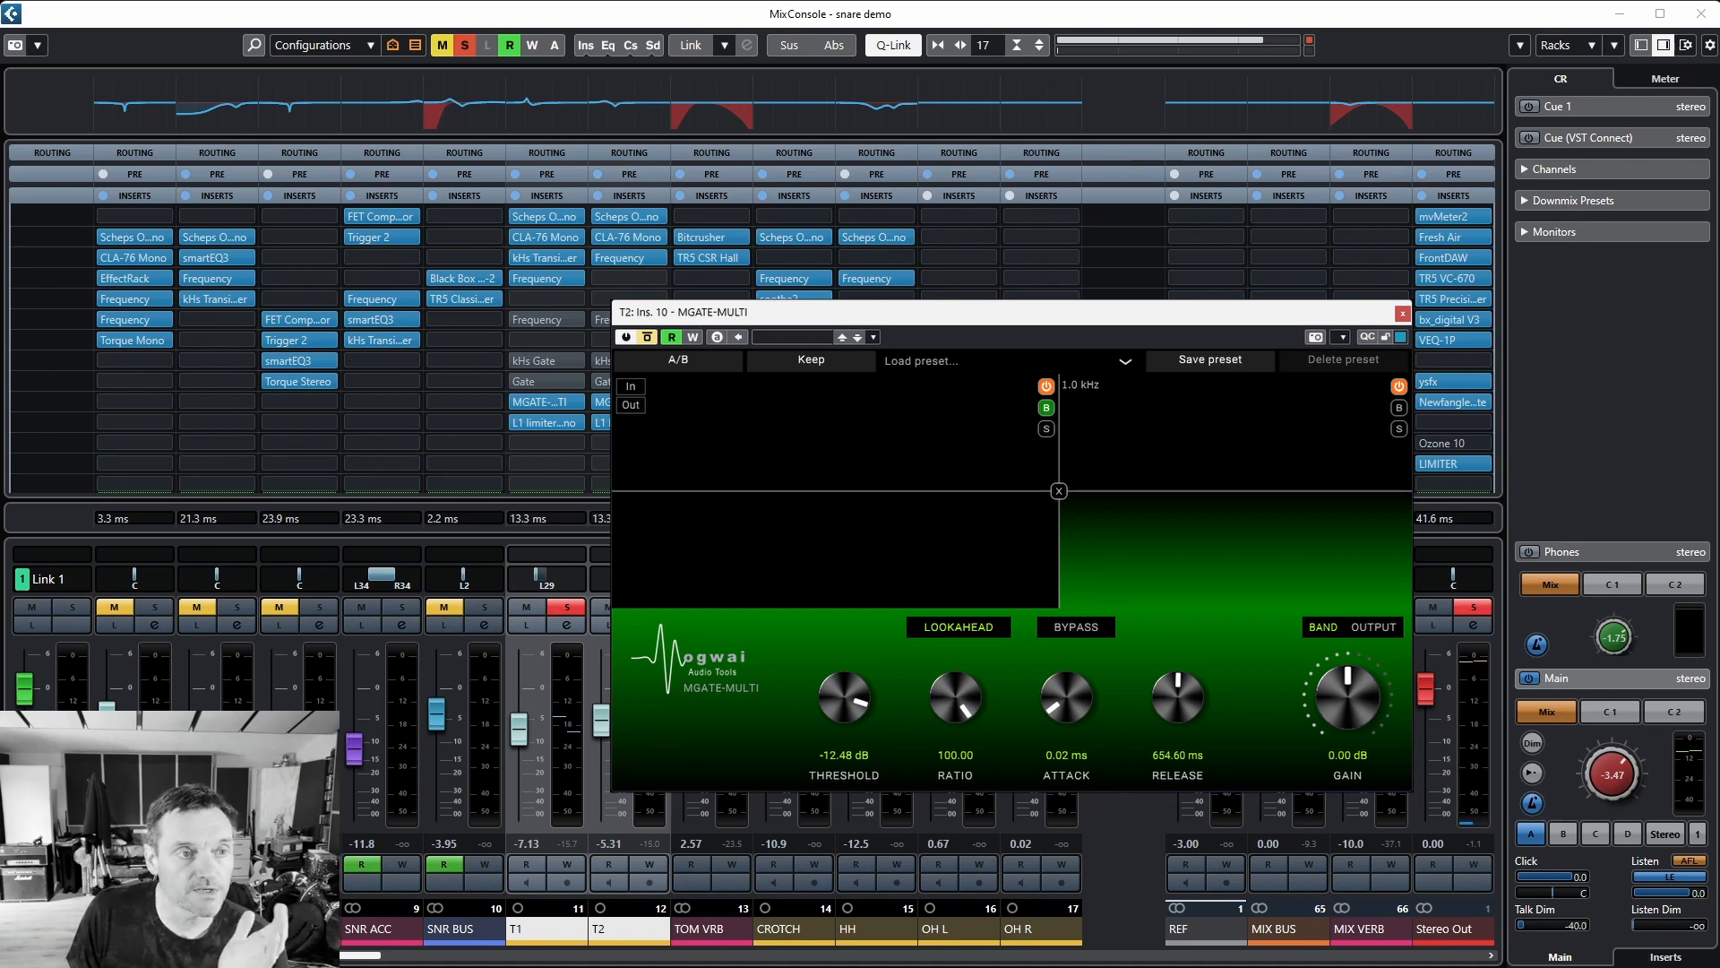
mouse_move(1045, 272)
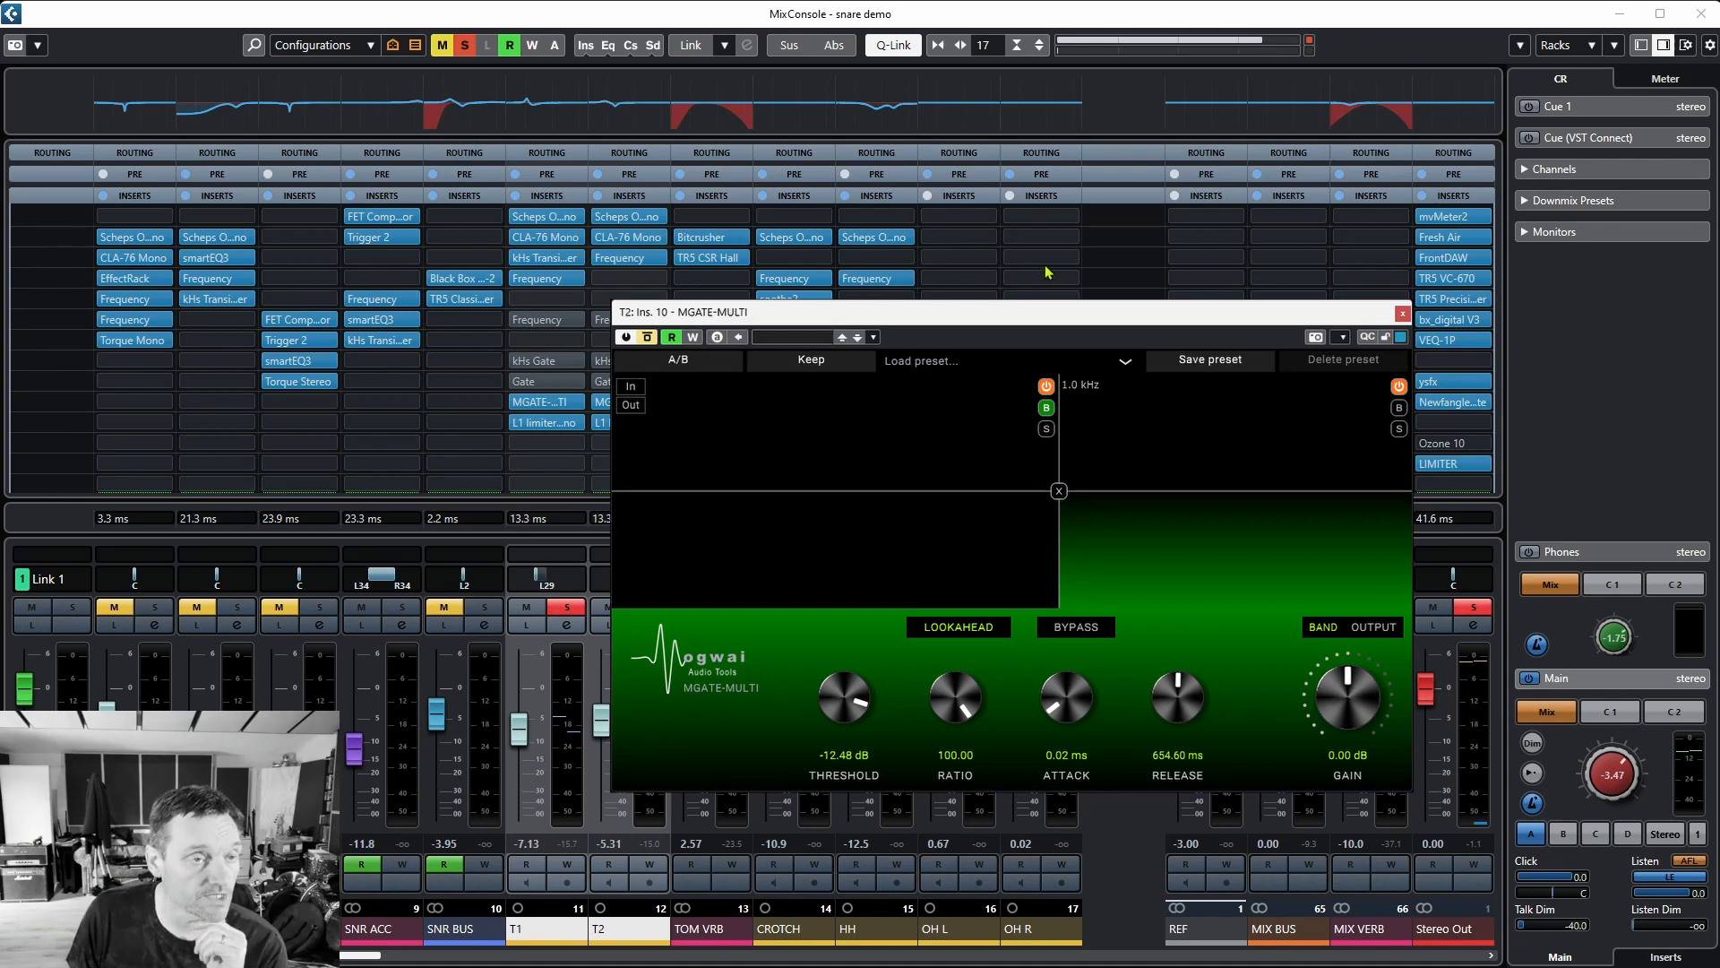
Close the MGATE-MULTI window and play the loop region to hear the gated toms.
click(1401, 312)
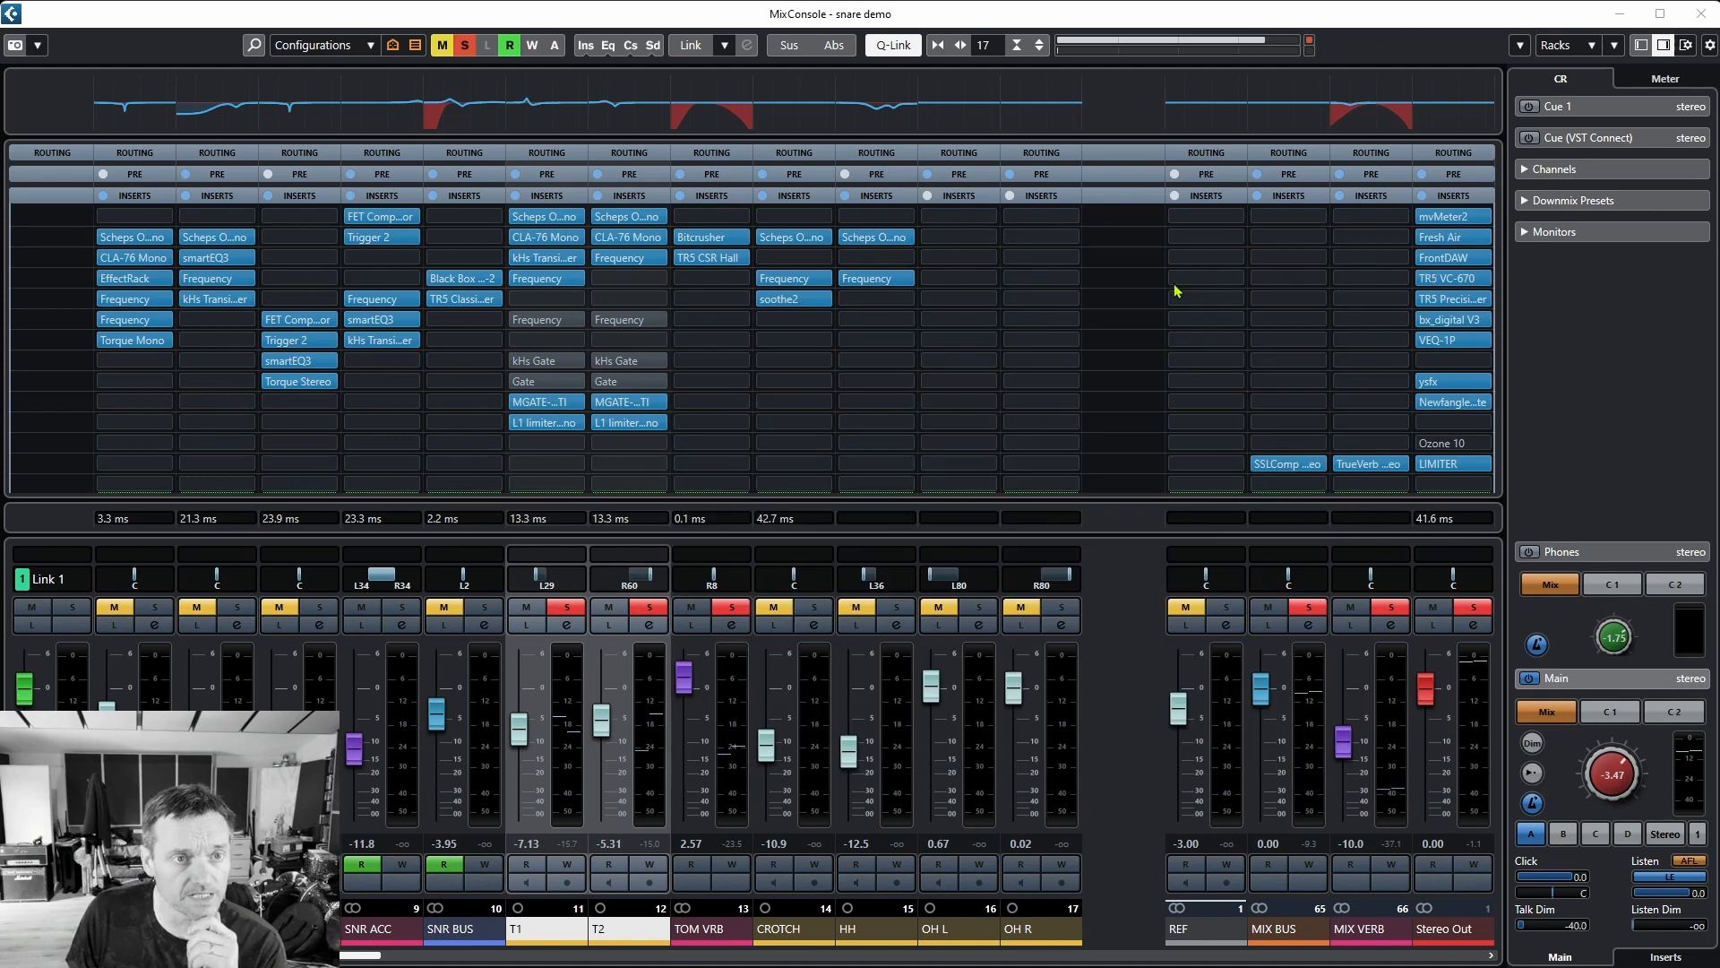
mouse_move(1422, 305)
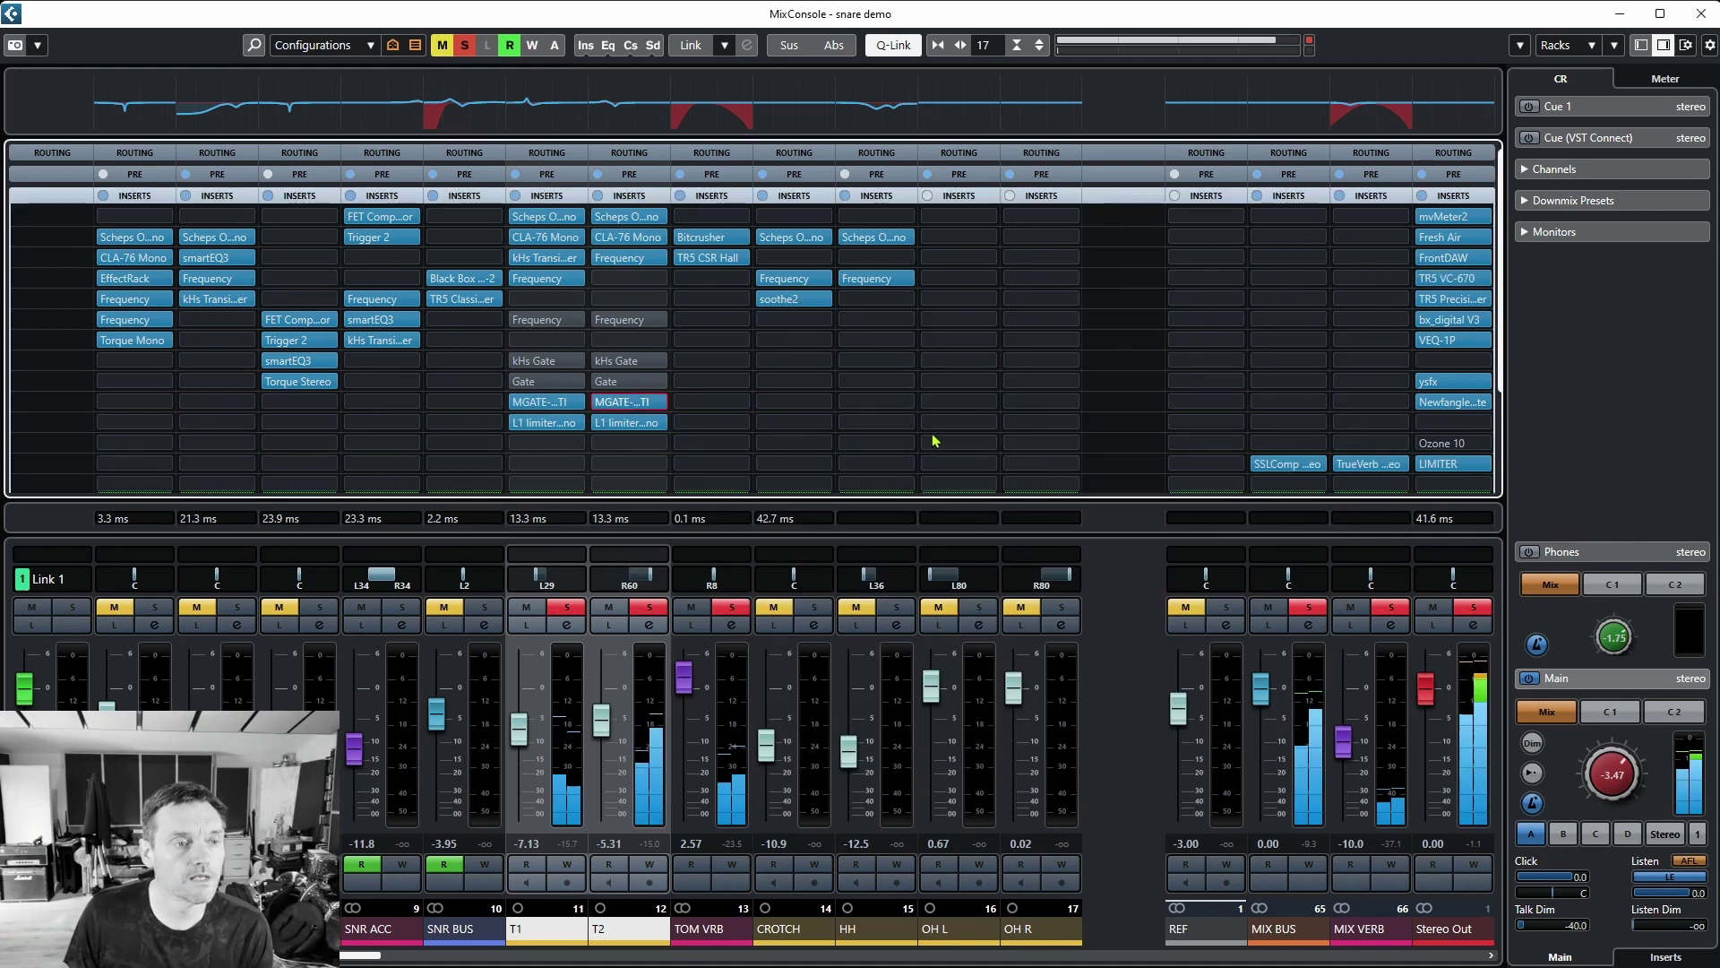
click(876, 423)
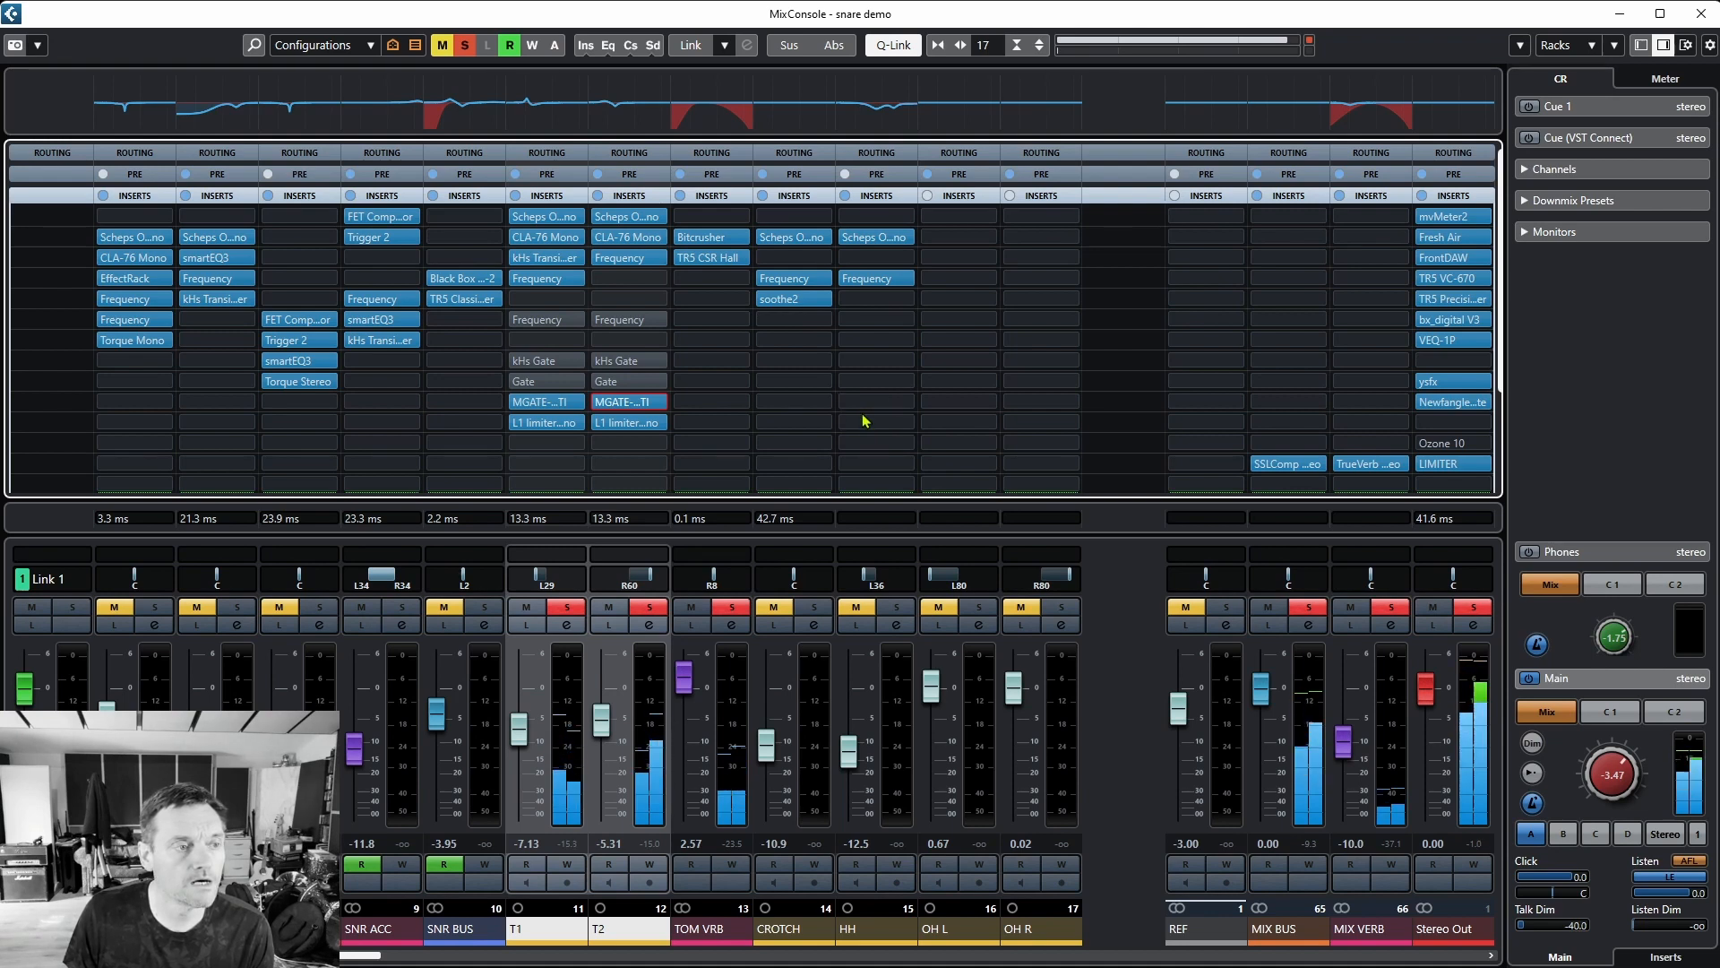
mouse_move(574, 398)
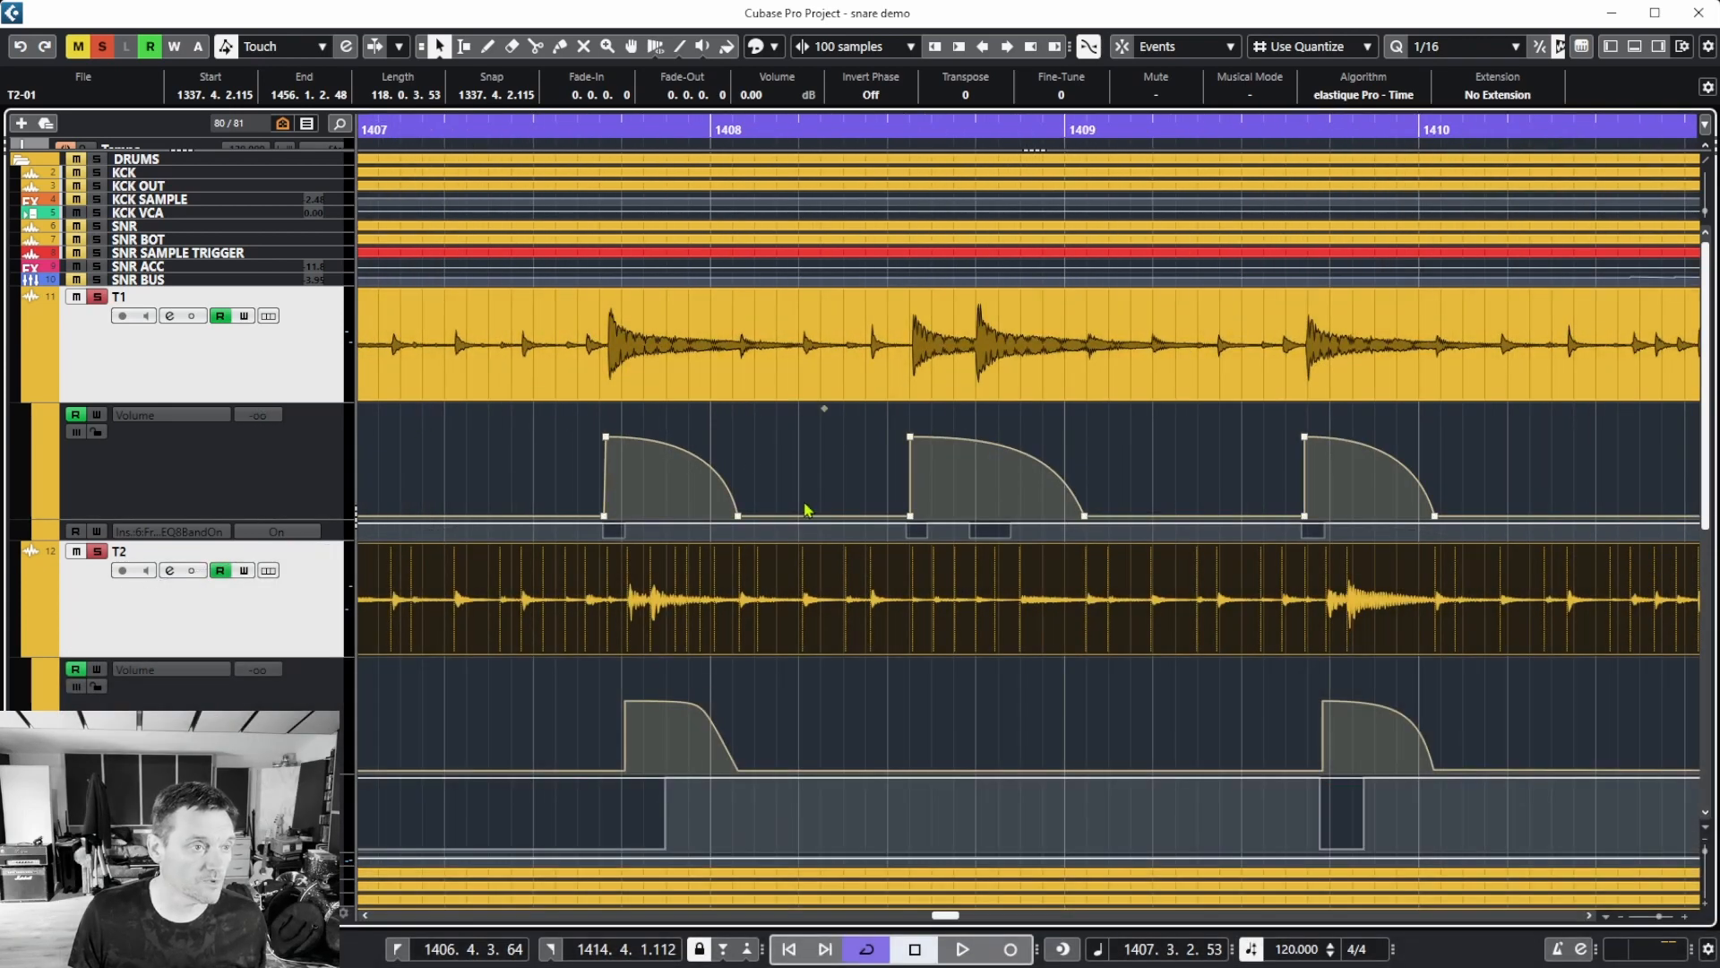
click(537, 424)
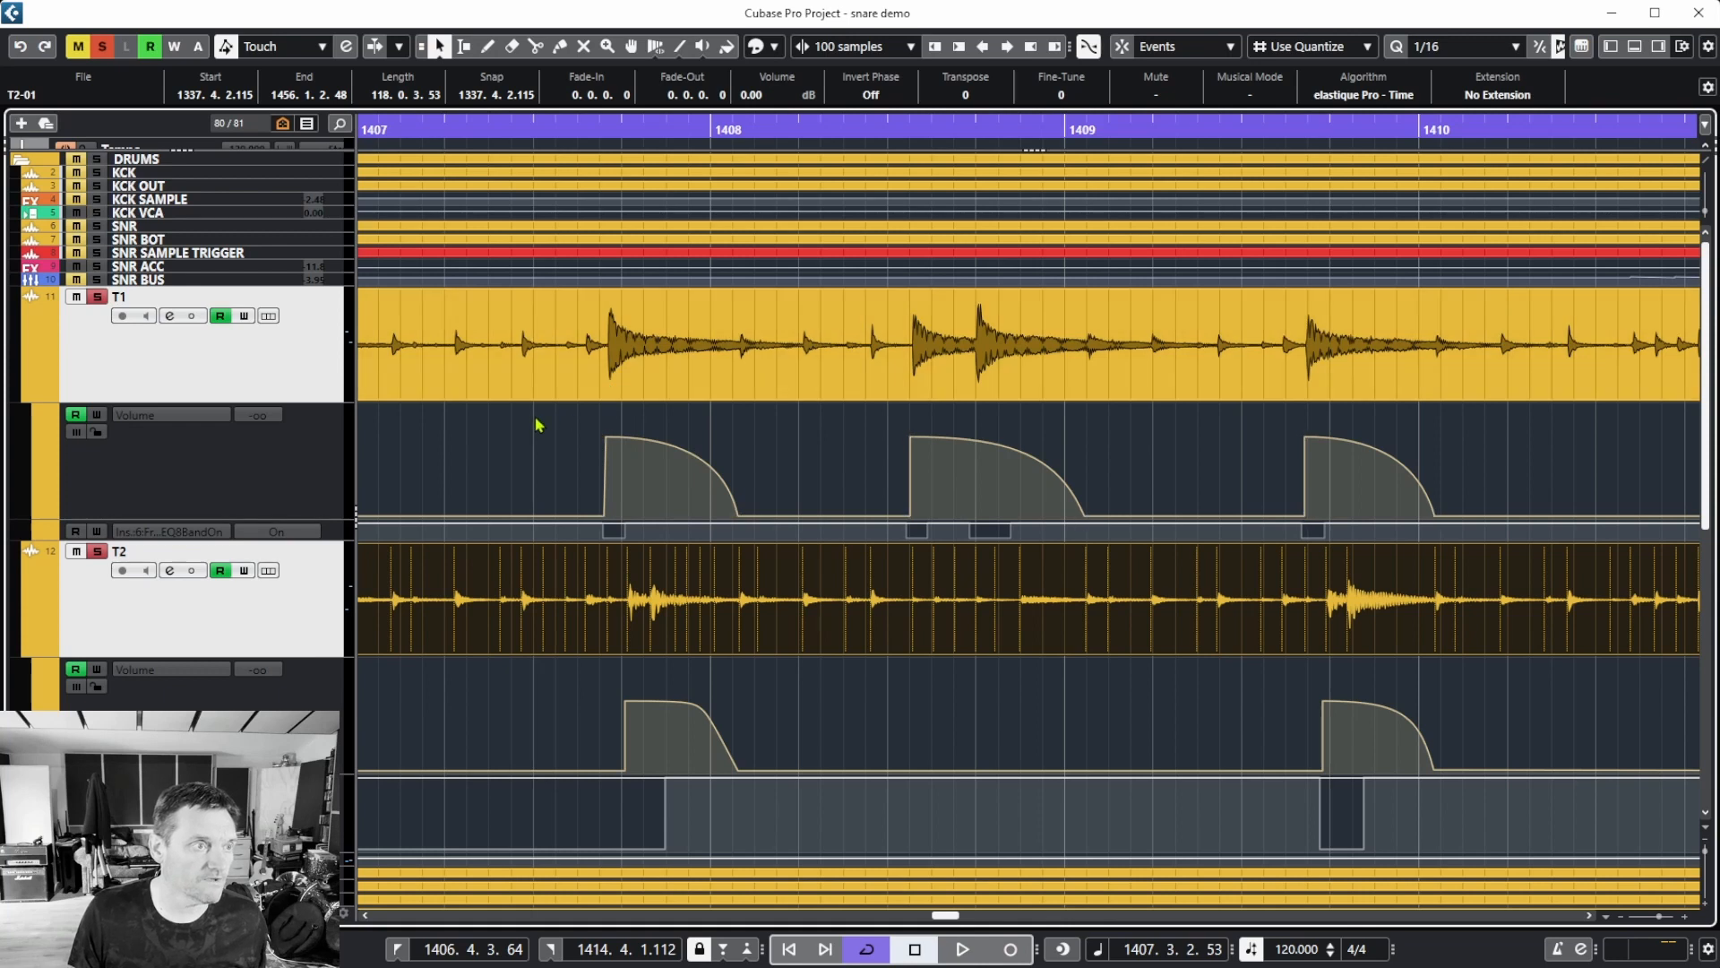
click(462, 46)
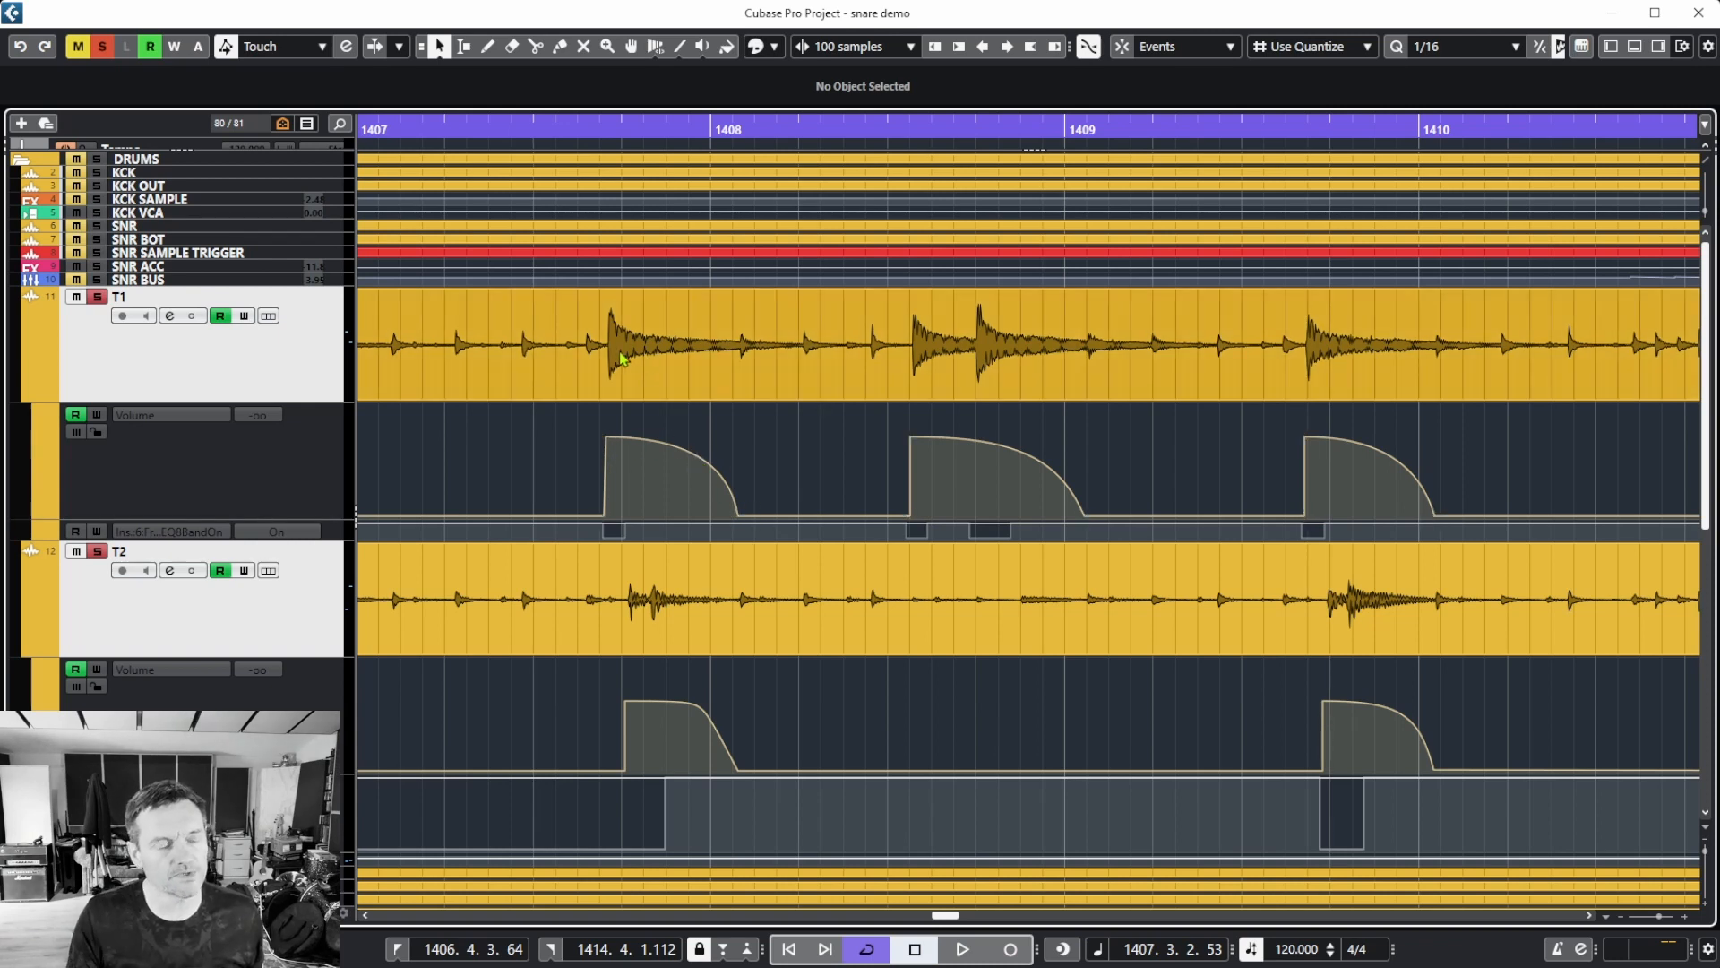
mouse_move(731, 562)
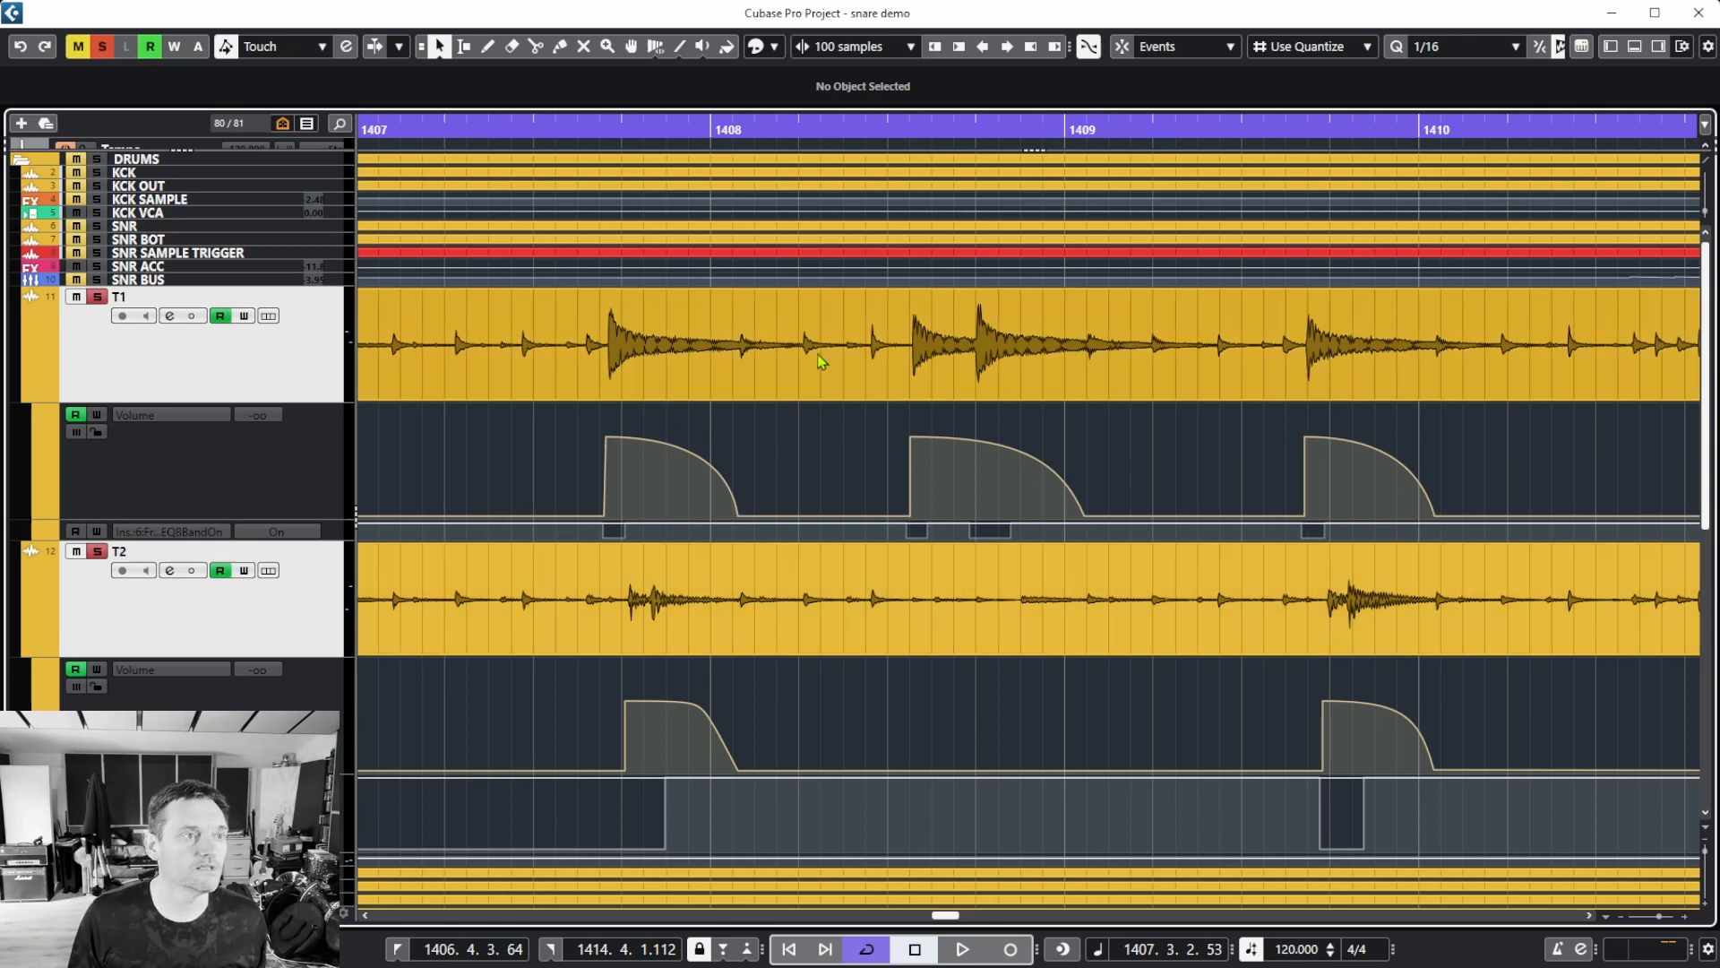
mouse_move(743, 365)
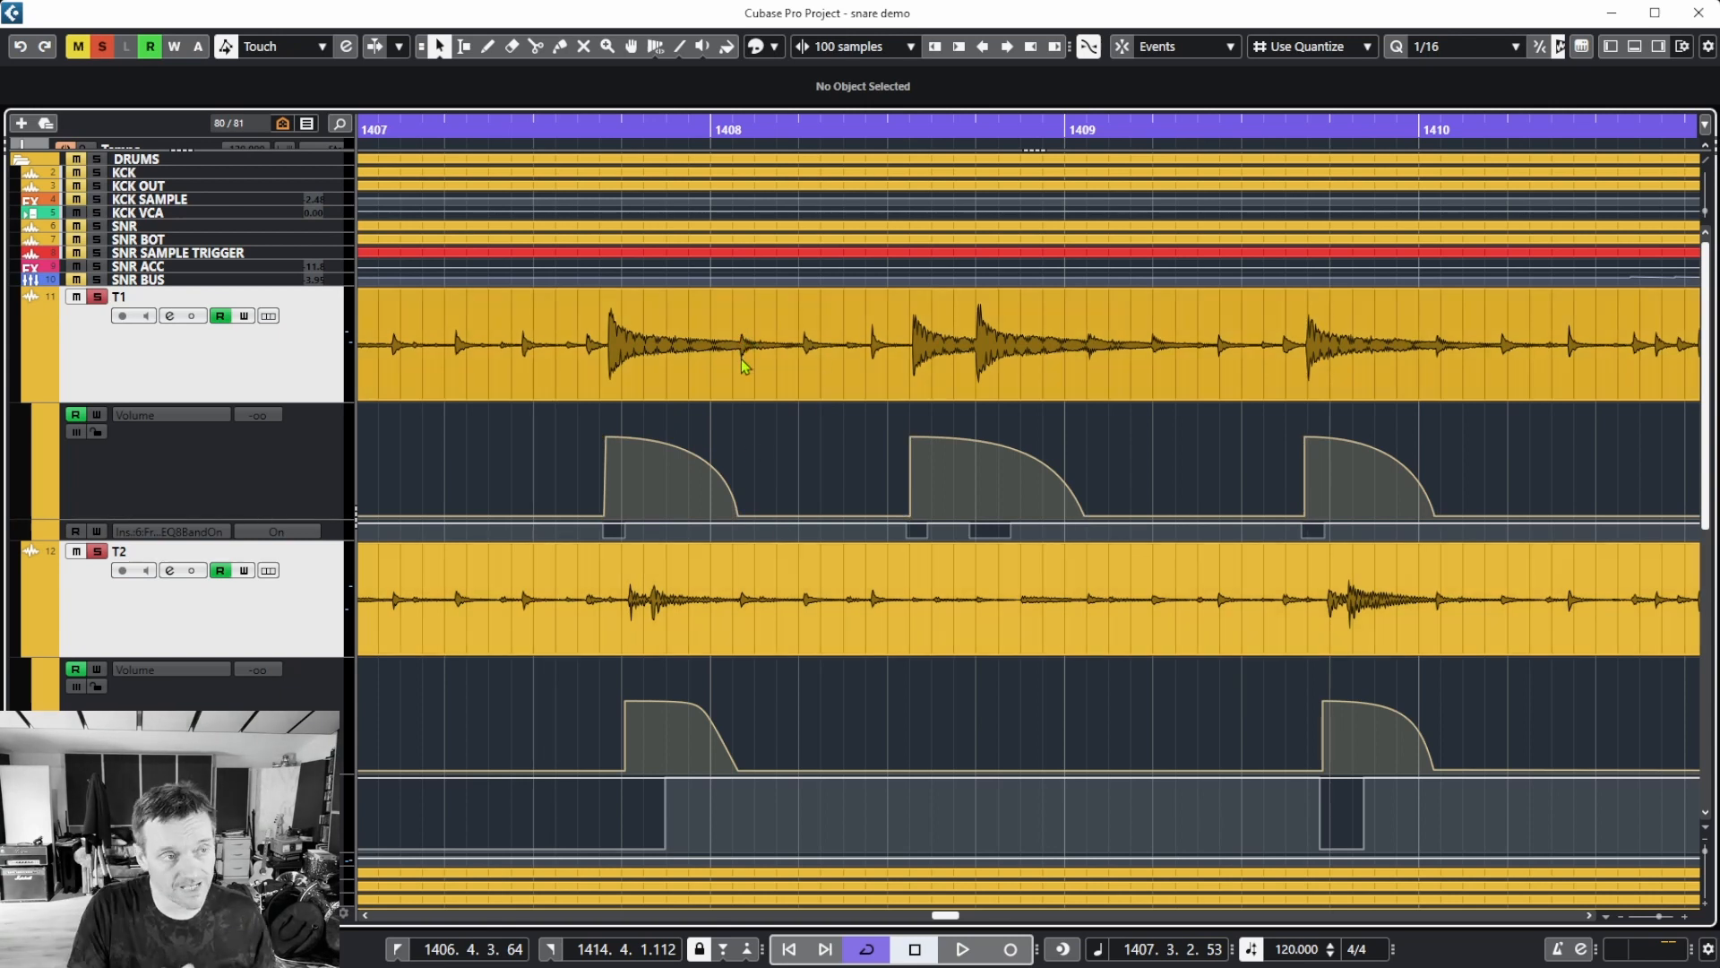
click(796, 460)
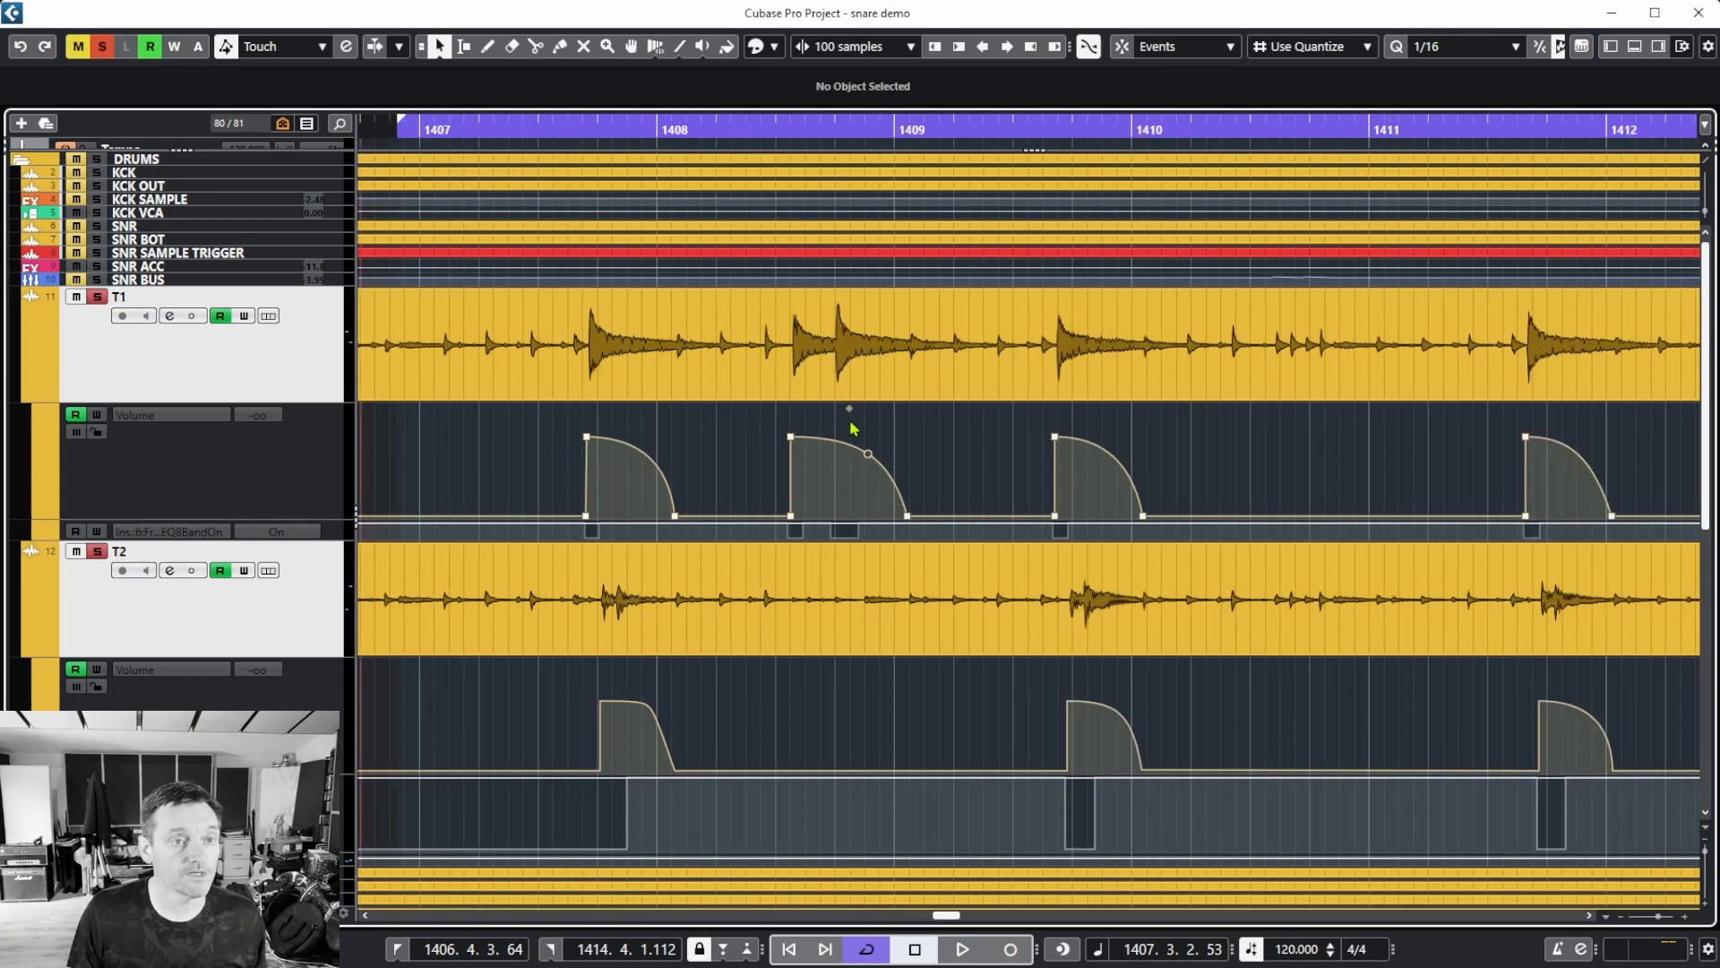
click(960, 950)
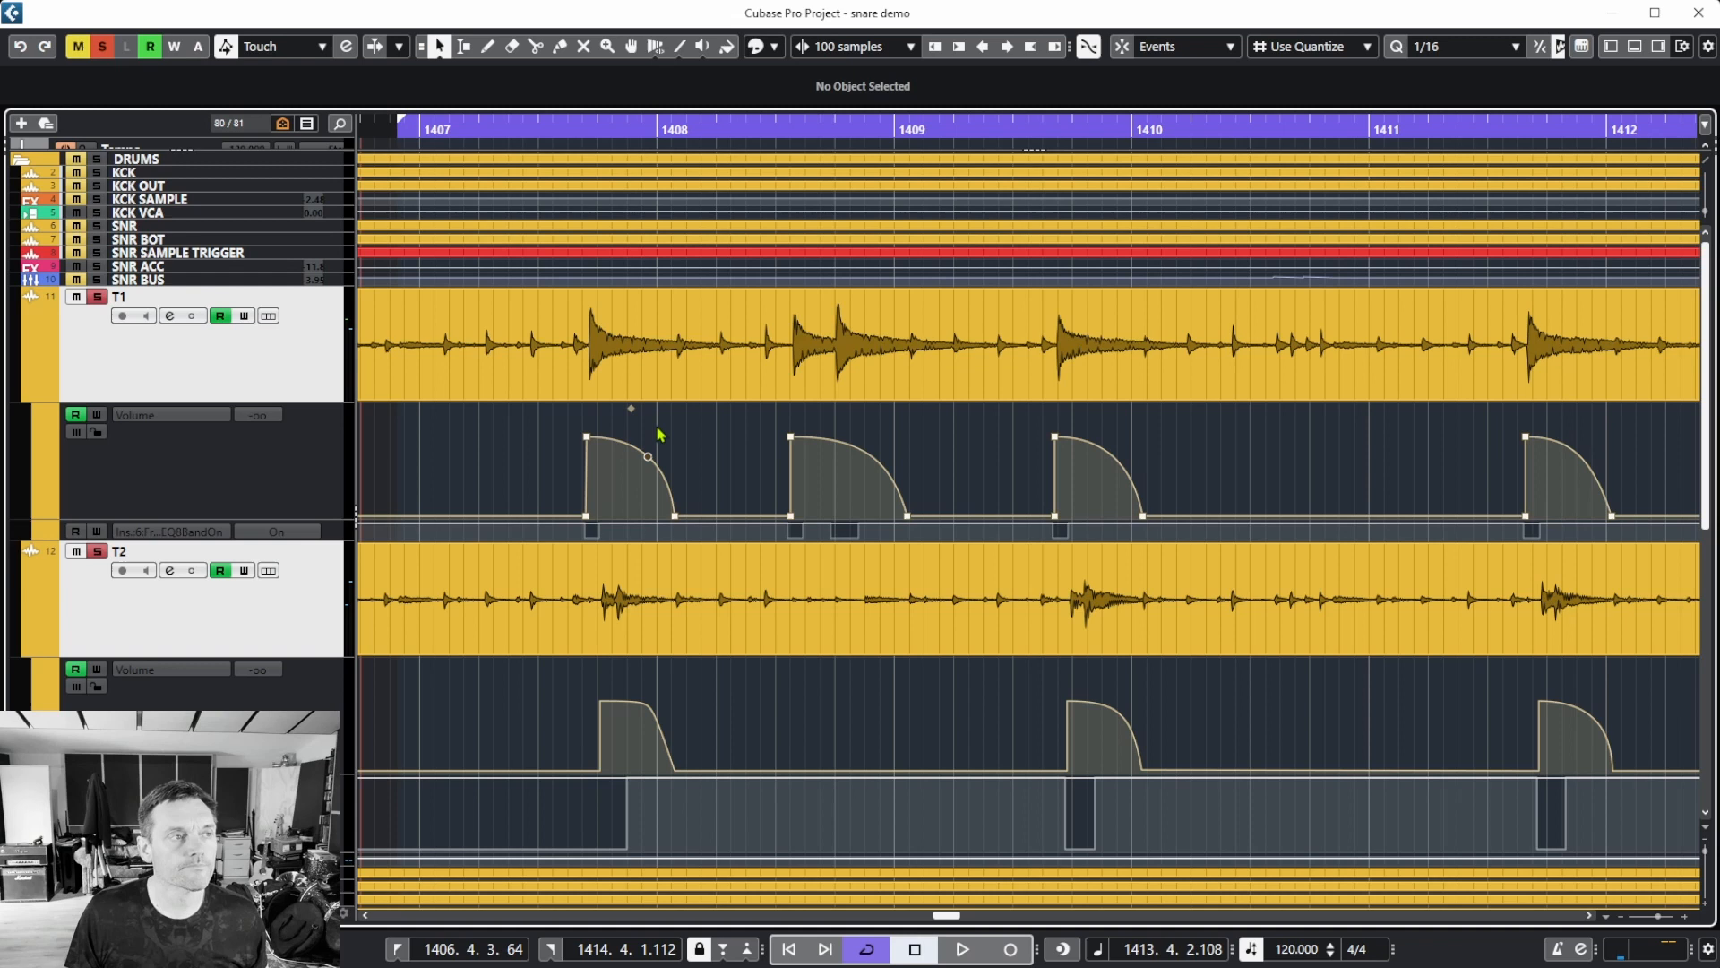
click(960, 950)
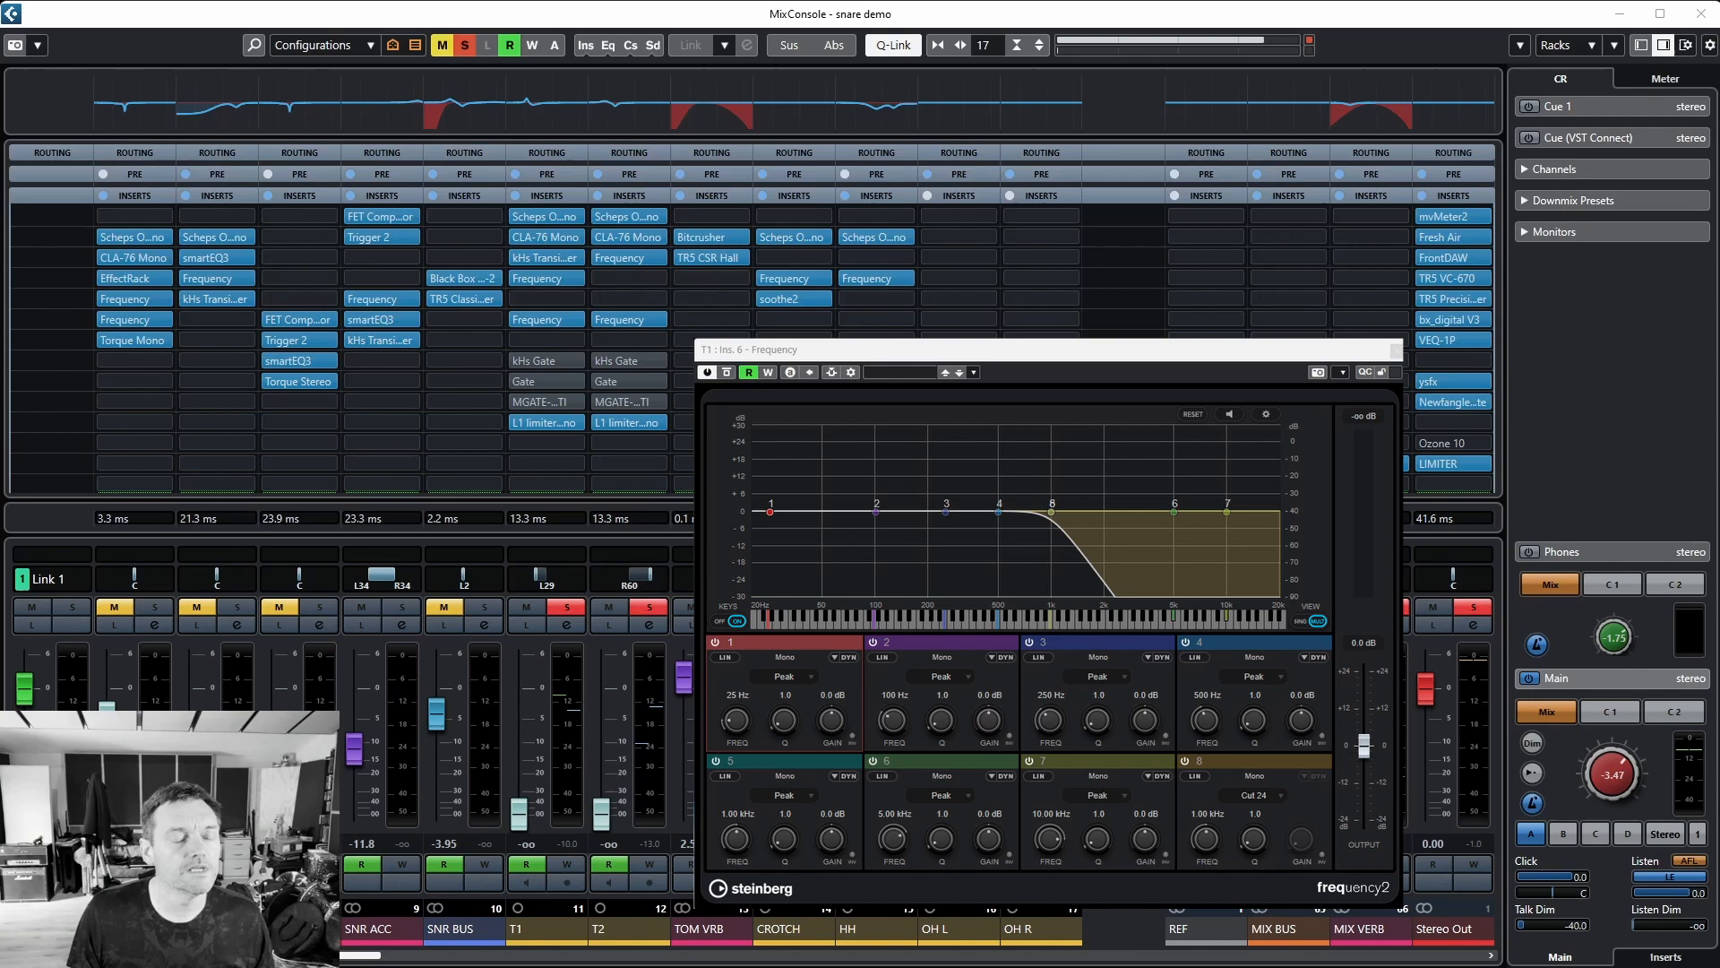
mouse_move(1218, 247)
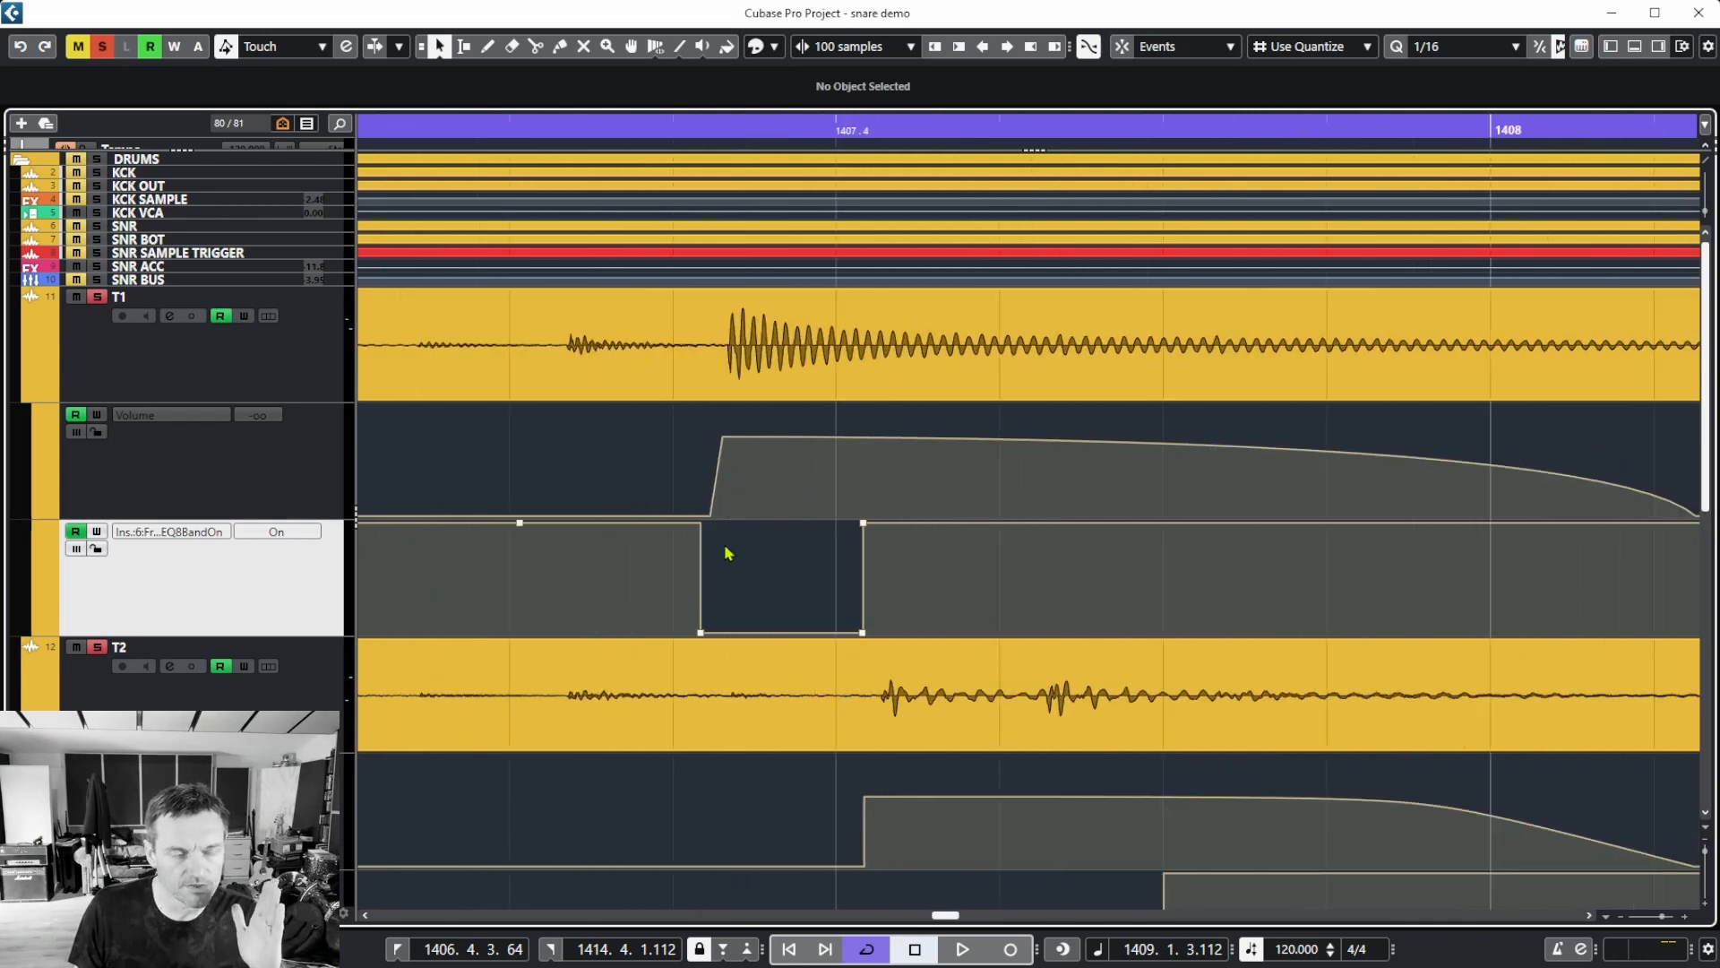
mouse_move(769, 564)
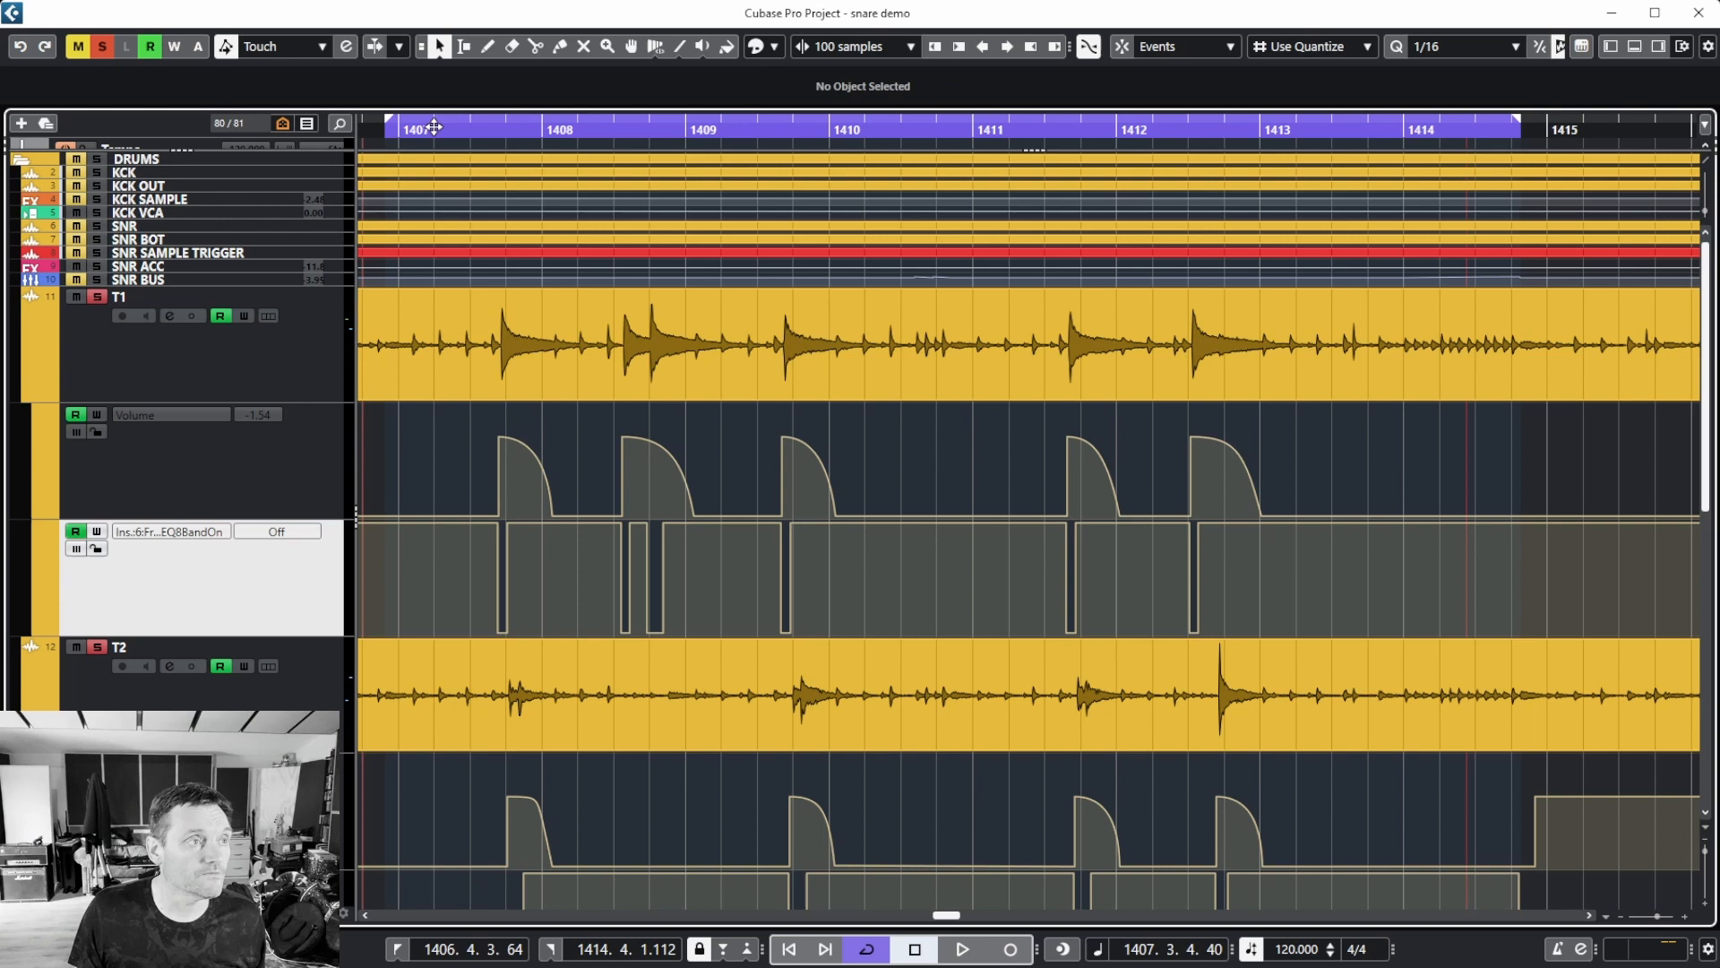
click(961, 950)
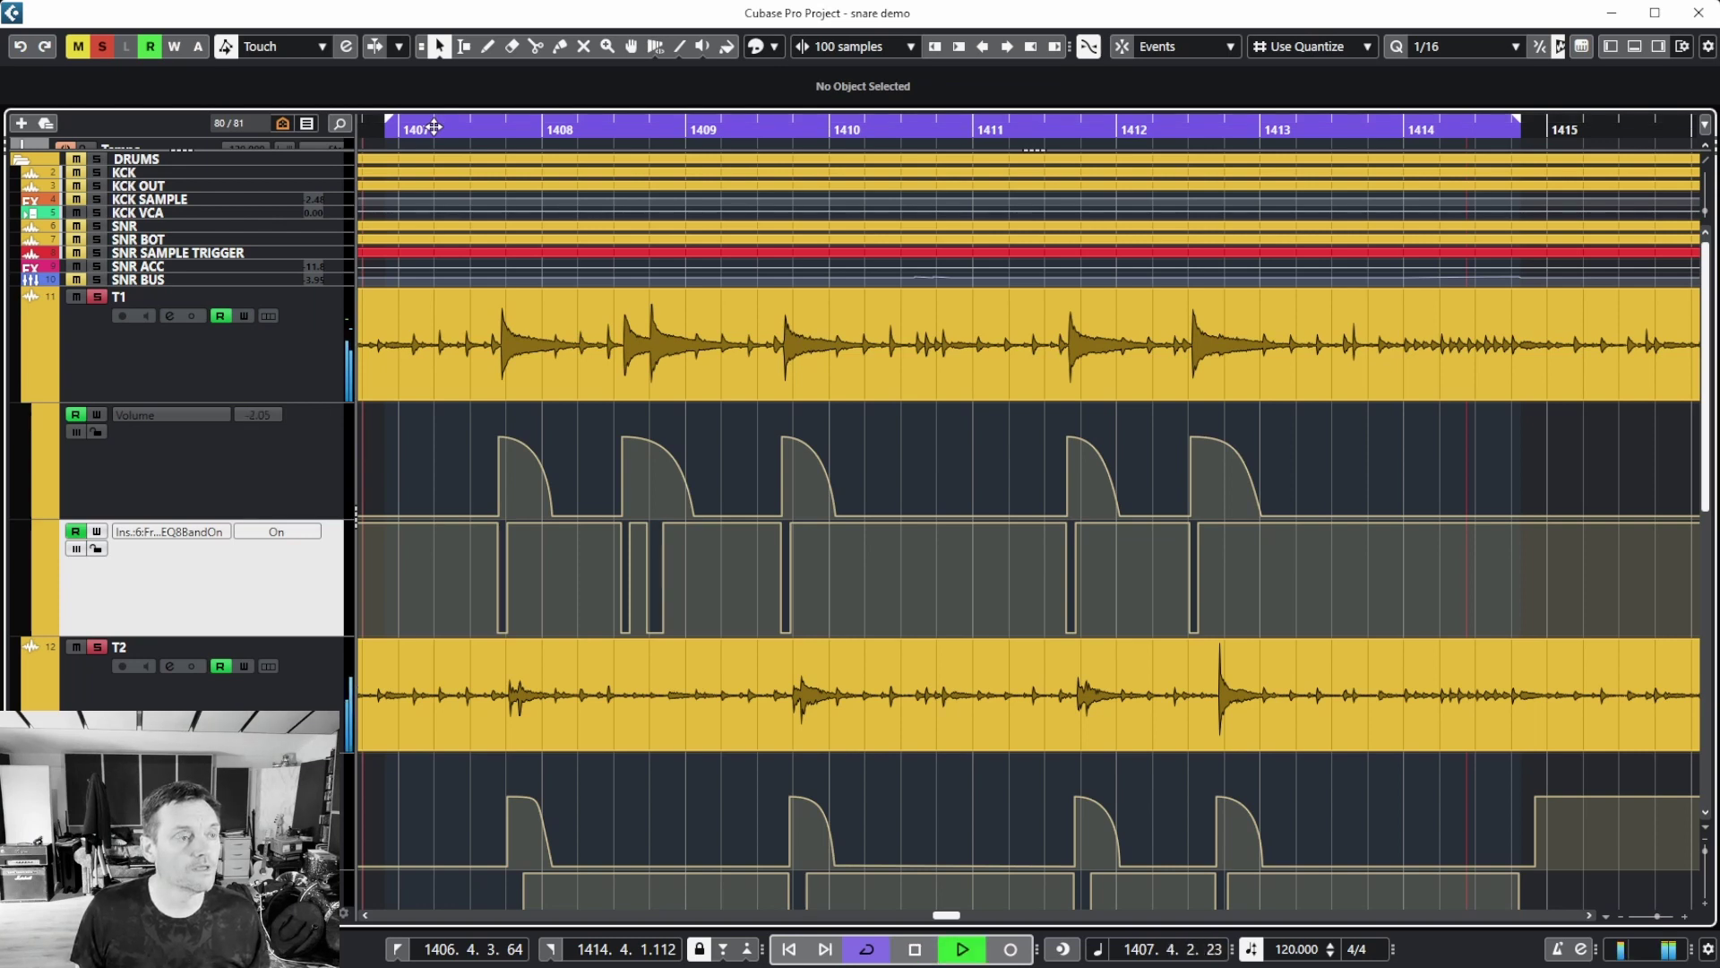
click(276, 530)
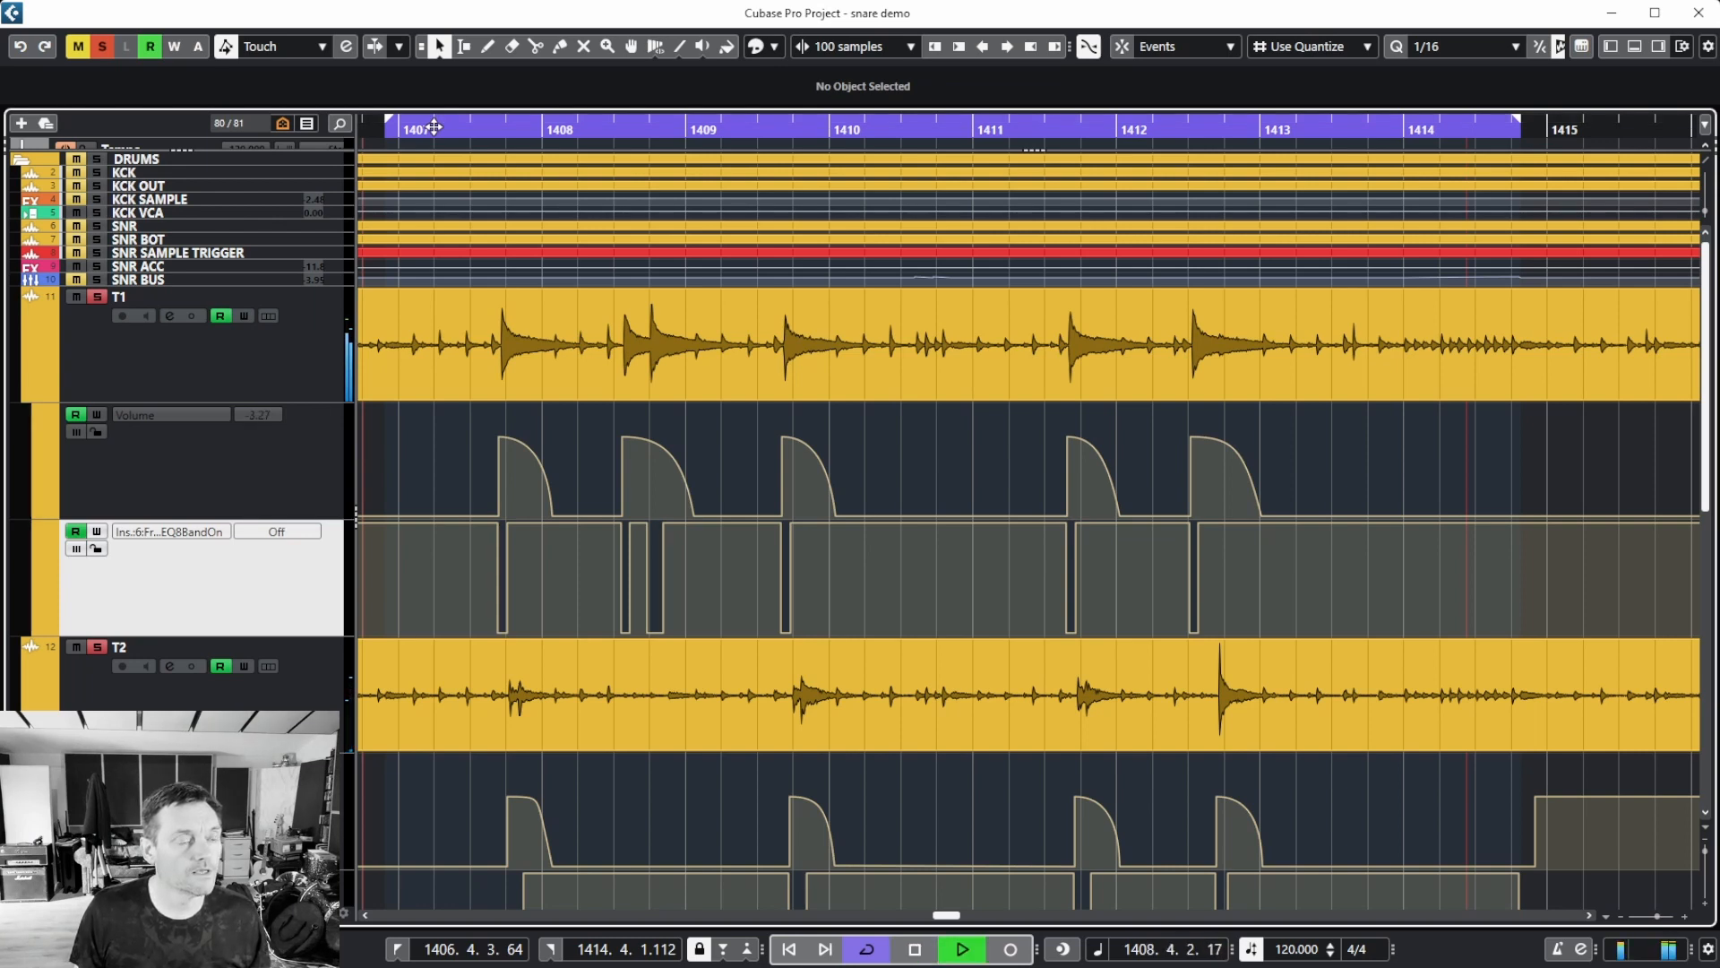
click(276, 531)
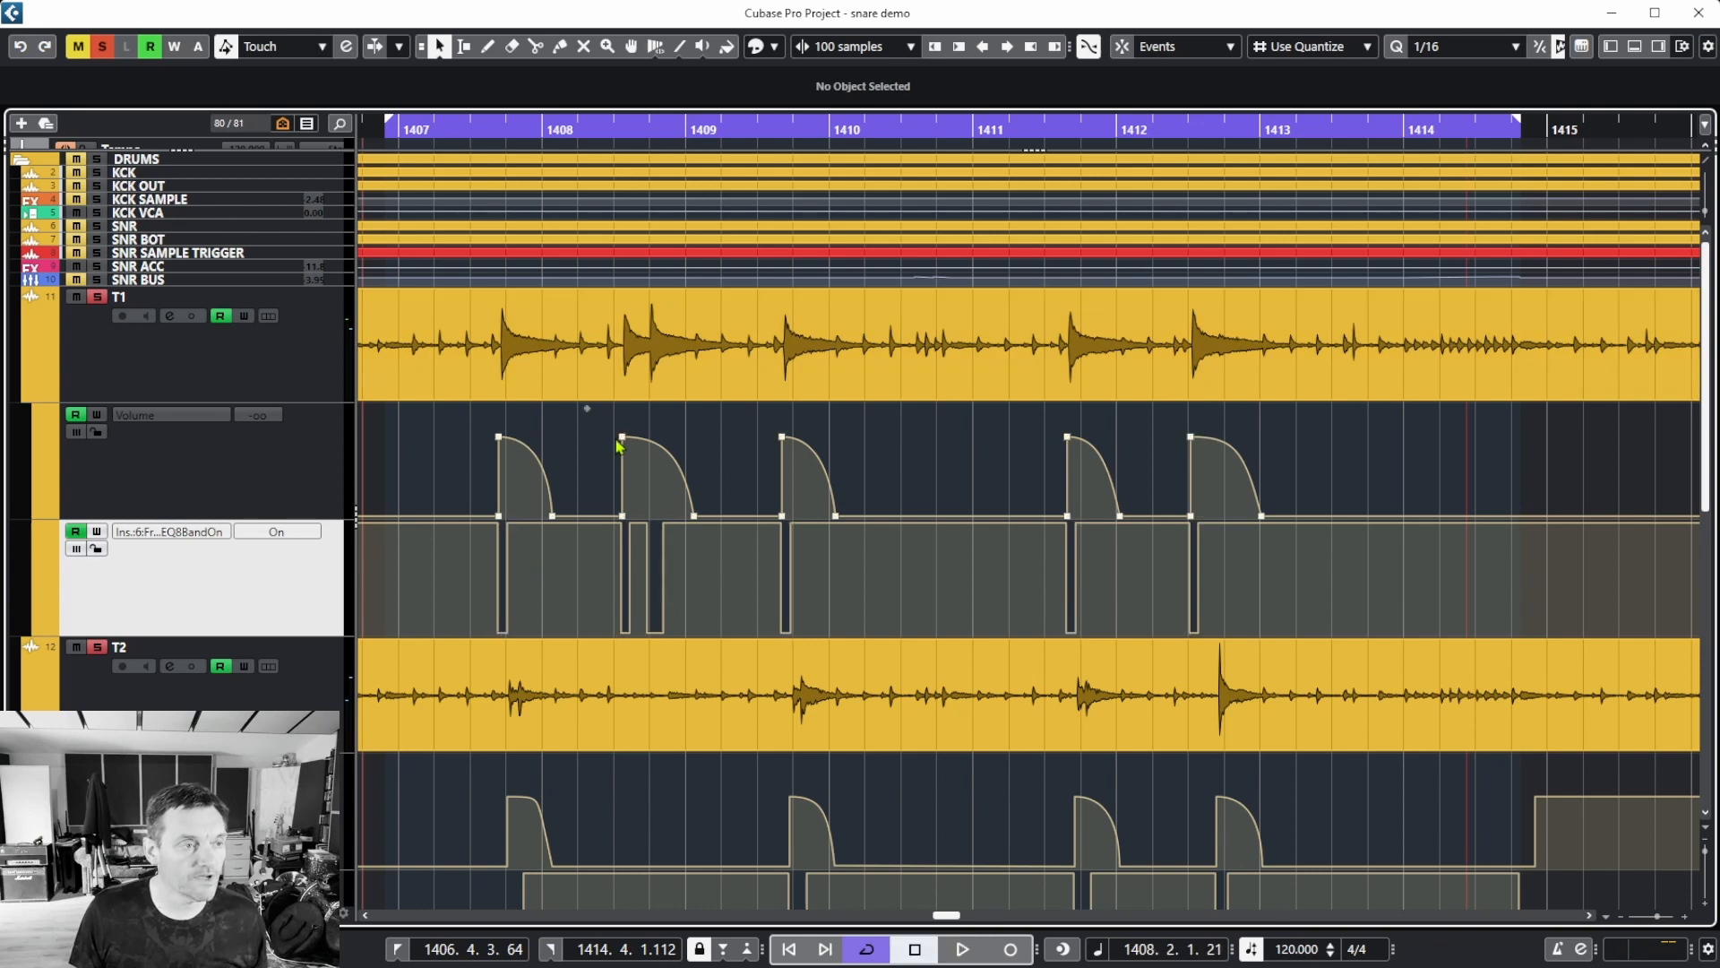
mouse_move(590, 450)
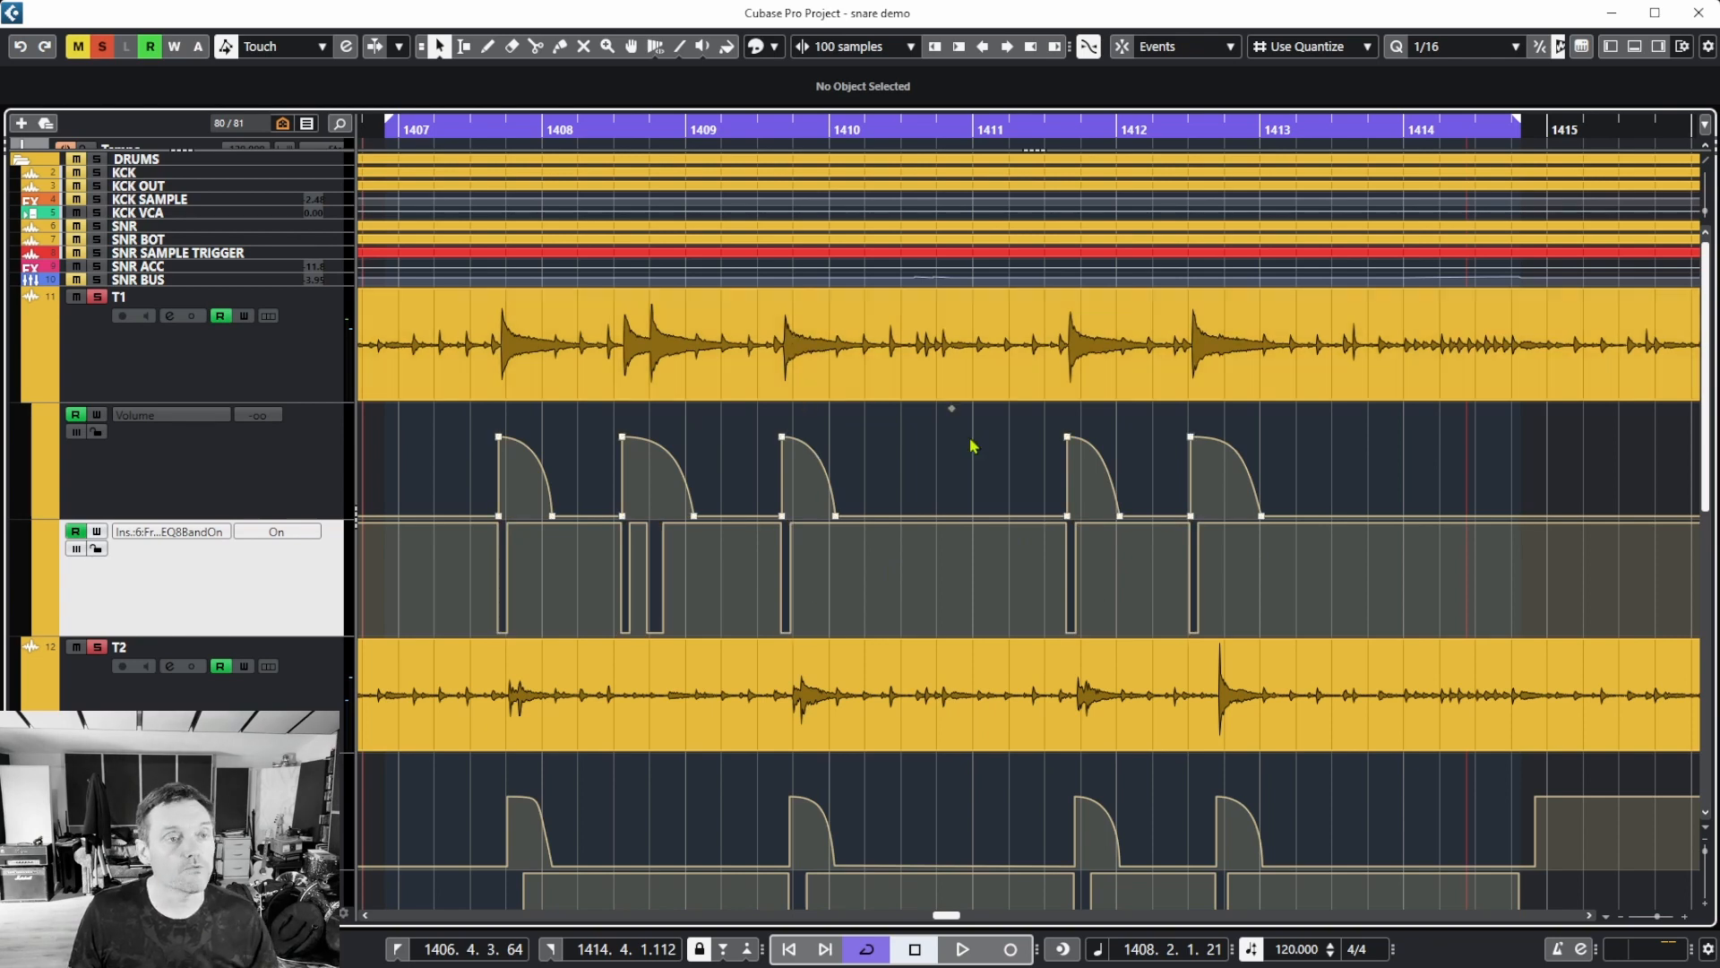
mouse_move(1325, 452)
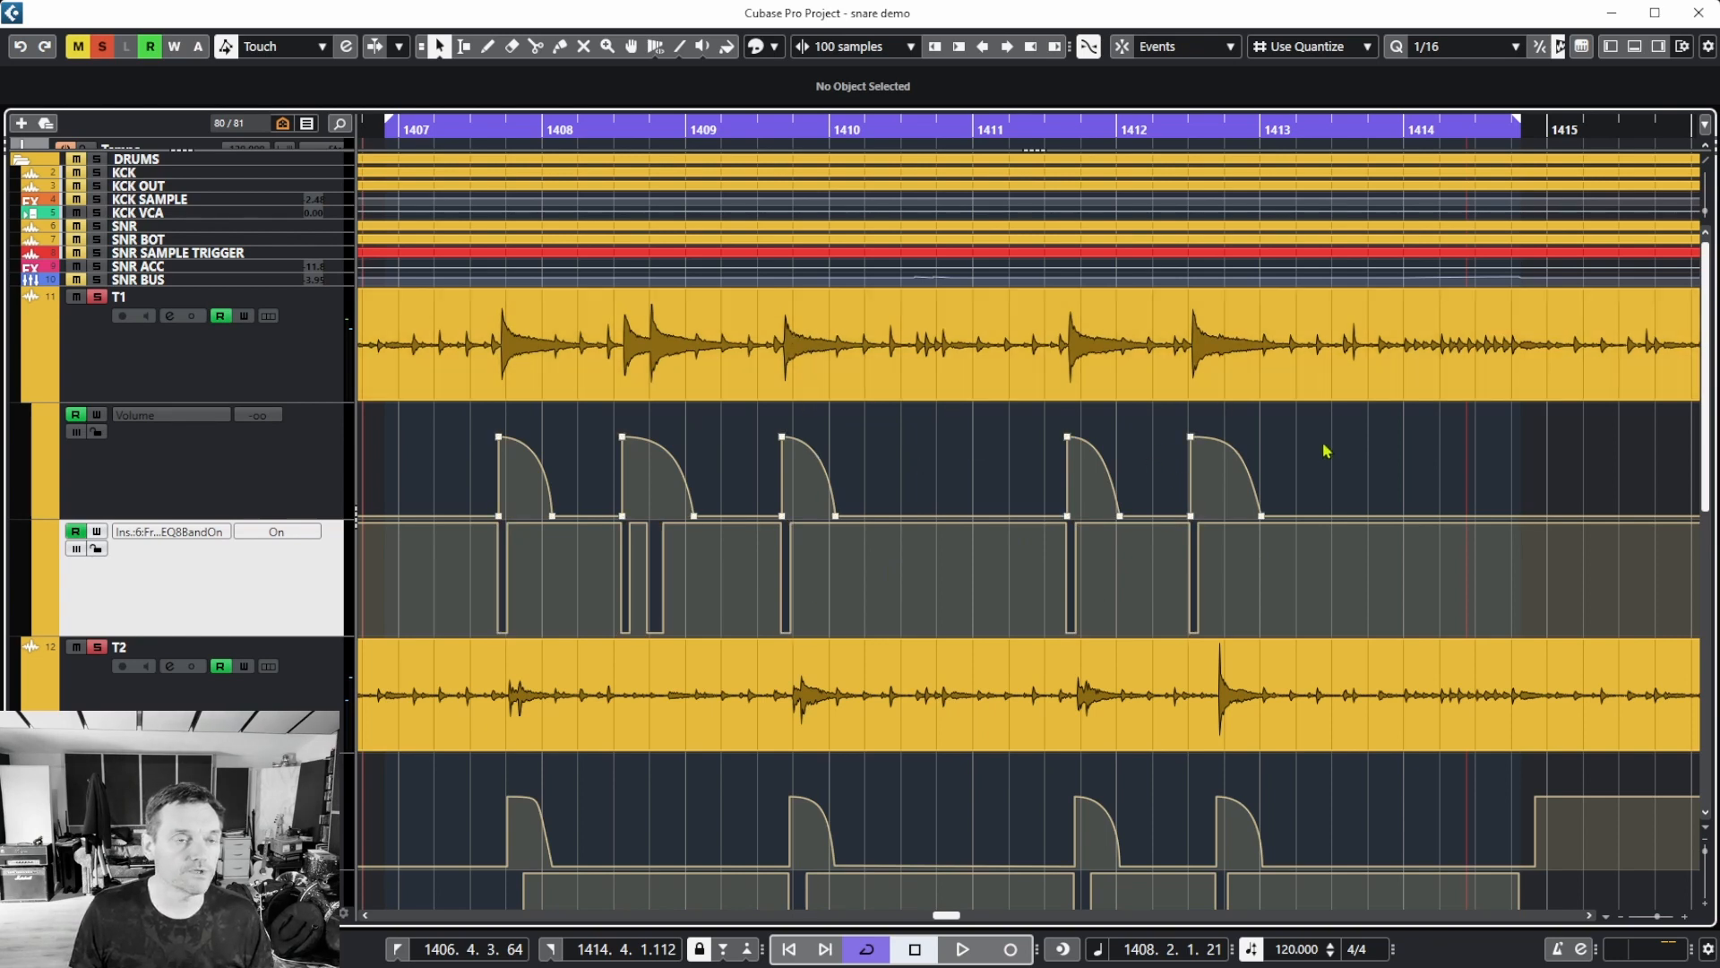
mouse_move(516, 423)
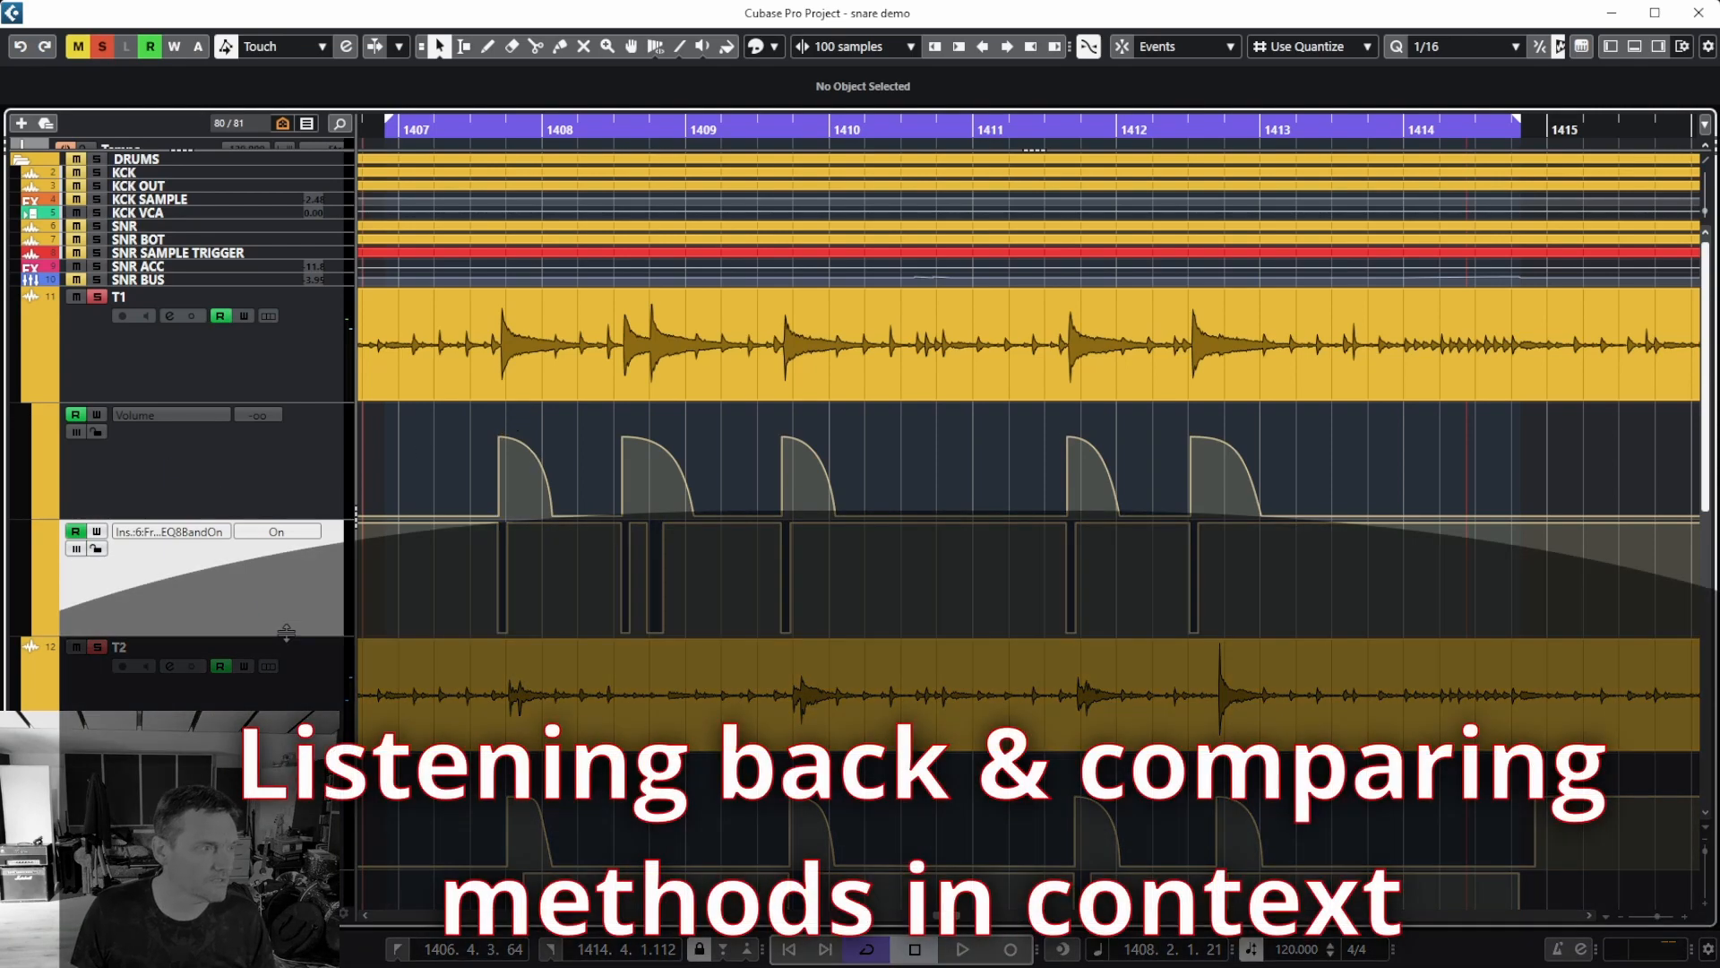
scroll(down, 3)
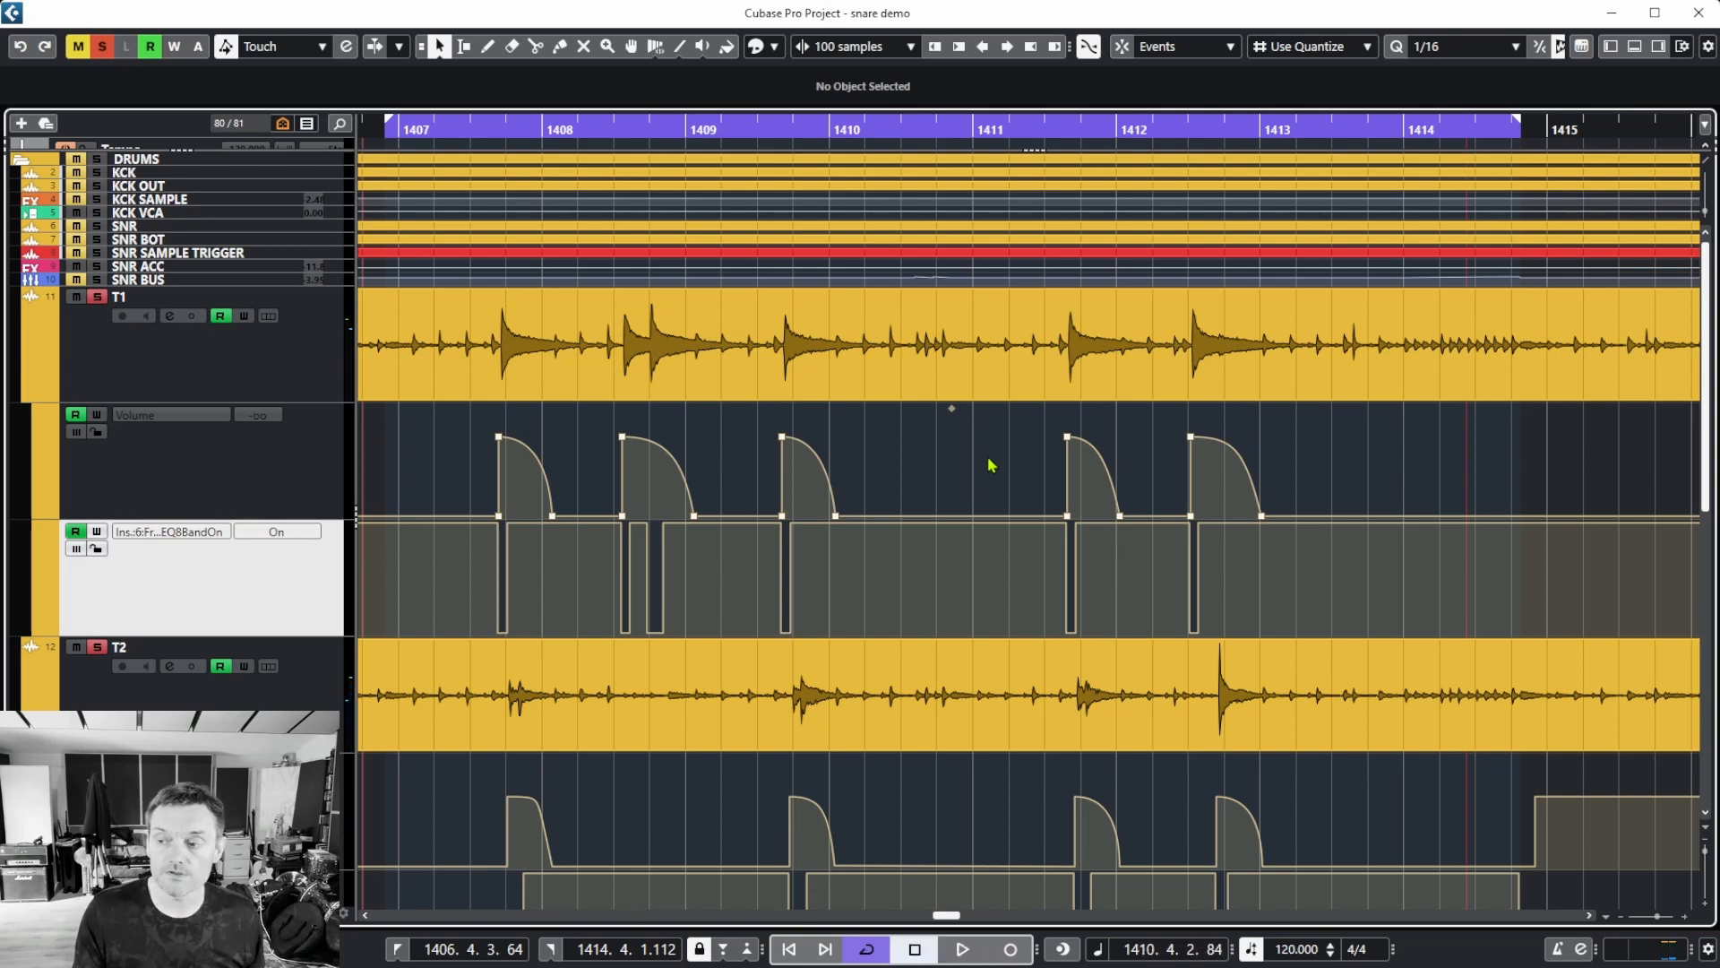
mouse_move(428, 472)
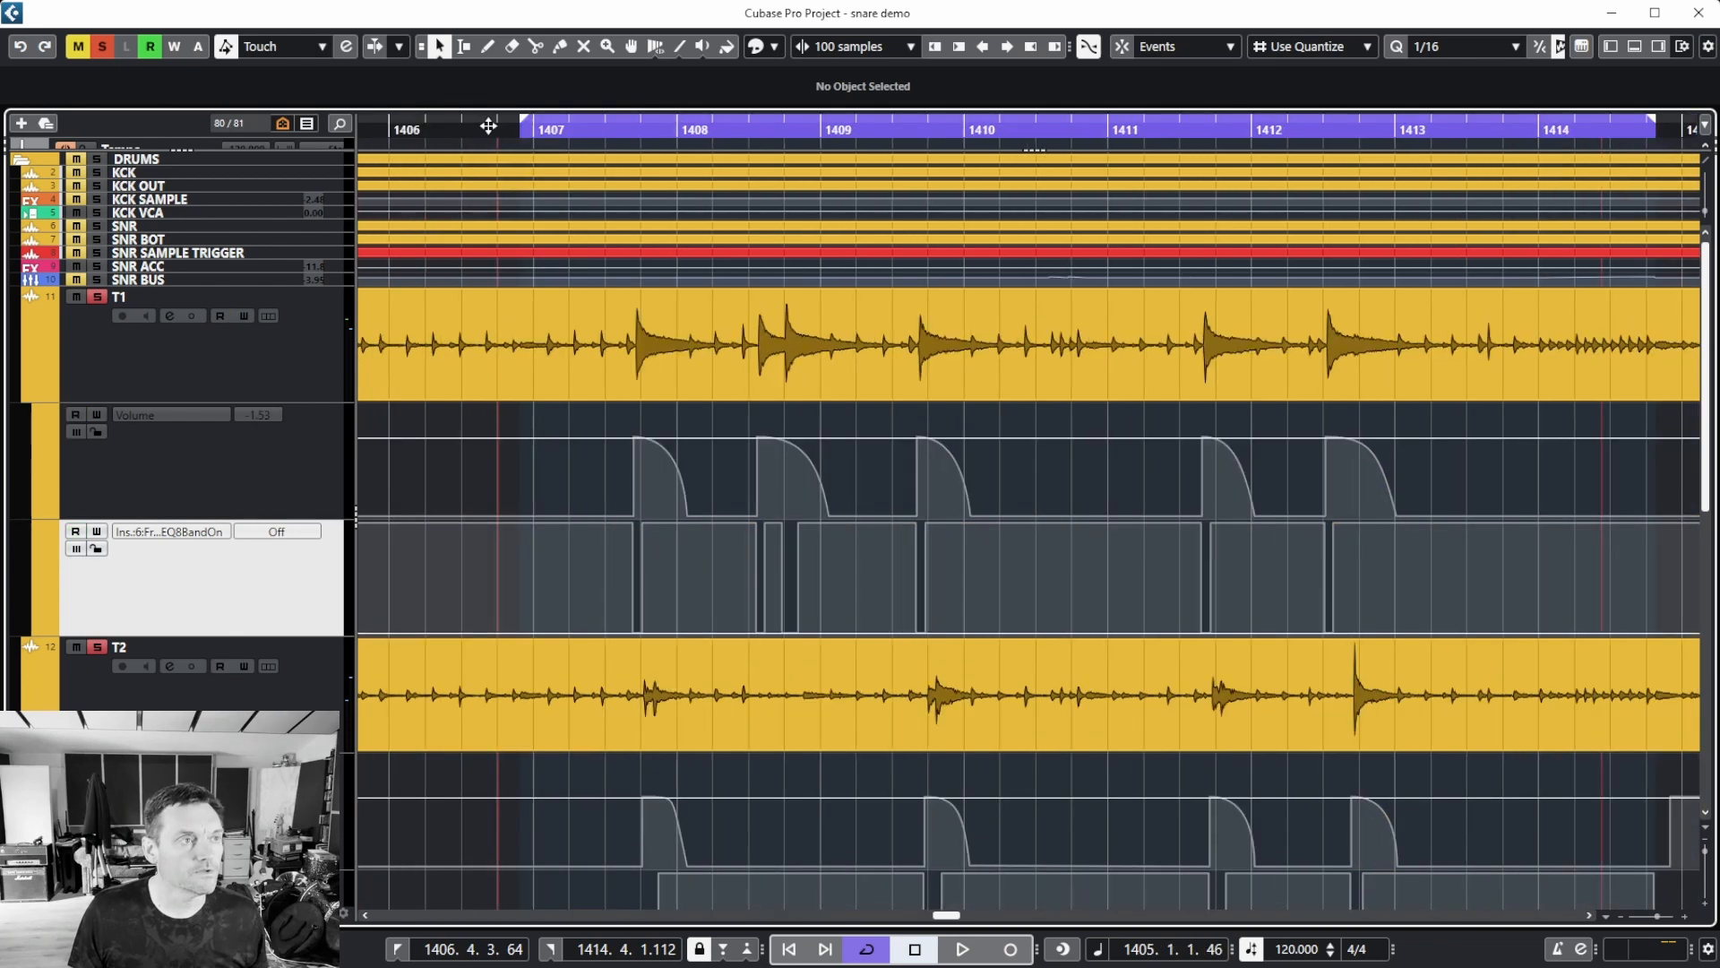
click(960, 950)
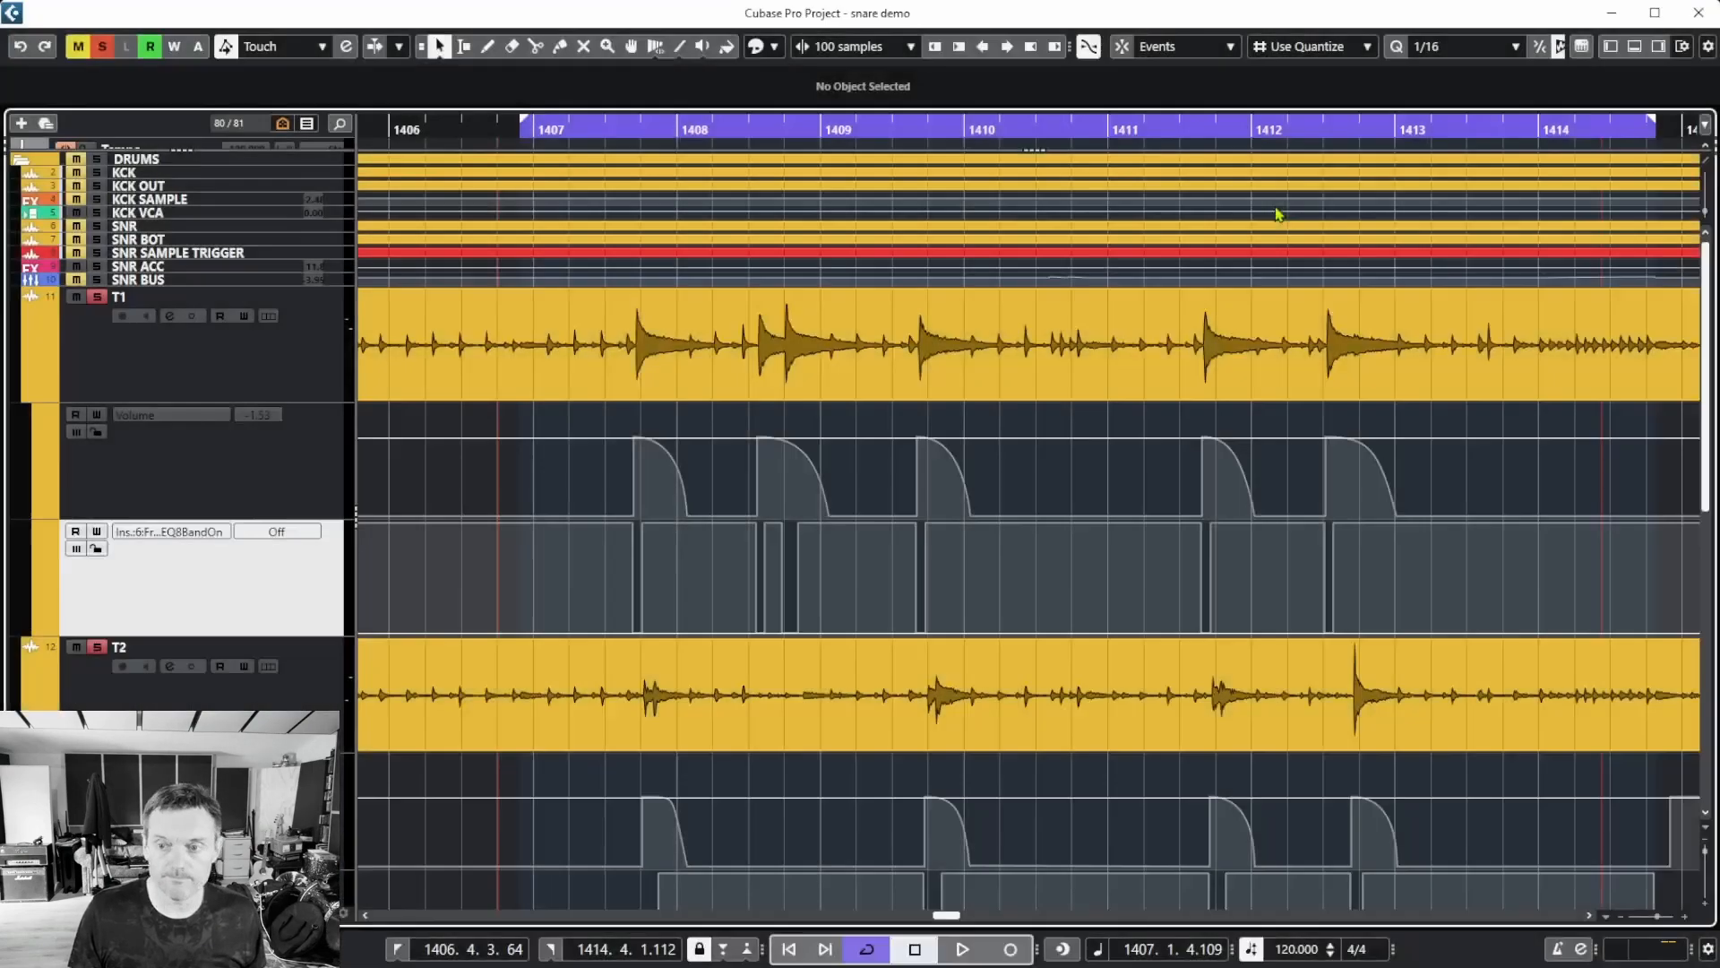
click(958, 950)
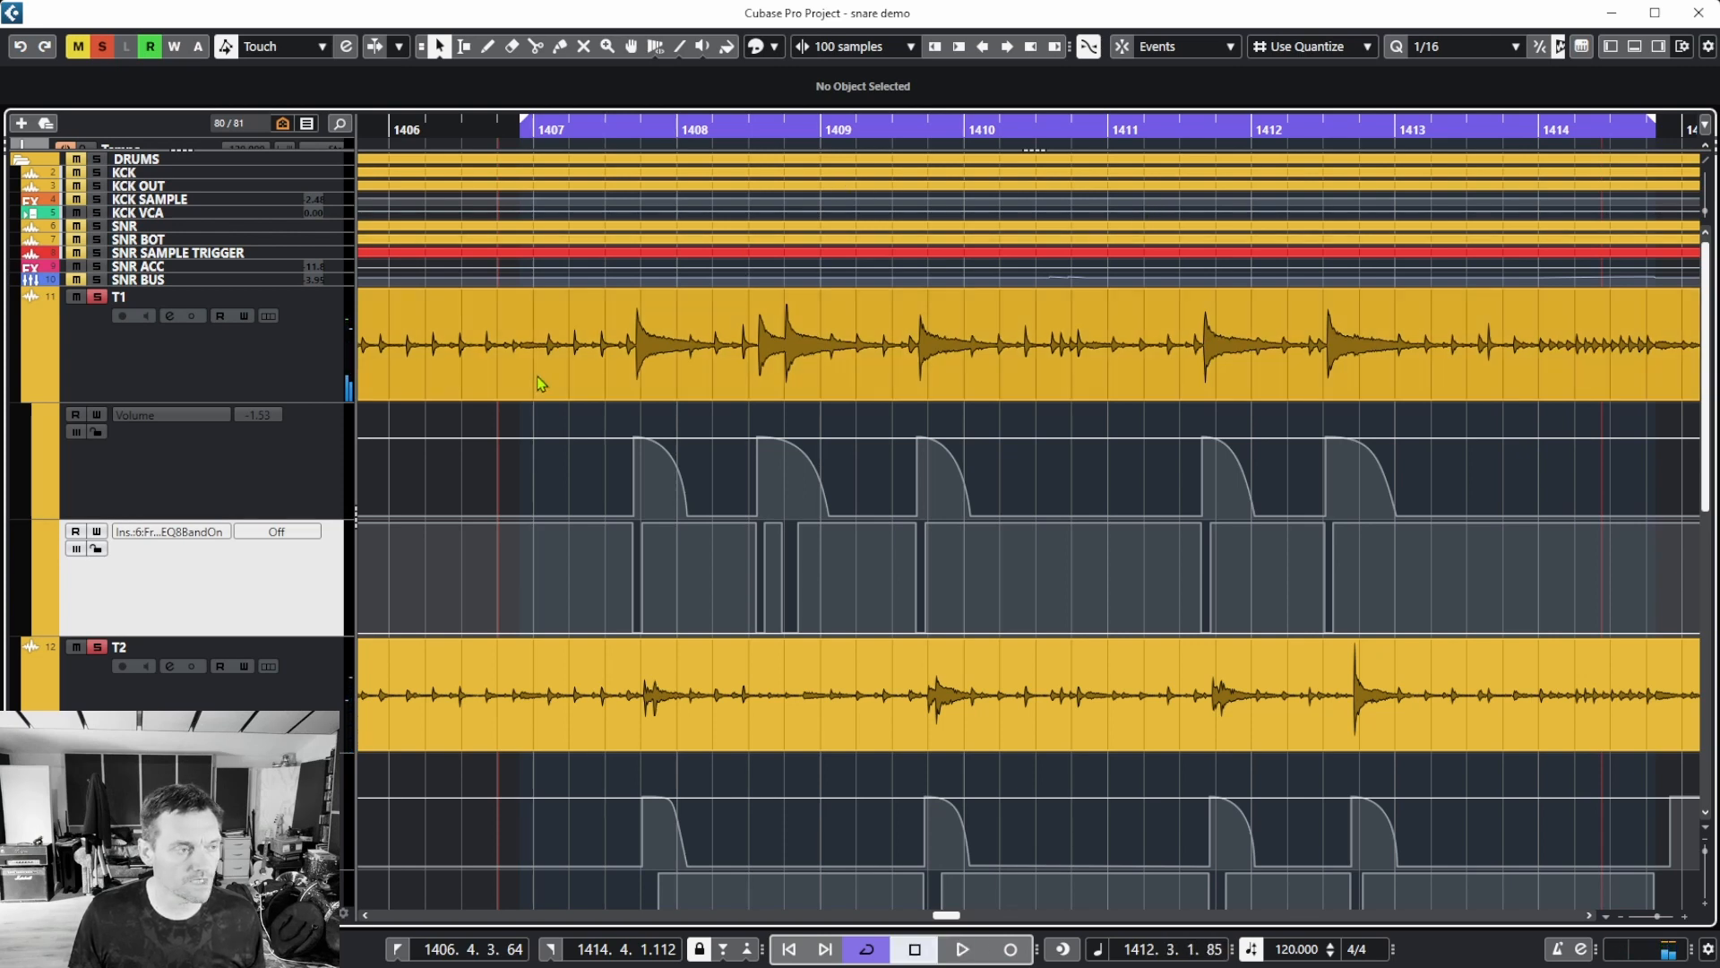
mouse_move(350, 419)
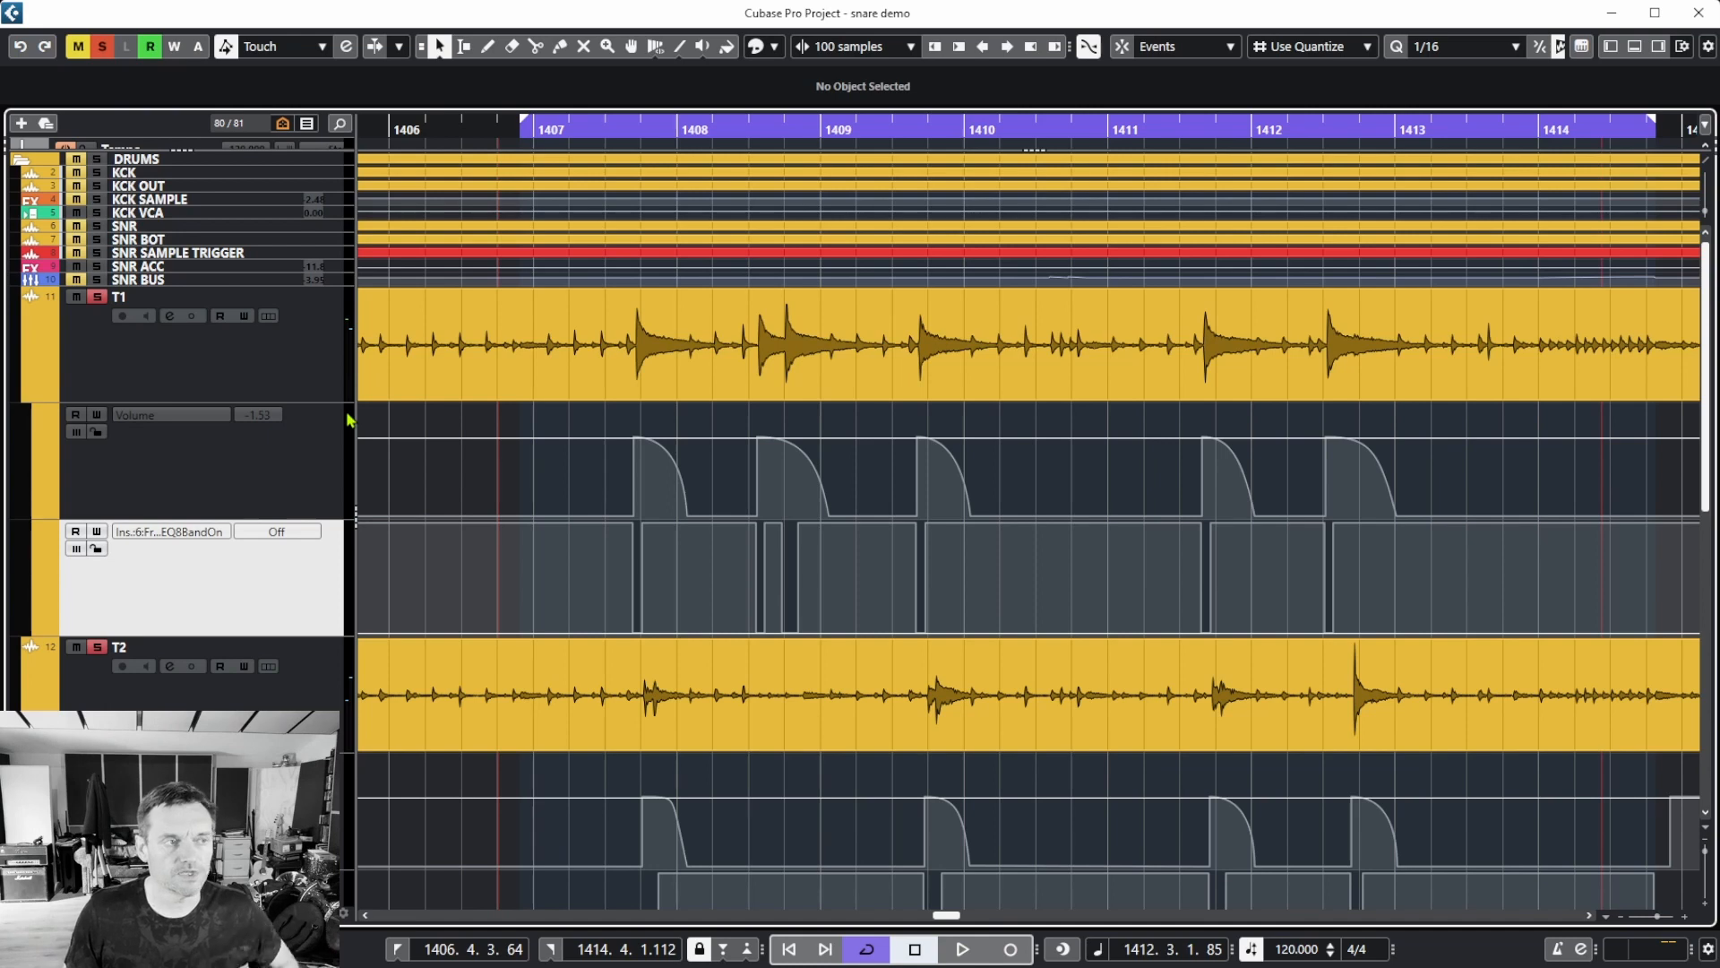
mouse_move(189, 369)
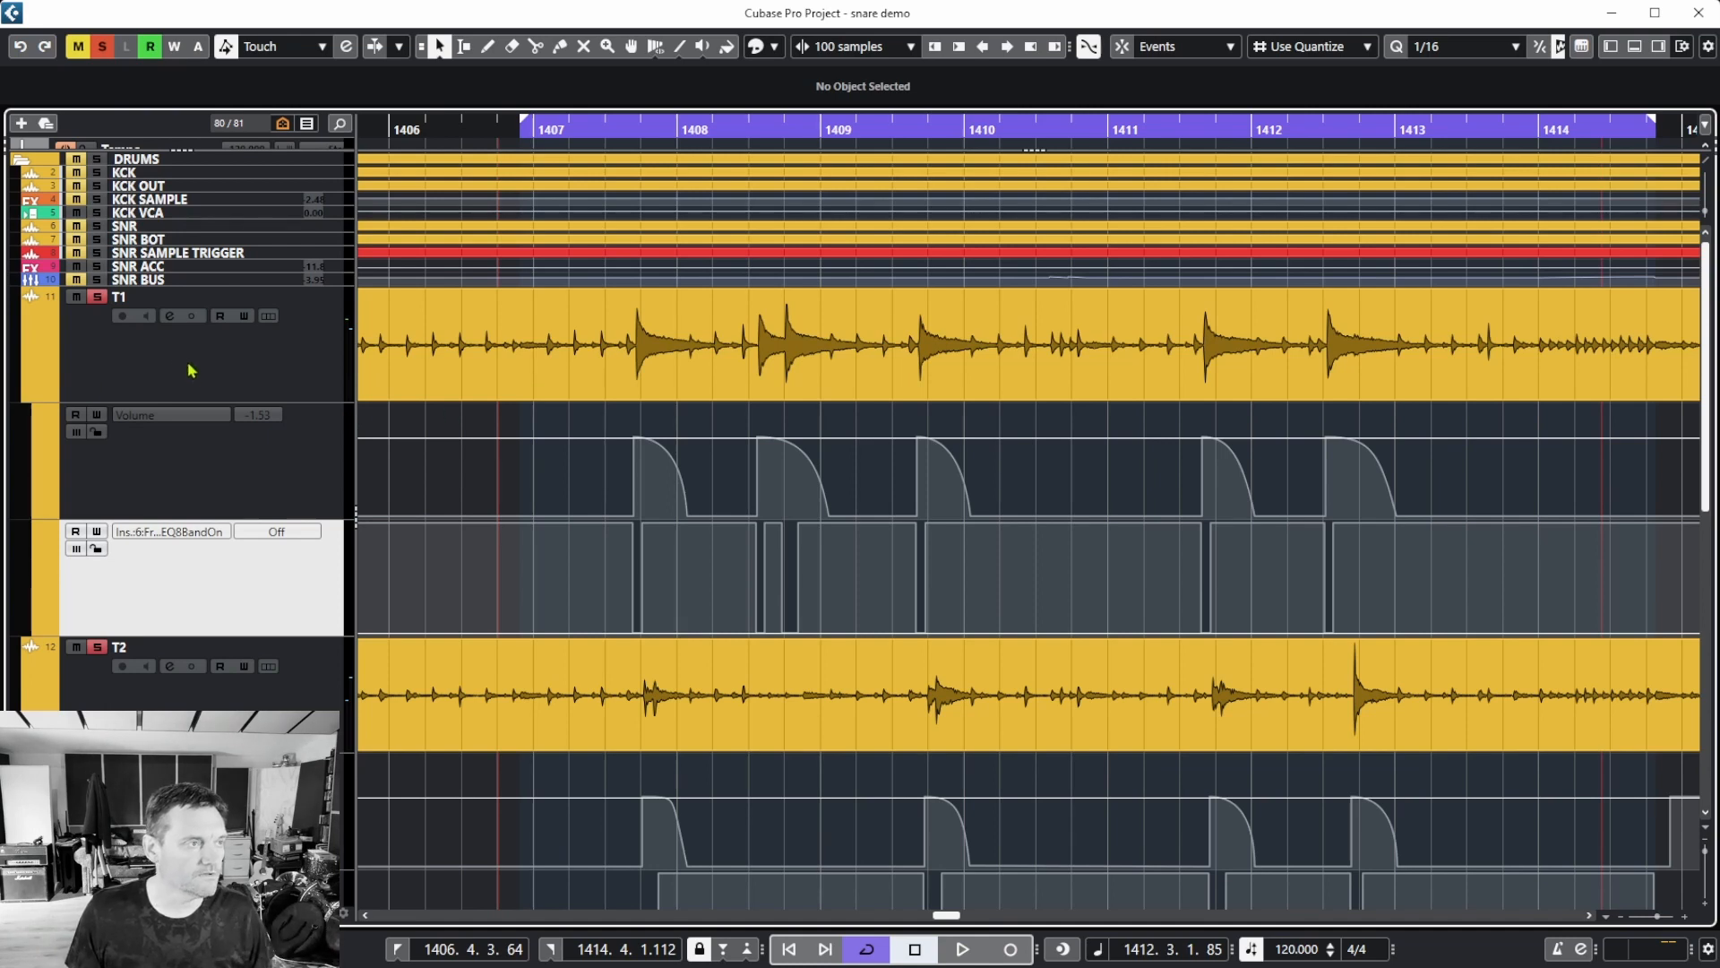
mouse_move(70, 304)
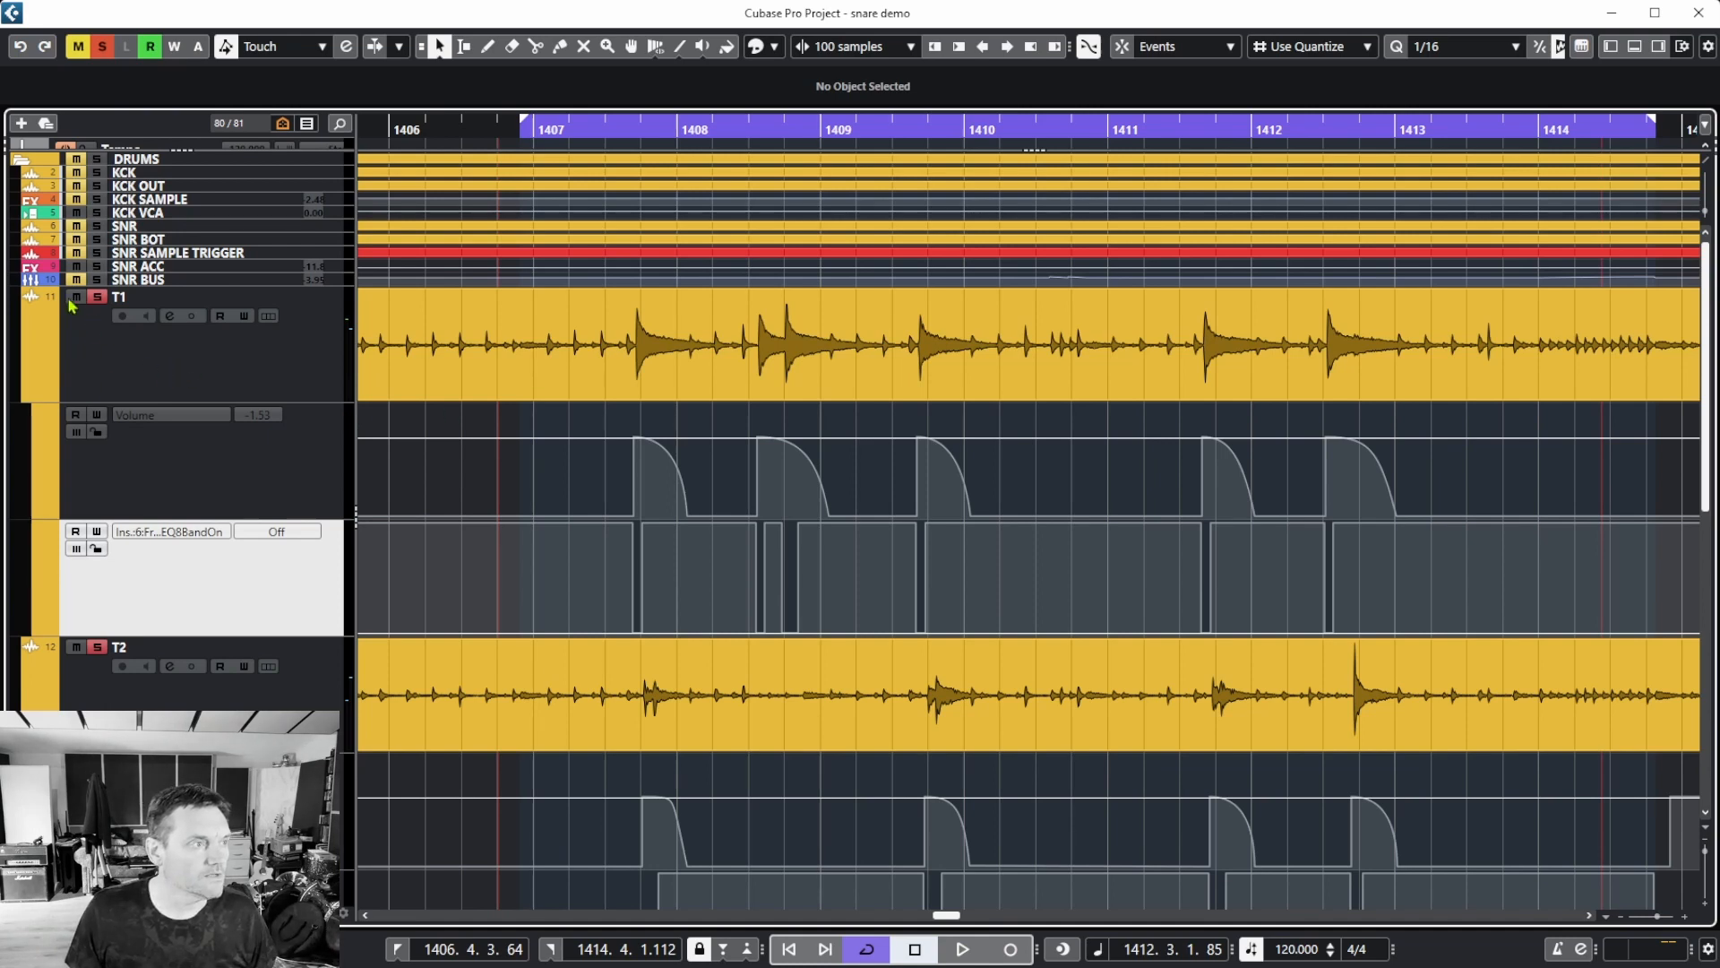
click(218, 315)
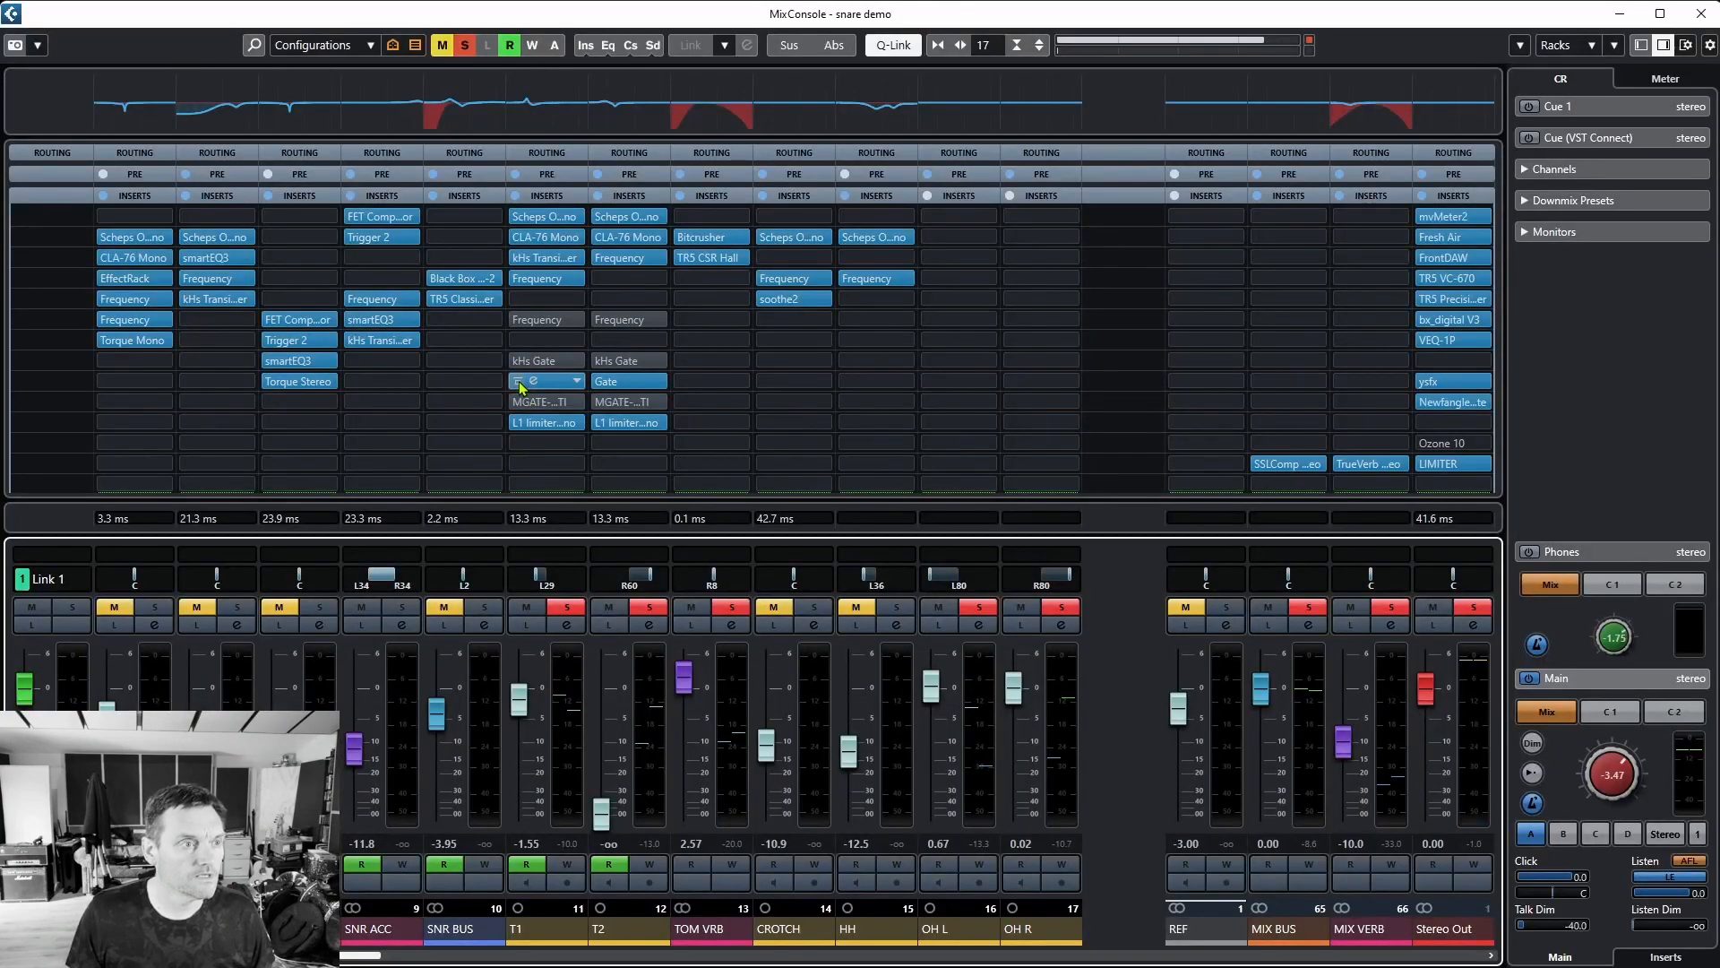
click(538, 380)
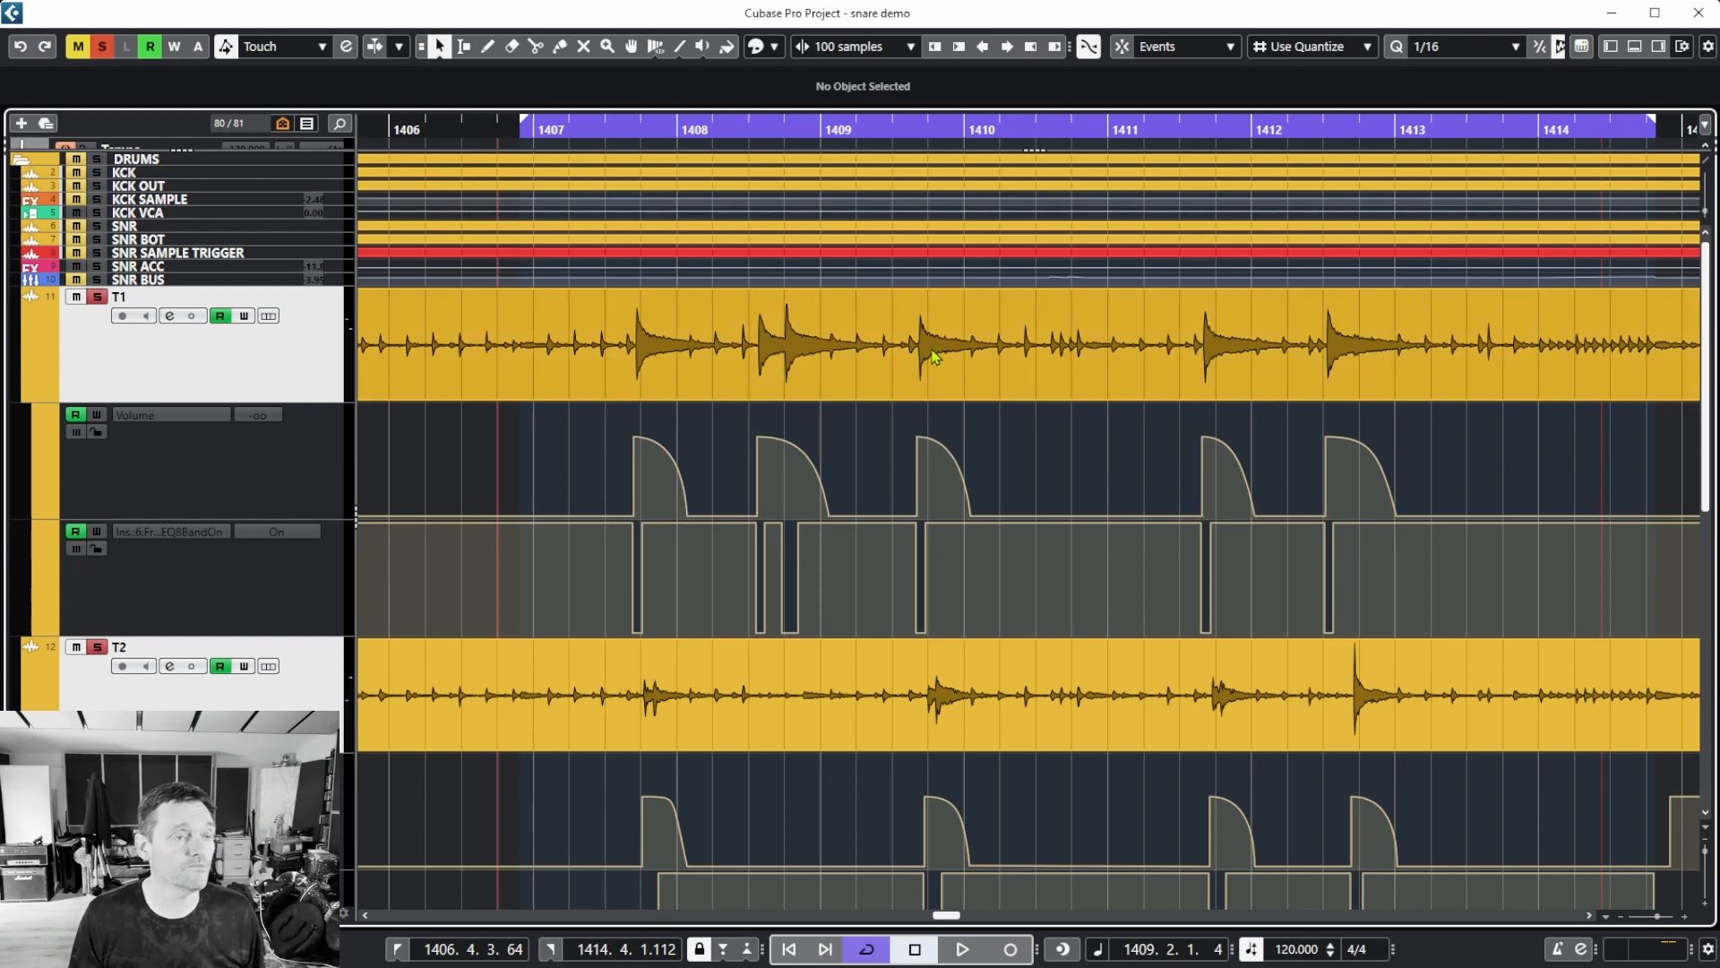
Clear all solos so the full kit plays from the loop start, then bring up the MixConsole.
click(961, 950)
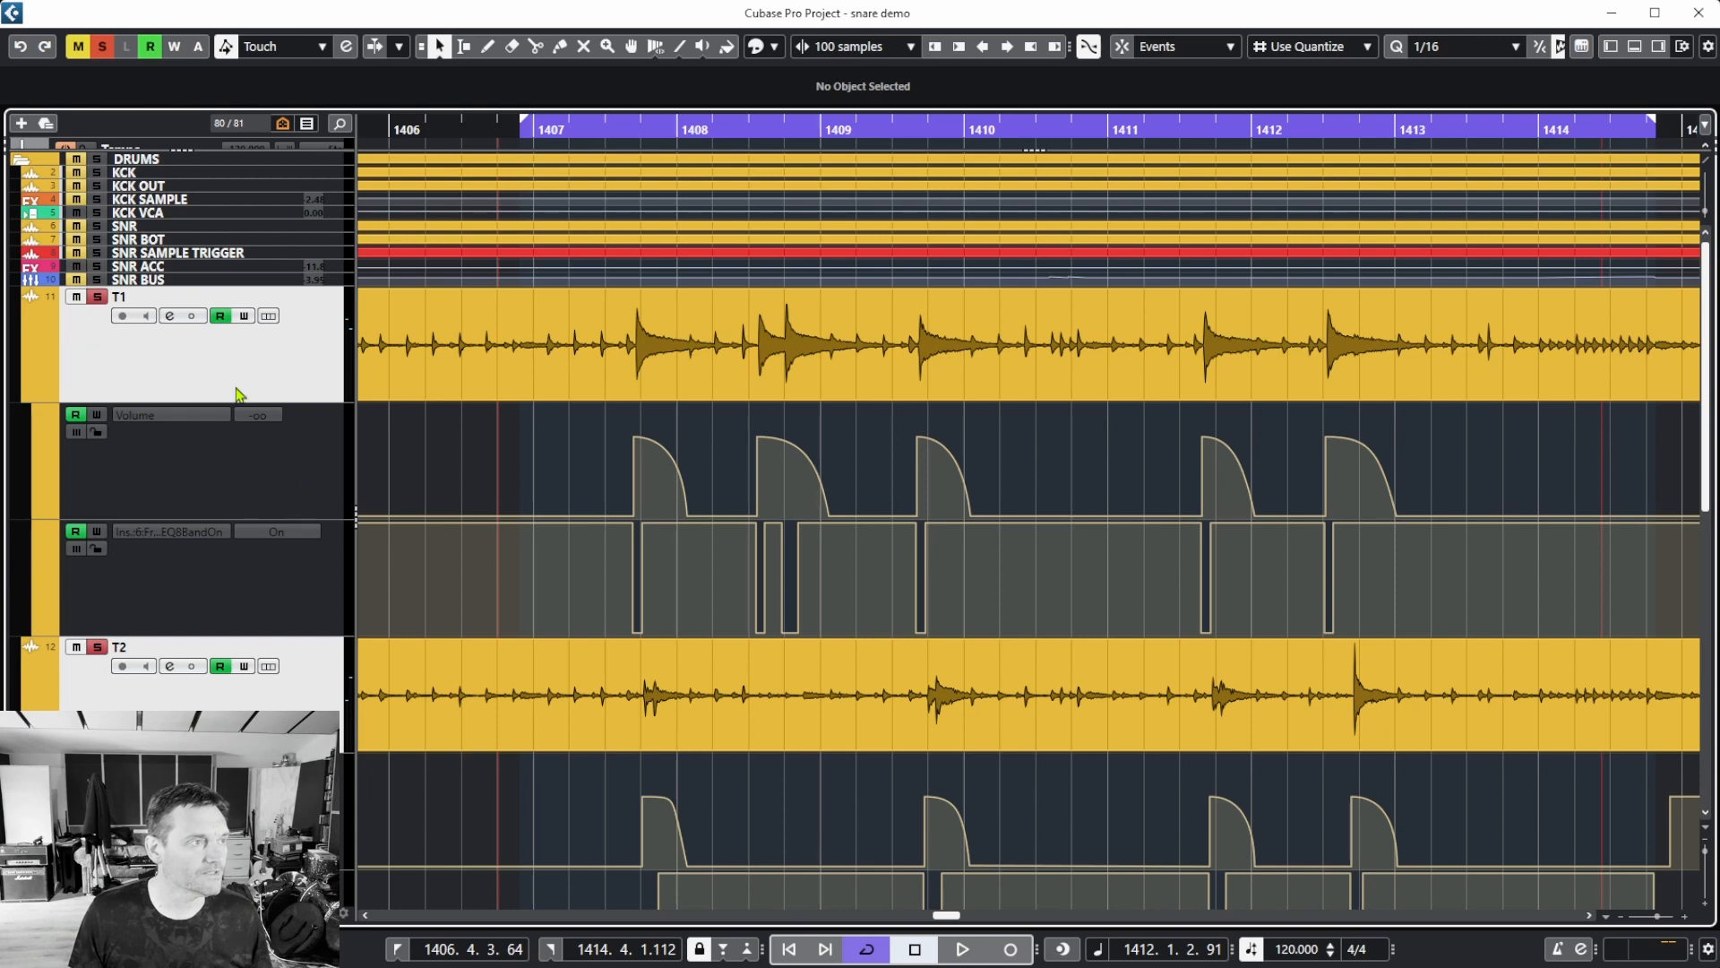
click(75, 47)
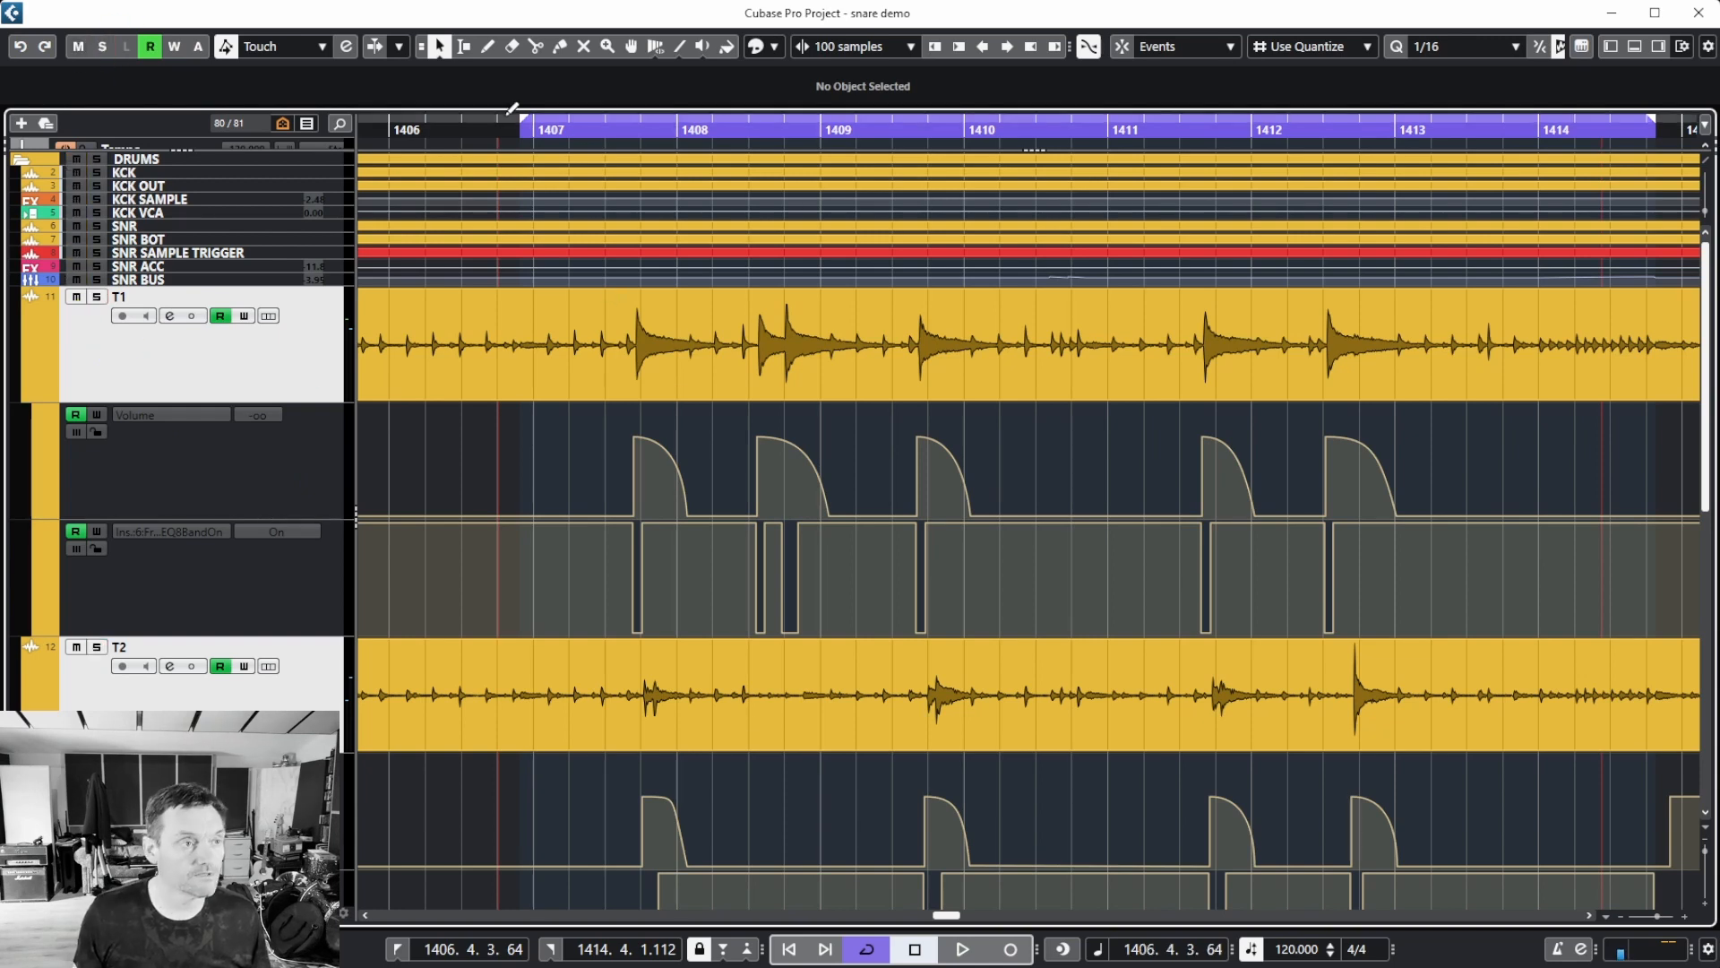
click(961, 950)
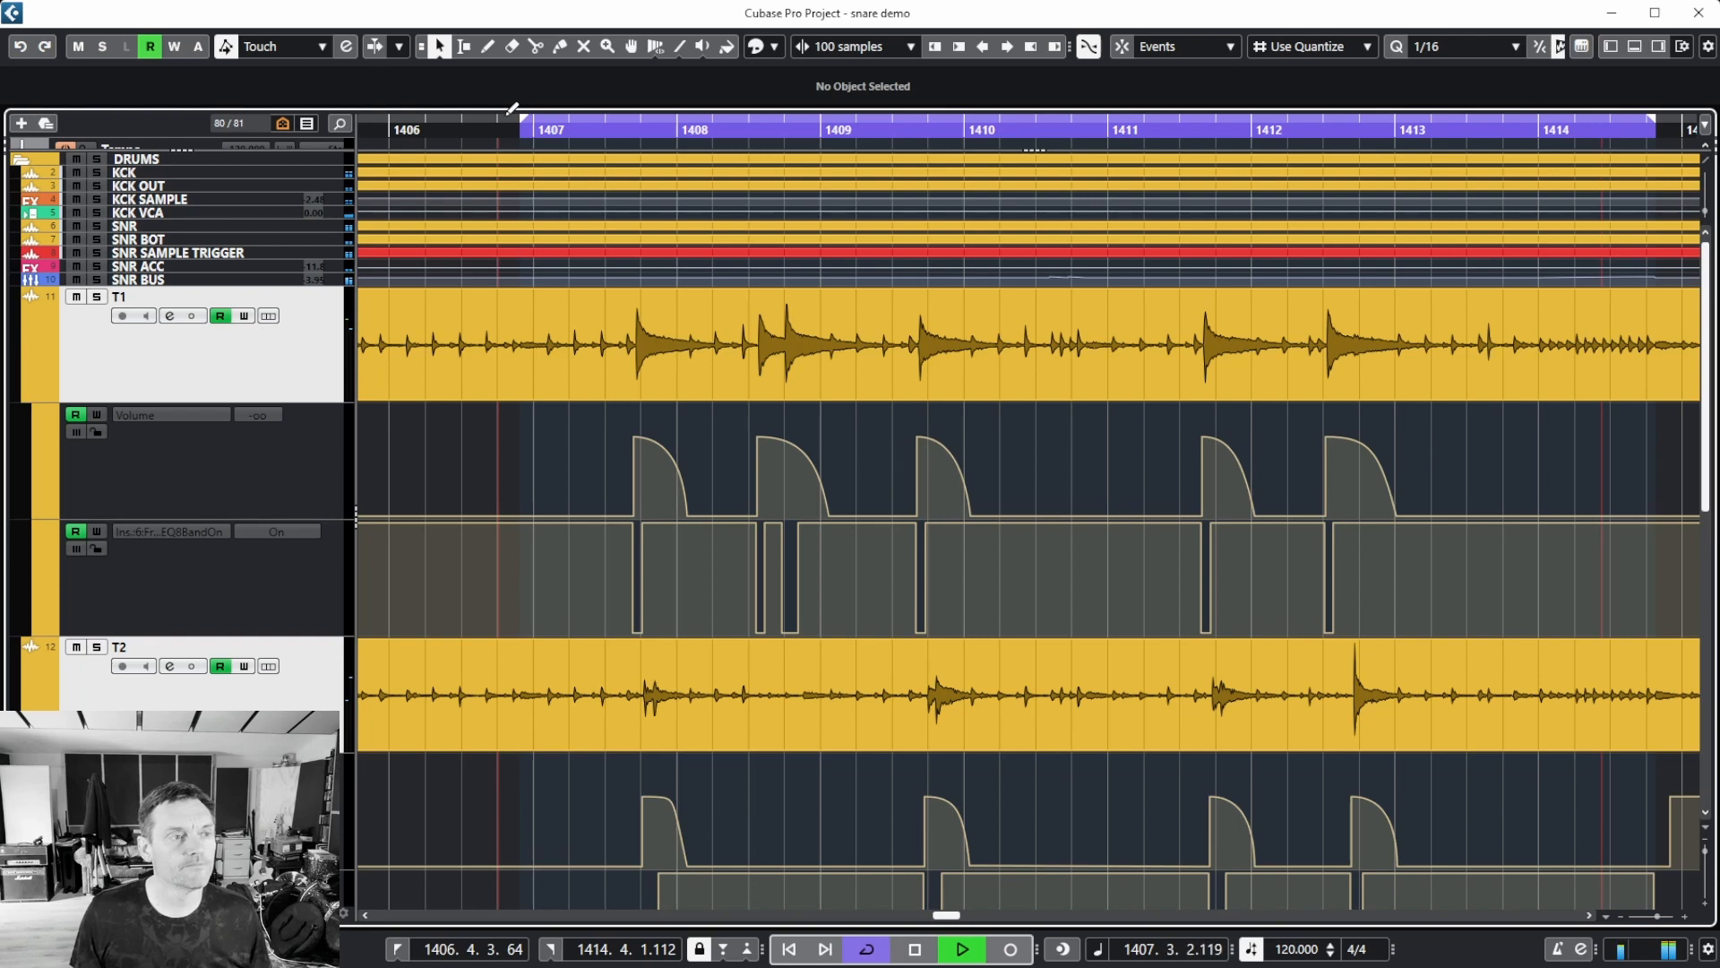
click(276, 530)
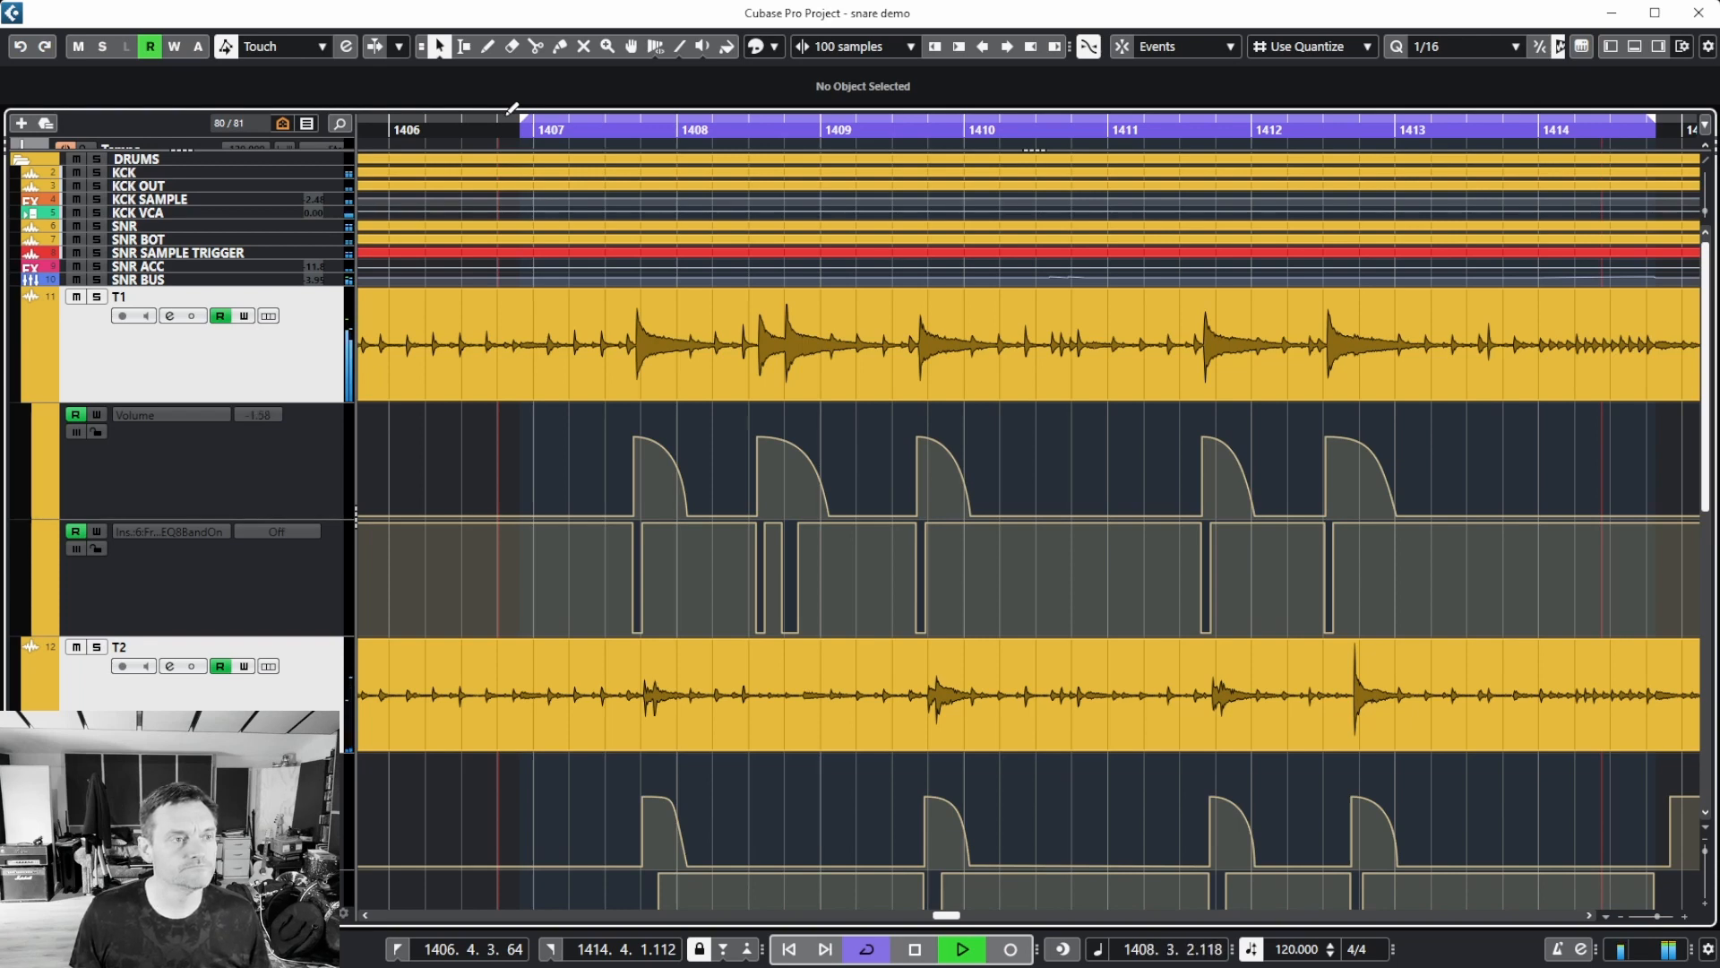
click(276, 530)
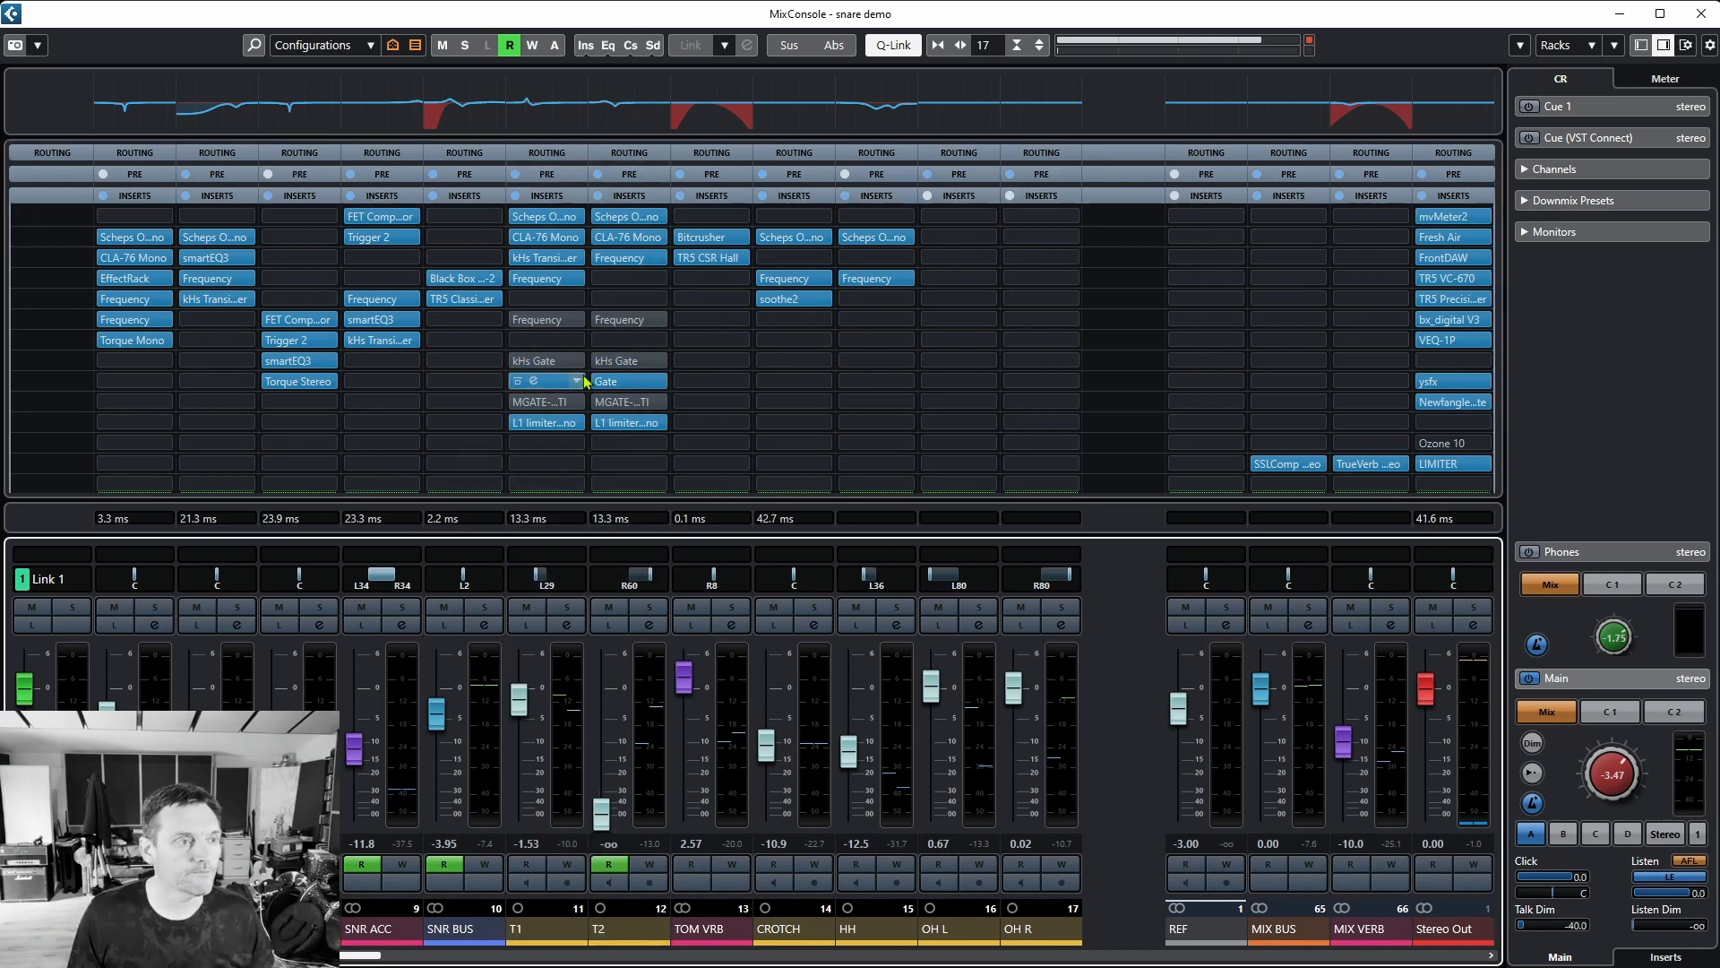
Toggle the gate inserts on the T1 and T2 channels in and out for comparison.
click(545, 380)
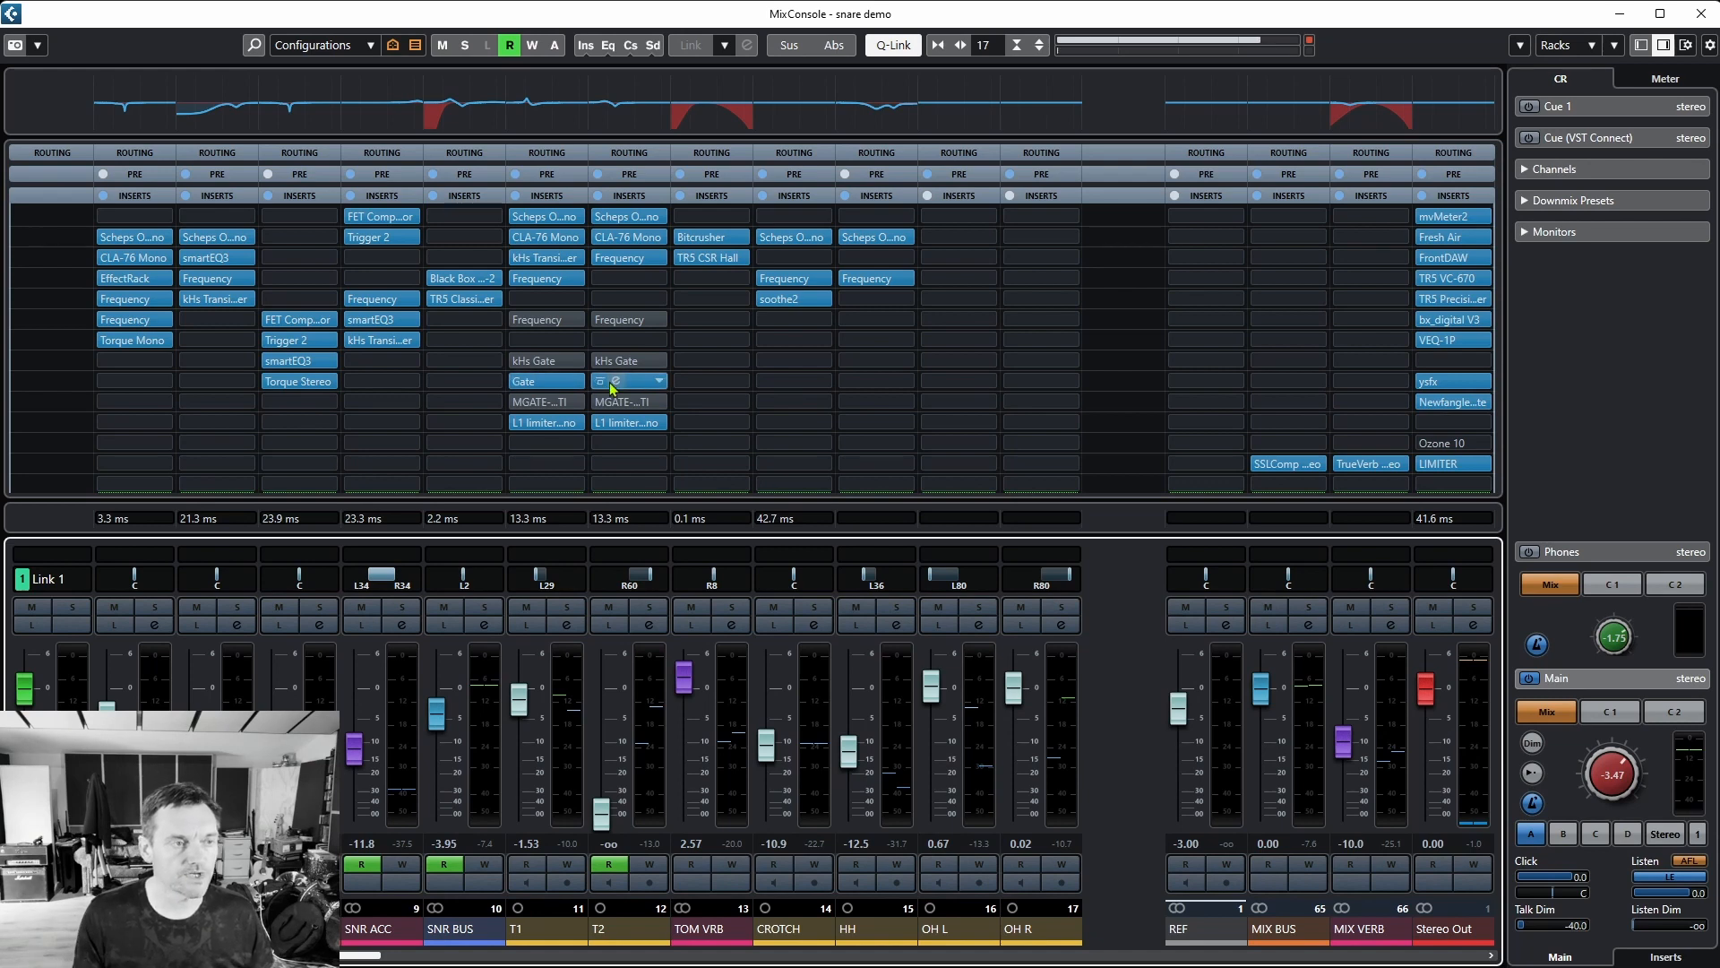
click(658, 380)
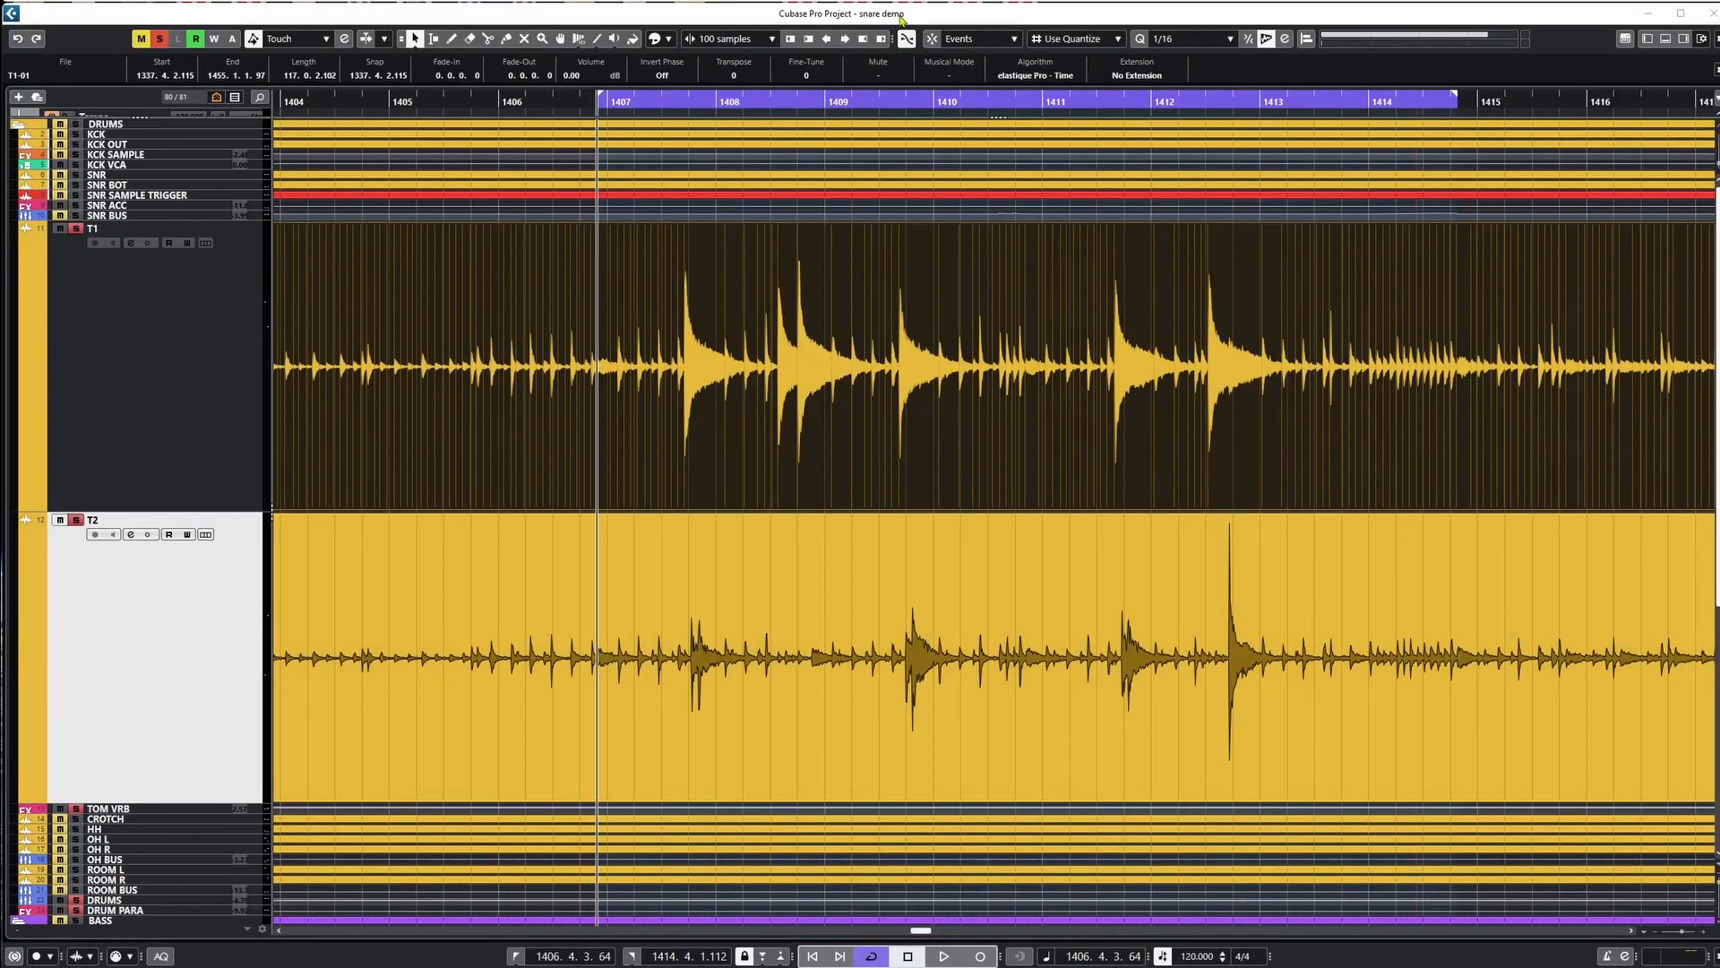
mouse_move(769, 429)
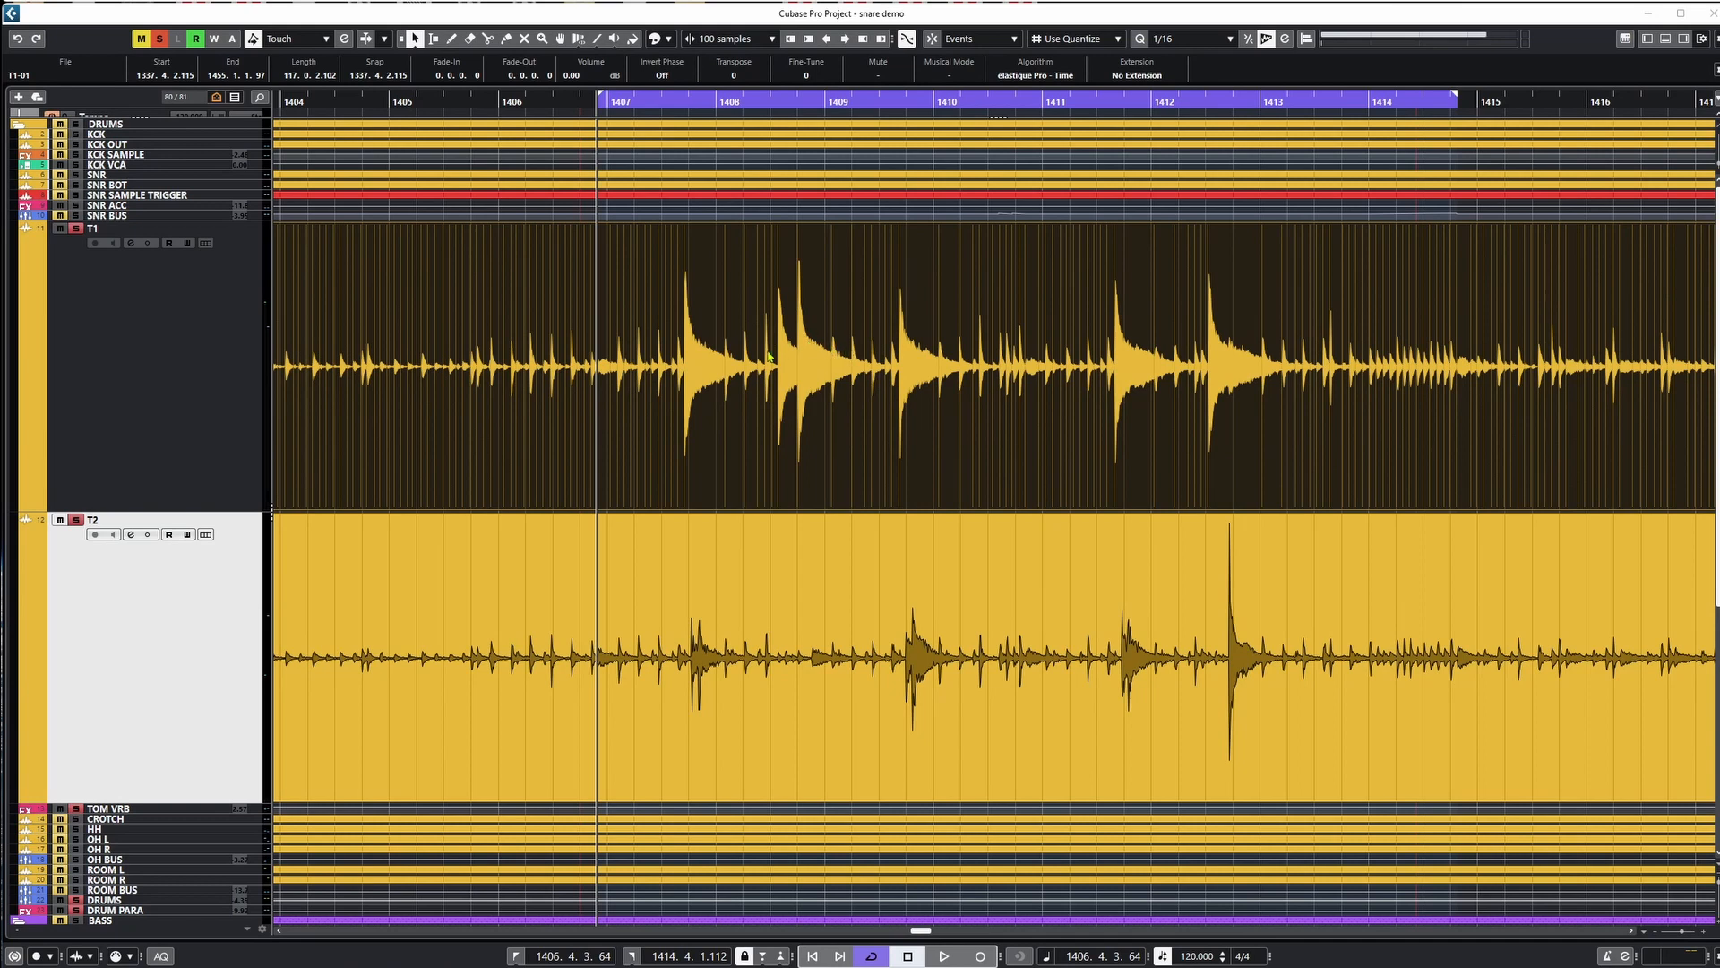
mouse_move(754, 355)
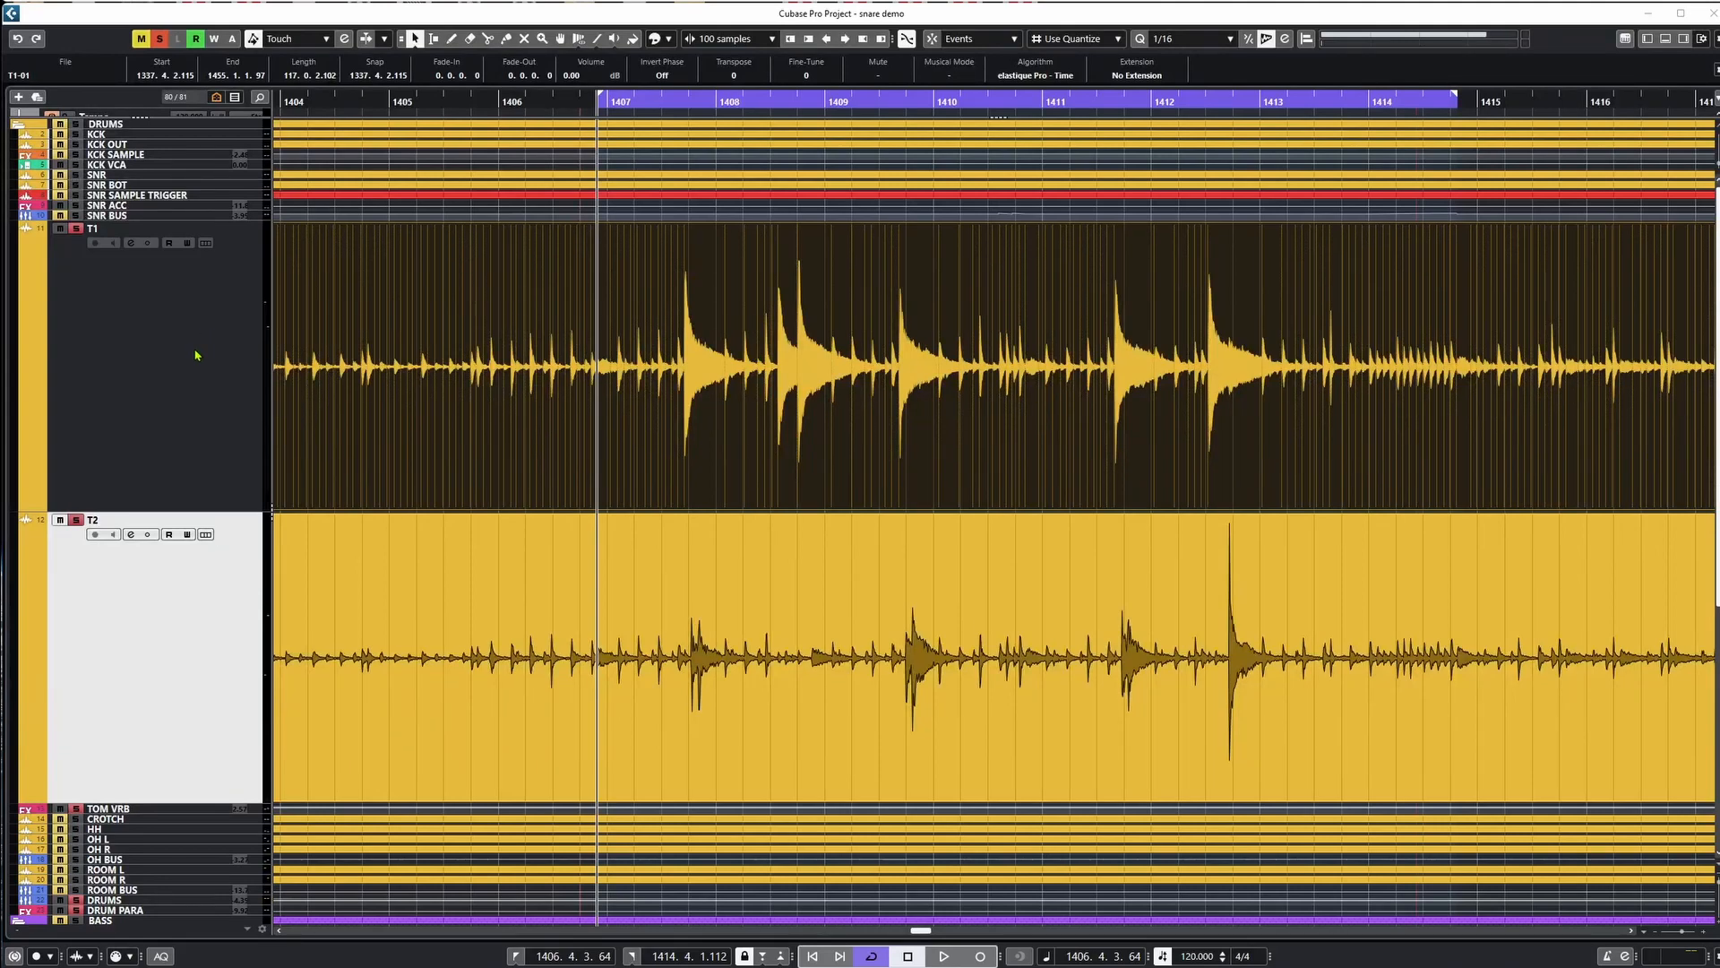
mouse_move(448, 380)
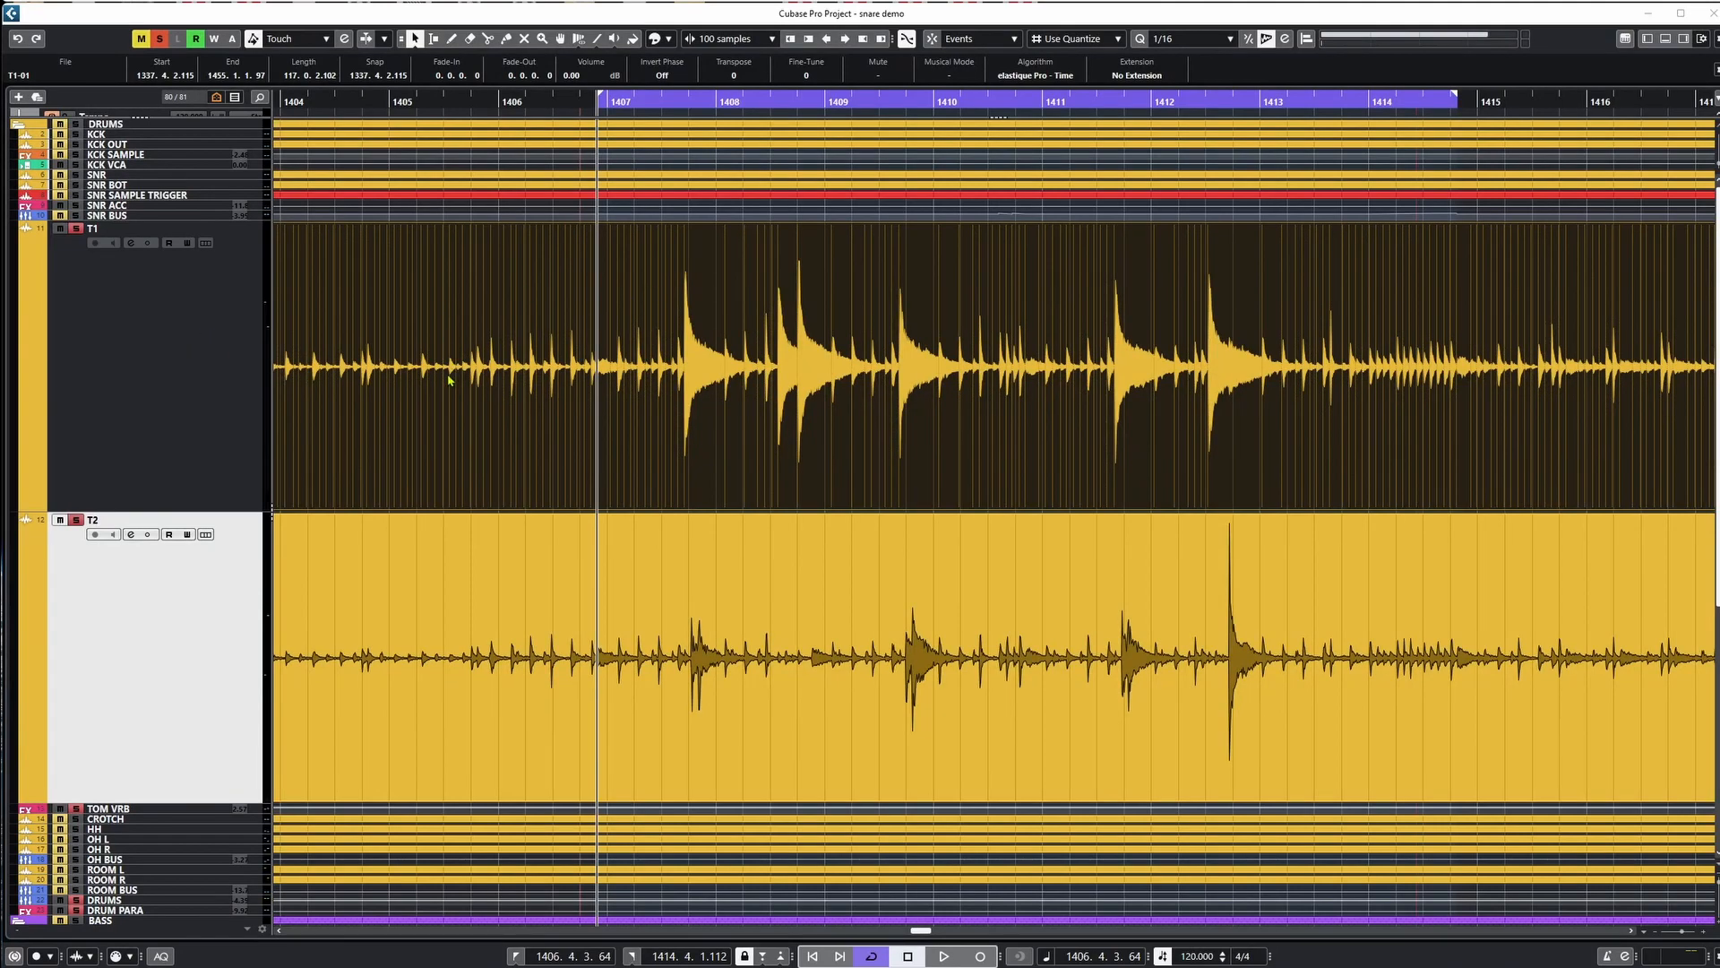
mouse_move(744, 373)
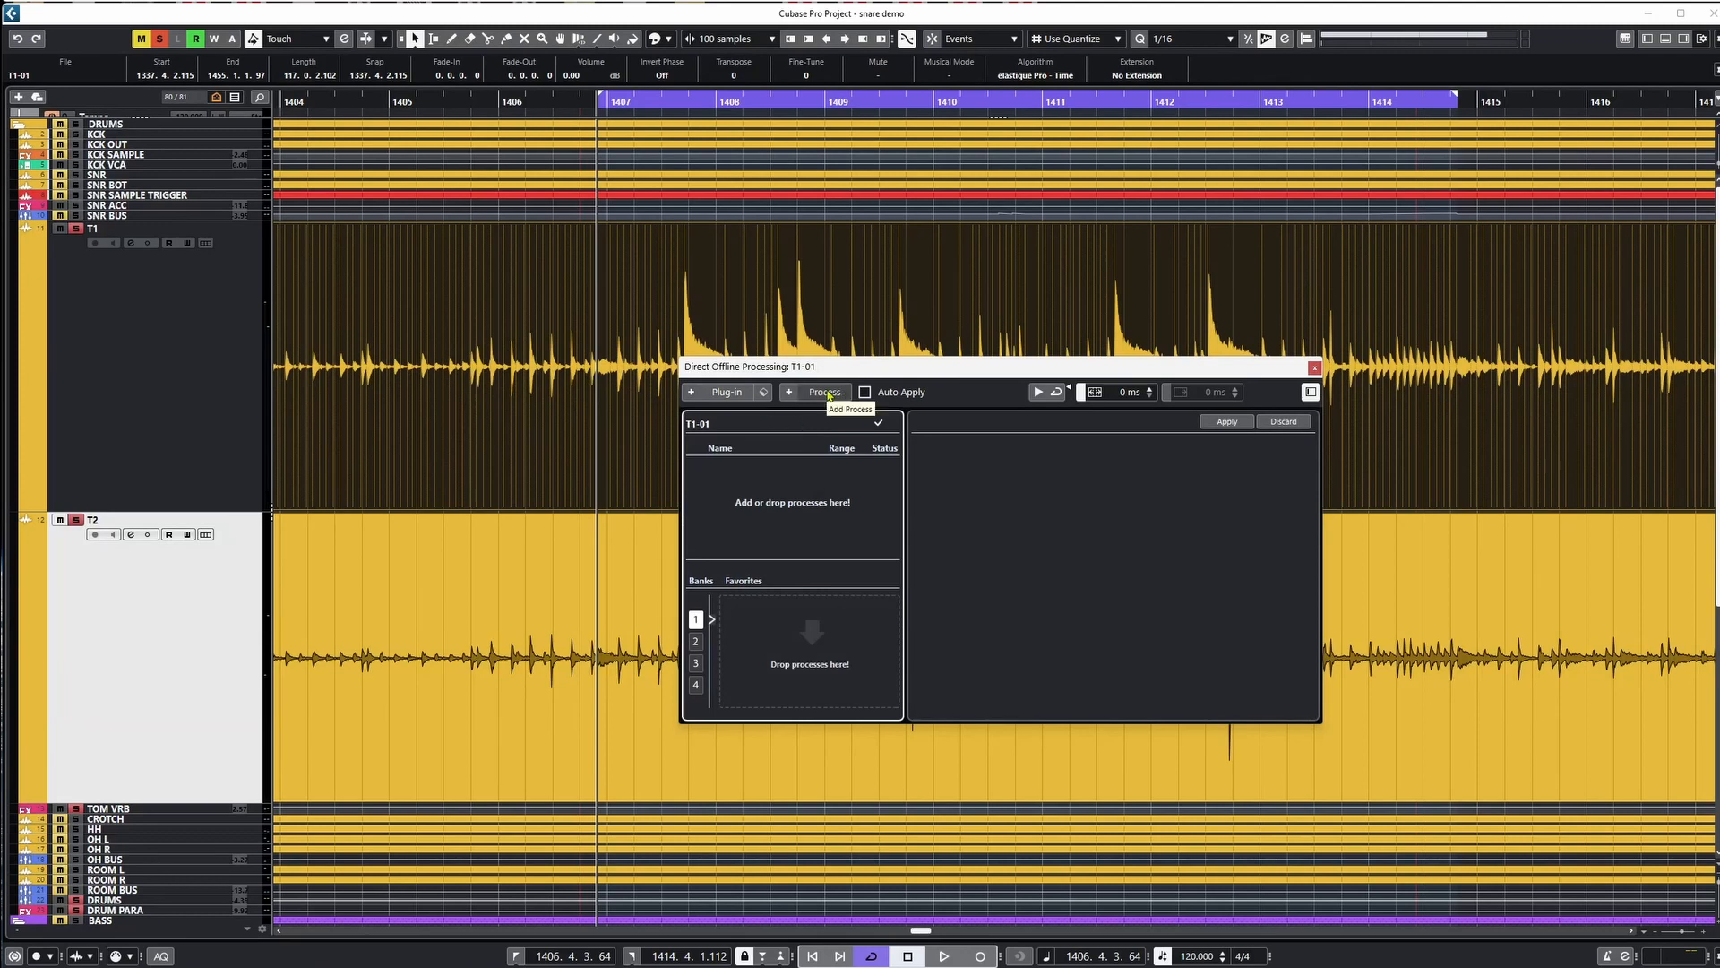
Check the offline process list, then split the T1 and T2 events at each hit and mute the T1 spill.
click(813, 392)
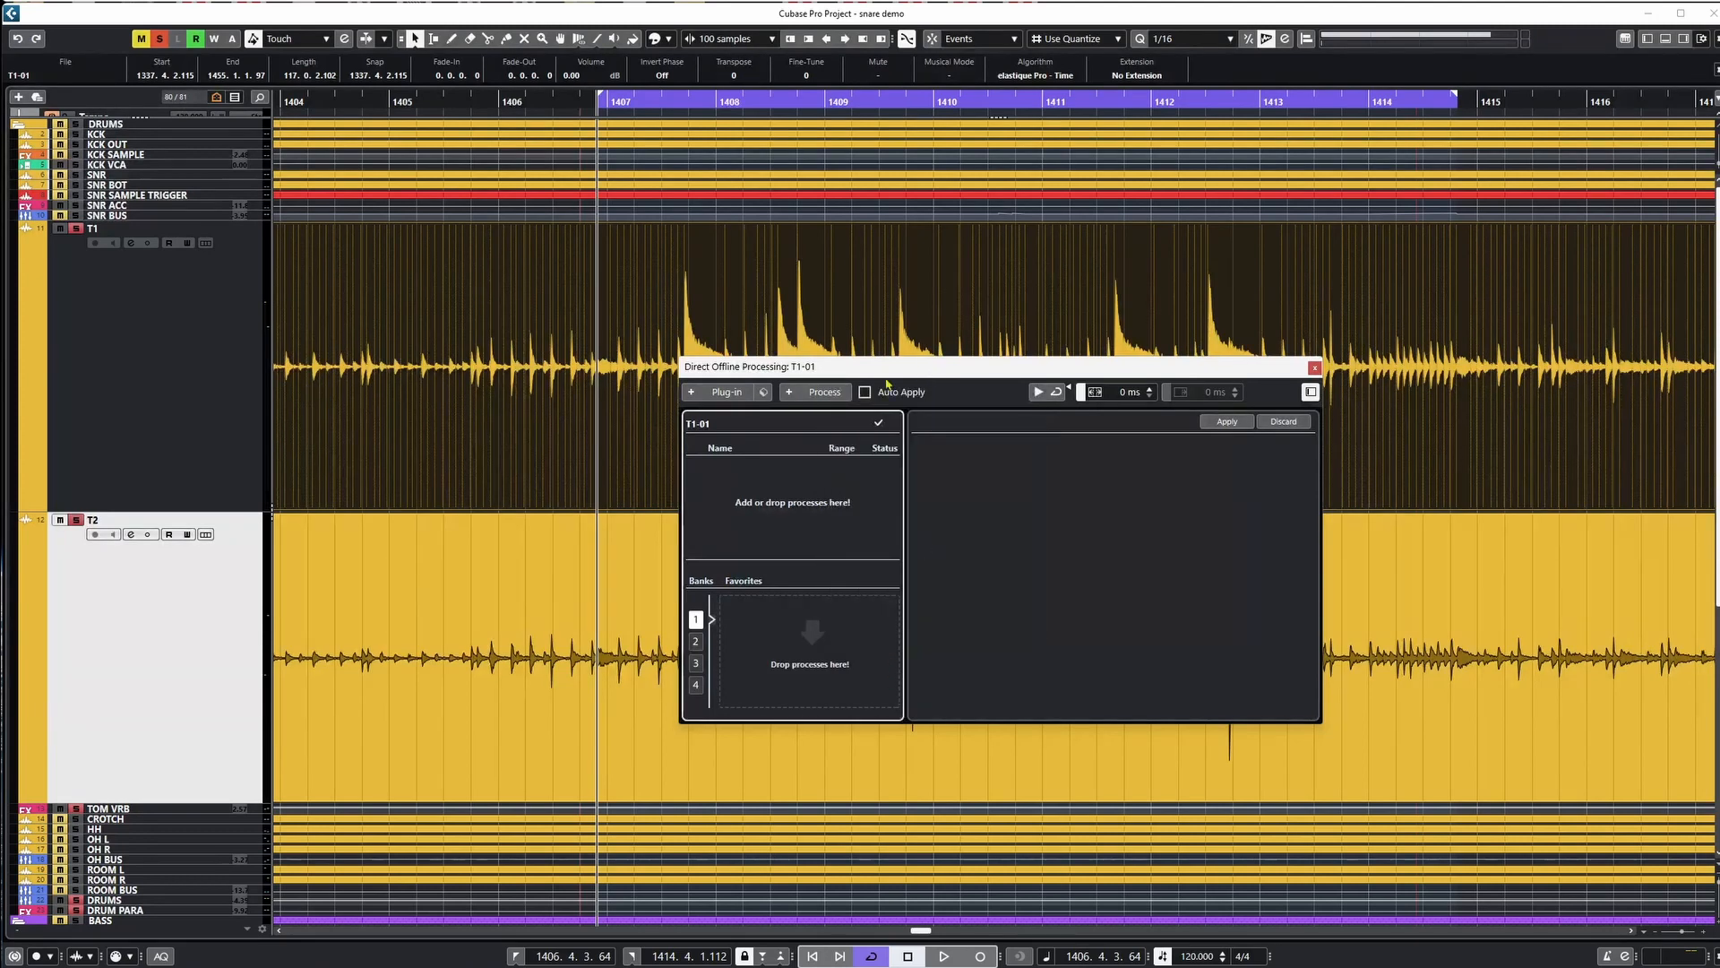
click(726, 392)
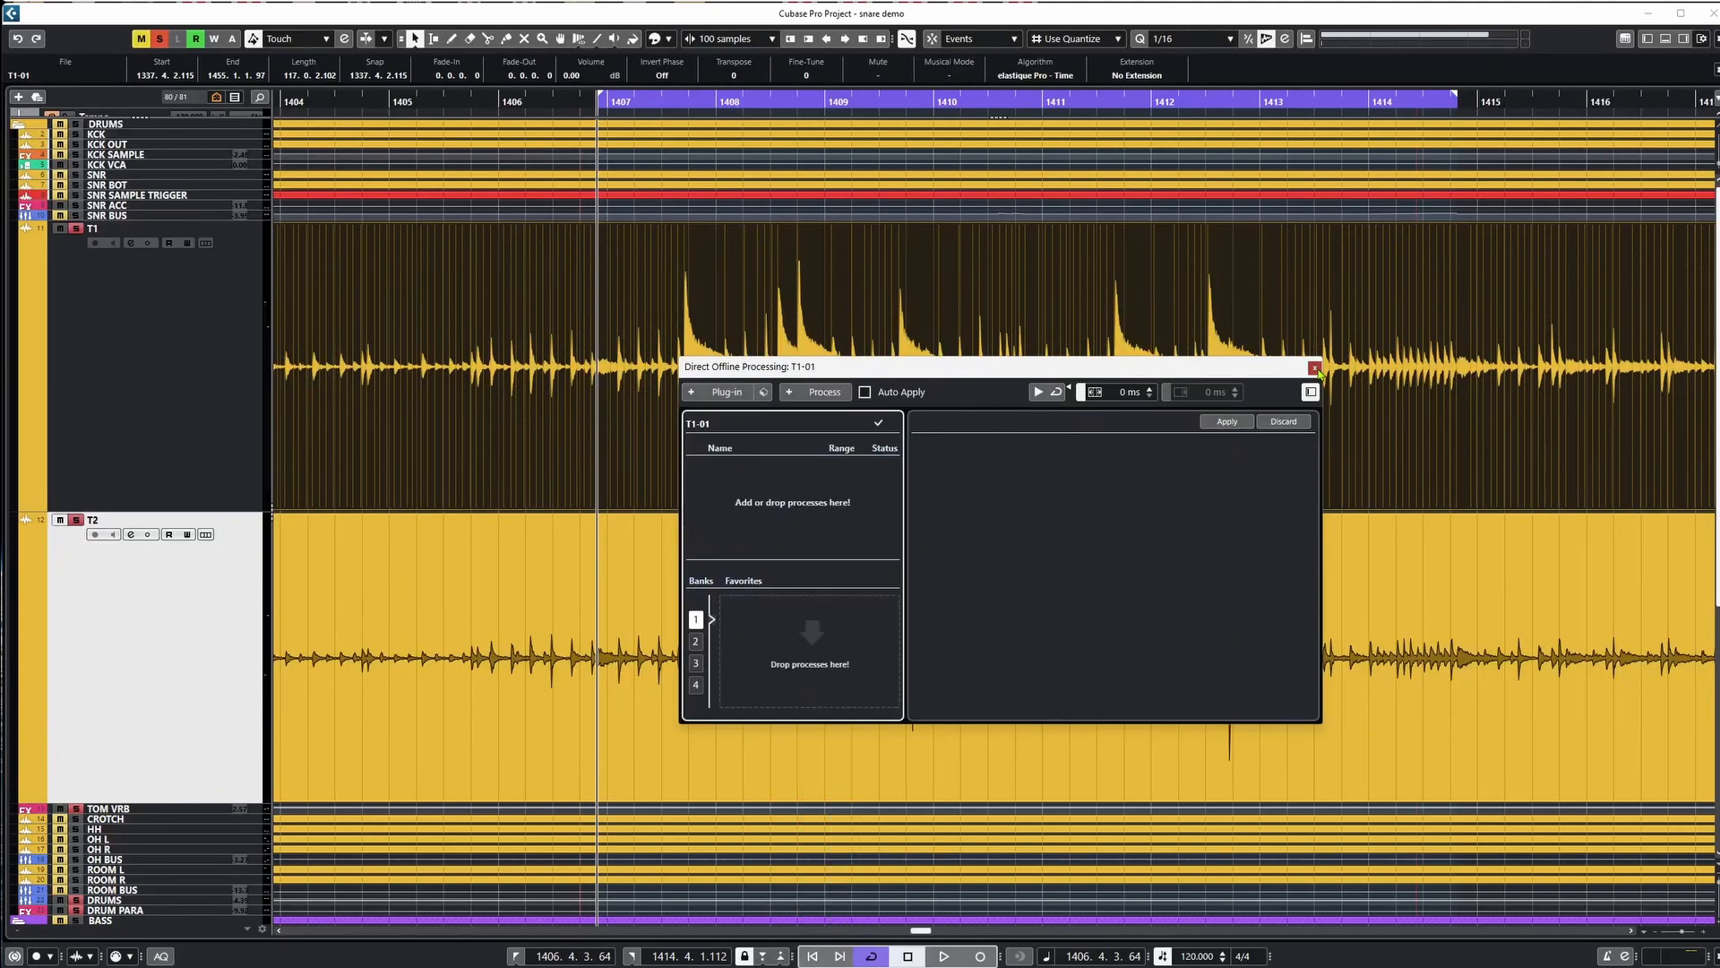
click(1314, 367)
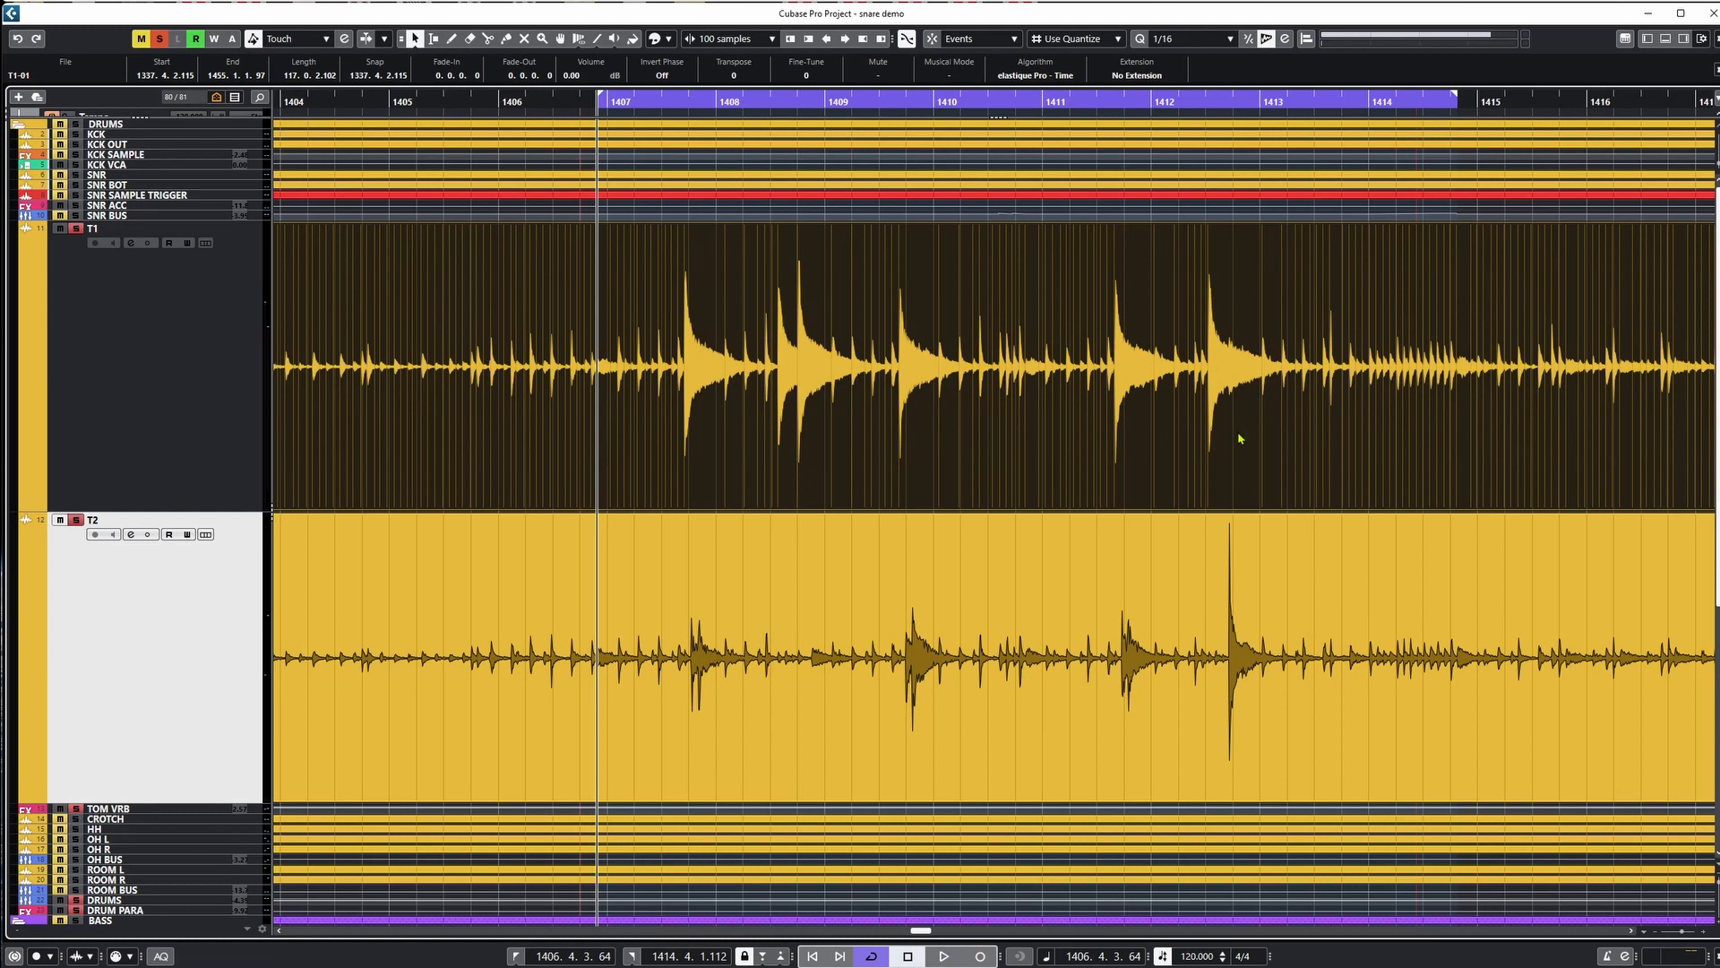
mouse_move(203, 638)
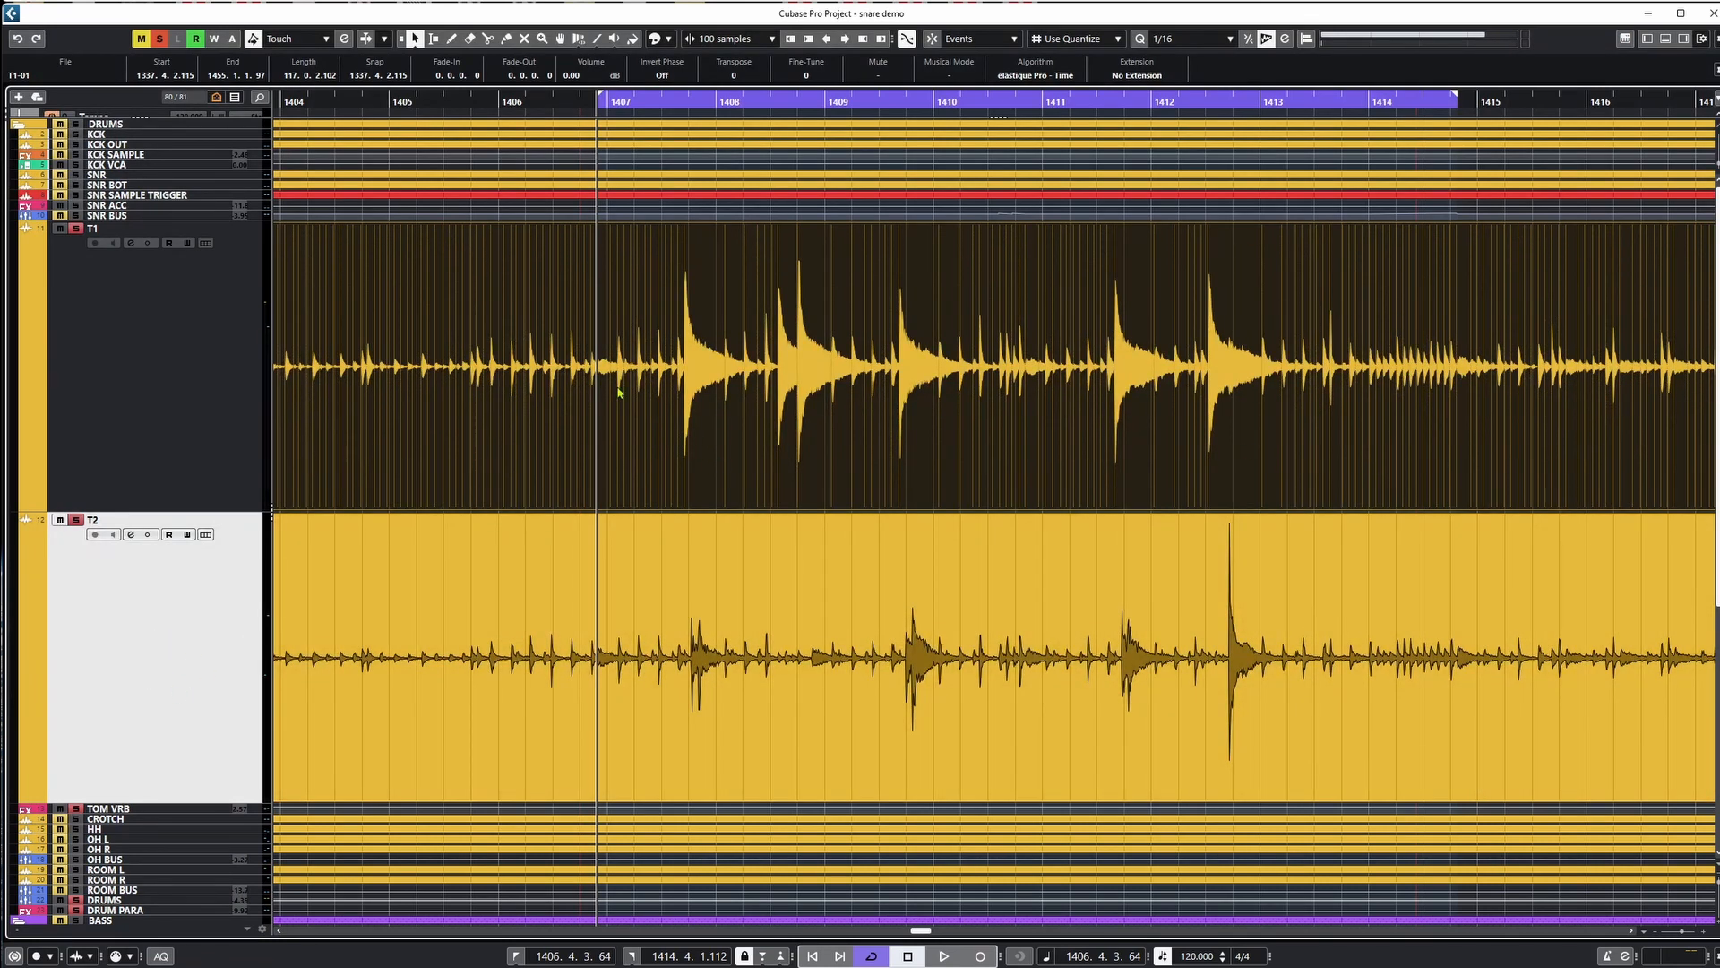
mouse_move(394, 393)
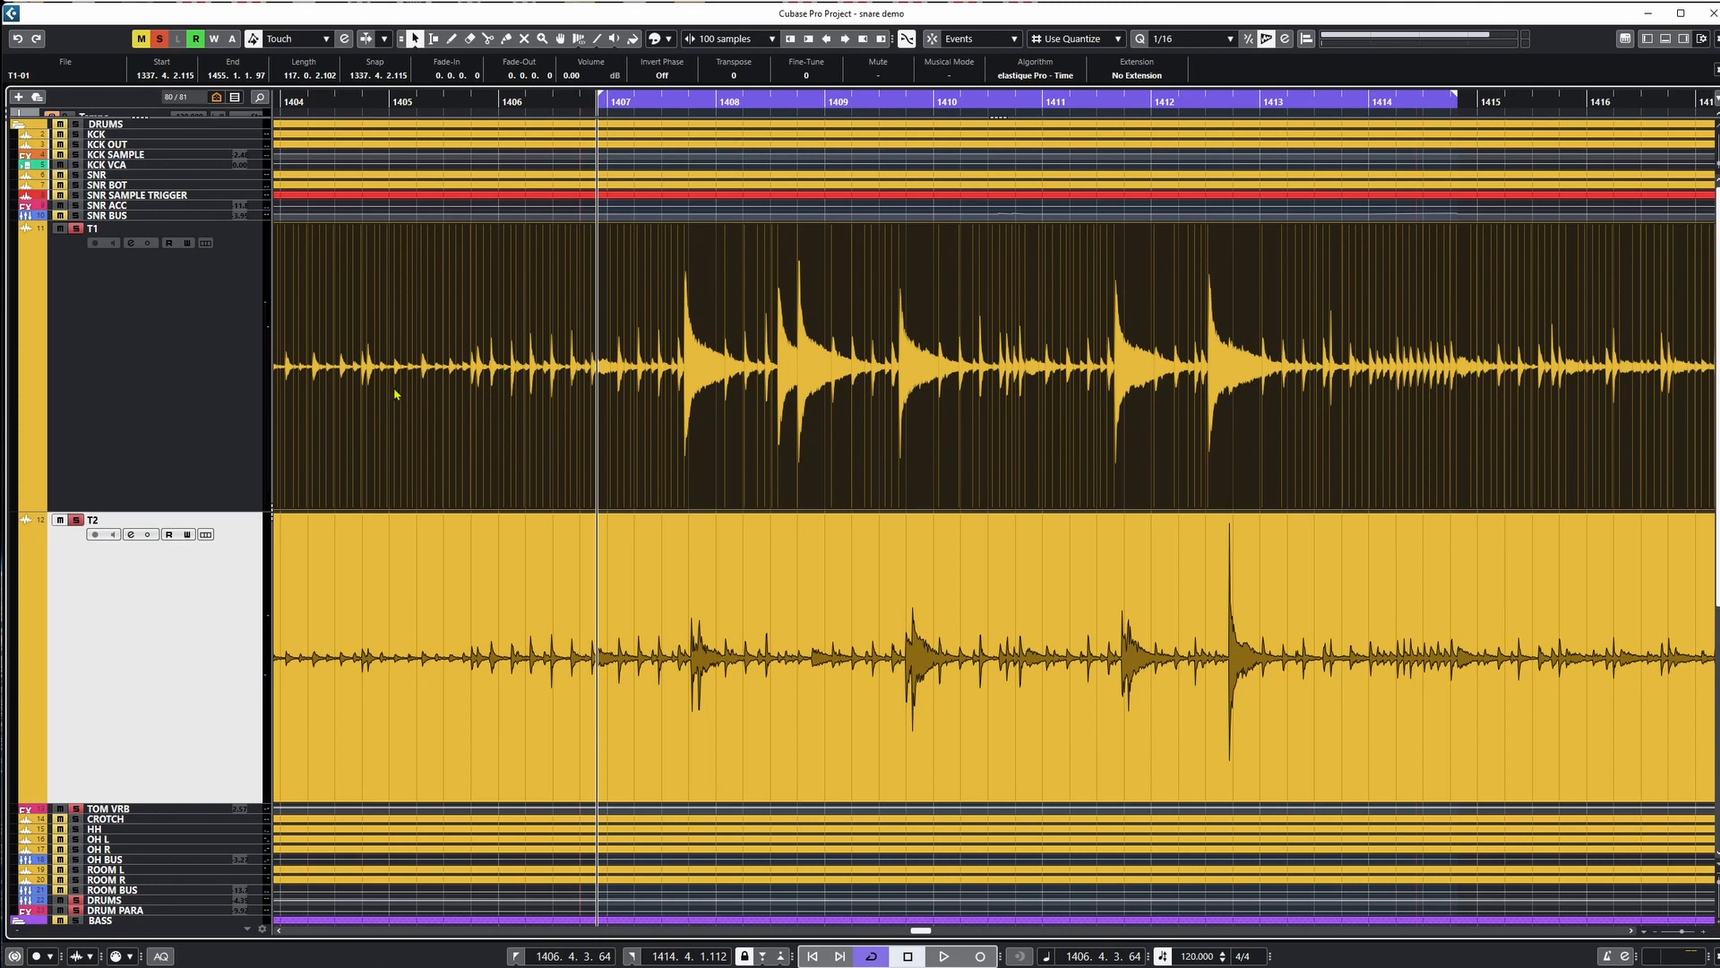
mouse_move(448, 391)
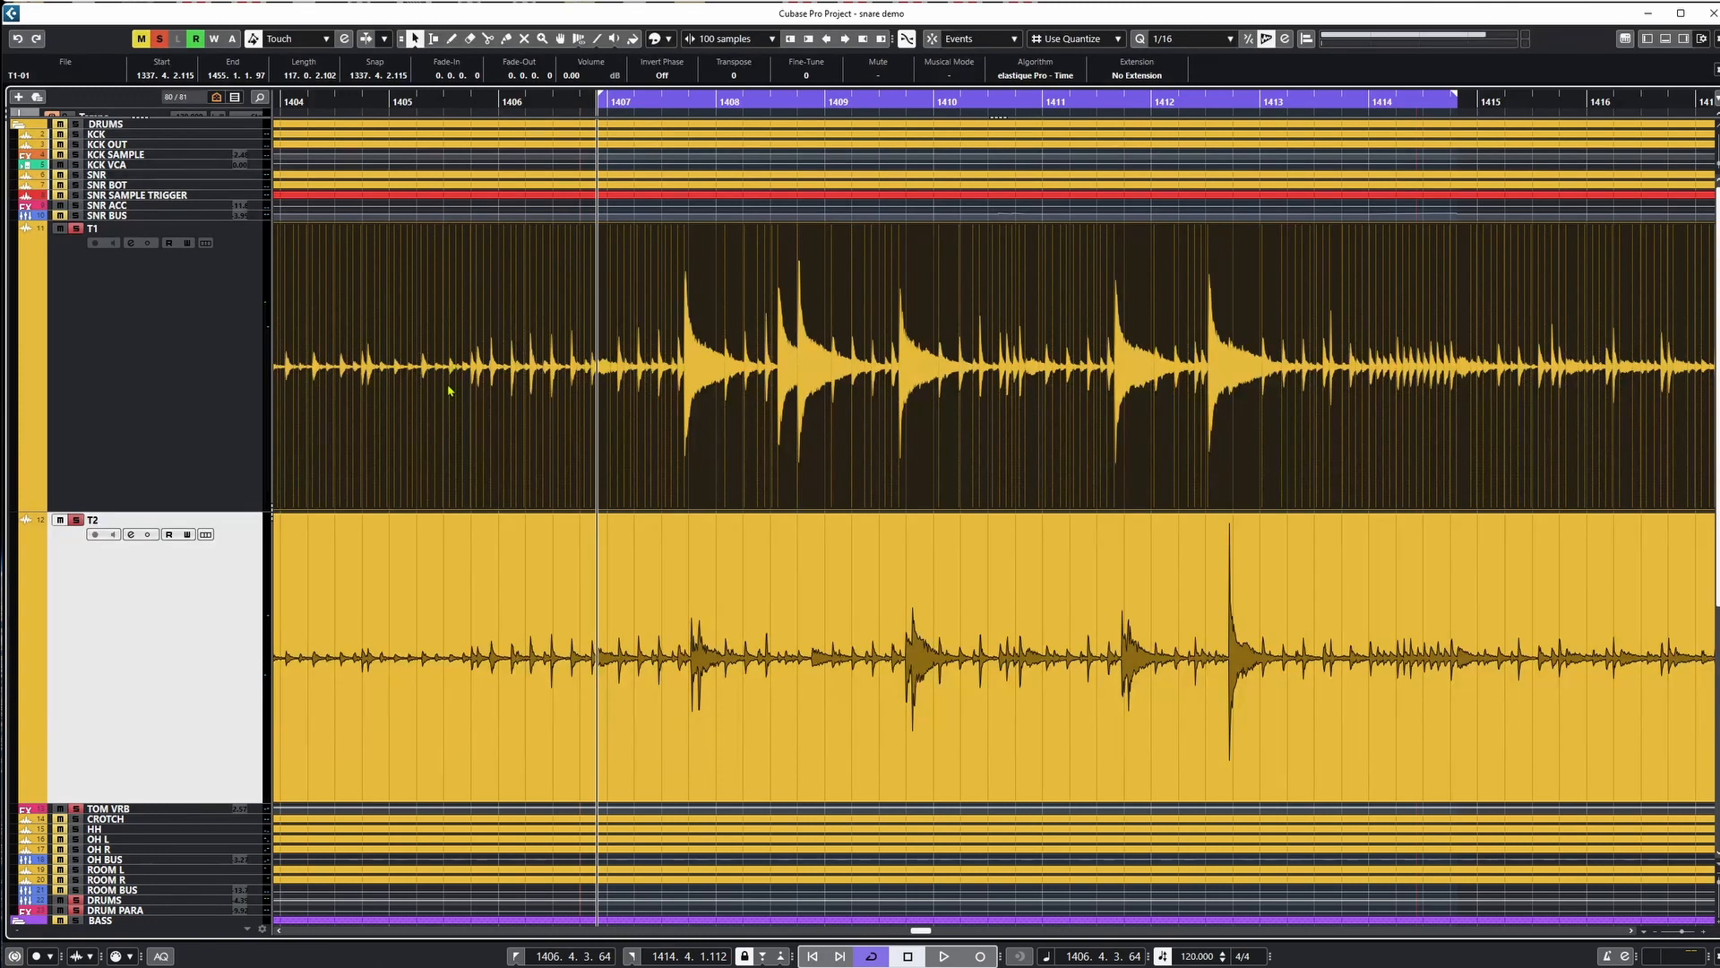
mouse_move(380, 326)
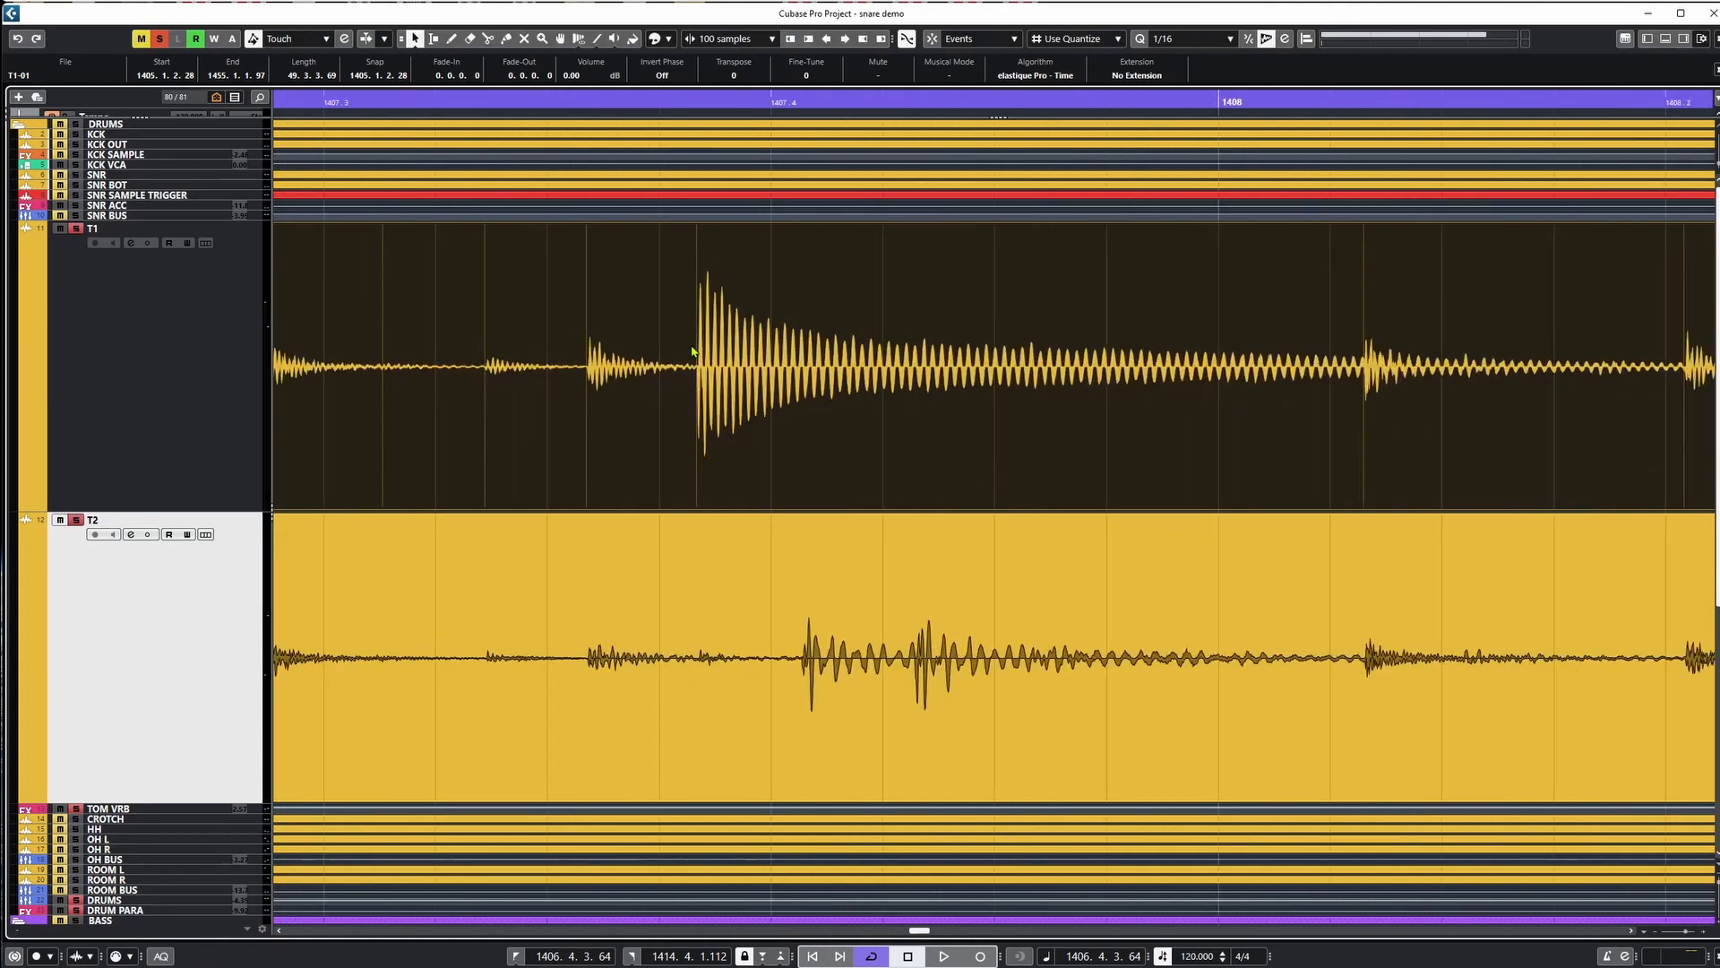
mouse_move(907, 38)
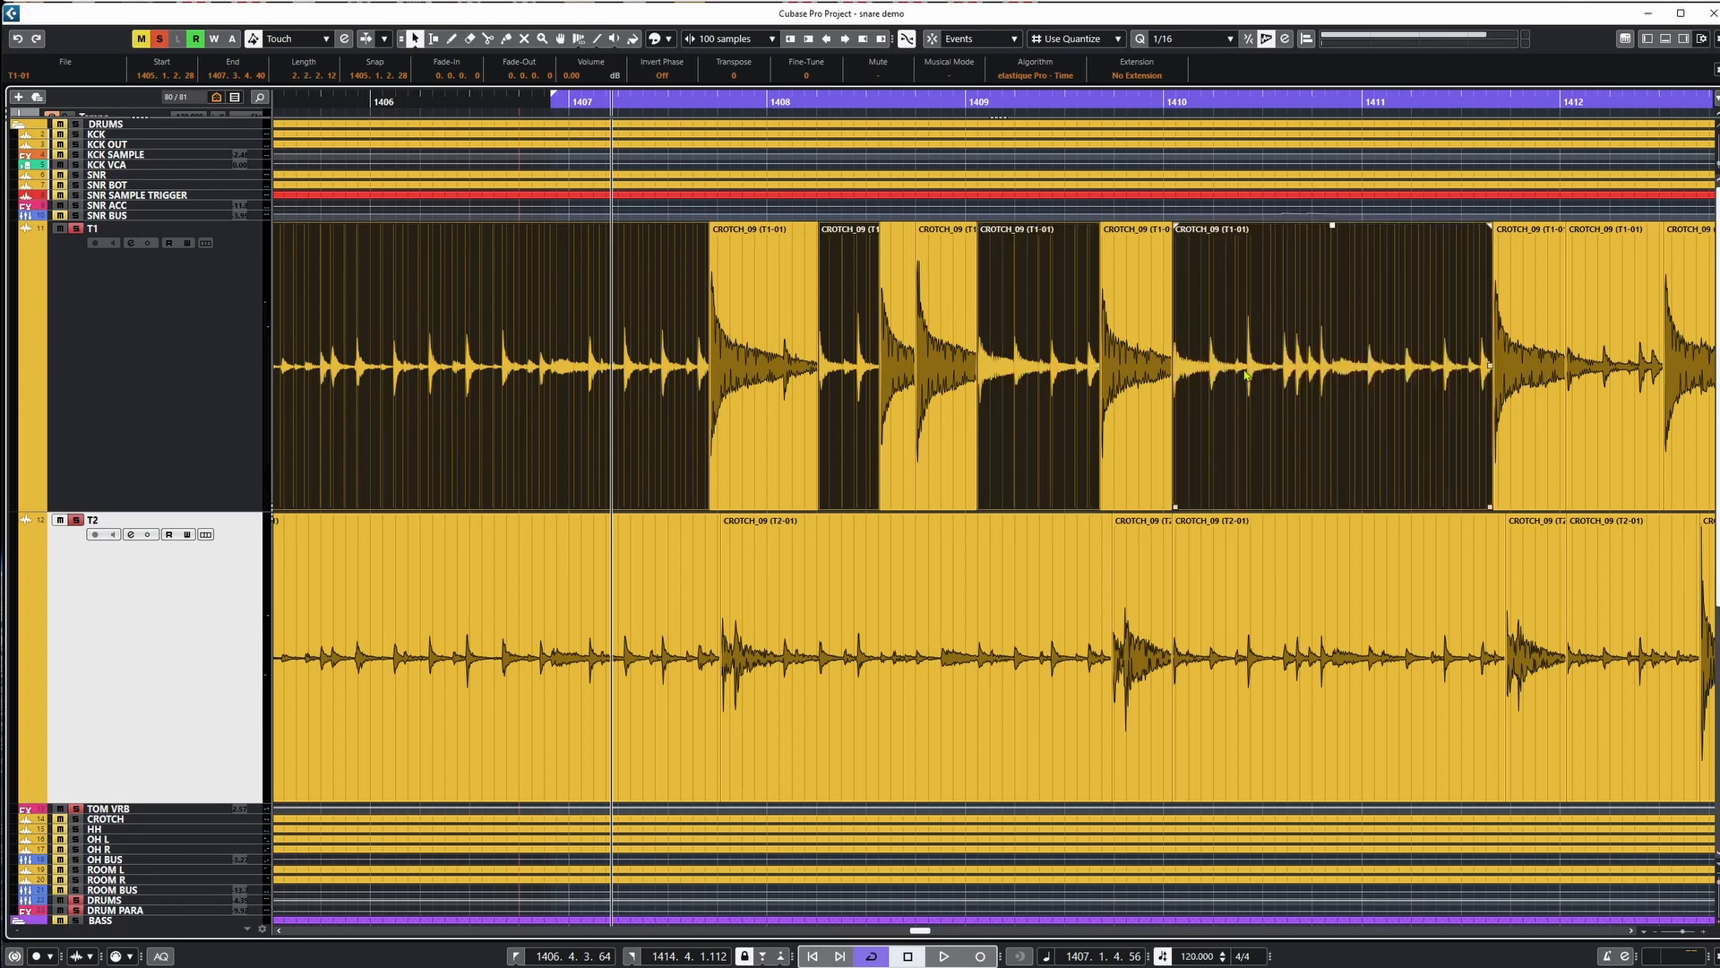
scroll(right, 3)
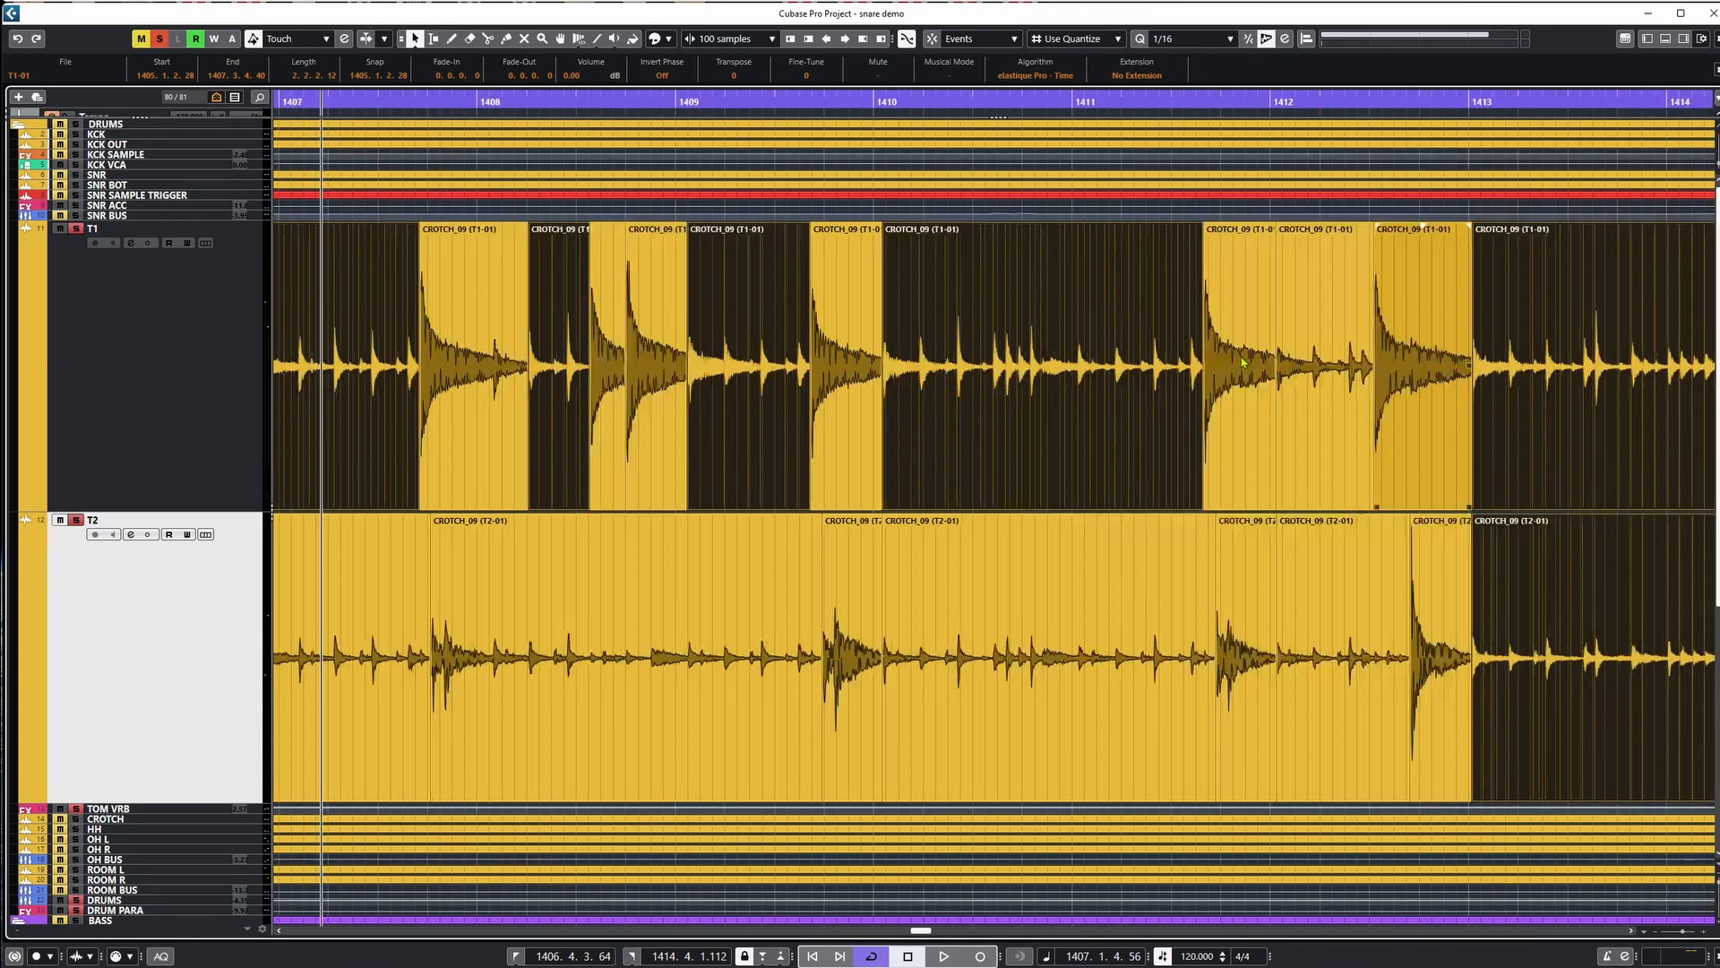
scroll(left, 3)
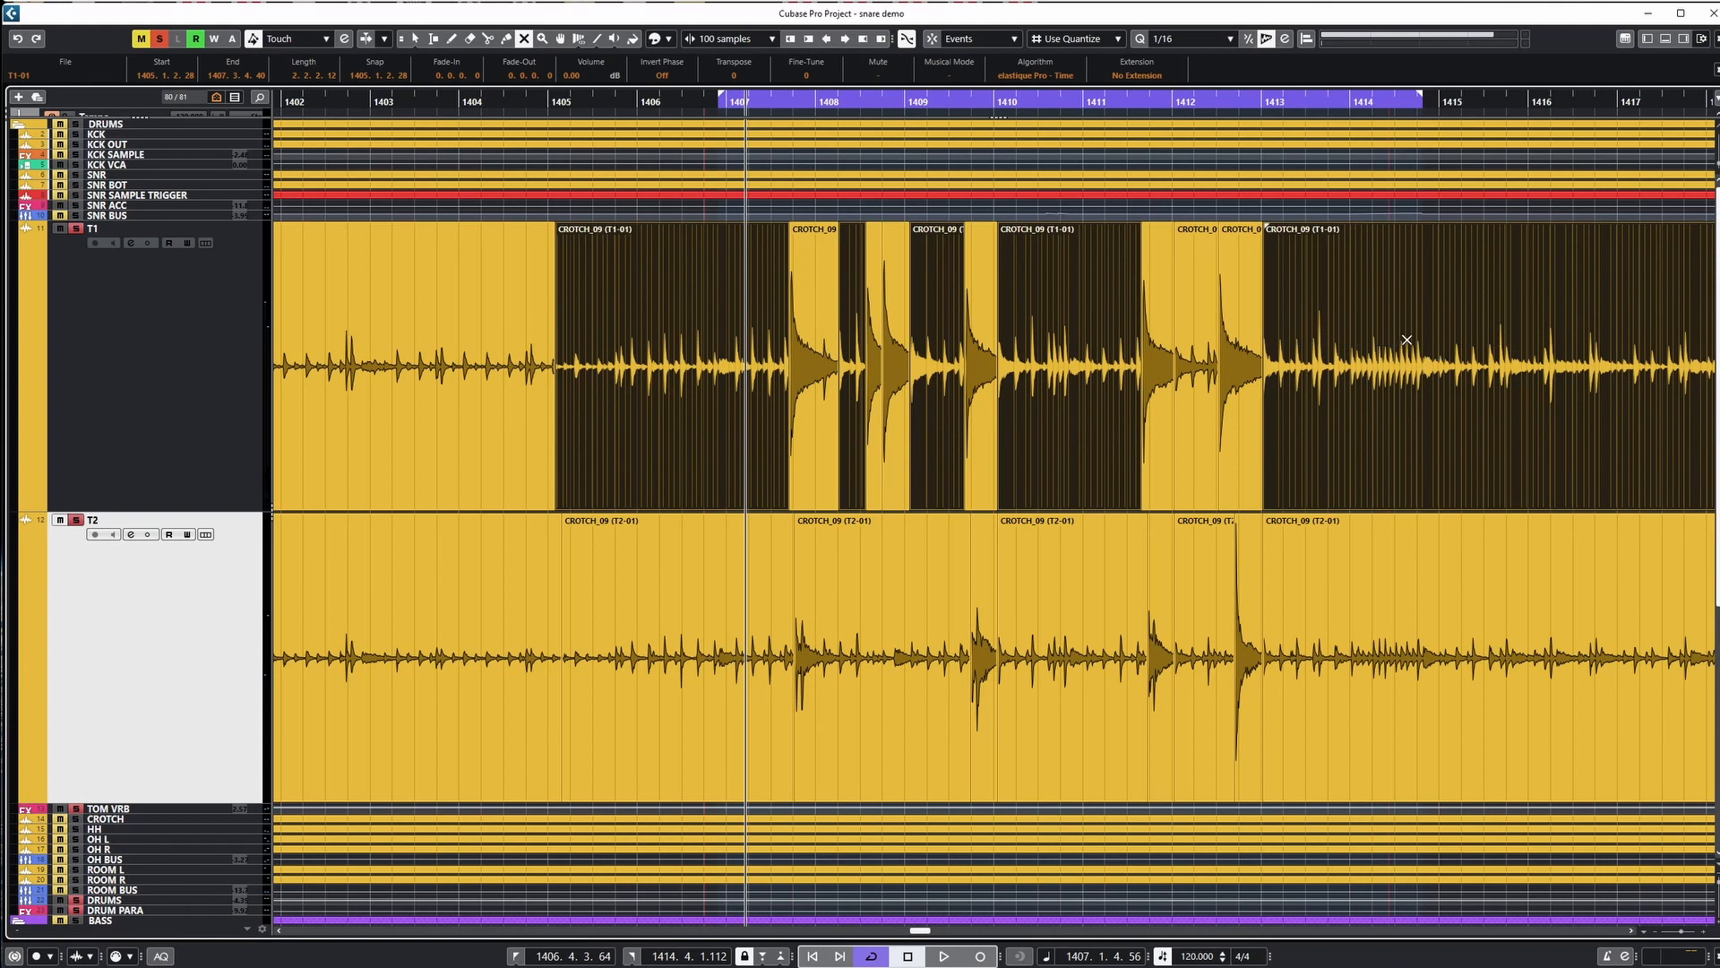
mouse_move(1319, 308)
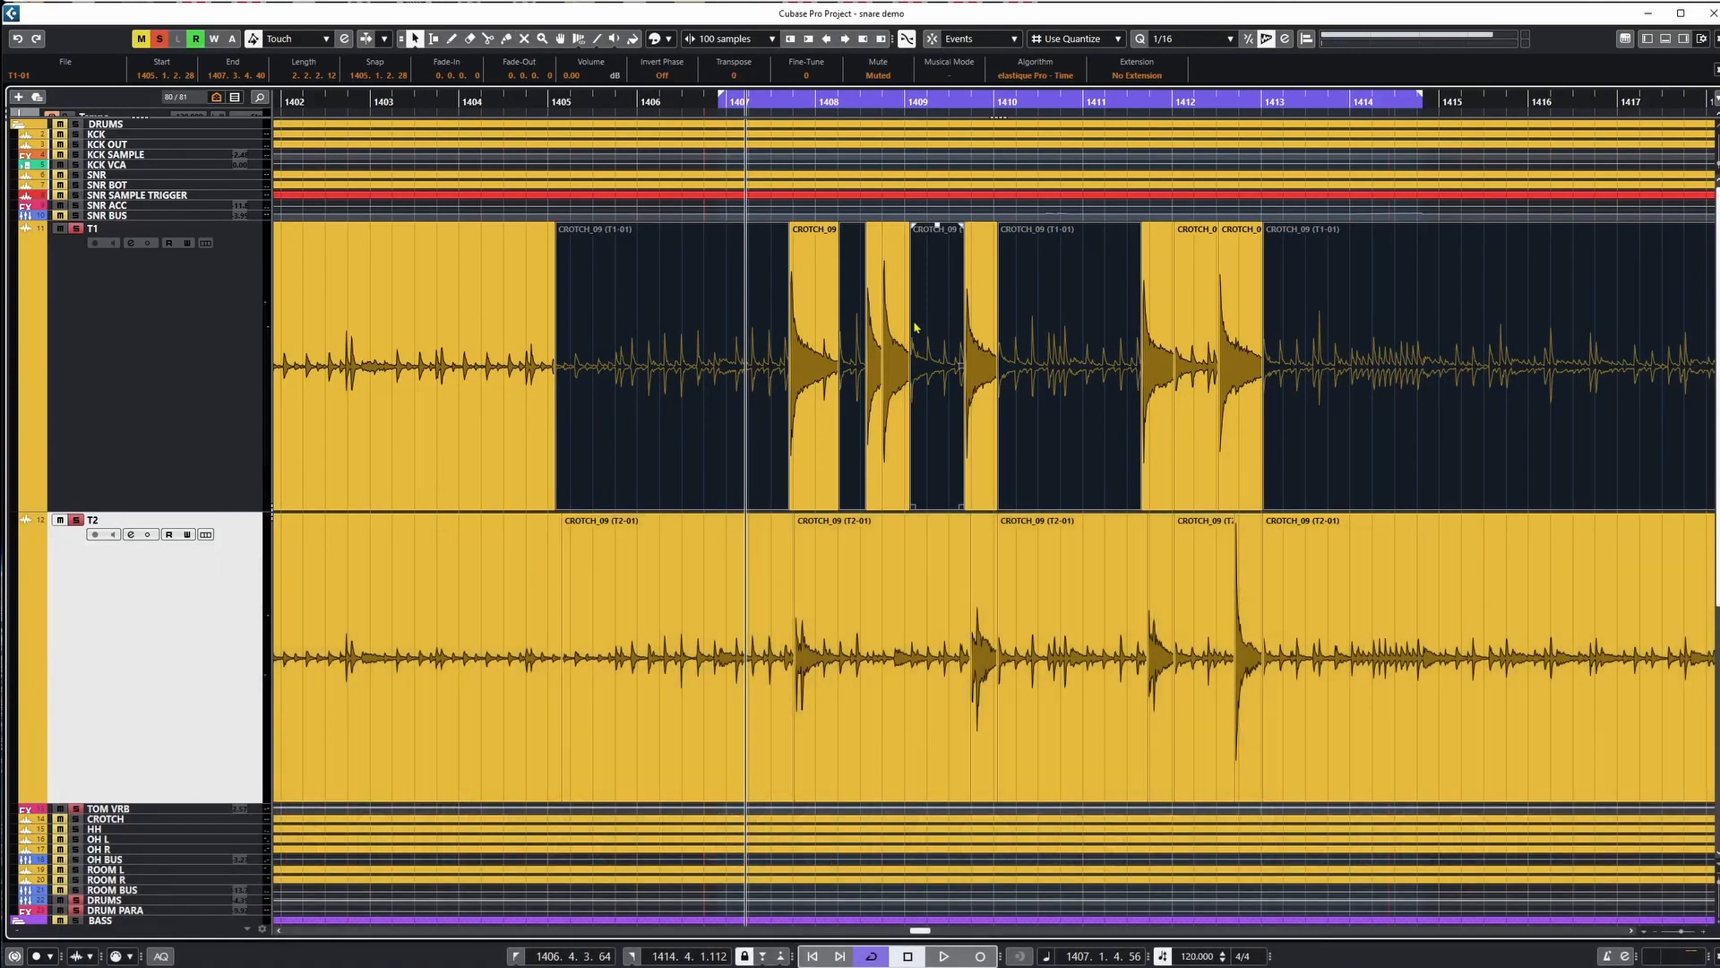
Mute the spill parts before the T2 hits and select the hit tails for Direct Offline Processing.
click(1195, 330)
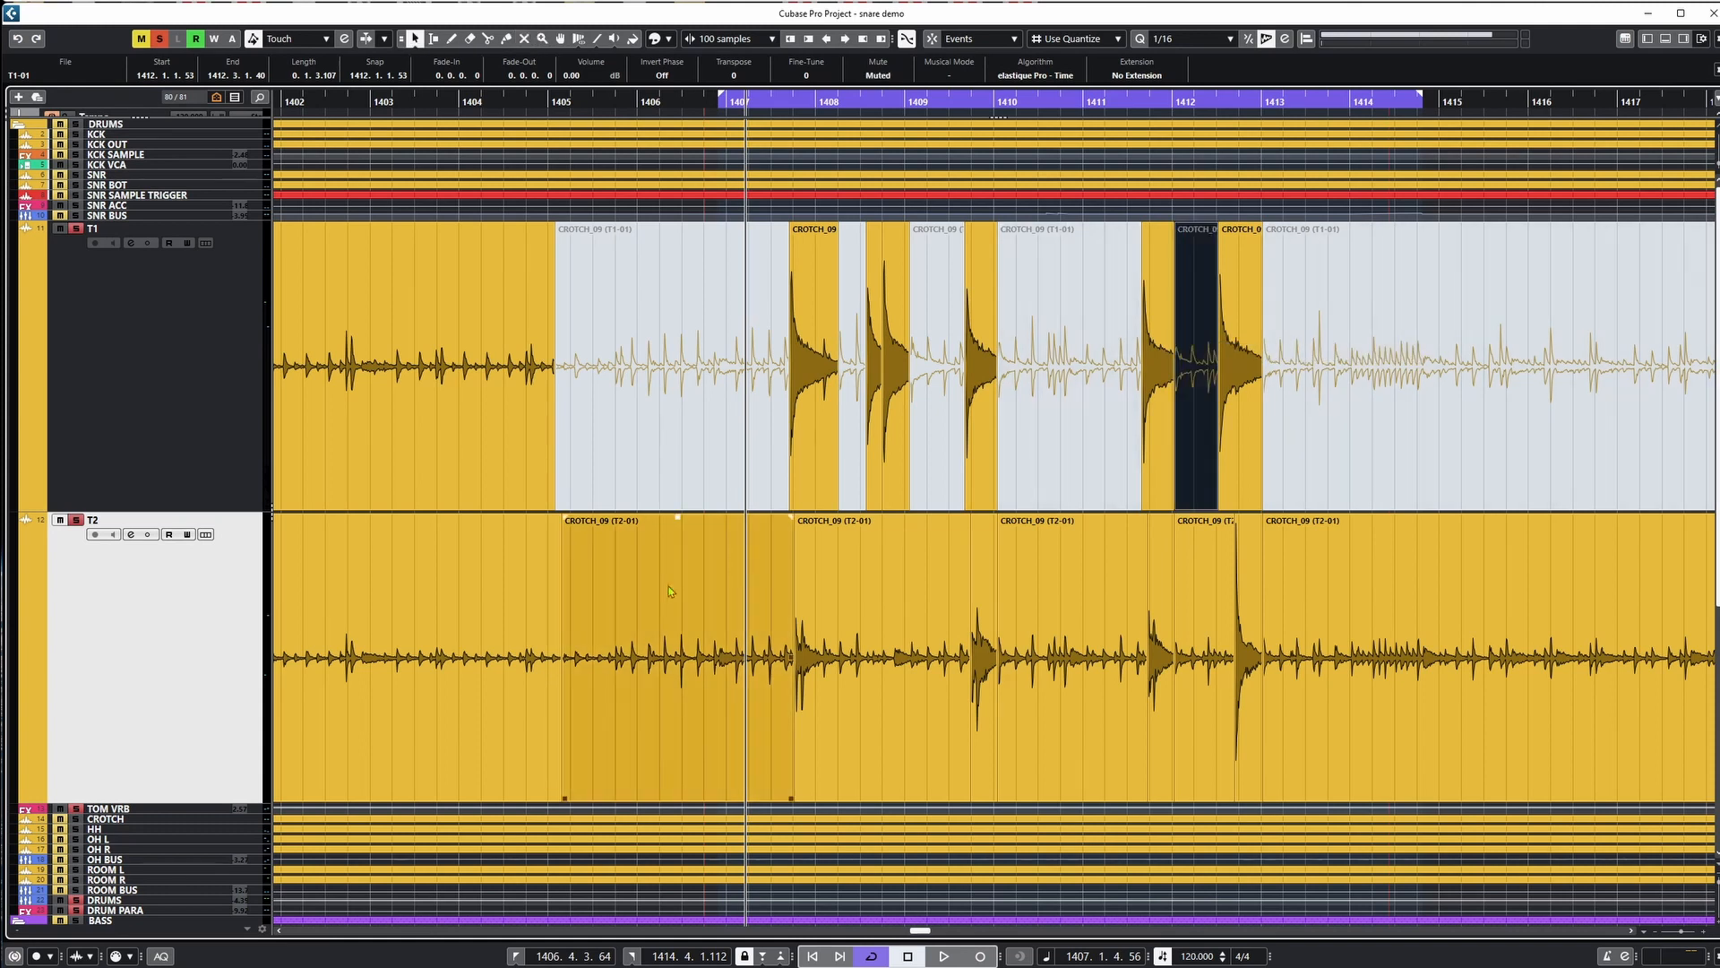
click(418, 658)
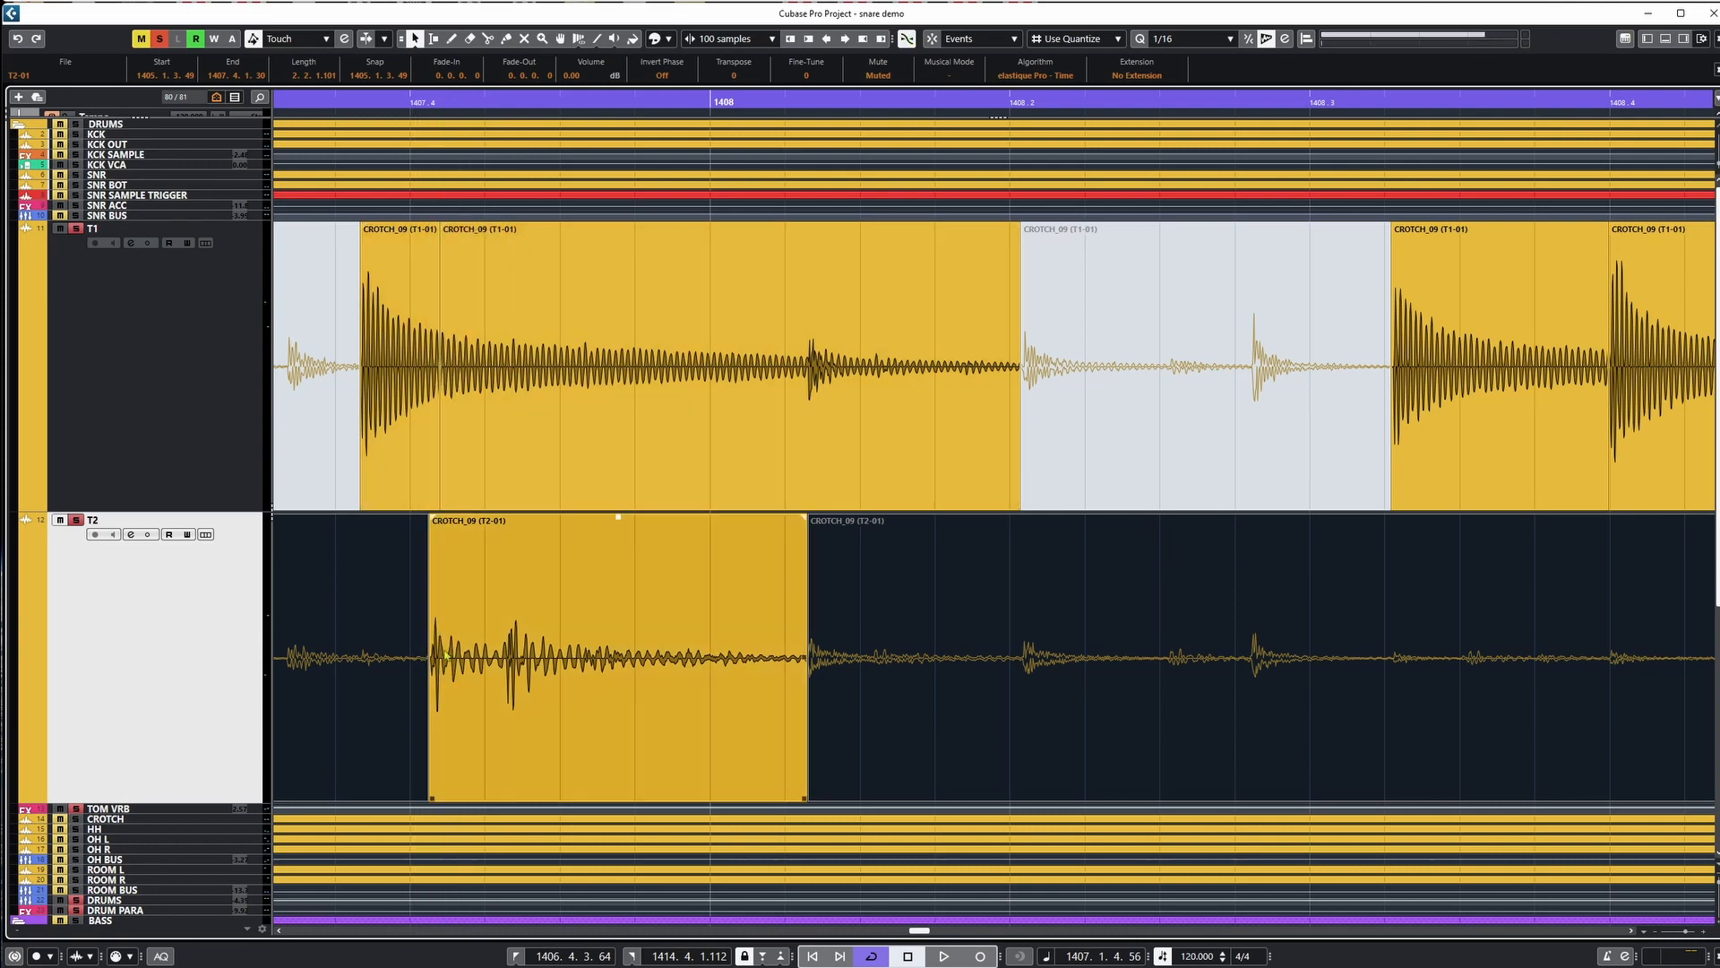
scroll(right, 3)
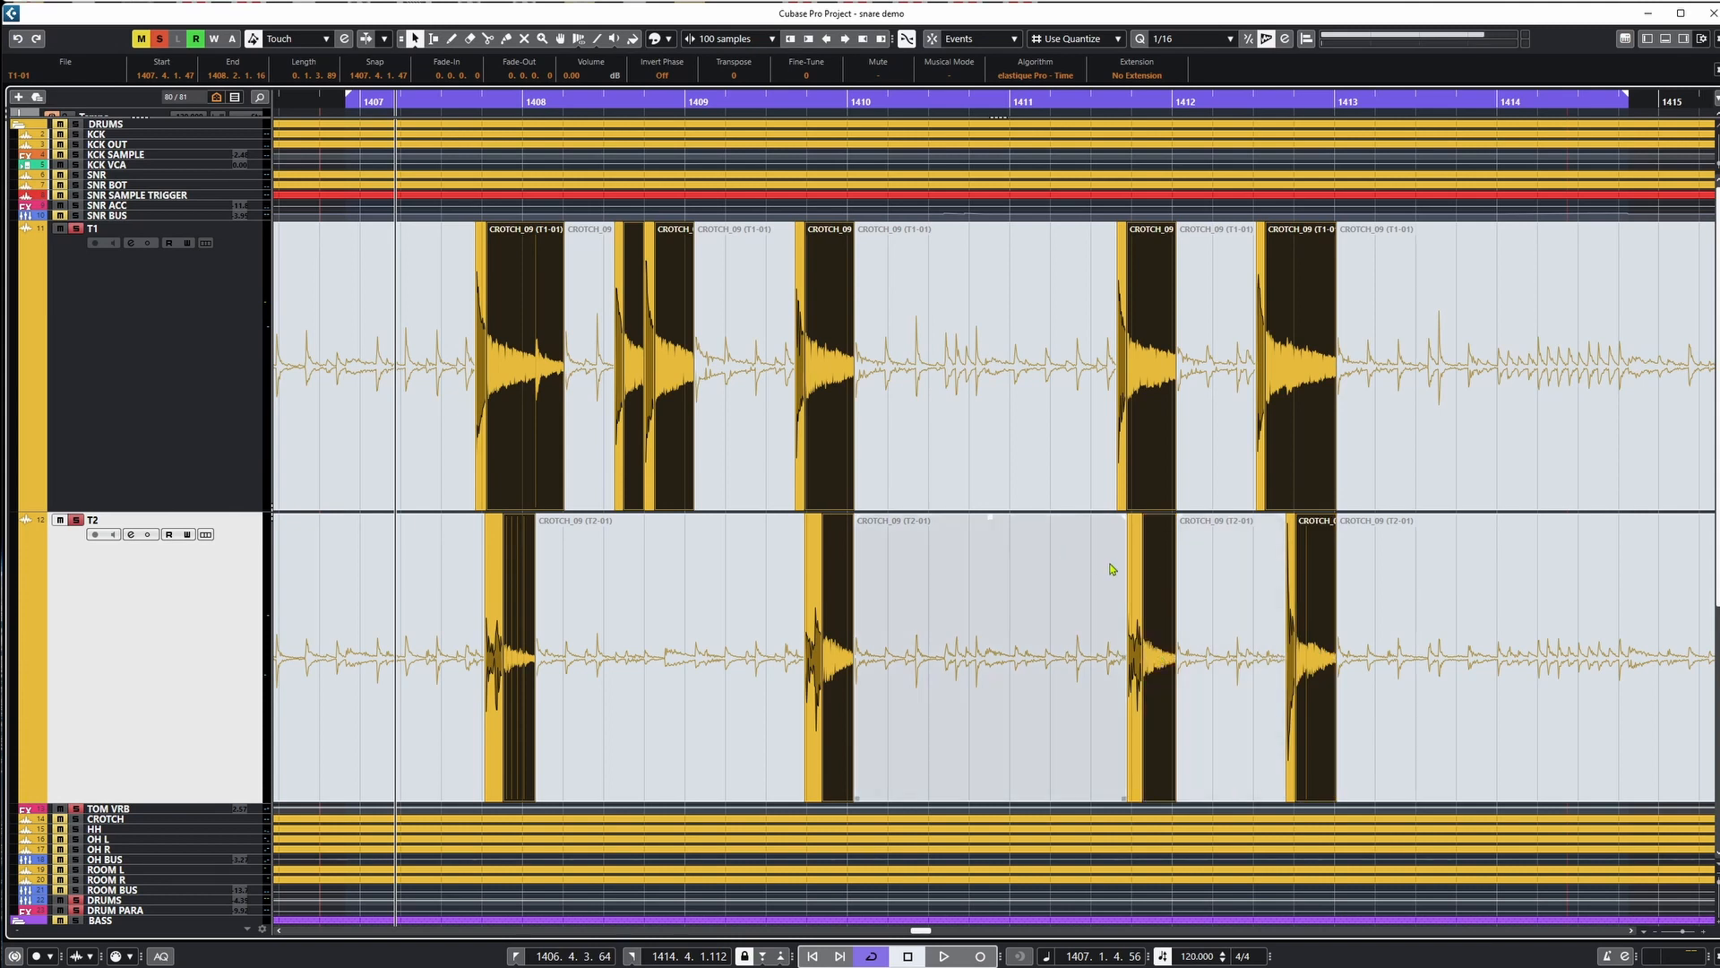
mouse_move(1087, 559)
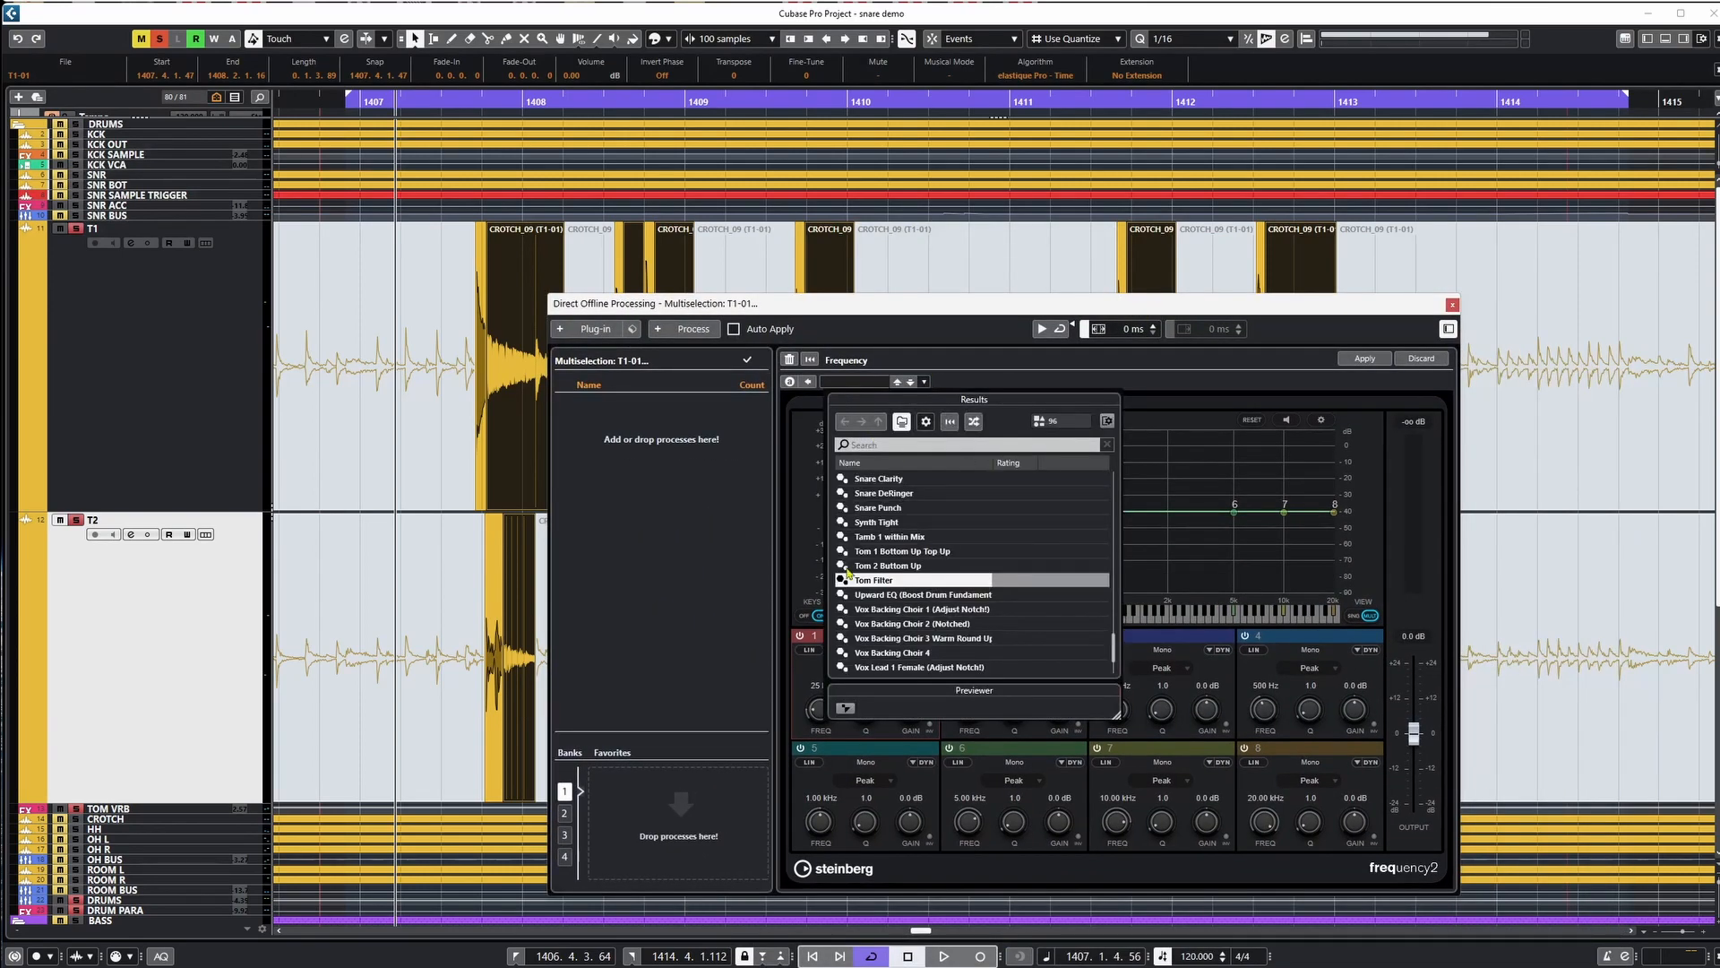
Apply the Tom Filter low-pass preset in Frequency to the selected tails and close the window.
click(876, 579)
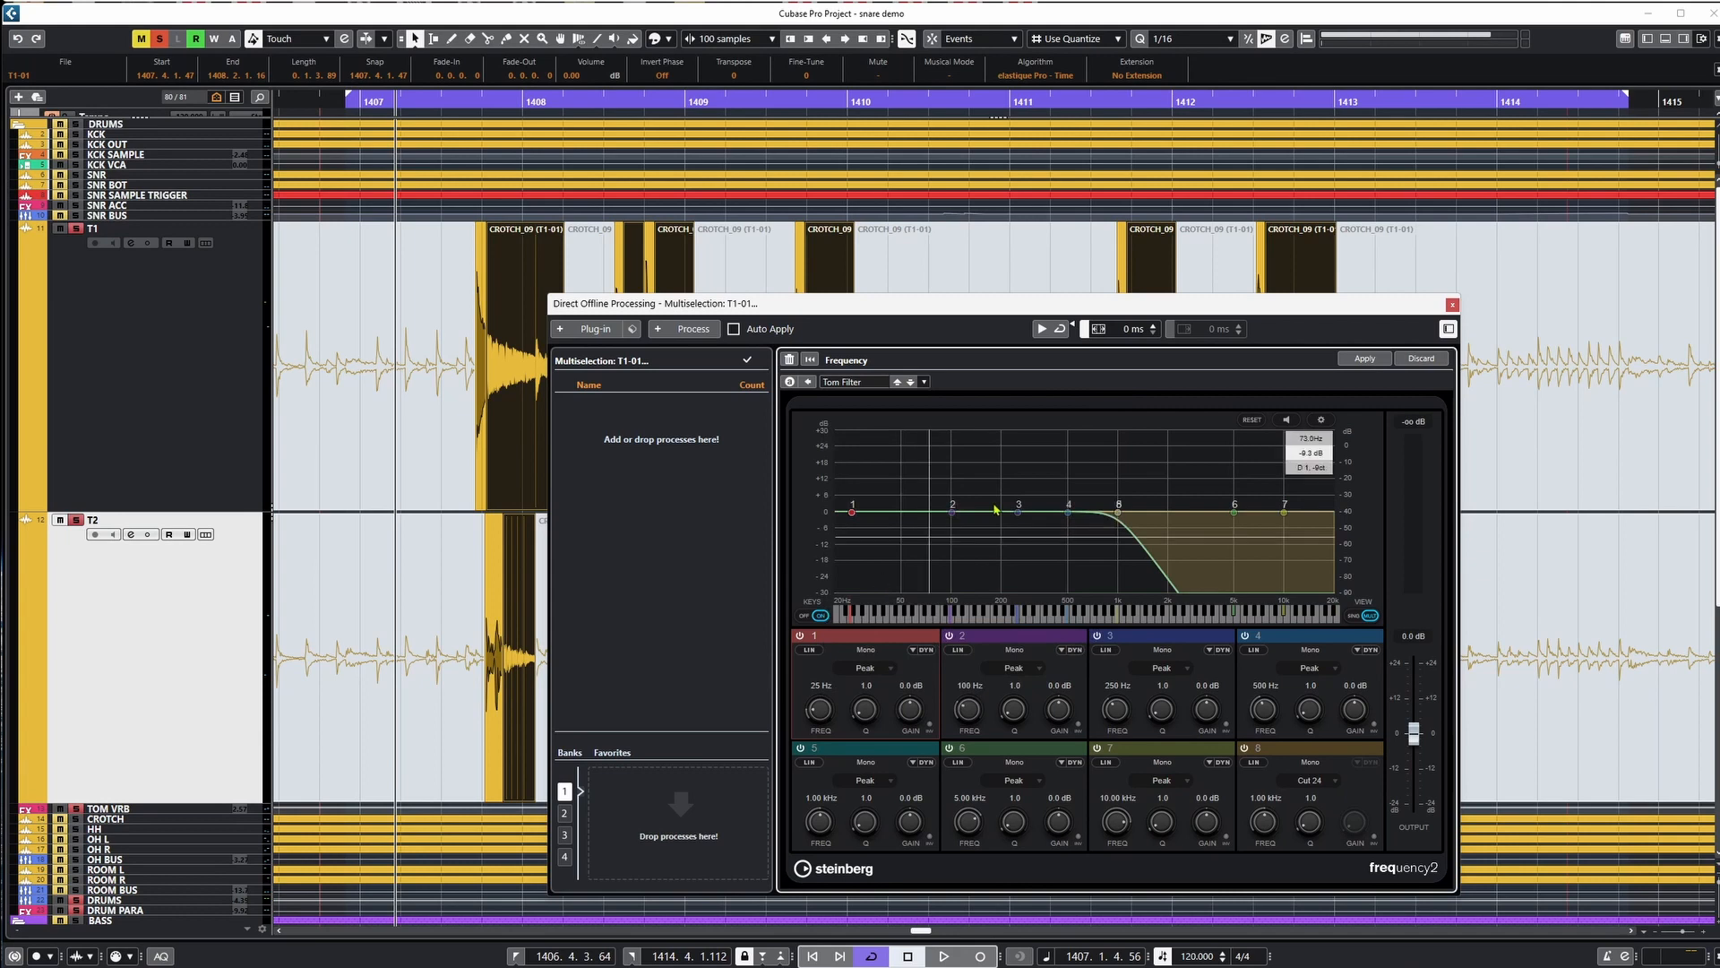
mouse_move(1234, 382)
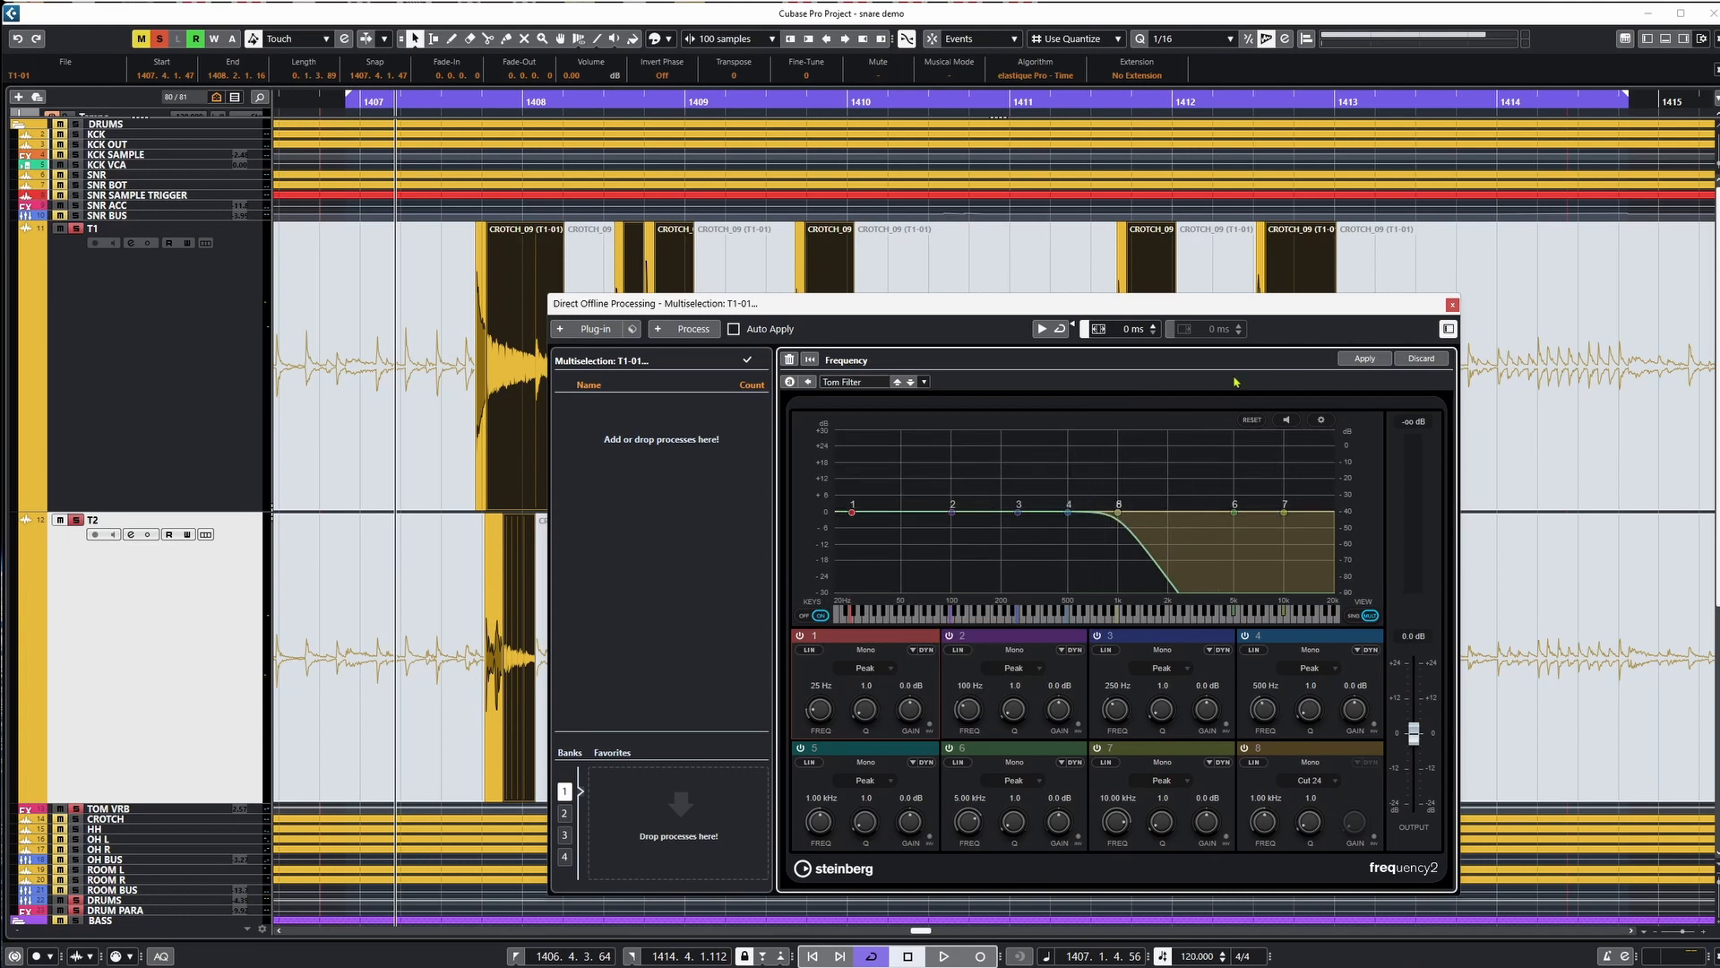
mouse_move(1607, 369)
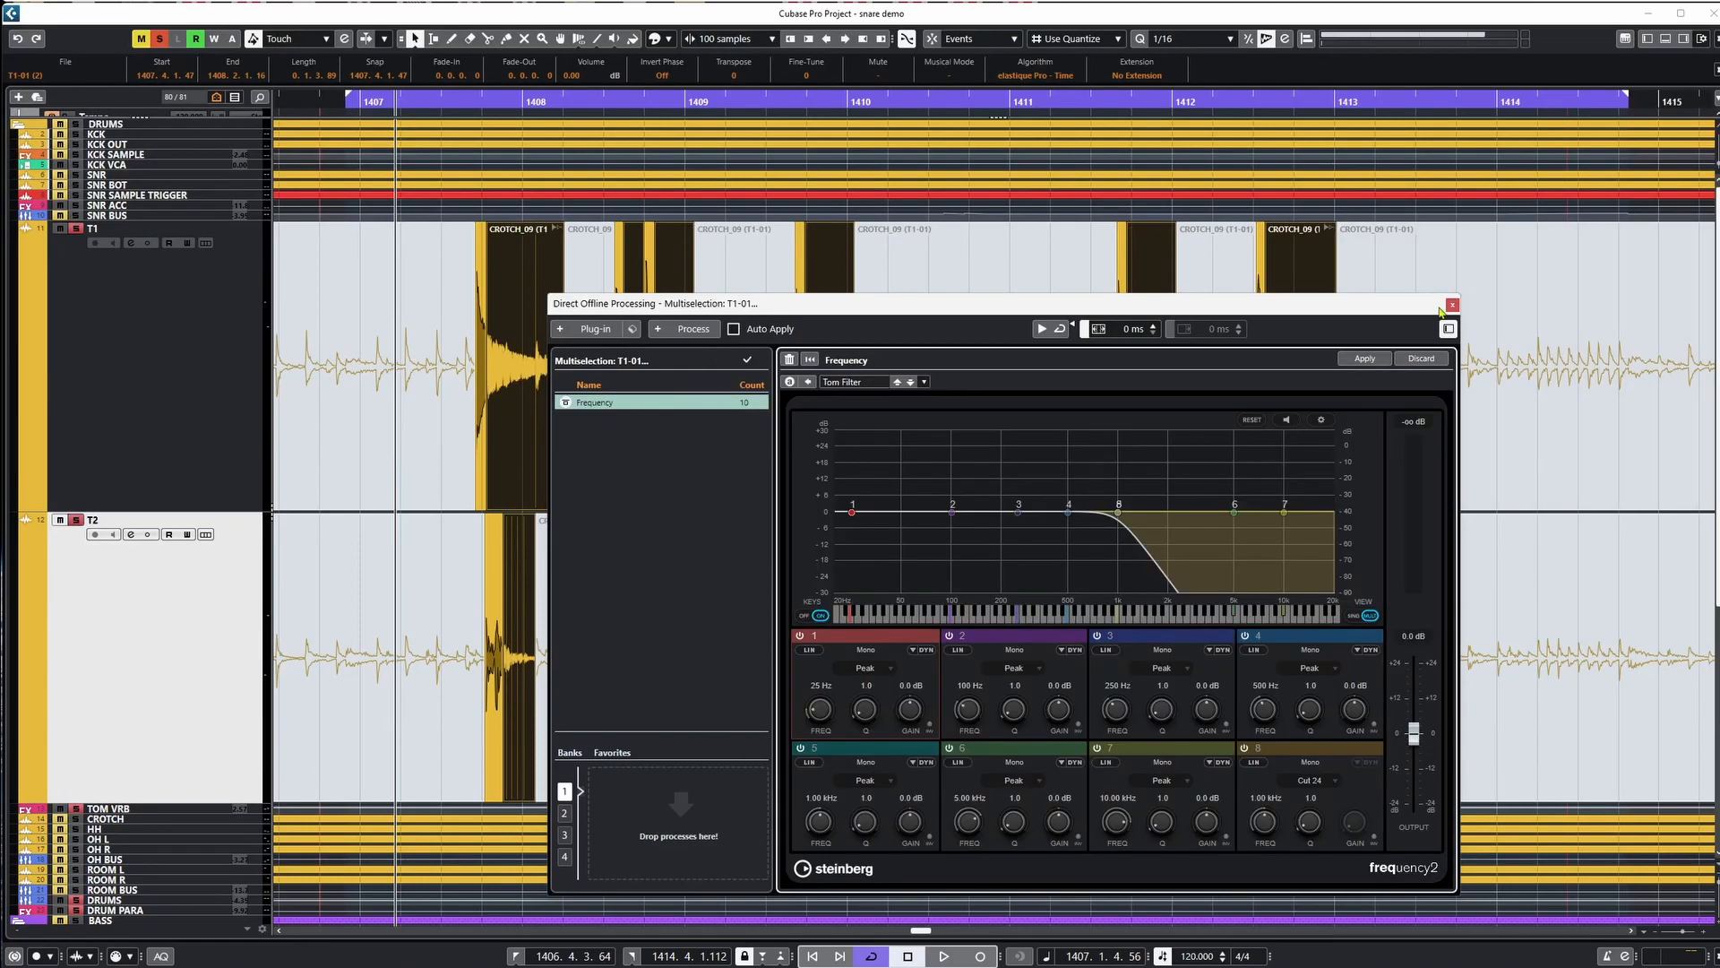
click(1452, 305)
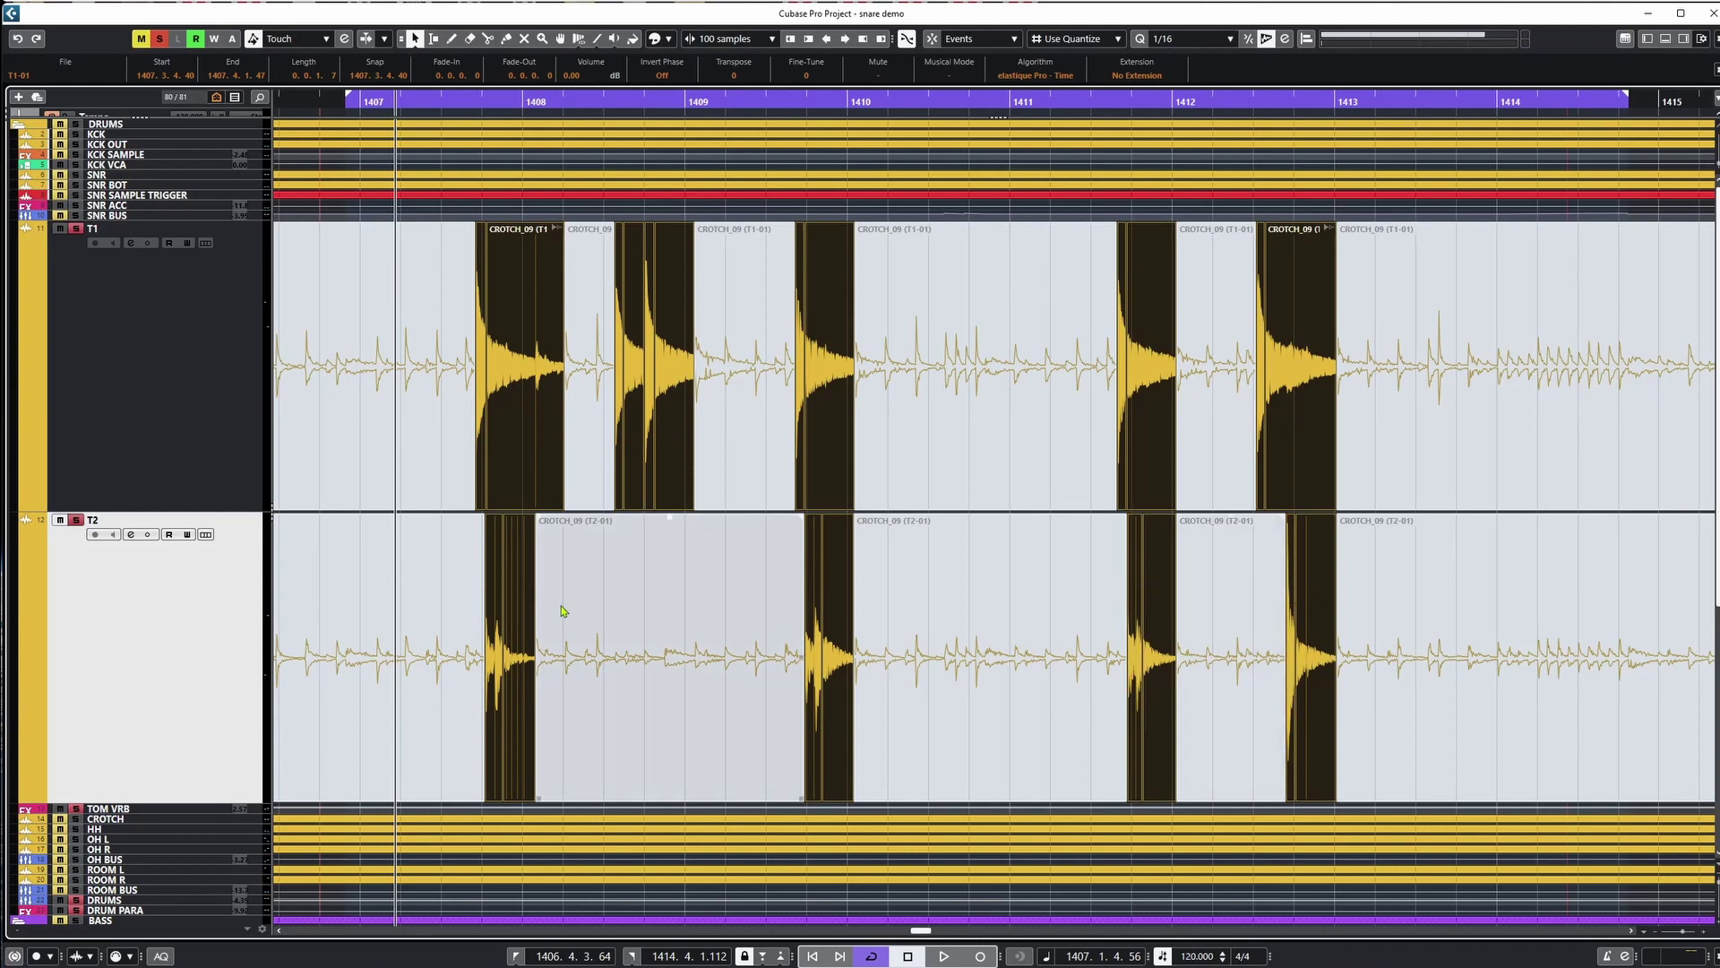
mouse_move(667, 631)
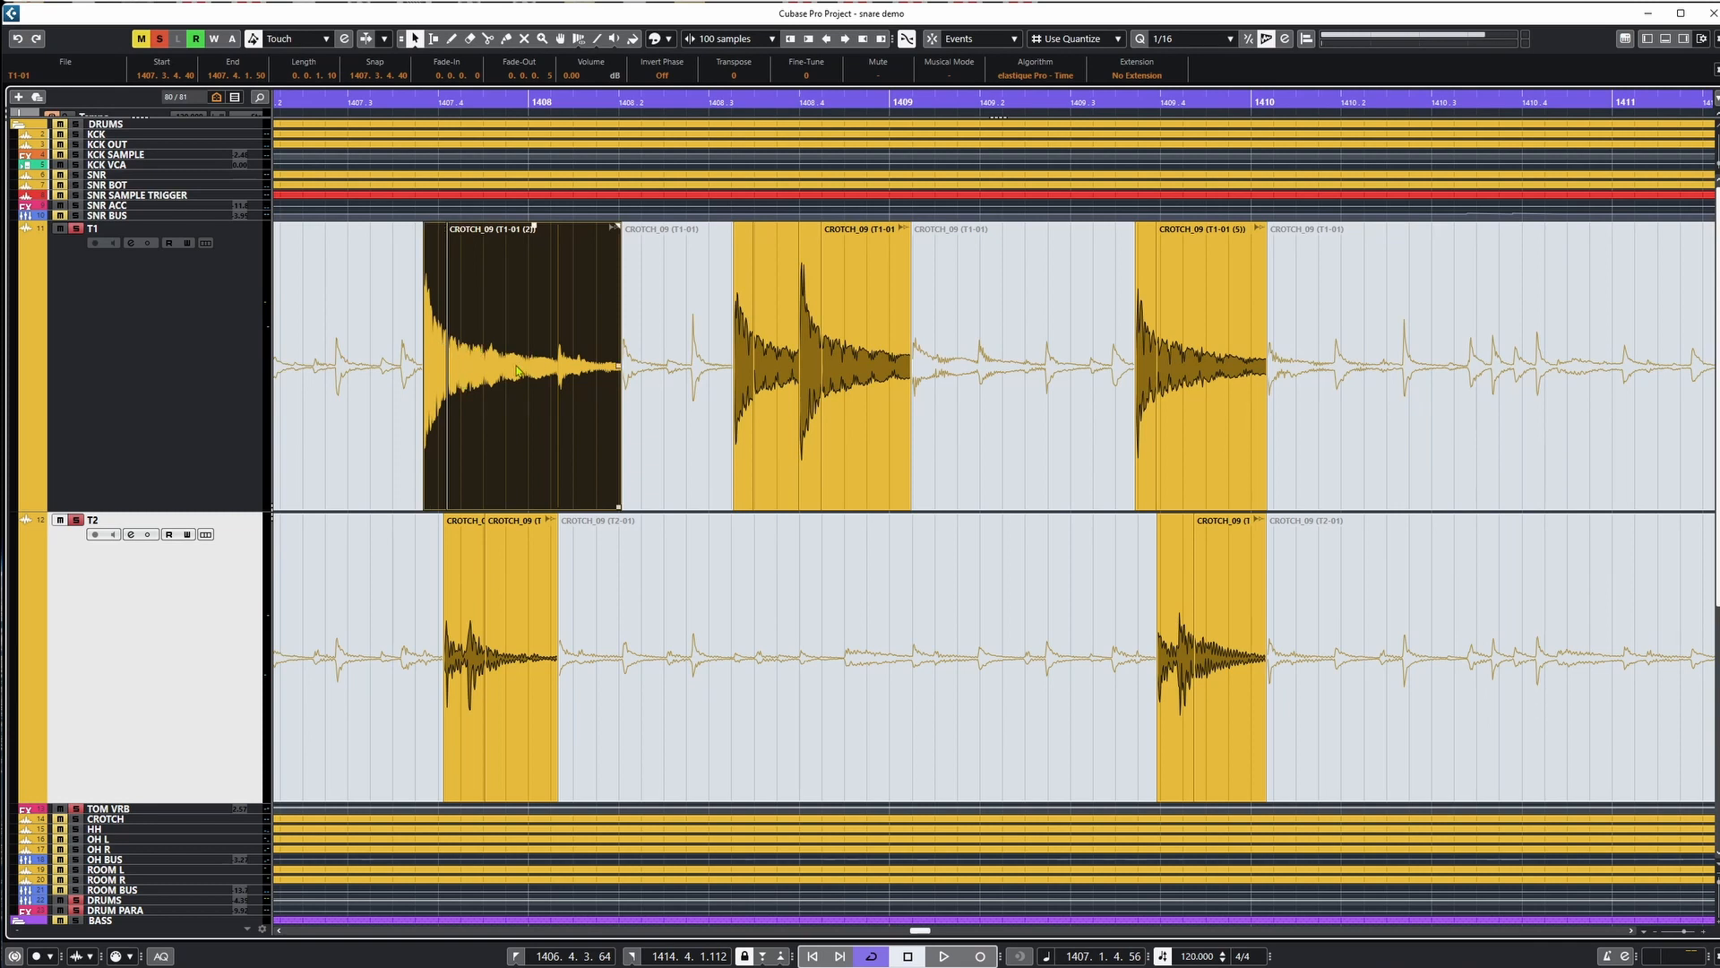
mouse_move(633, 420)
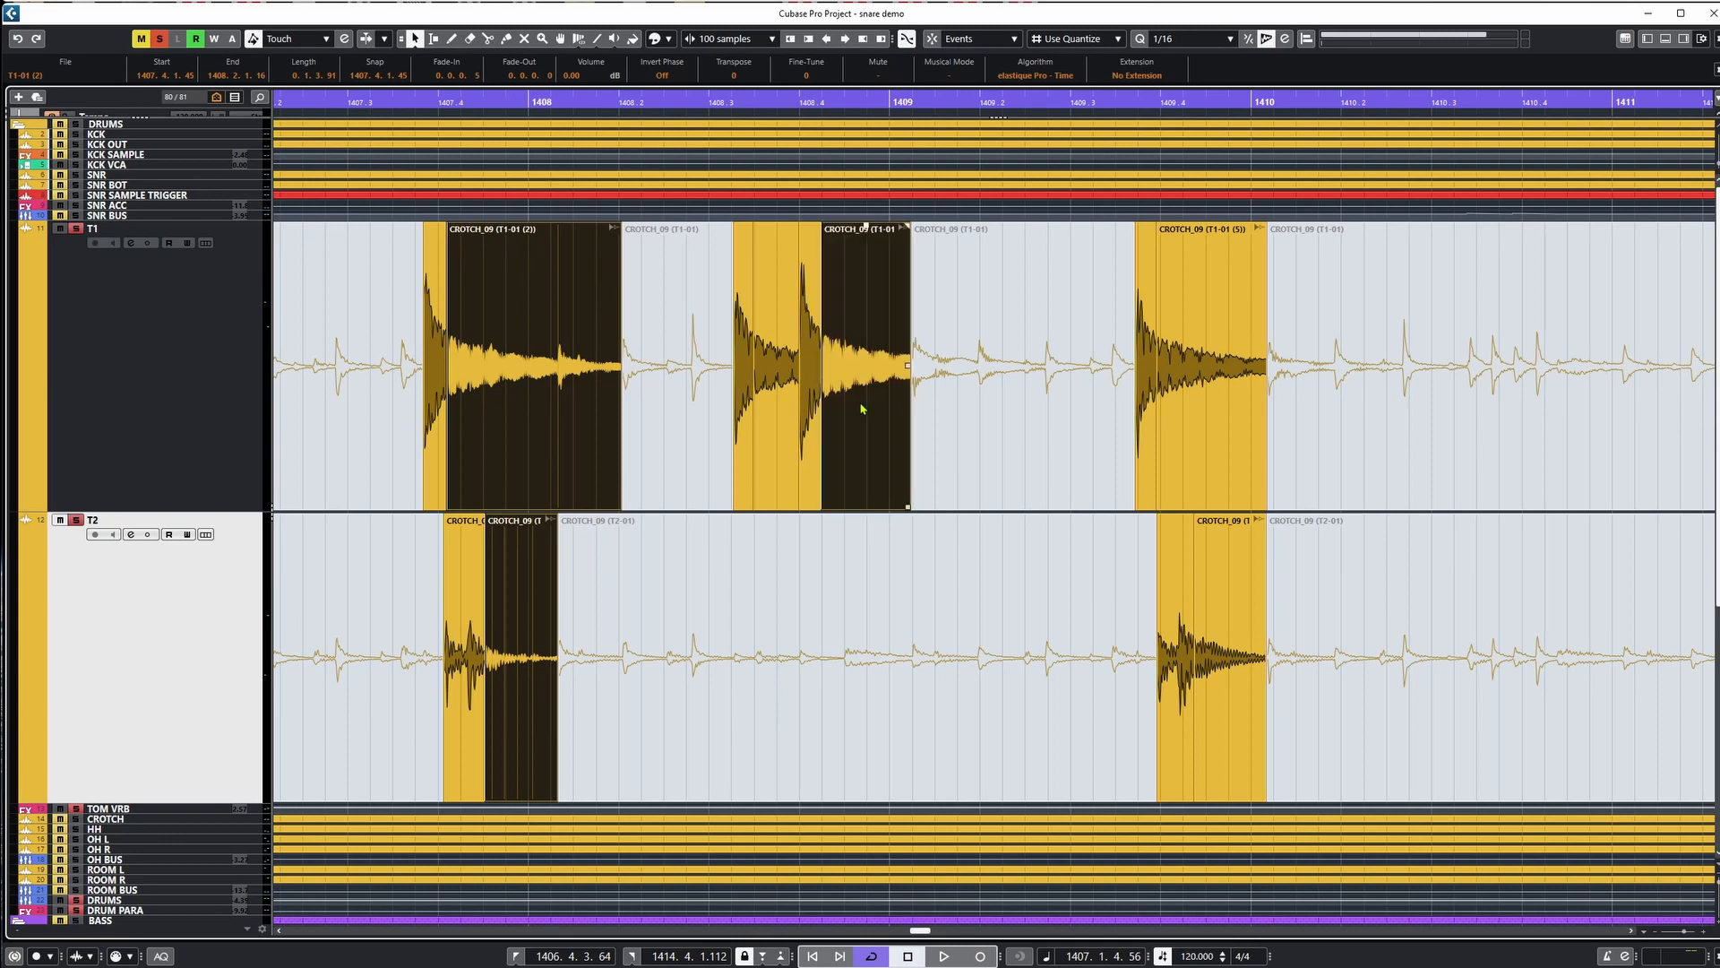
Draw fade-outs on the T1 tail events and audition the passage from before the first hit.
scroll(right, 3)
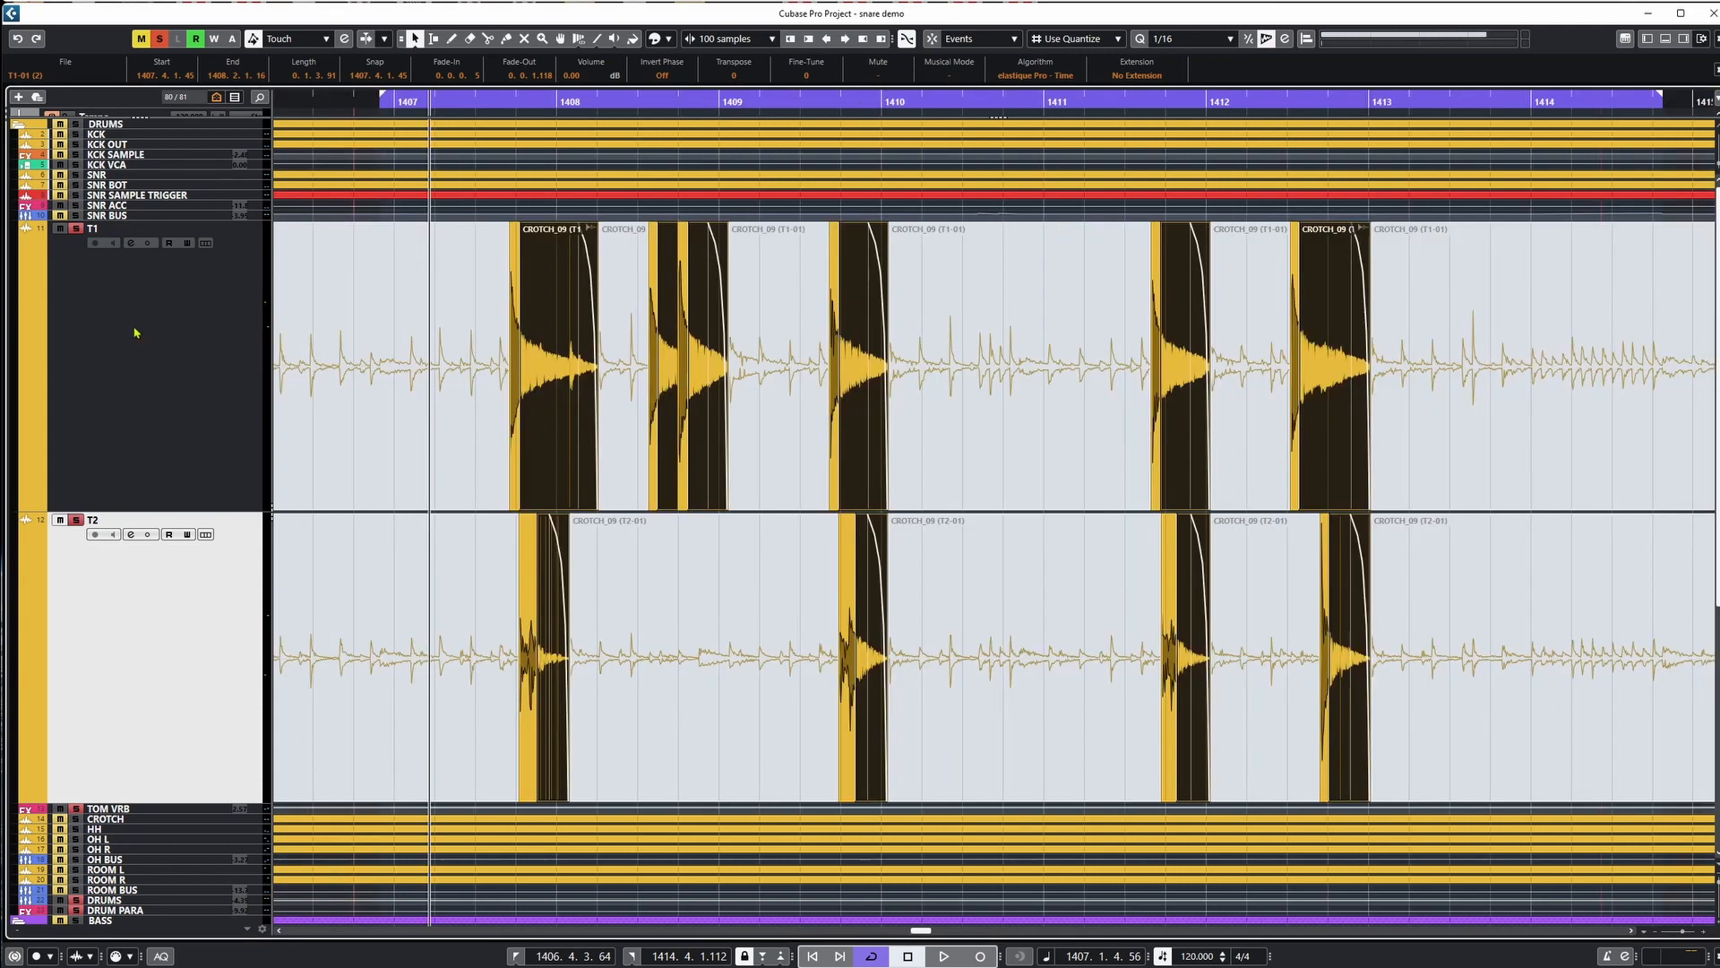
click(941, 955)
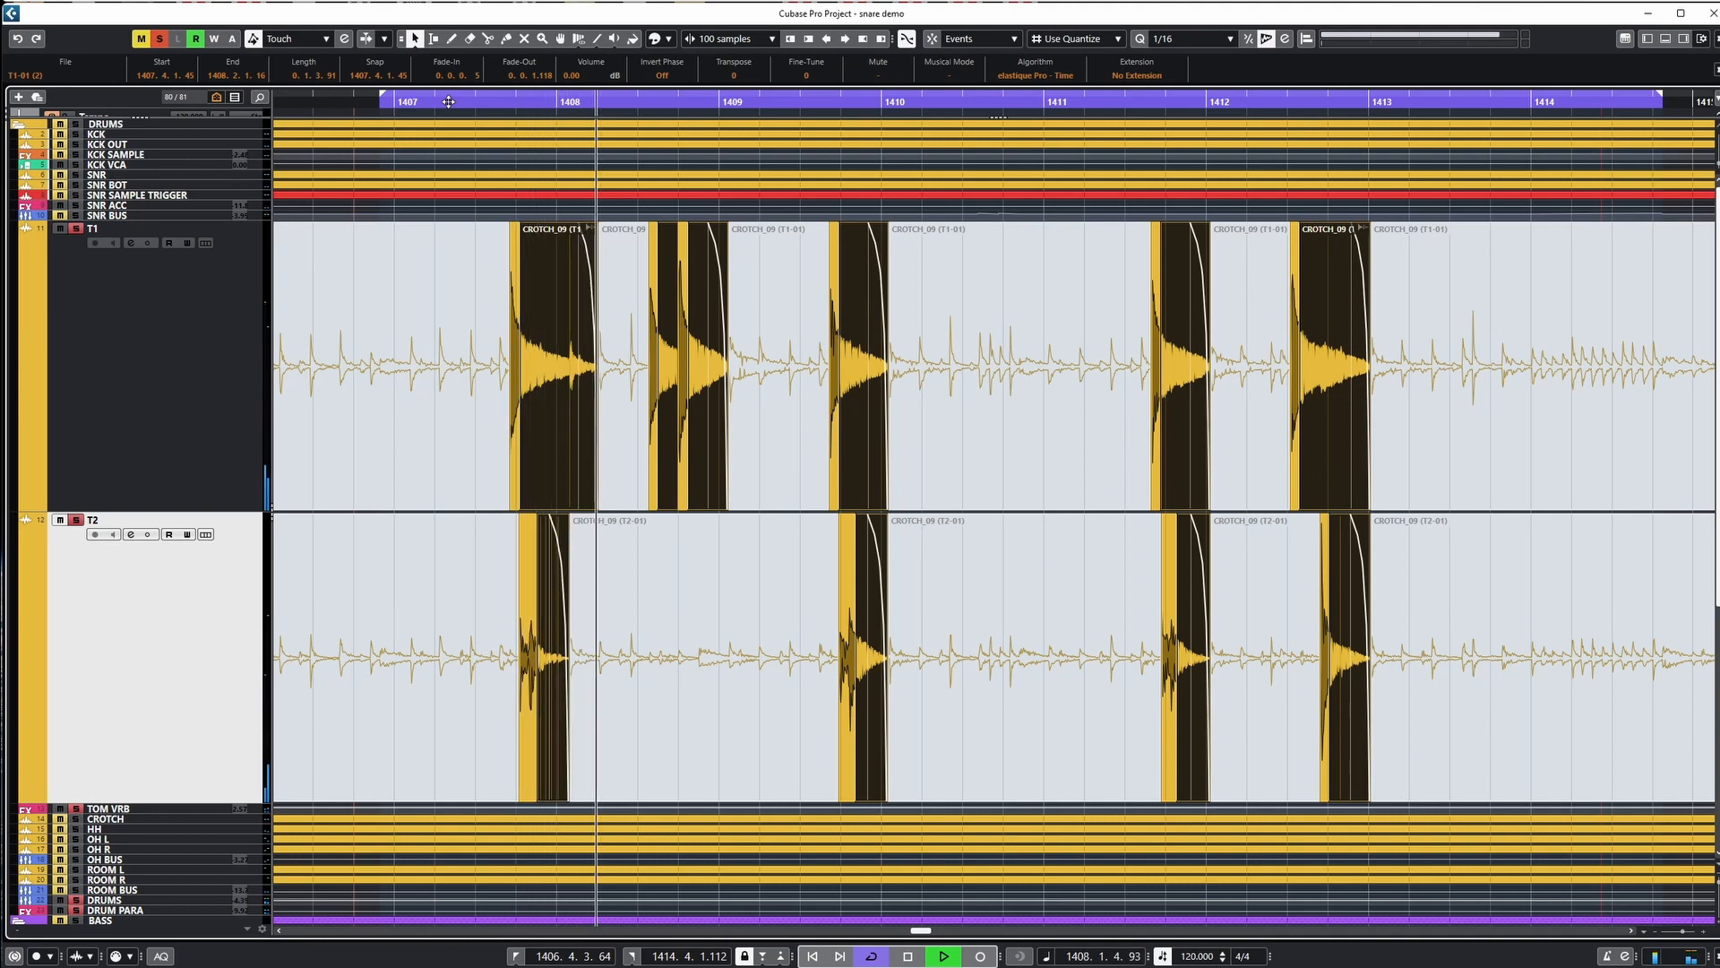
click(756, 102)
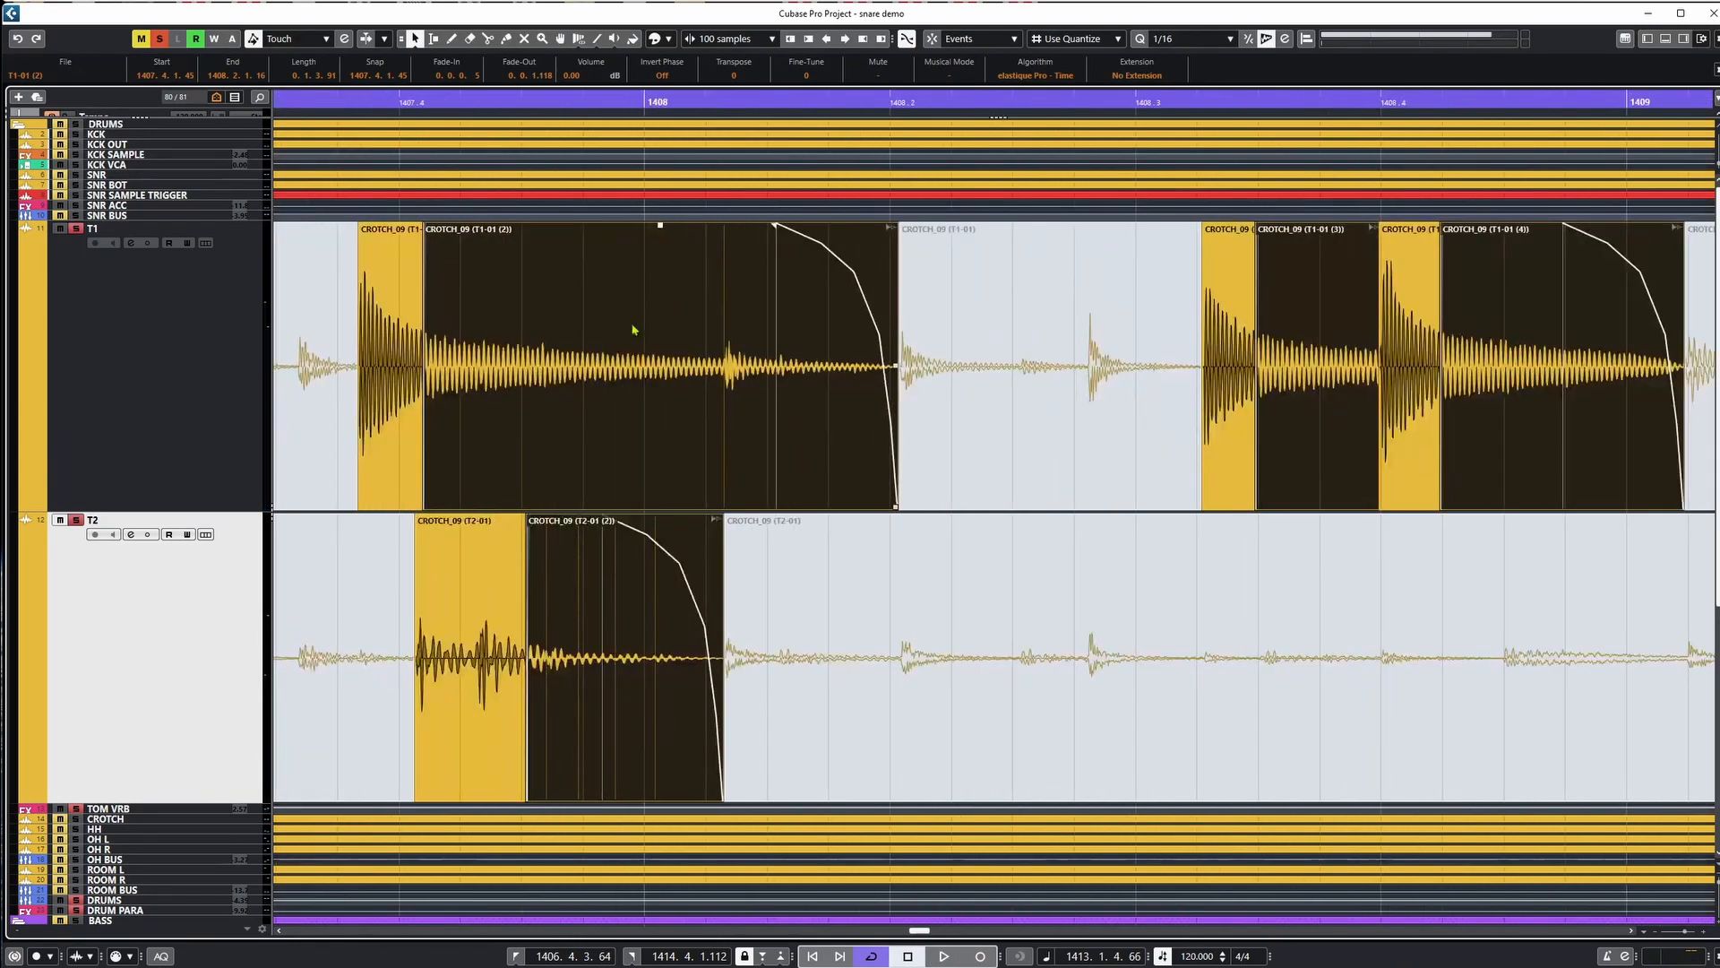
click(940, 956)
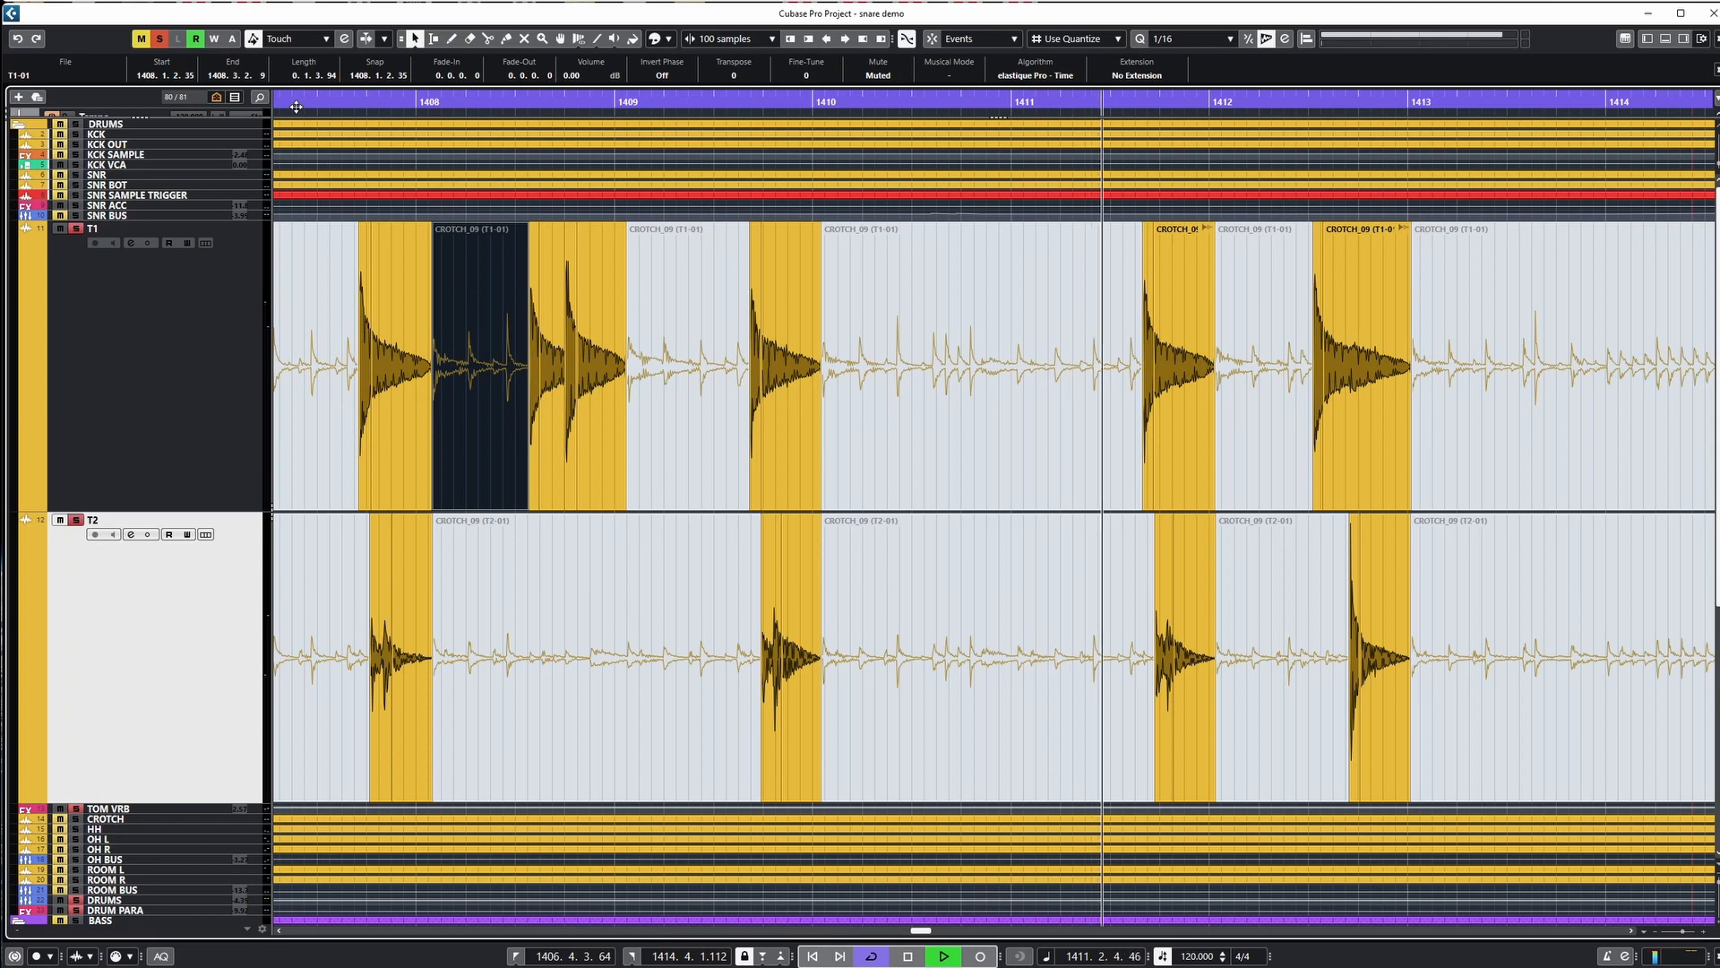
click(681, 362)
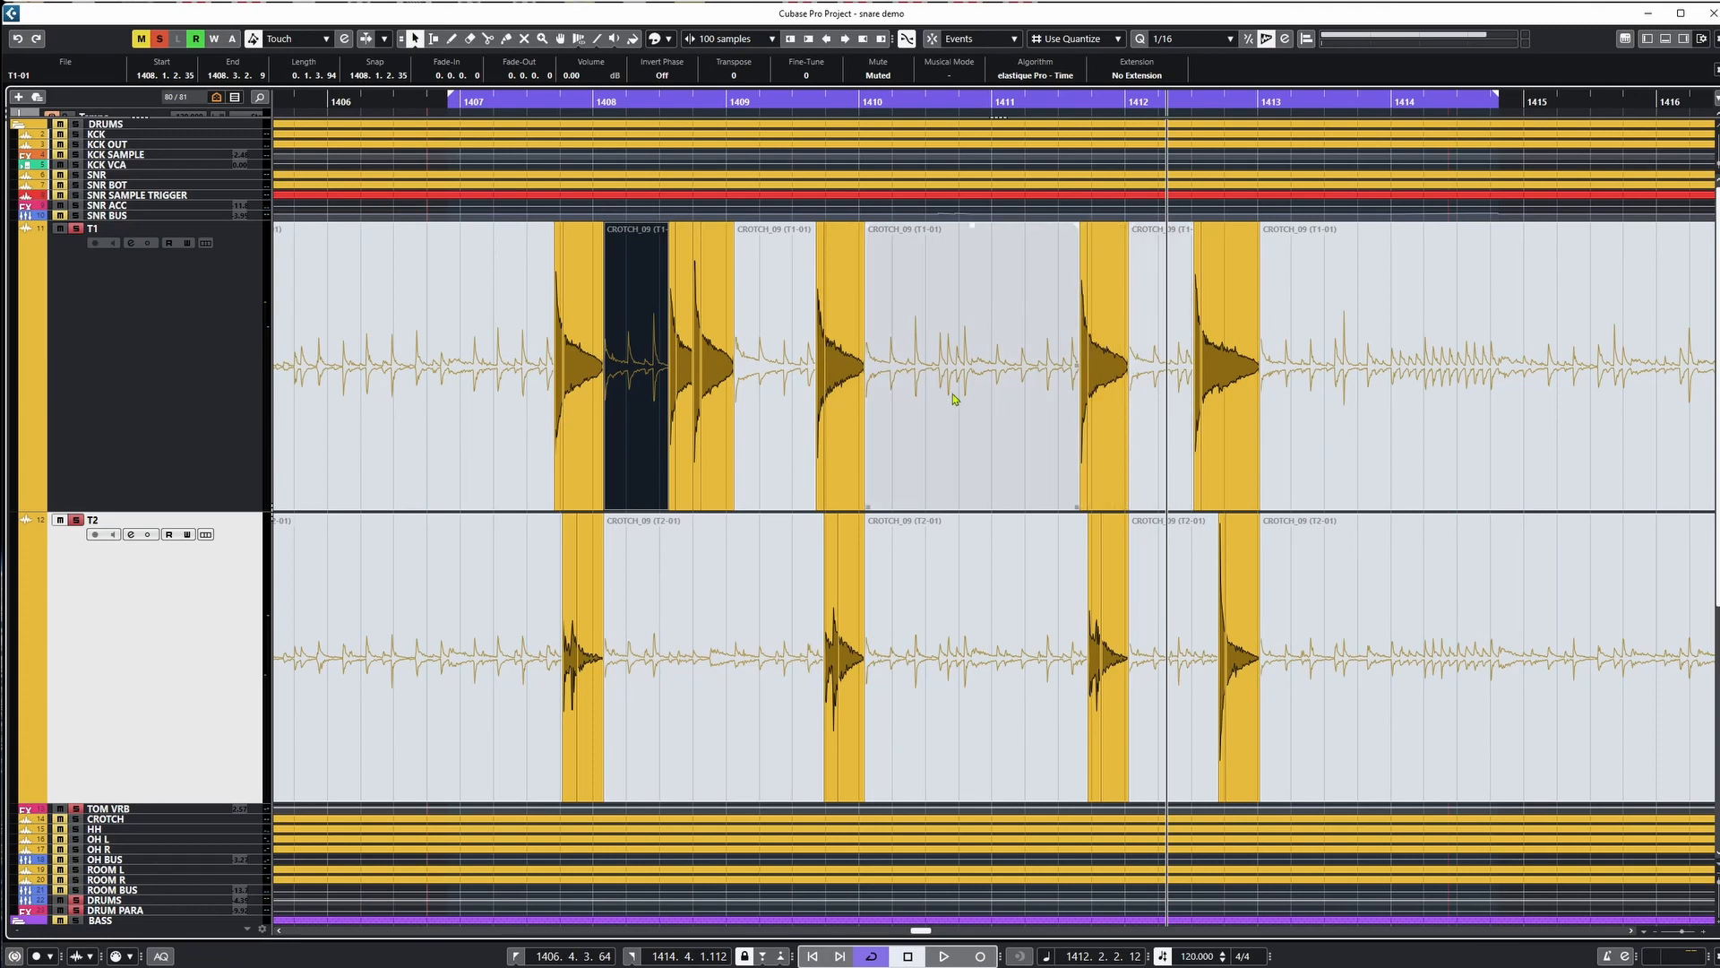
click(1224, 372)
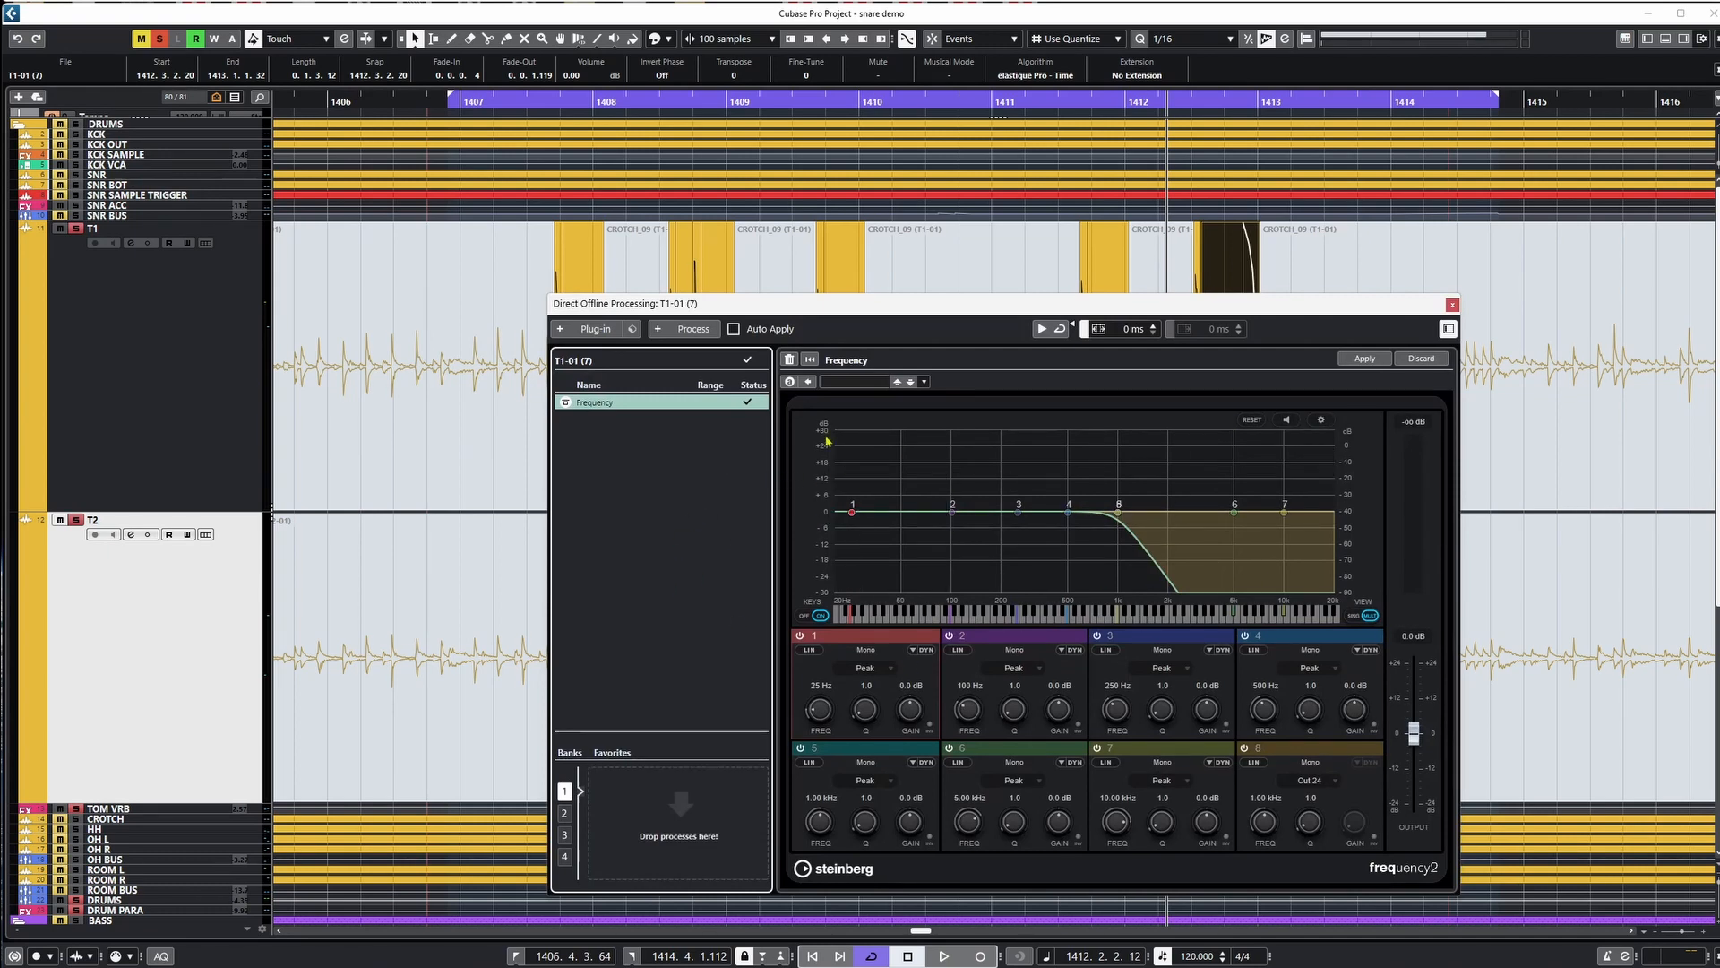
right_click(595, 401)
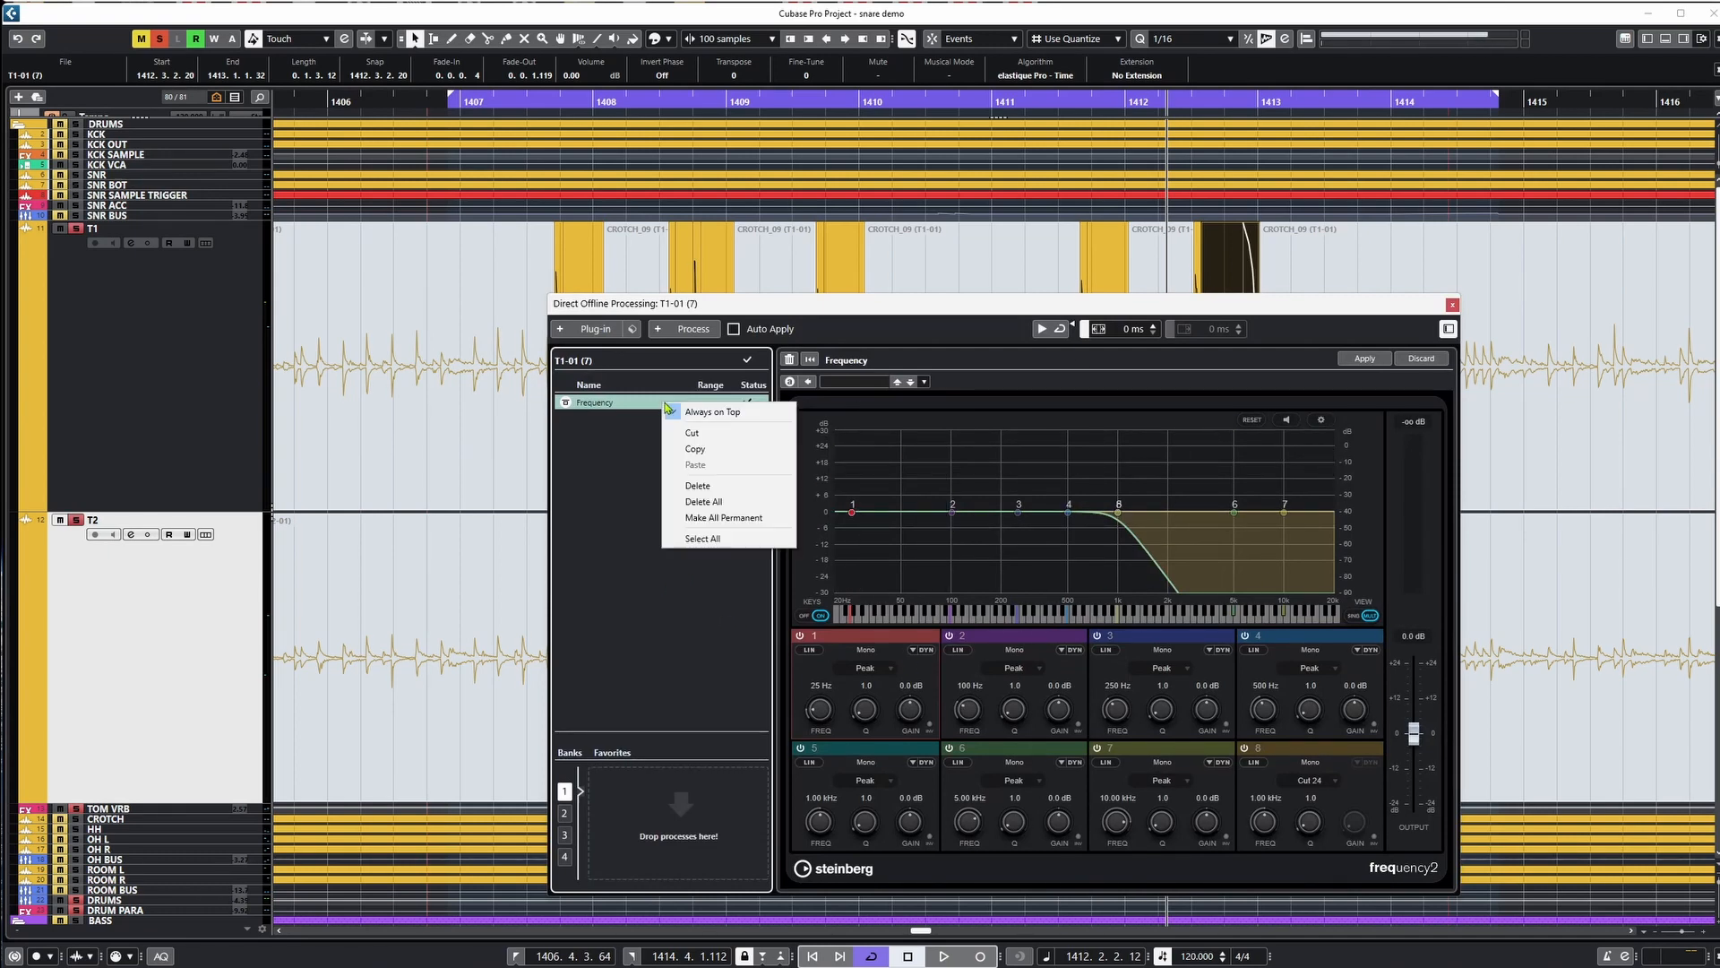
click(706, 552)
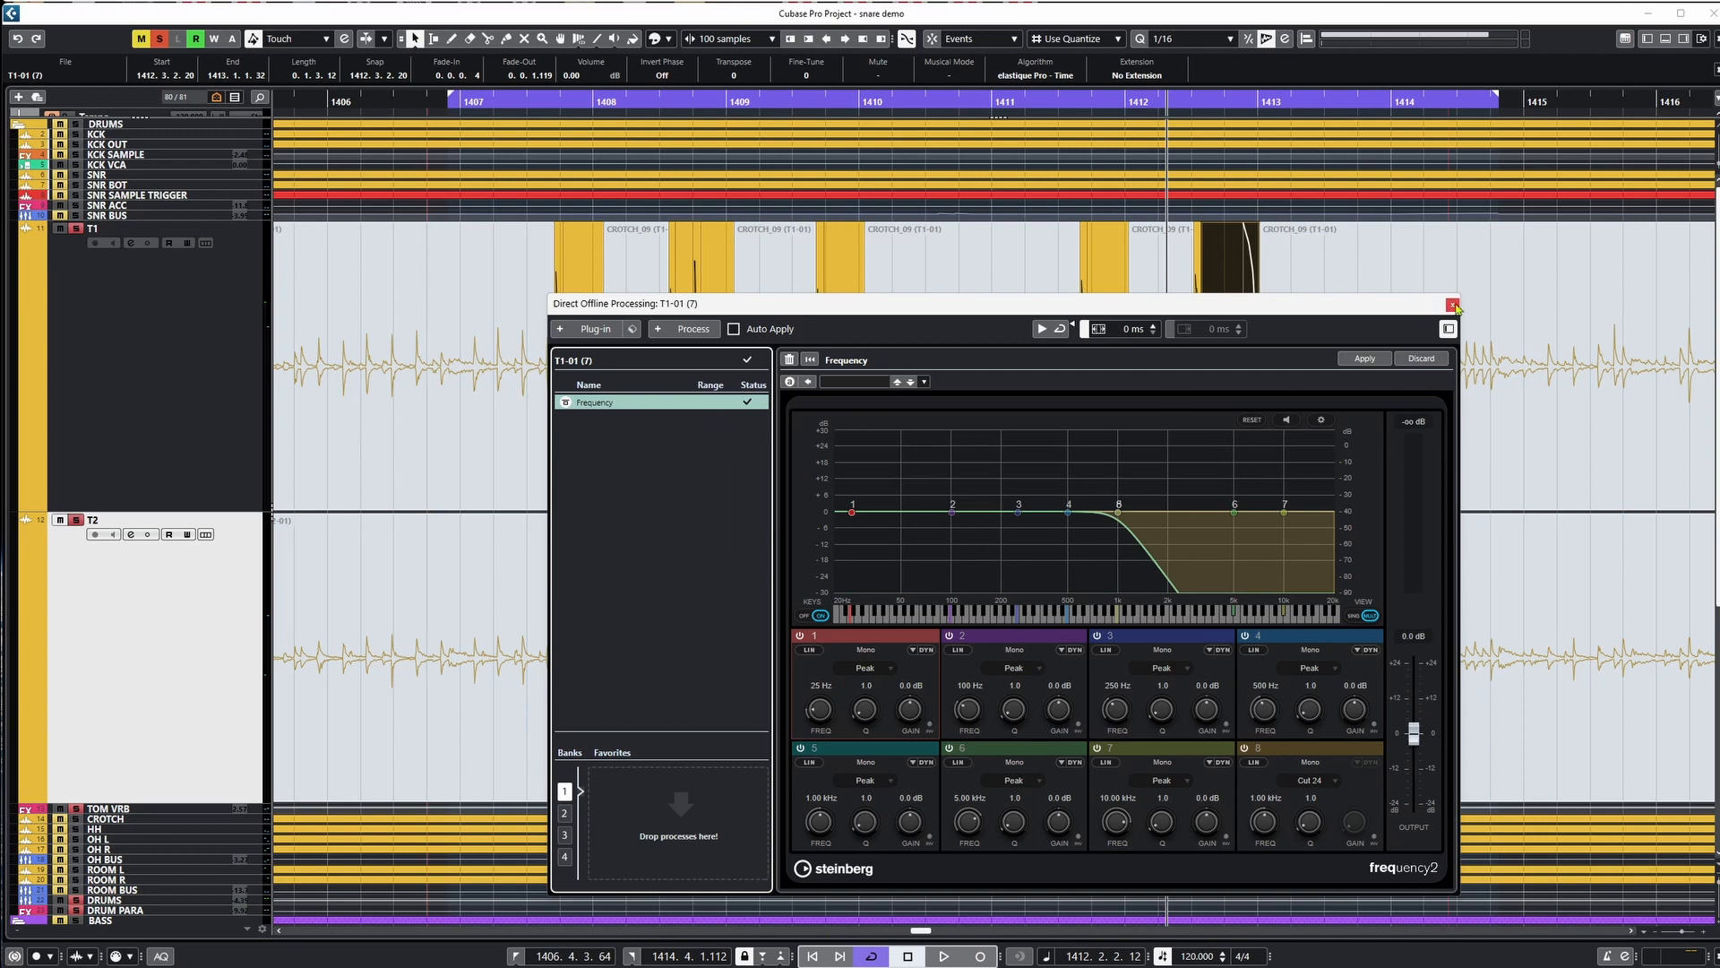
click(1453, 305)
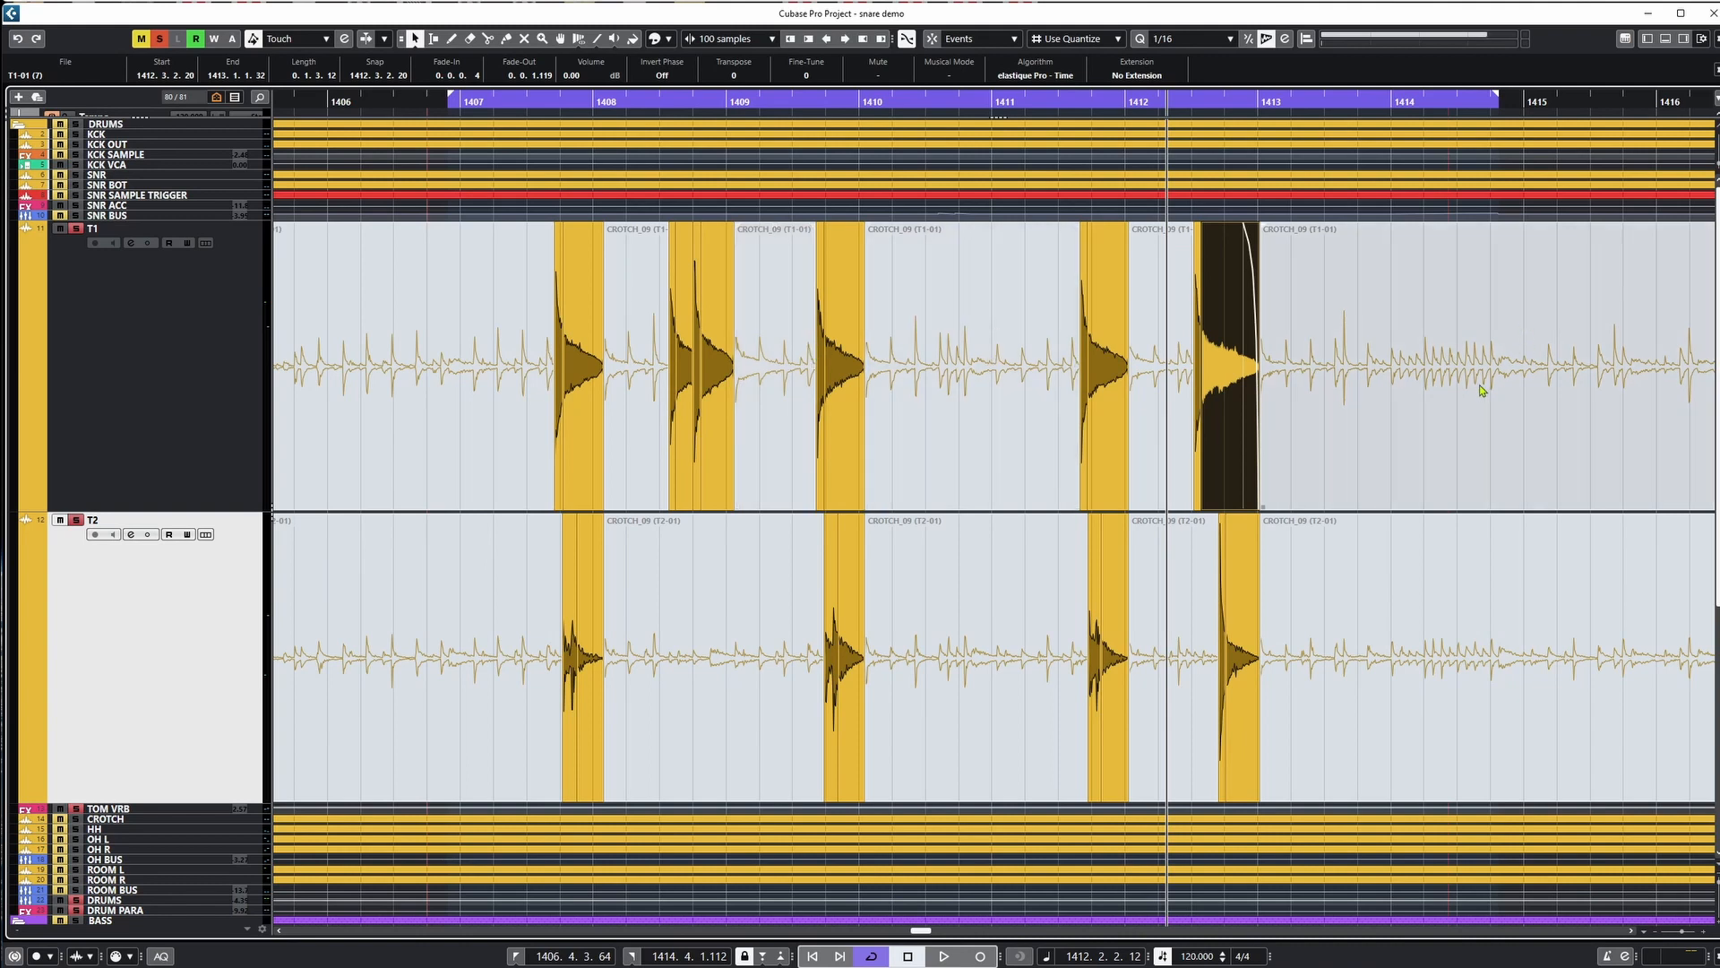
Fade out the third T1 hit and play the sliced toms back from bar 1407.
click(476, 384)
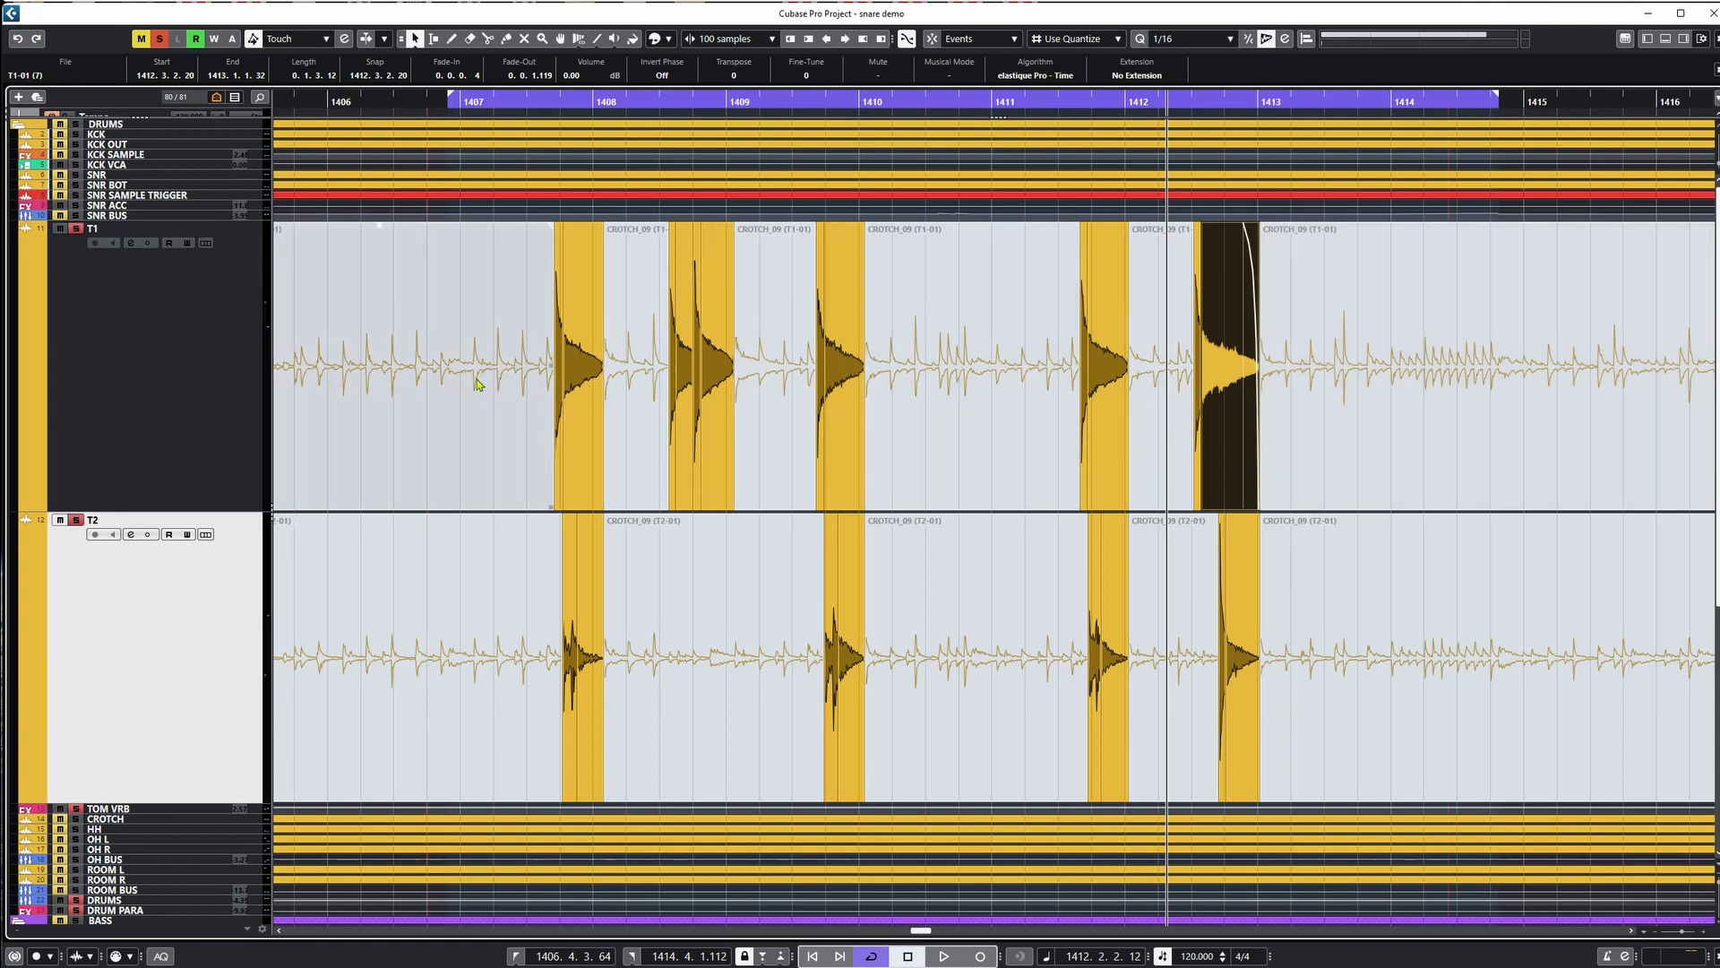
mouse_move(1396, 379)
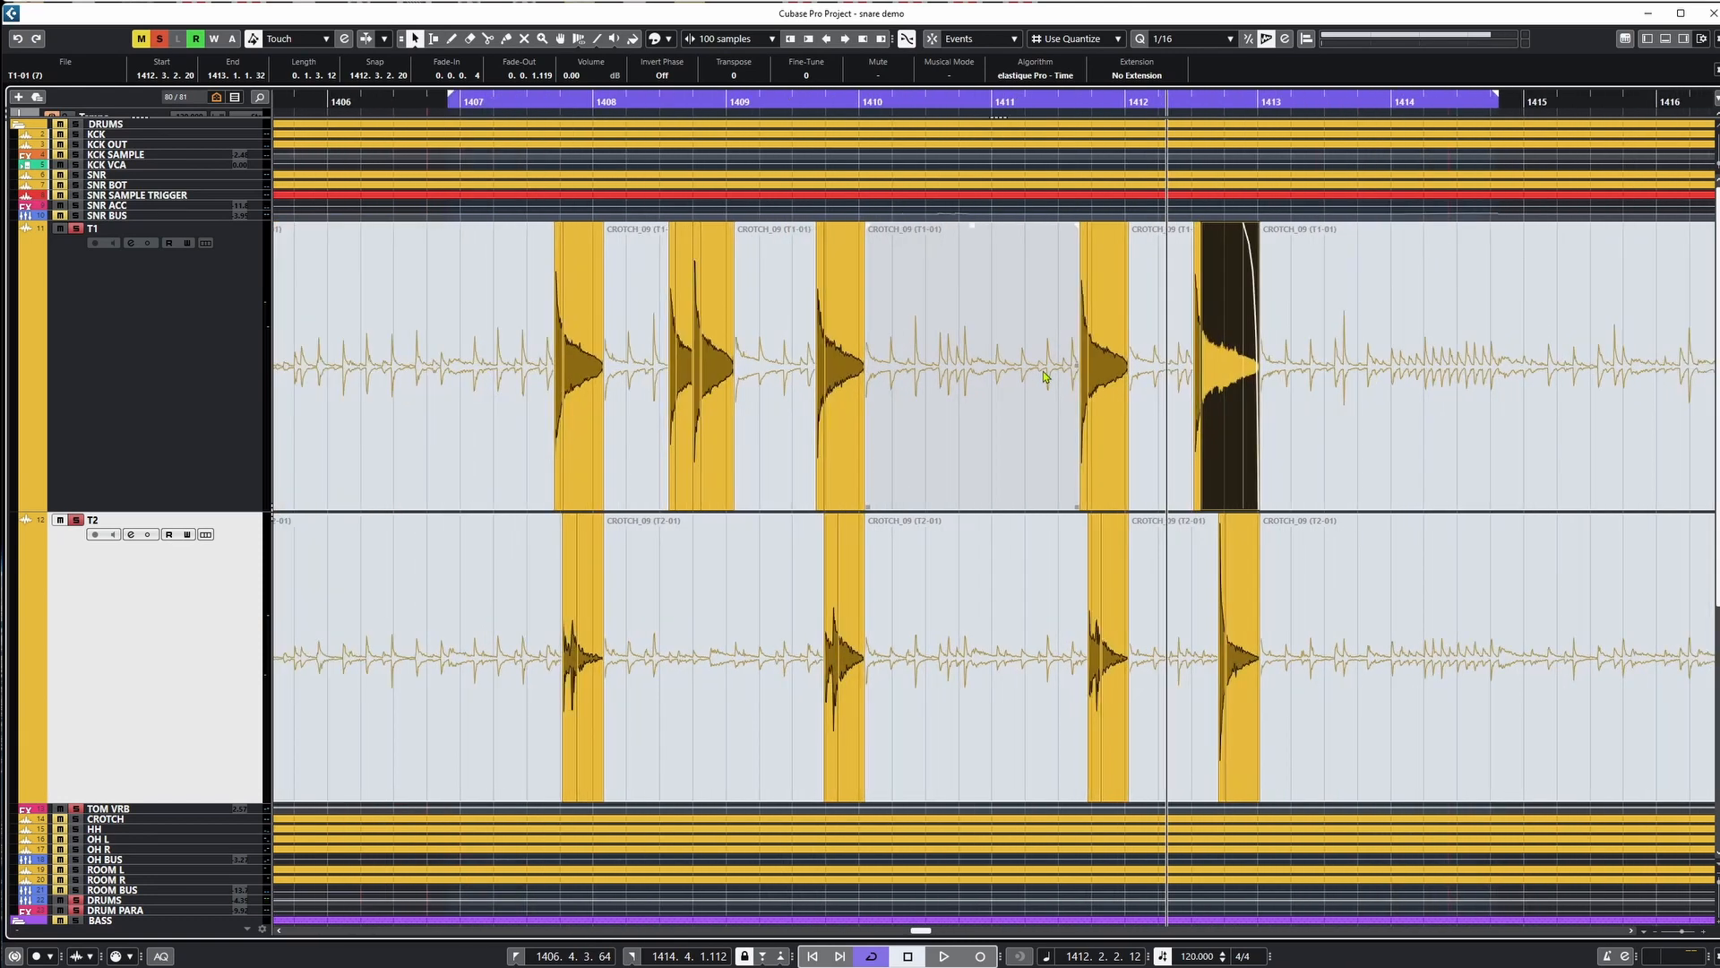
click(159, 37)
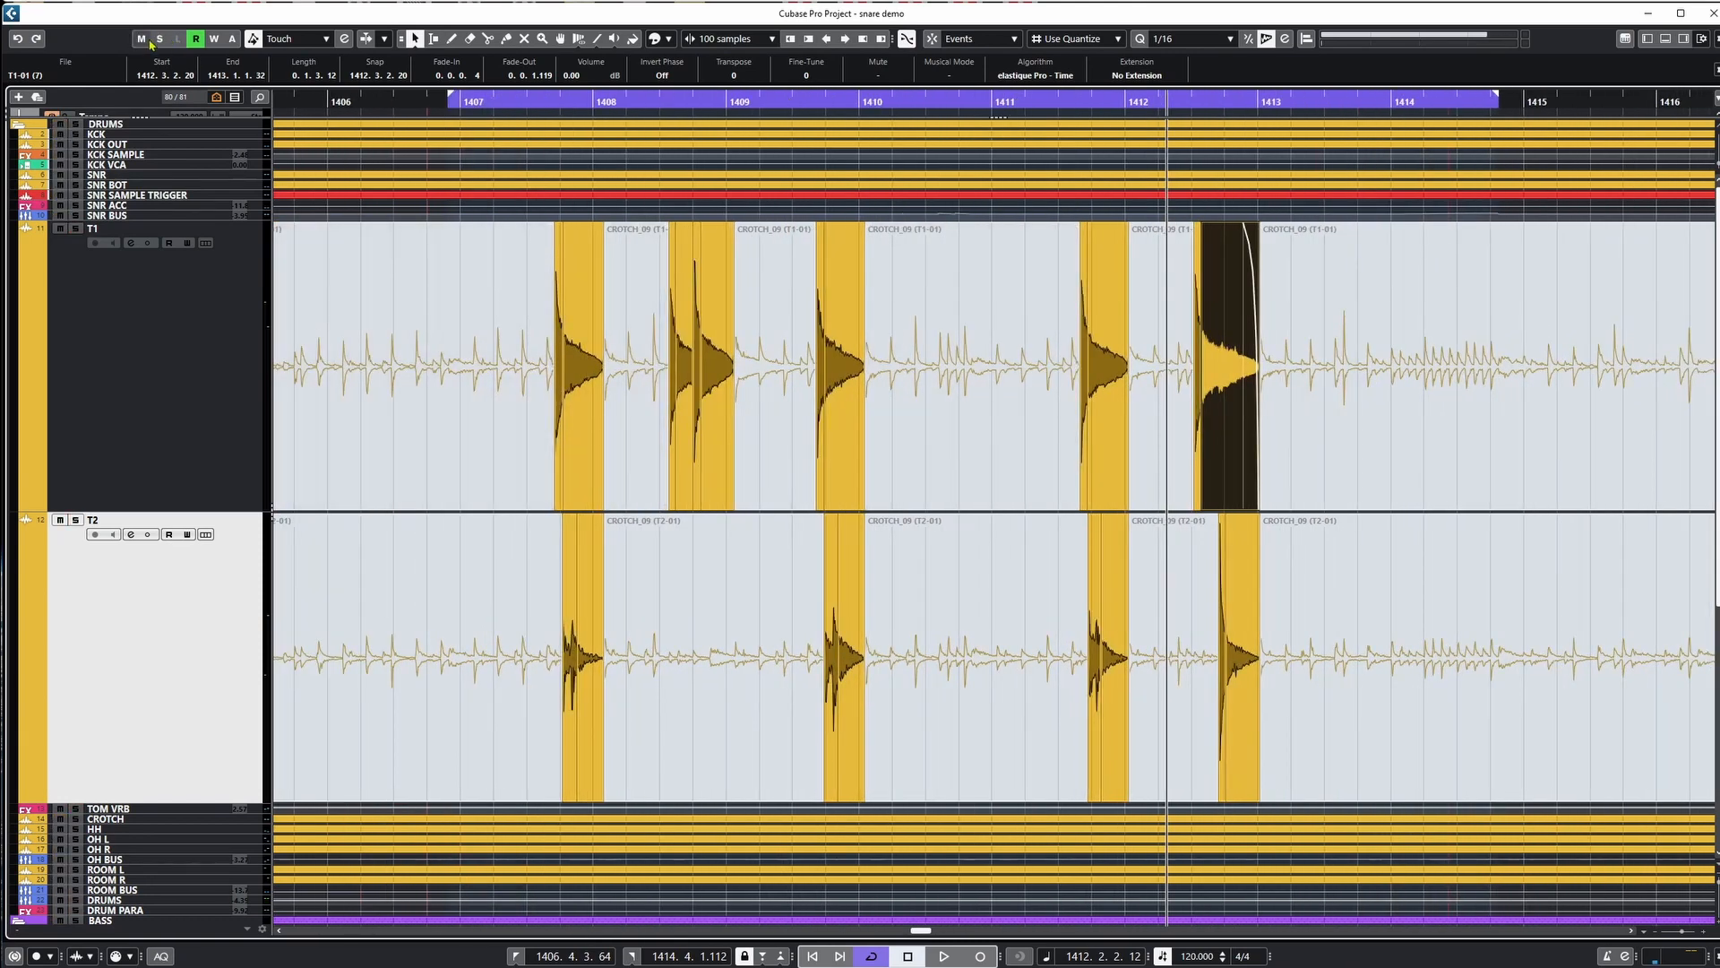
click(502, 101)
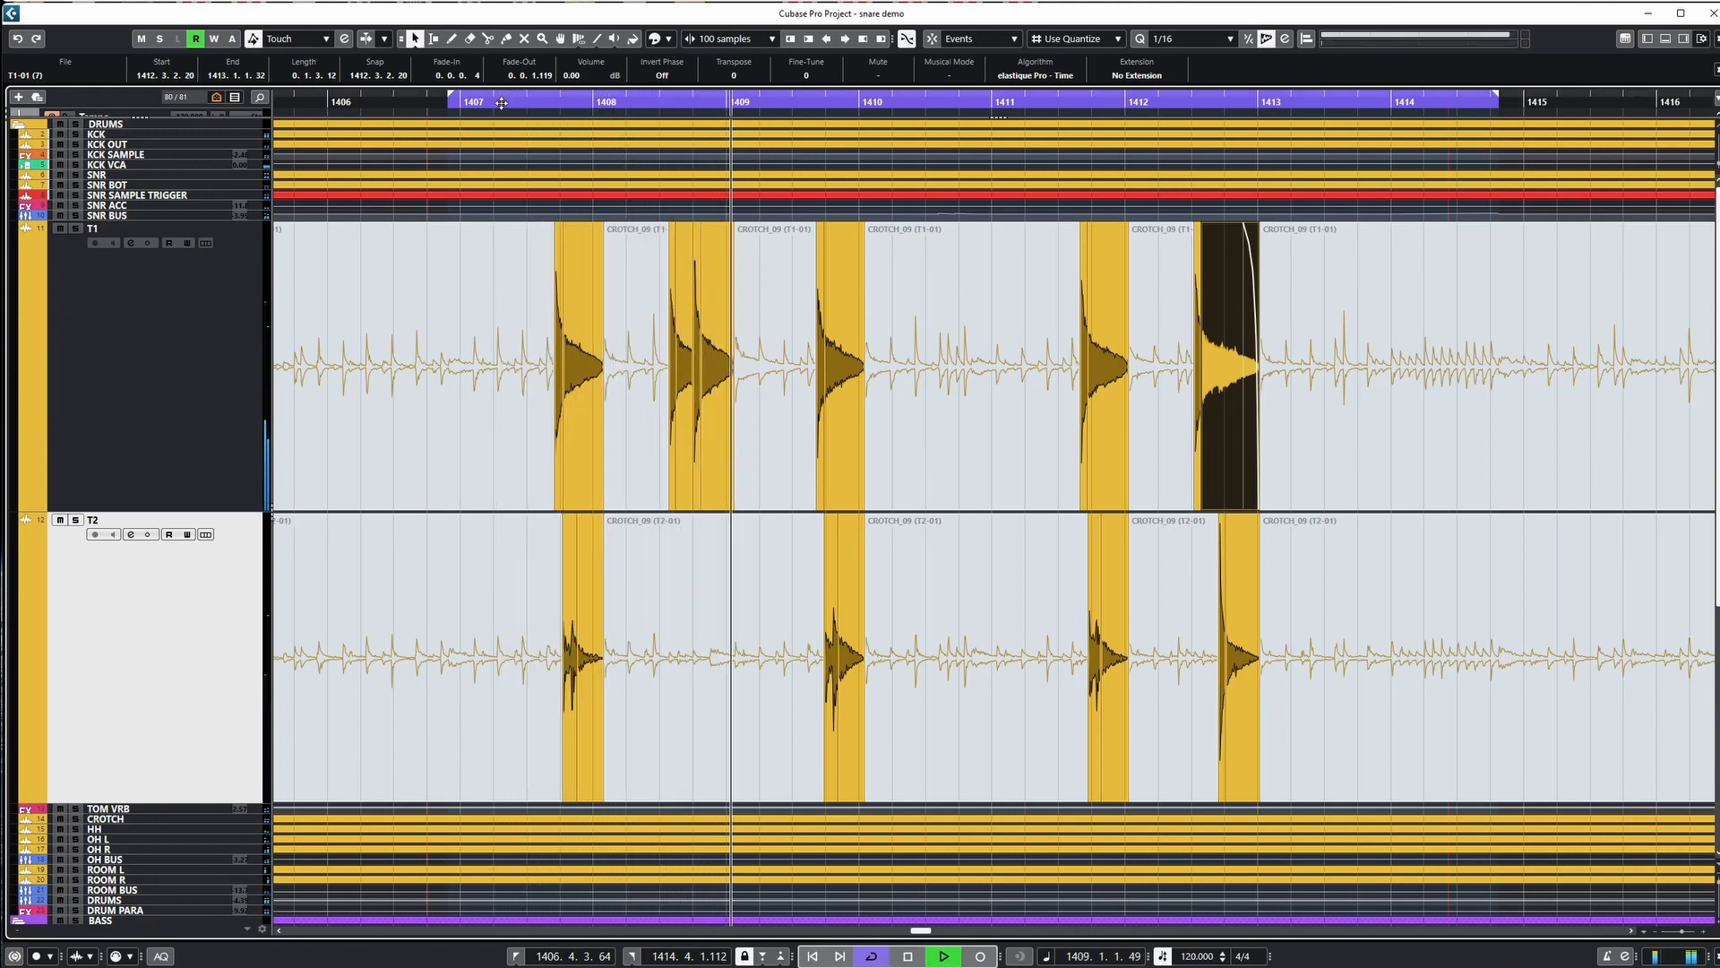
click(863, 102)
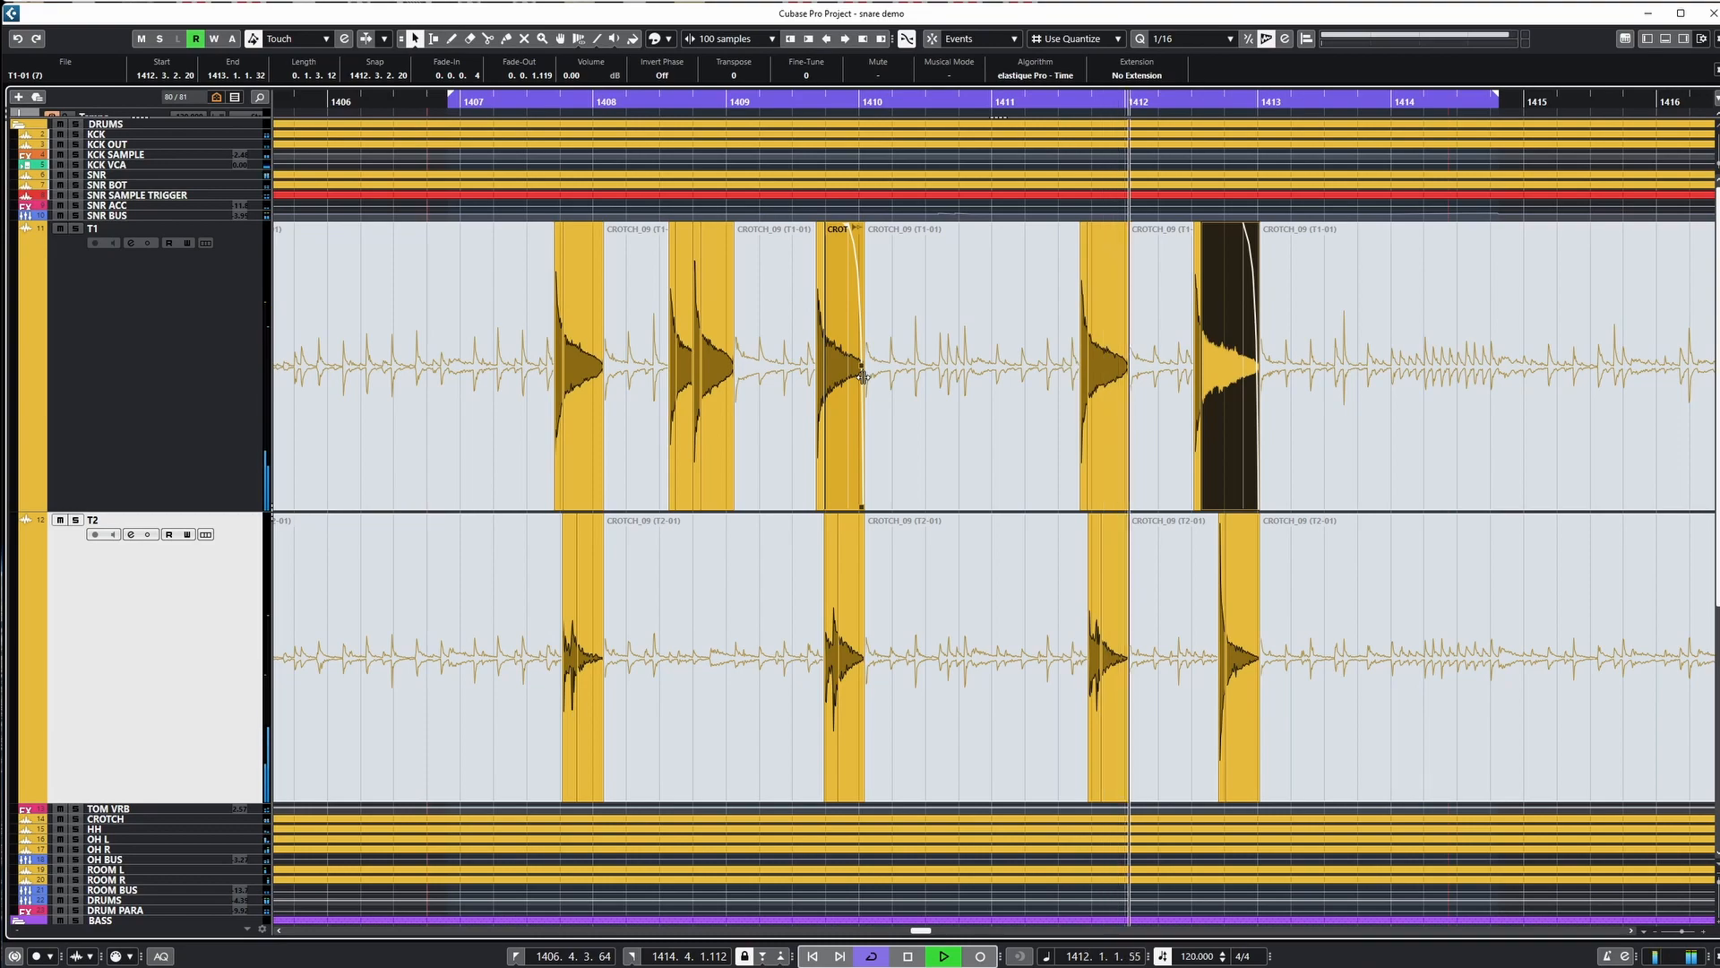
click(940, 955)
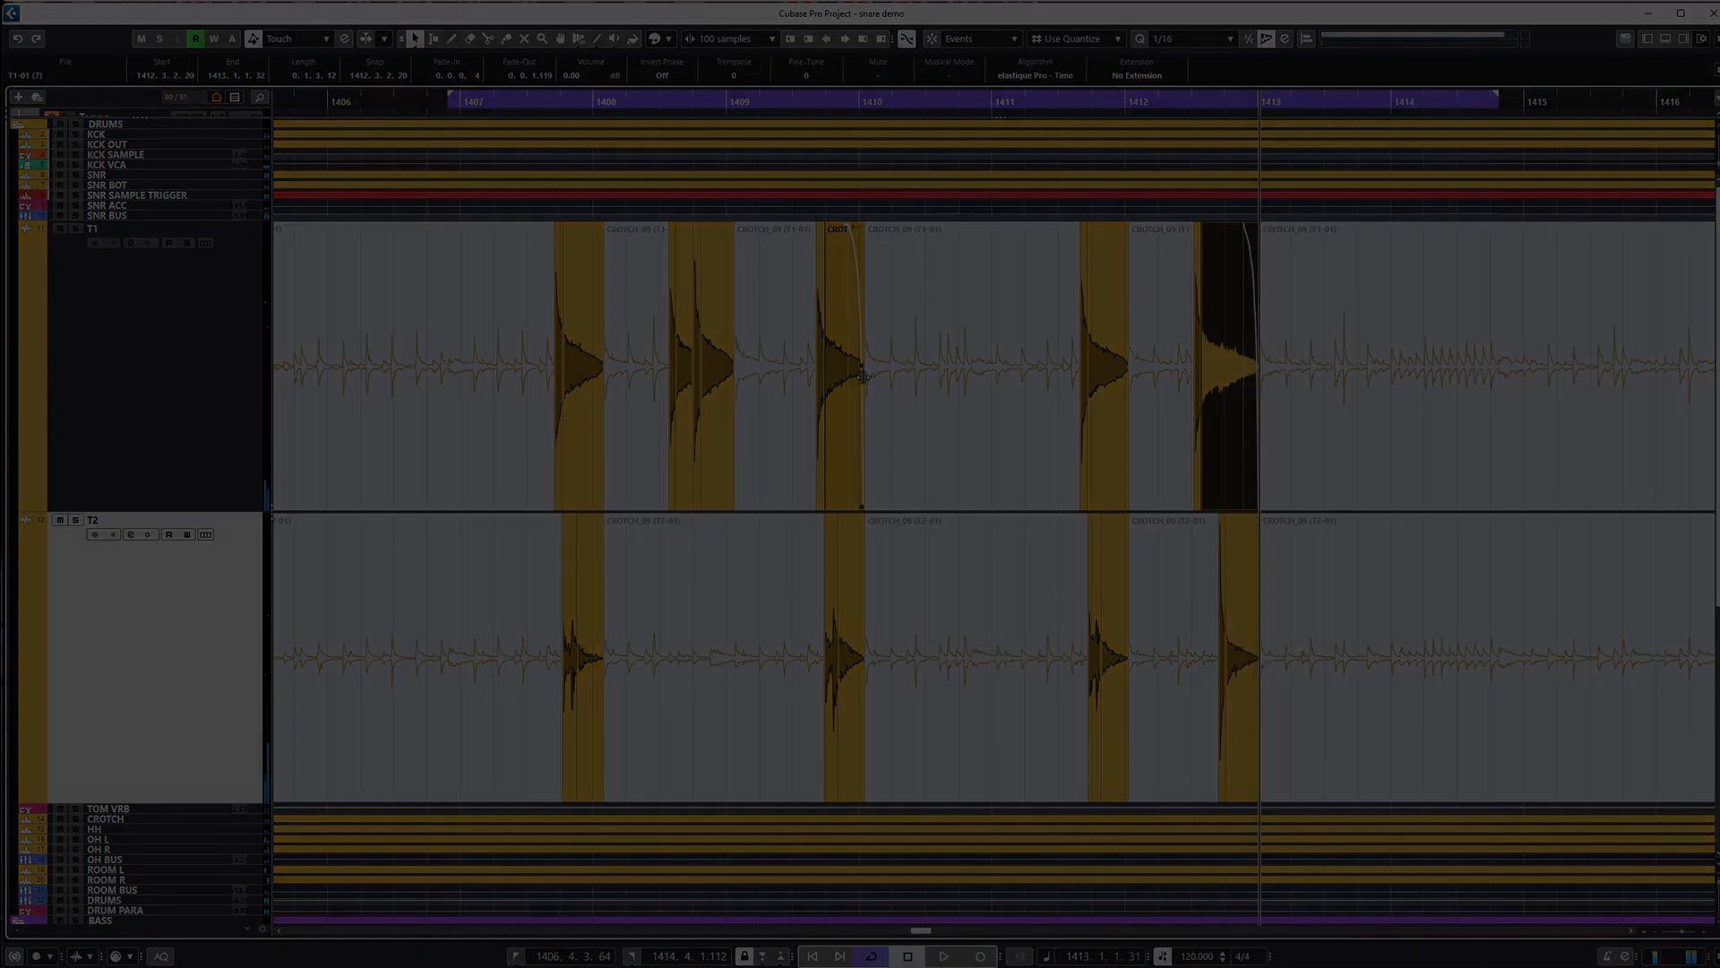